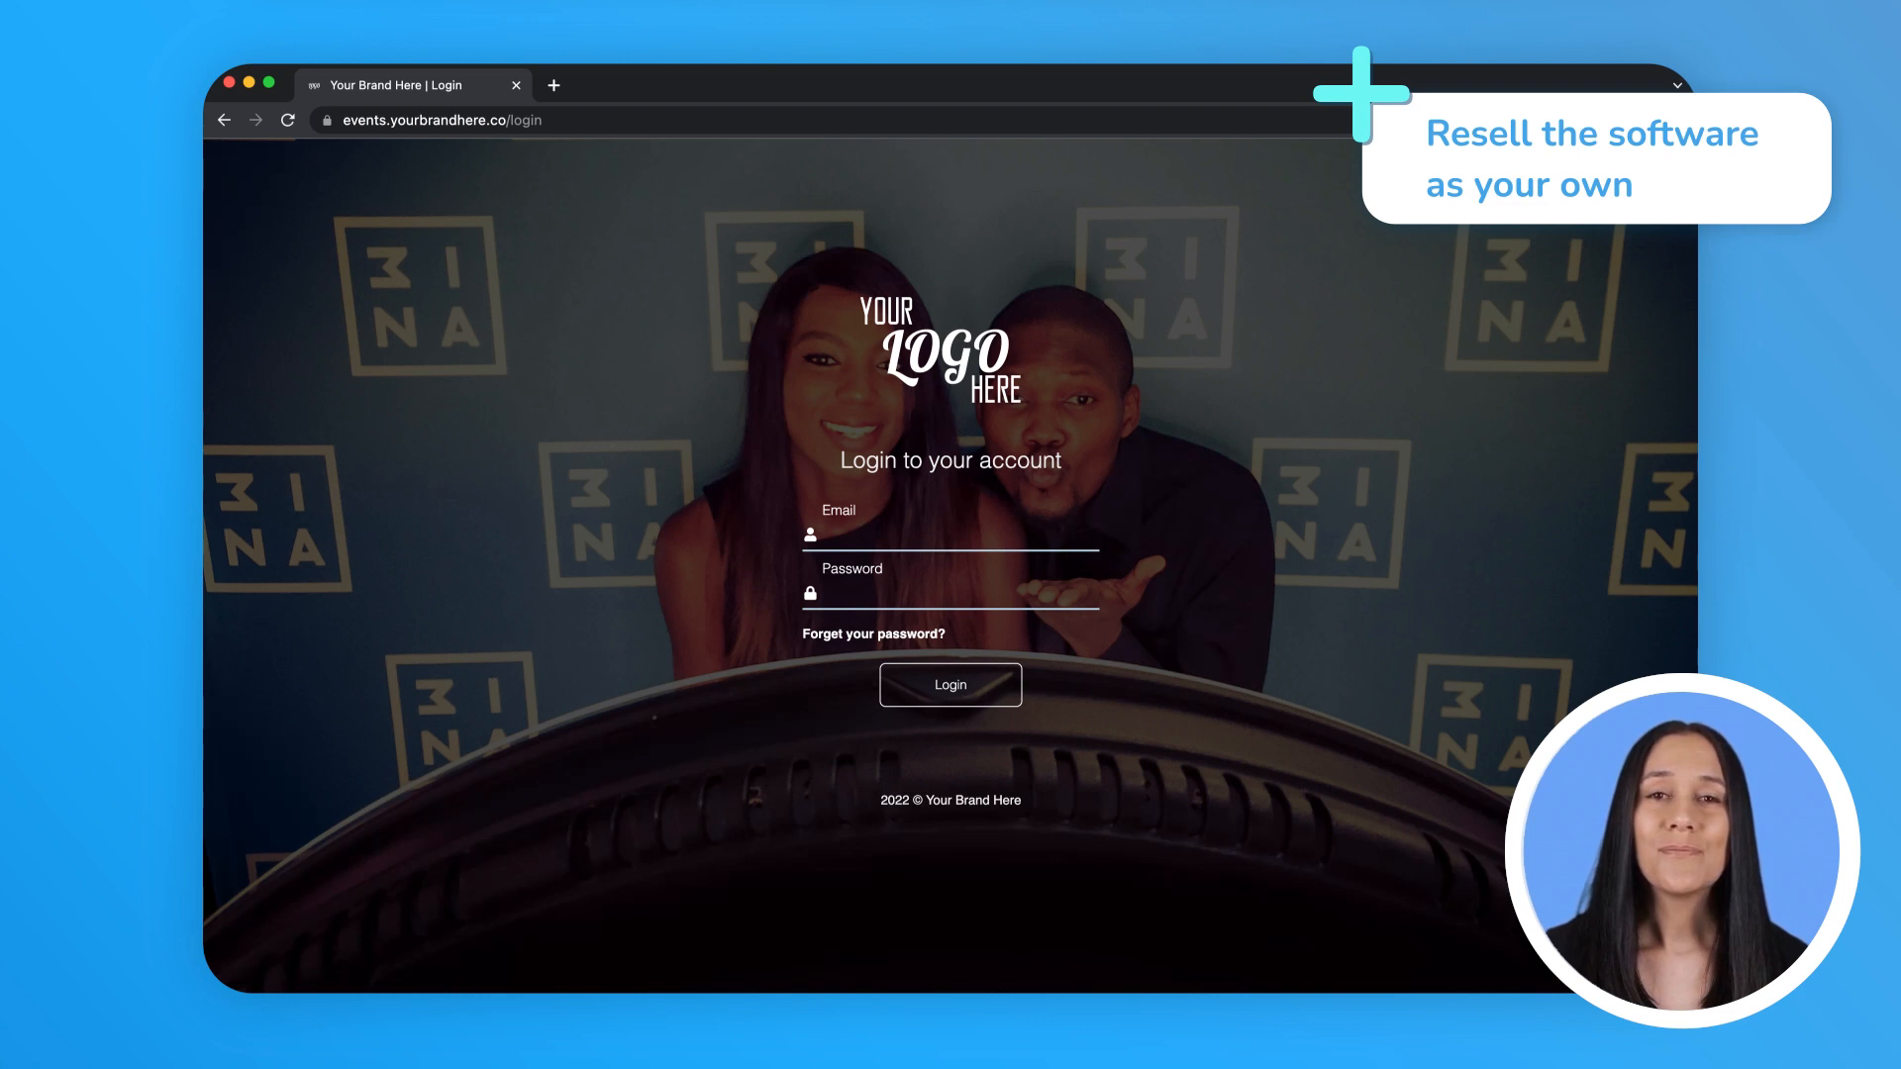
Enter the credentials on the custom-domain login page and submit to sign in to the branded account
click(950, 685)
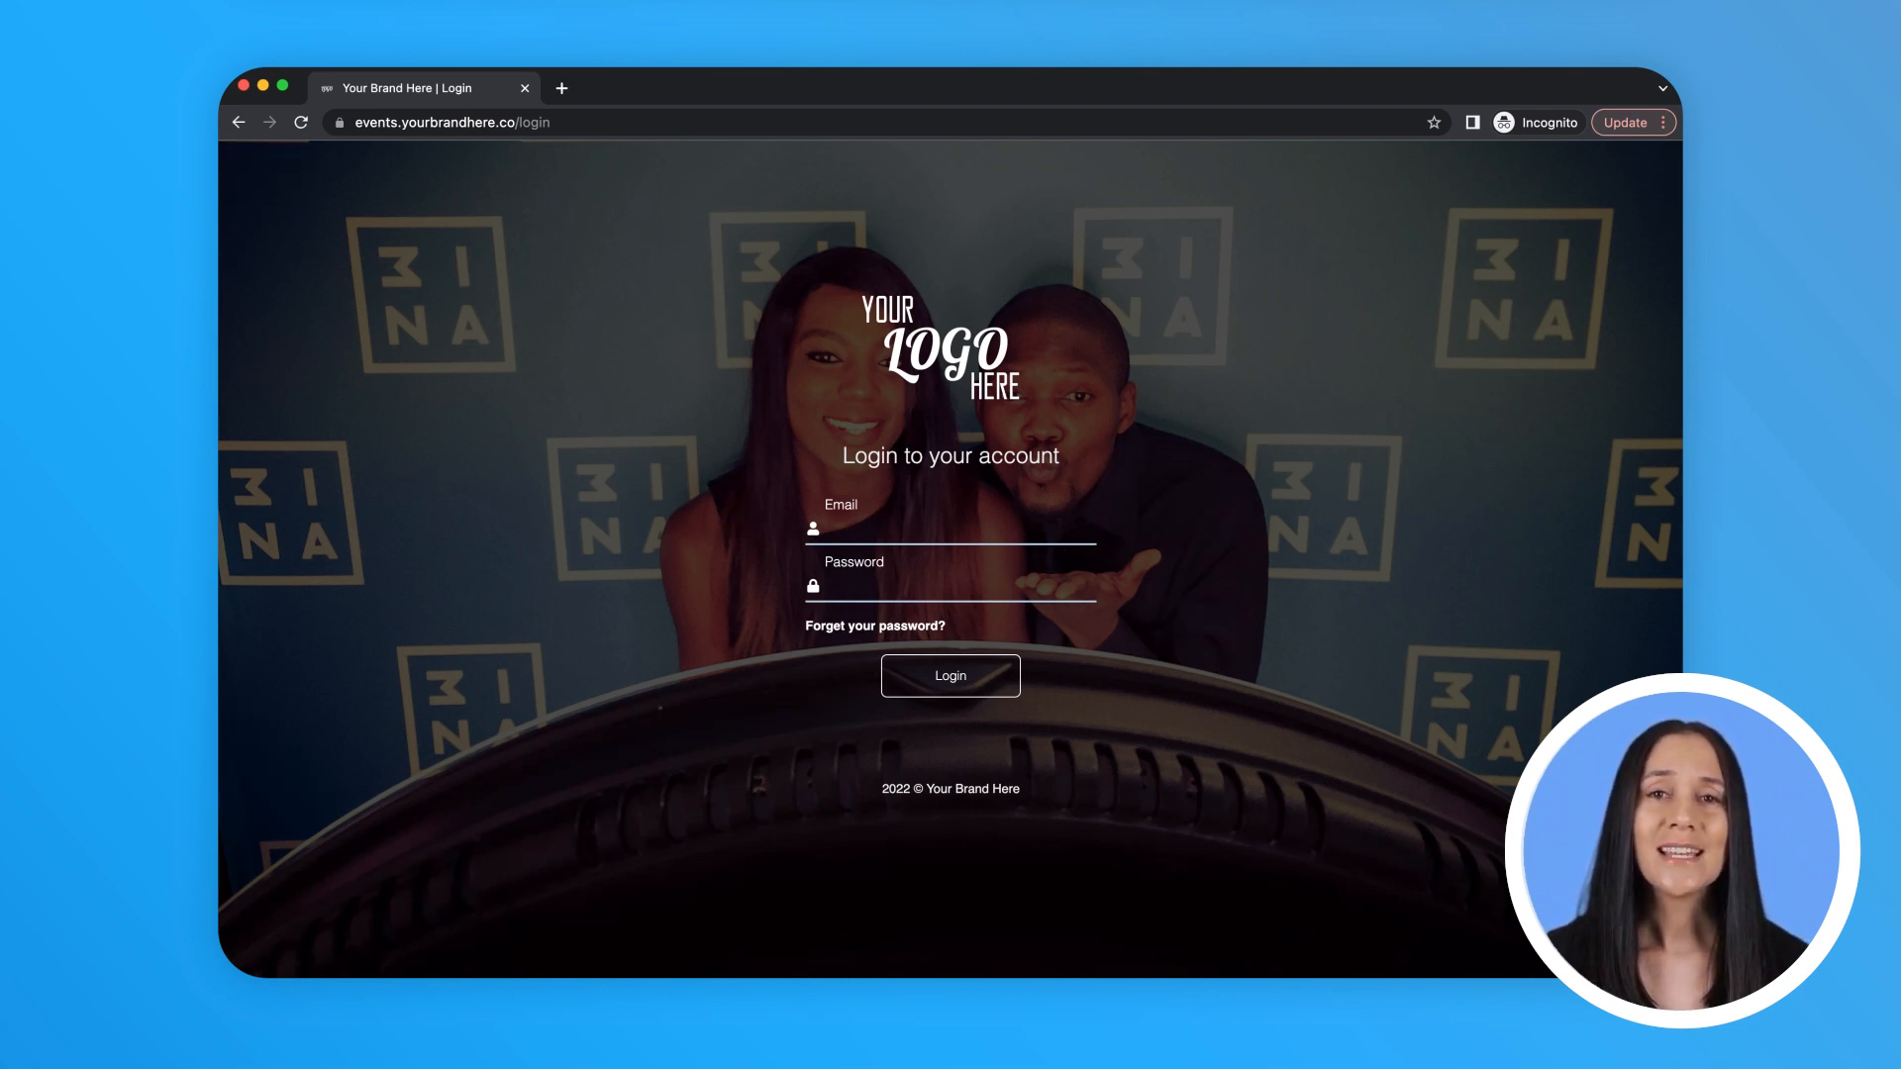
click(951, 675)
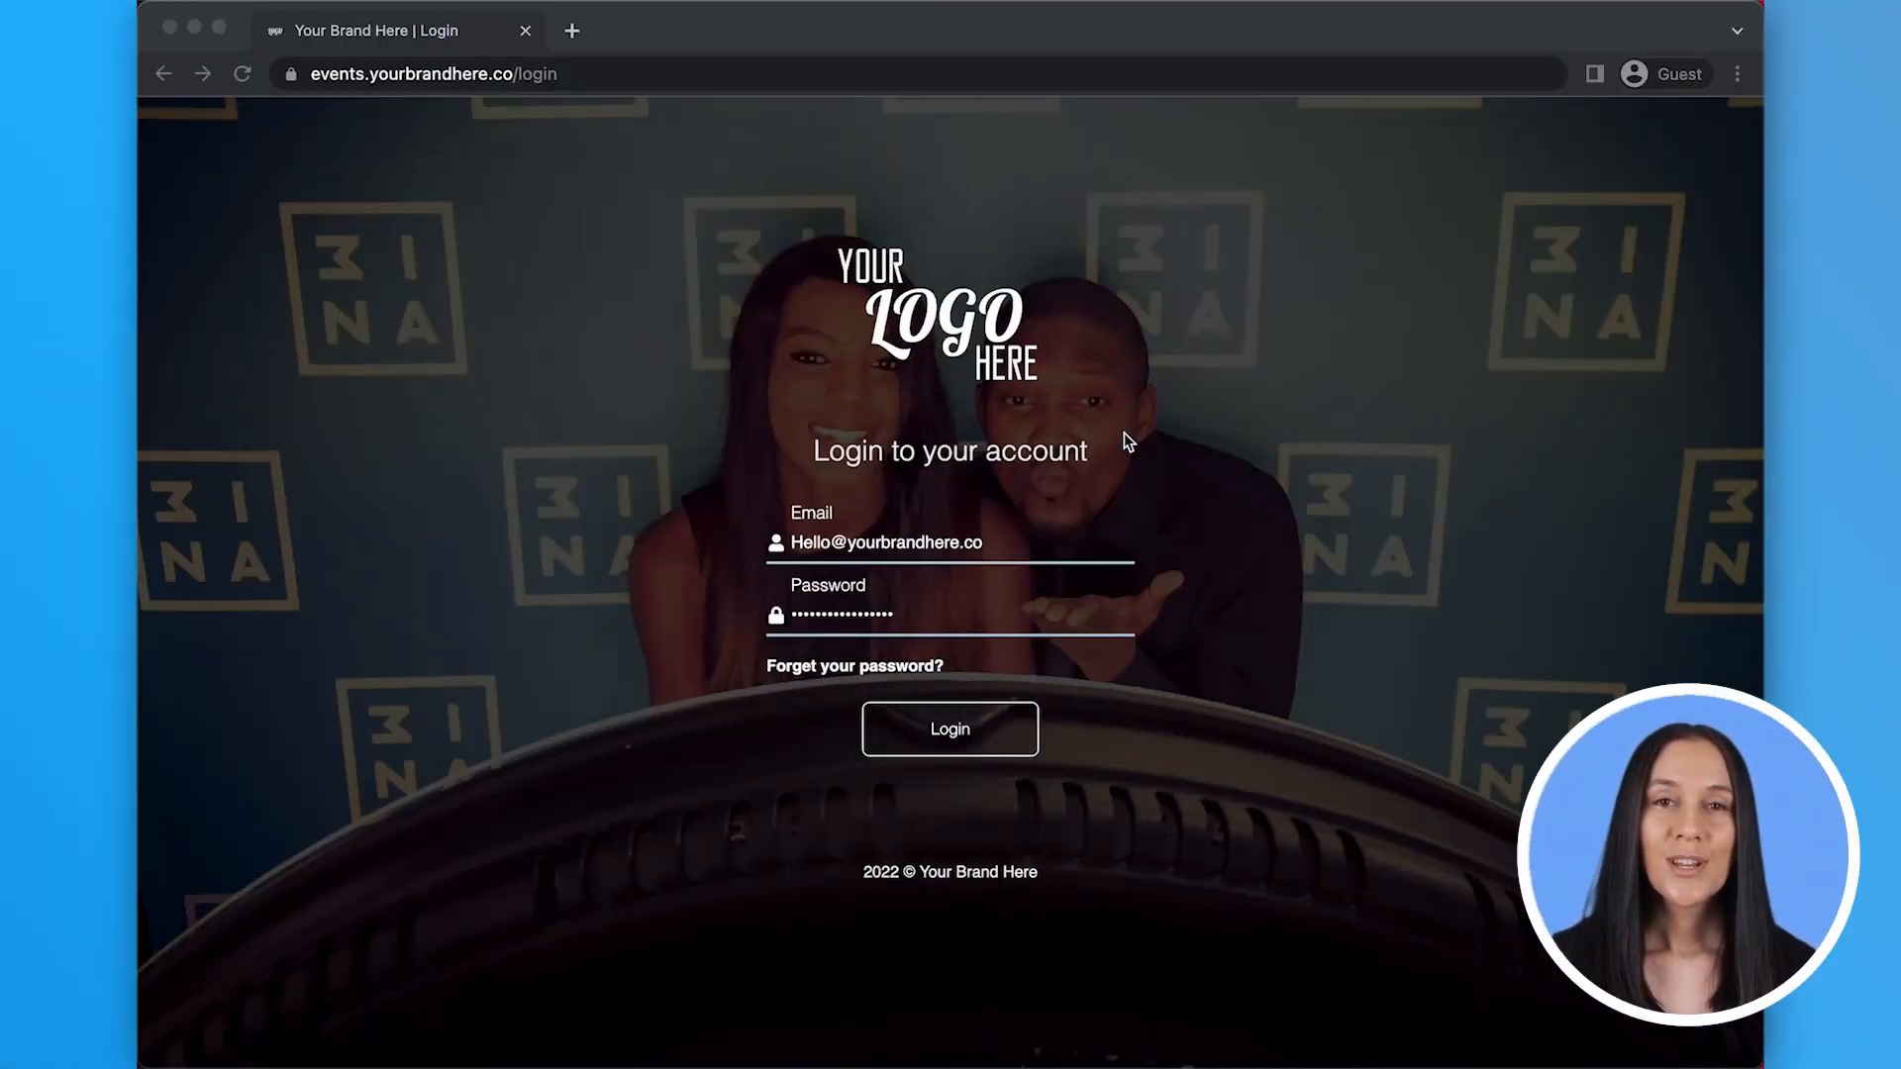
mouse_move(583, 87)
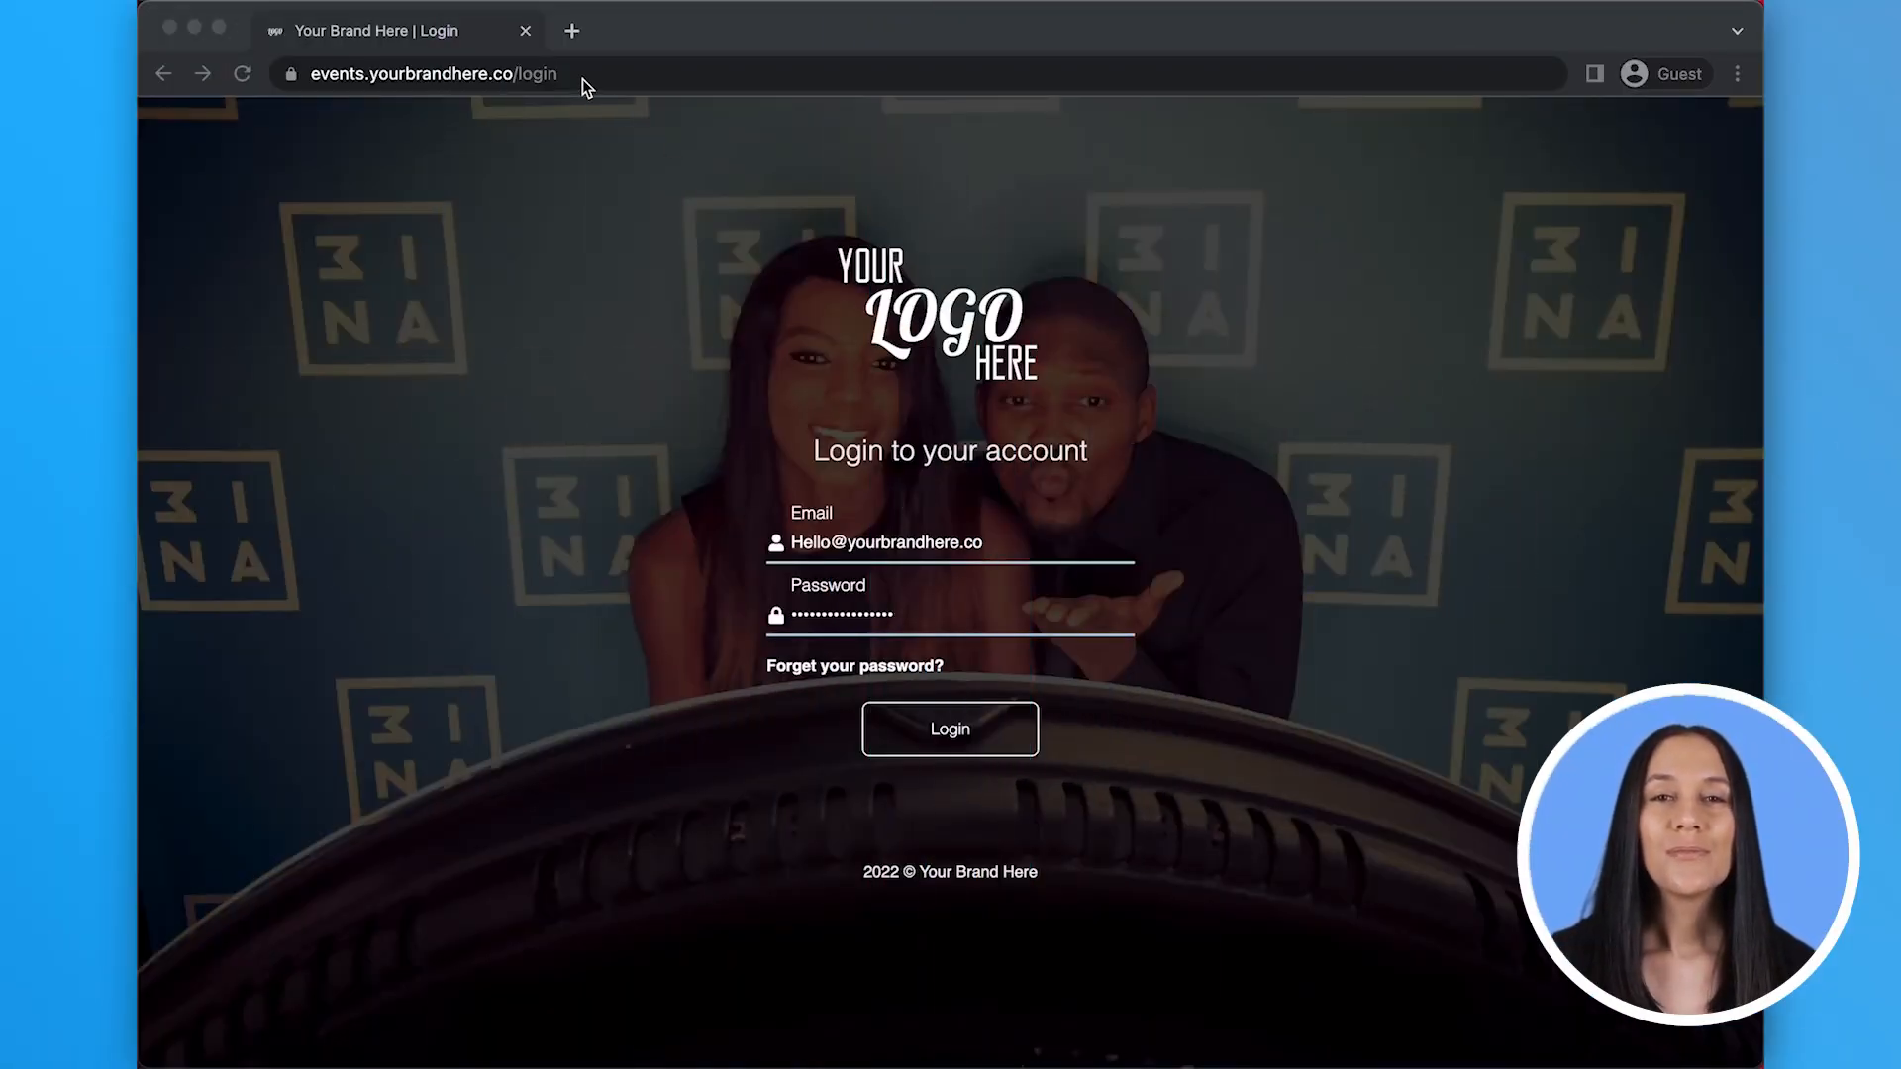
click(434, 74)
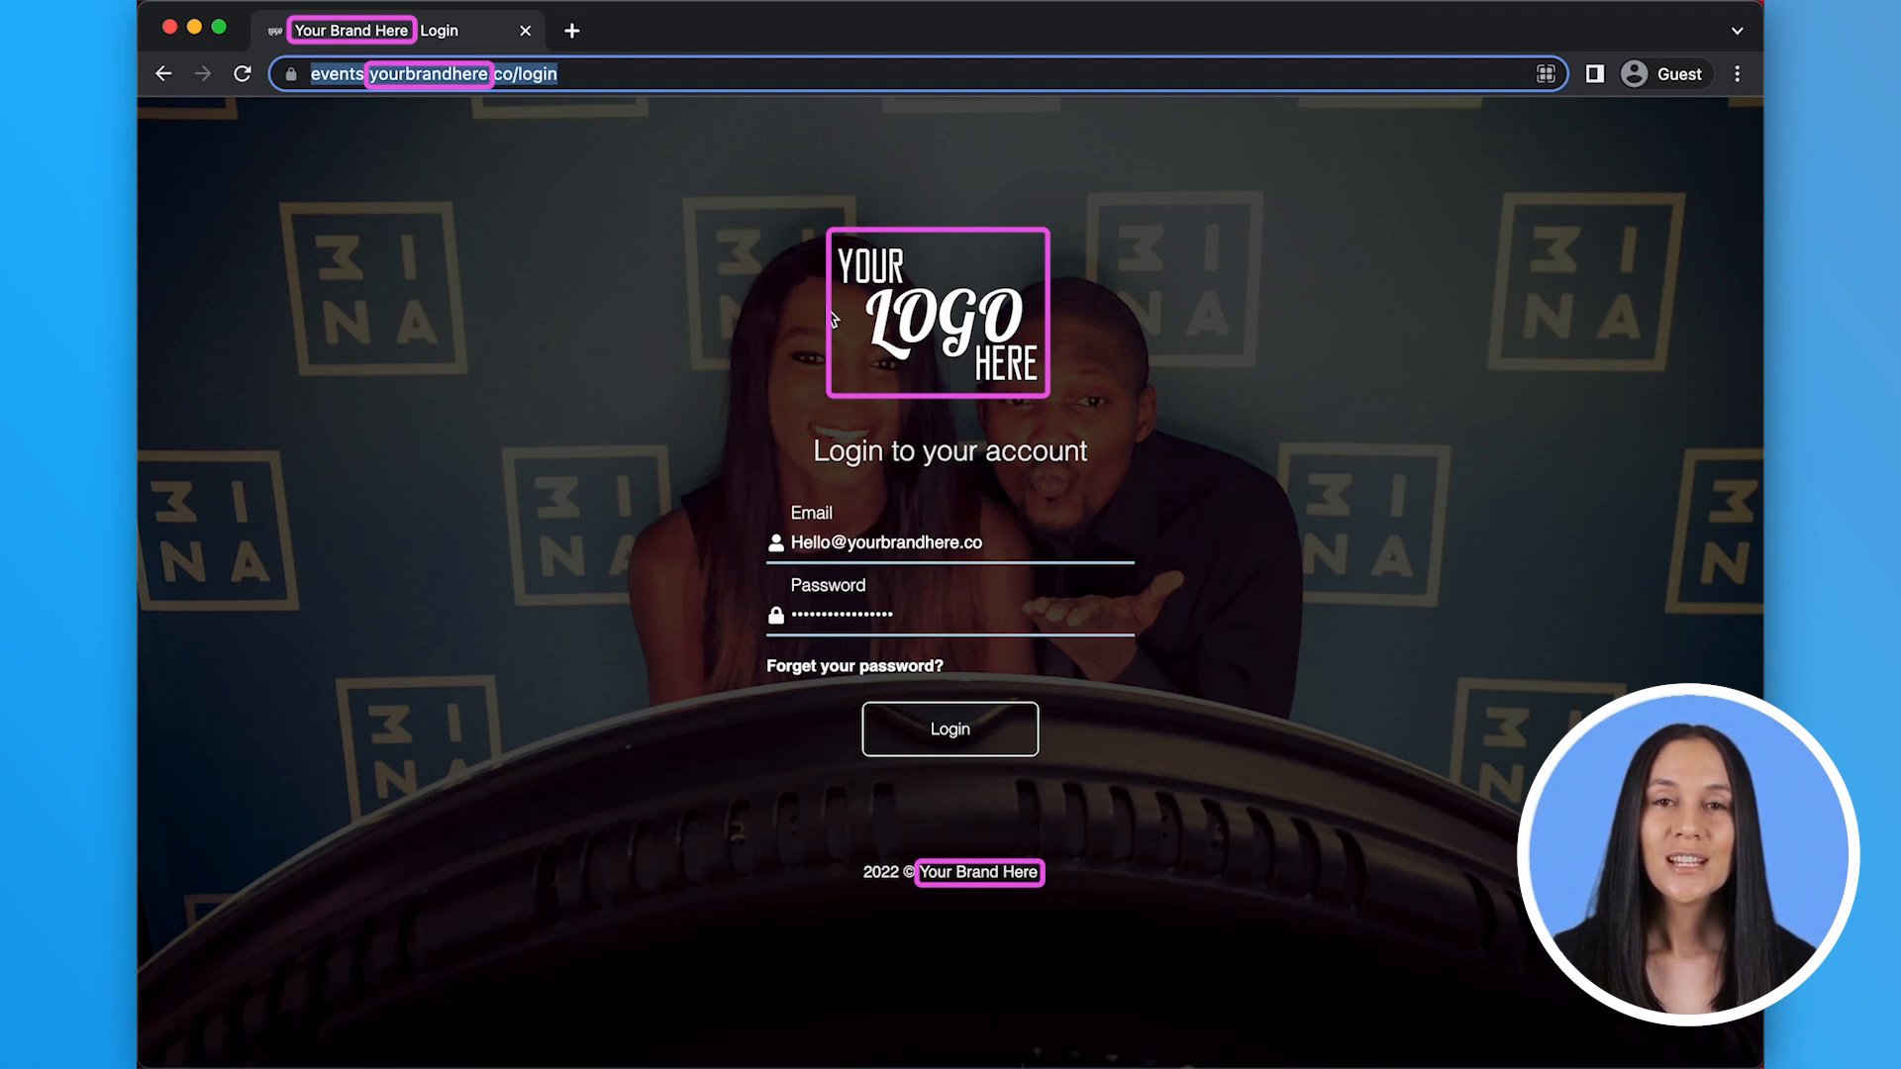
mouse_move(885, 731)
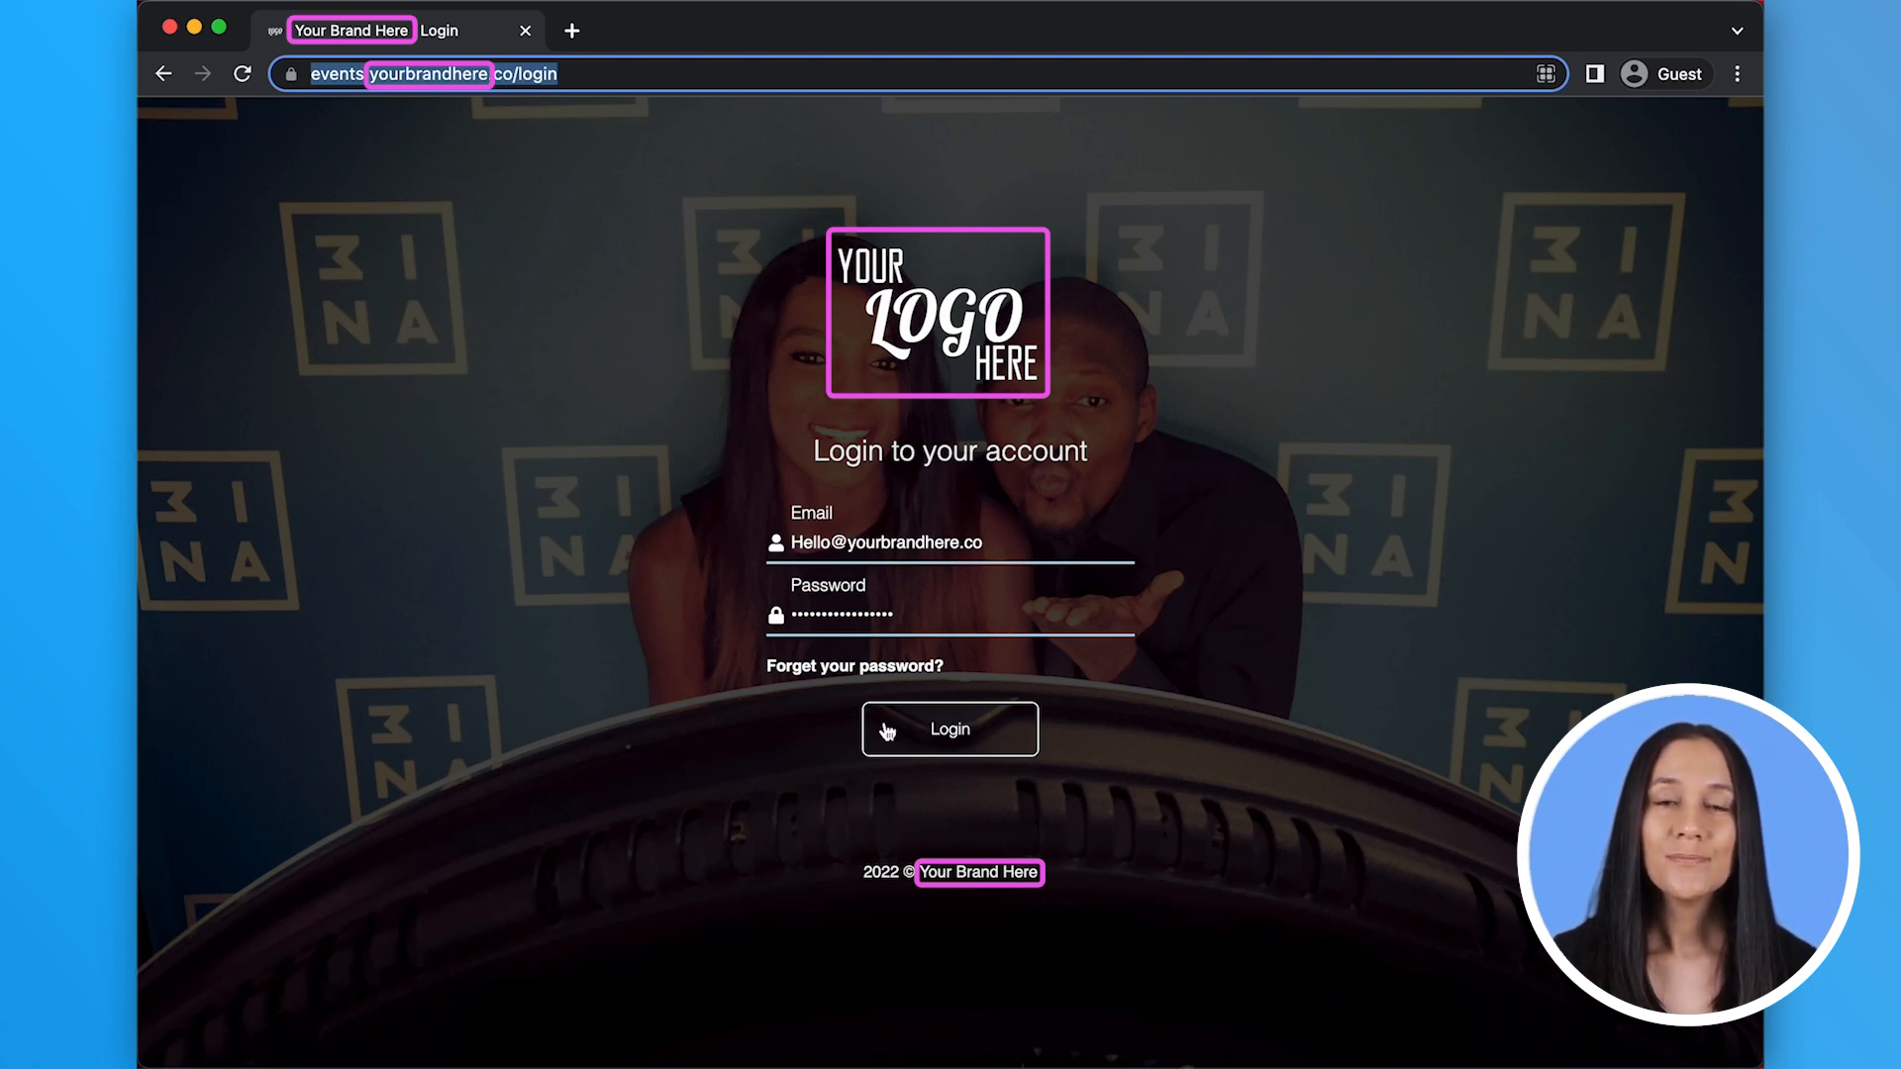
click(949, 729)
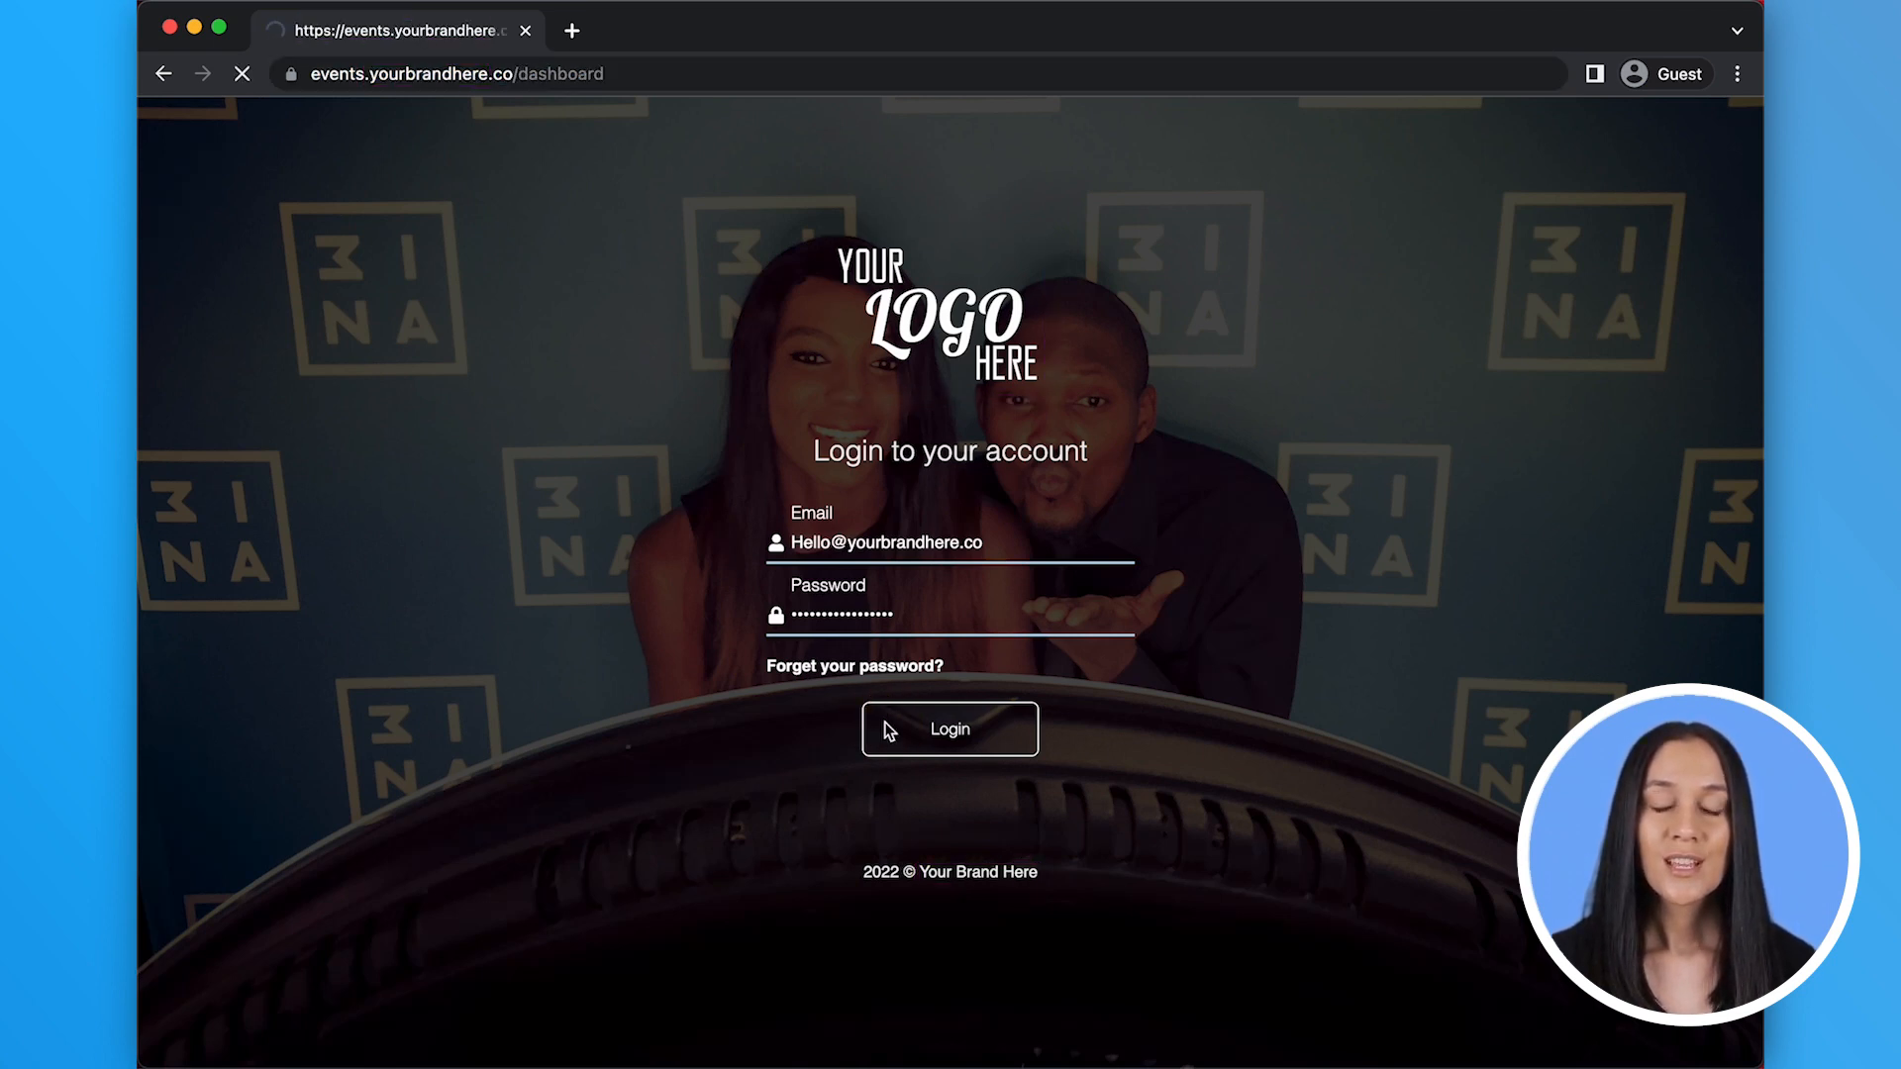
Let the branded account dashboard load with event totals, queue status and calendar
click(948, 729)
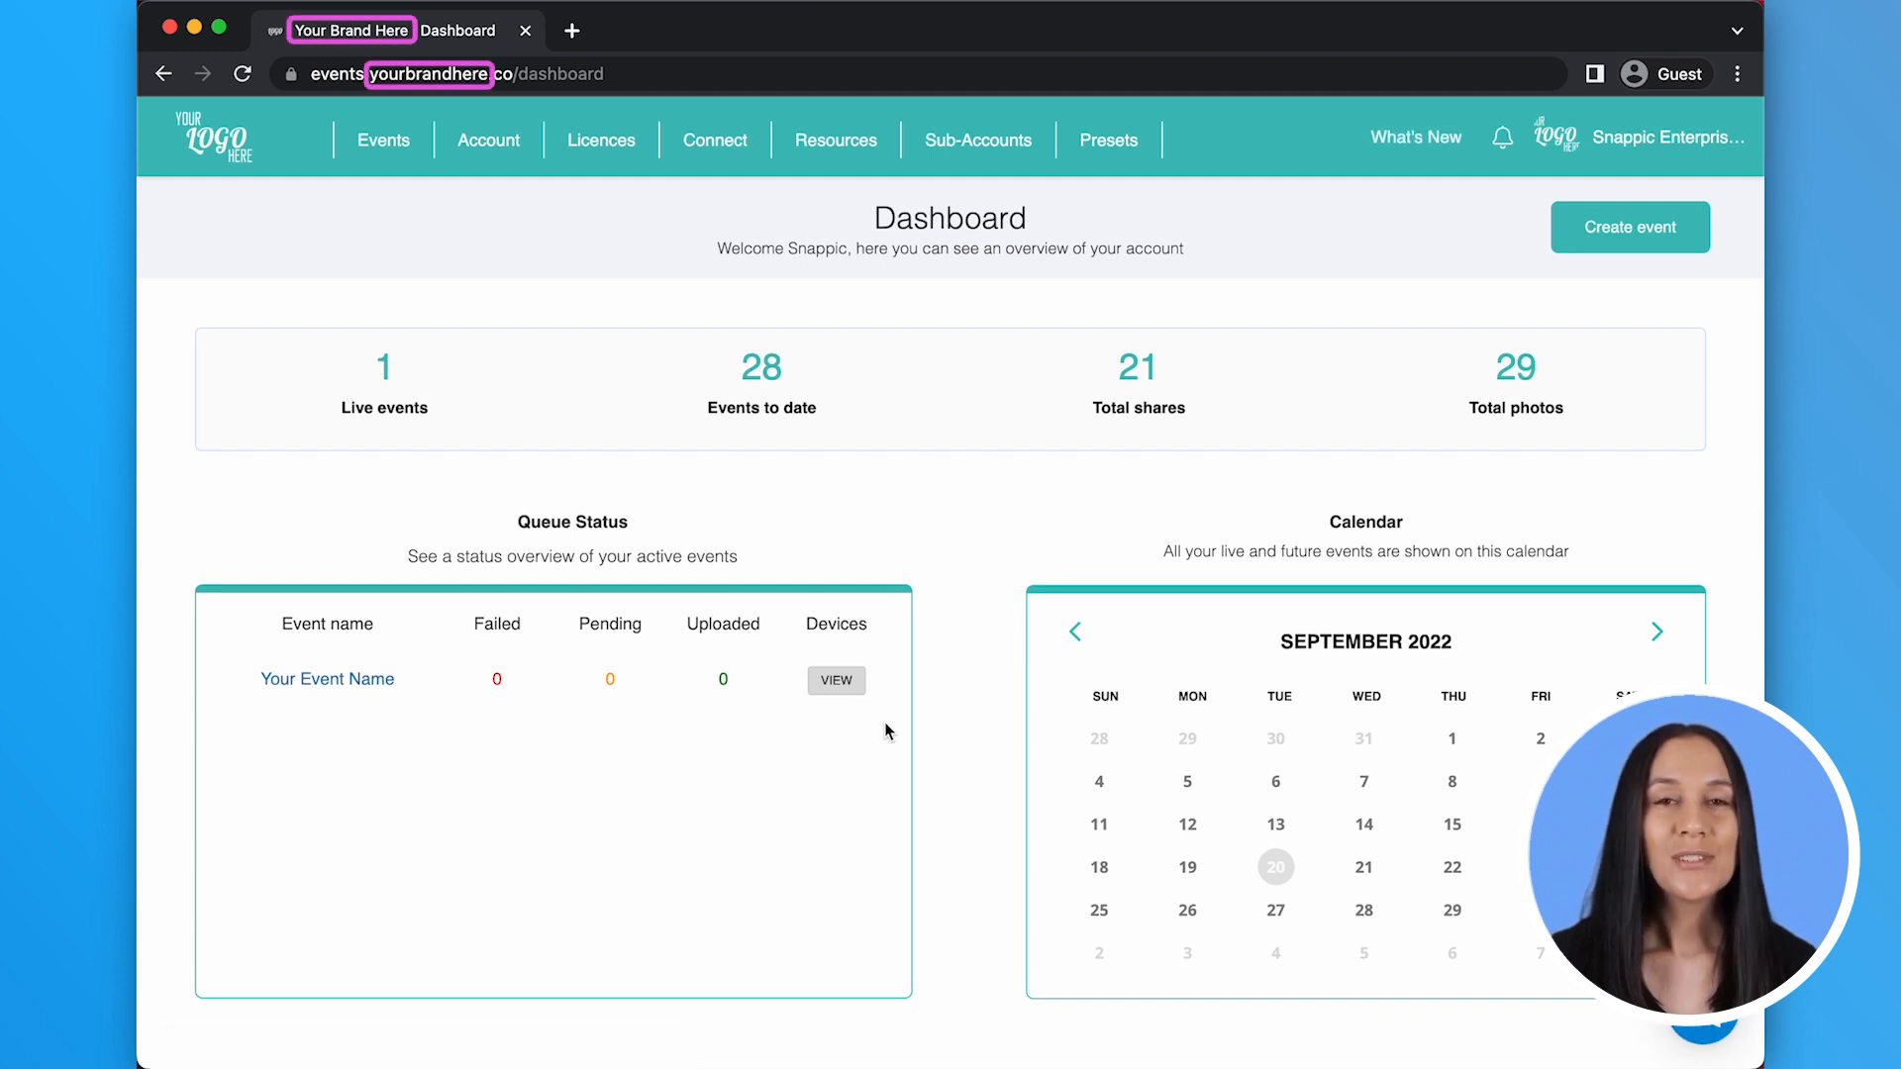
mouse_move(305, 172)
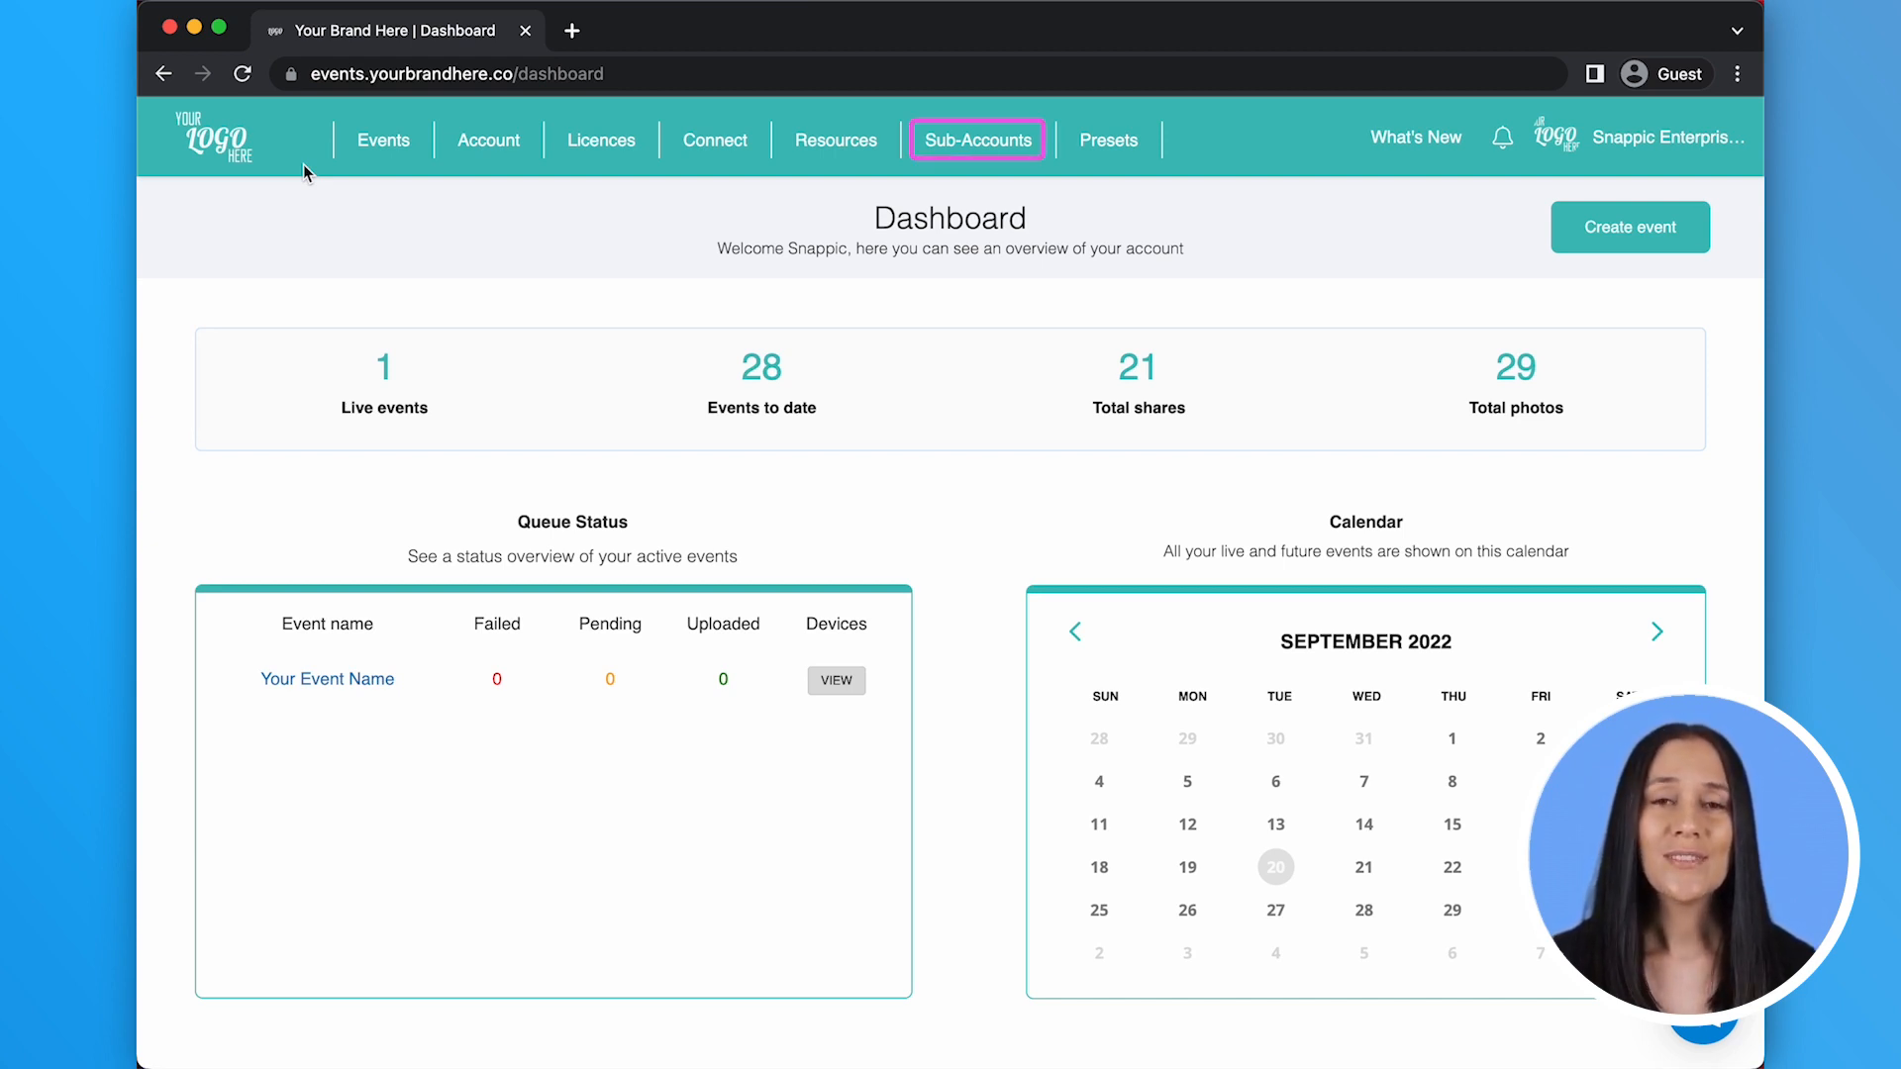
mouse_move(989, 145)
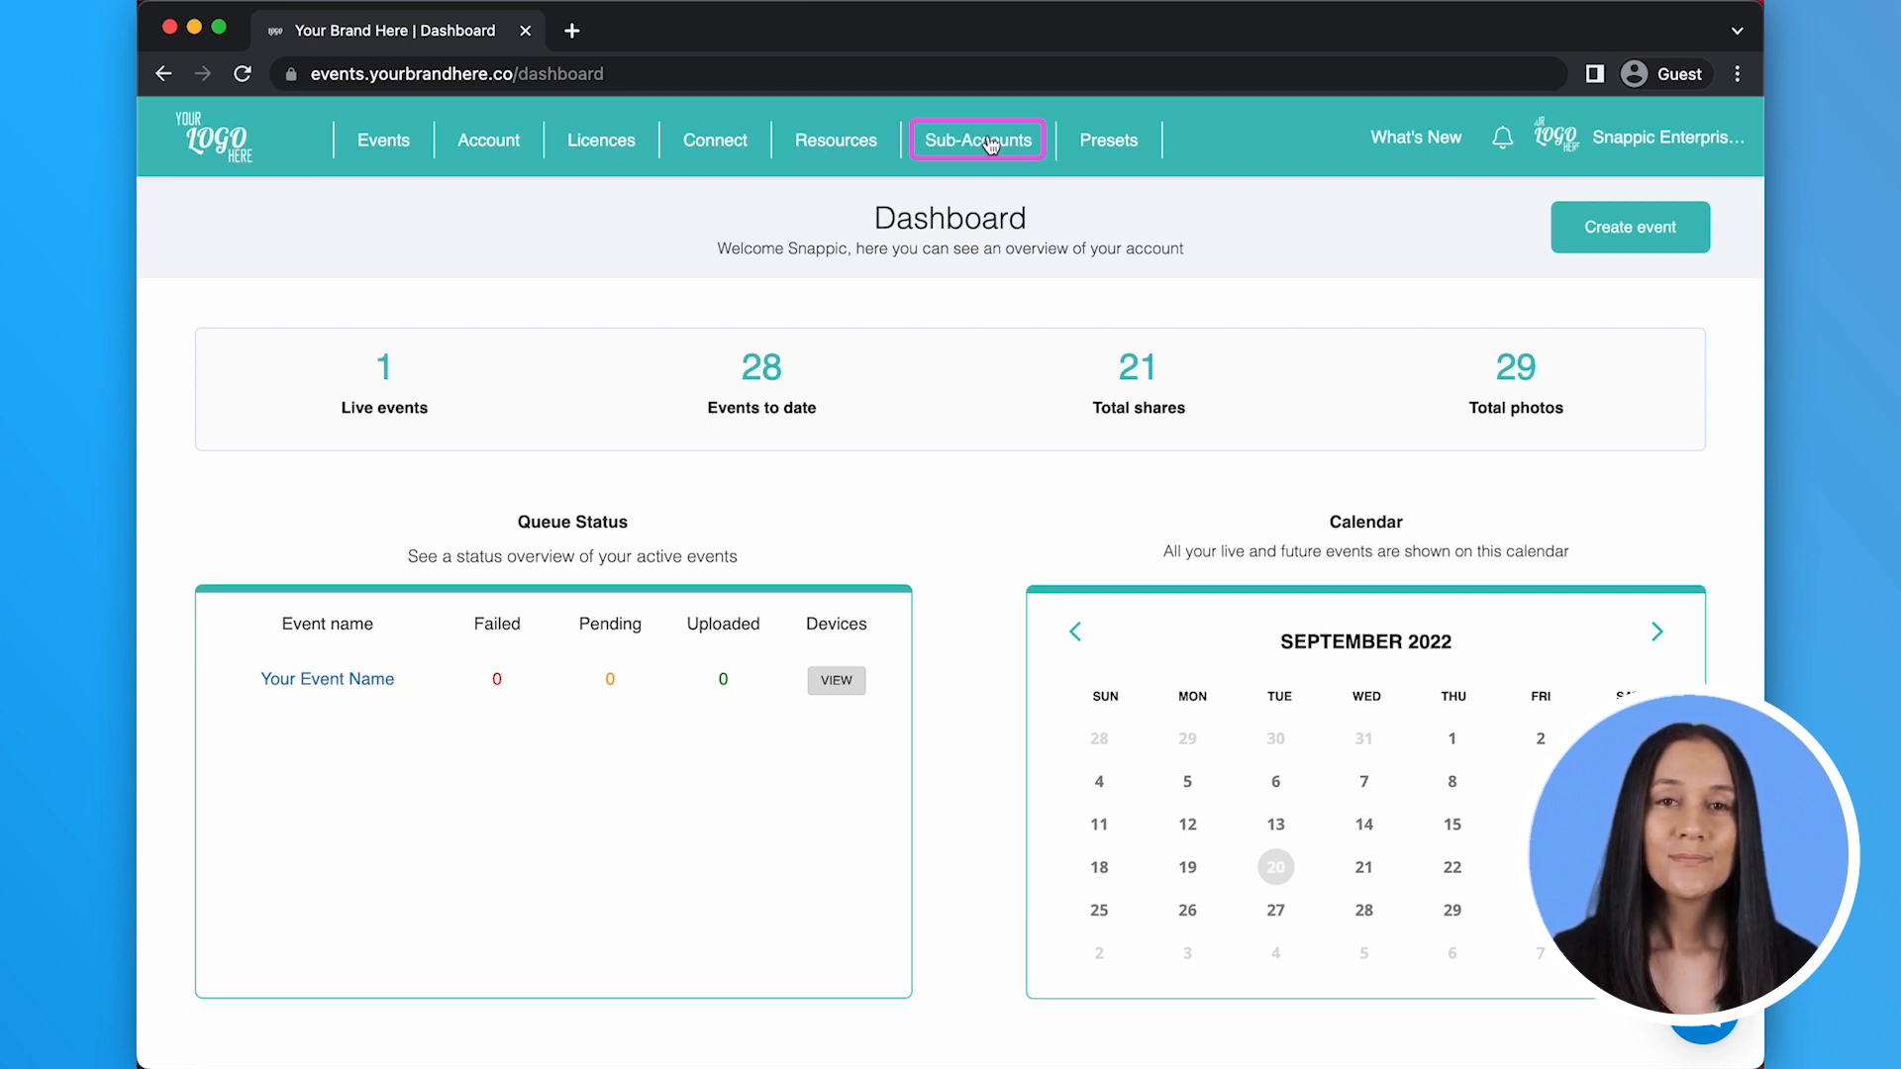
Go to Sub-Accounts to see Manage Sub-Users listing Sub Account 1 and Sub account 2
click(976, 139)
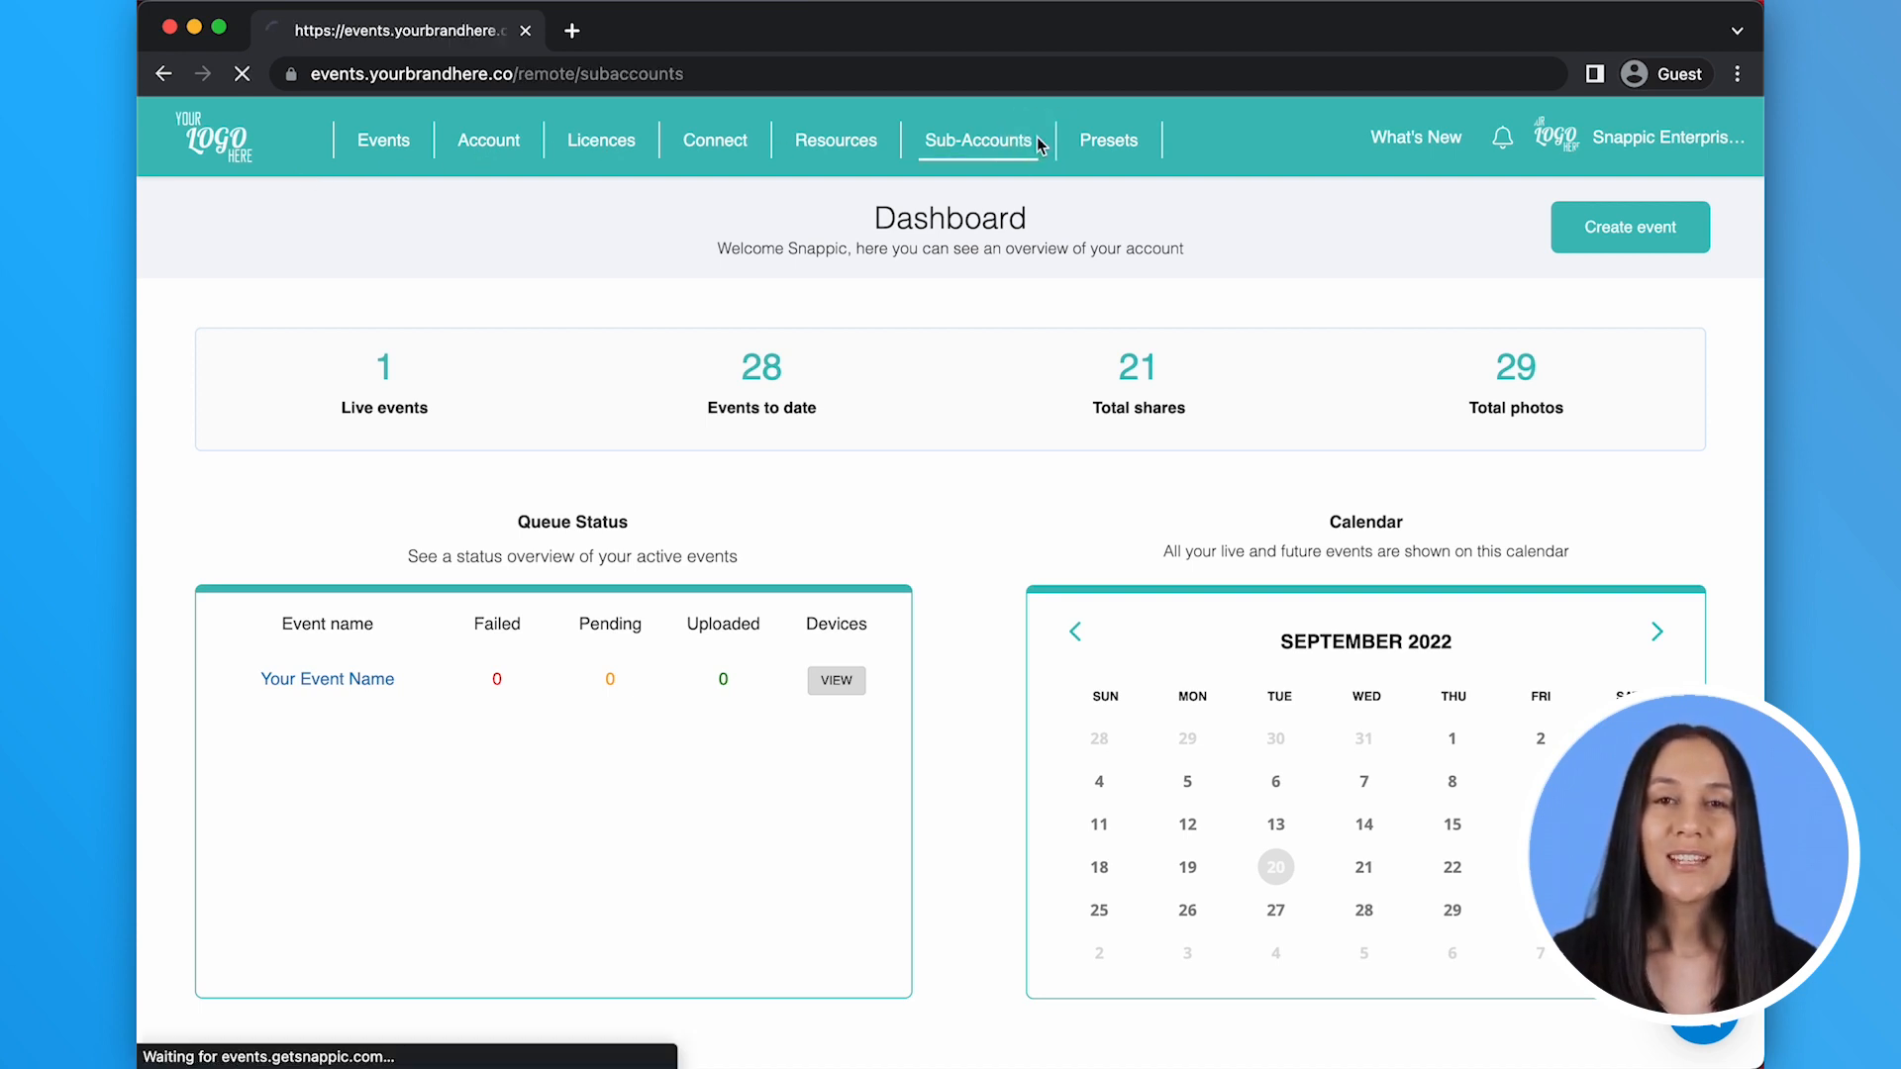
click(978, 140)
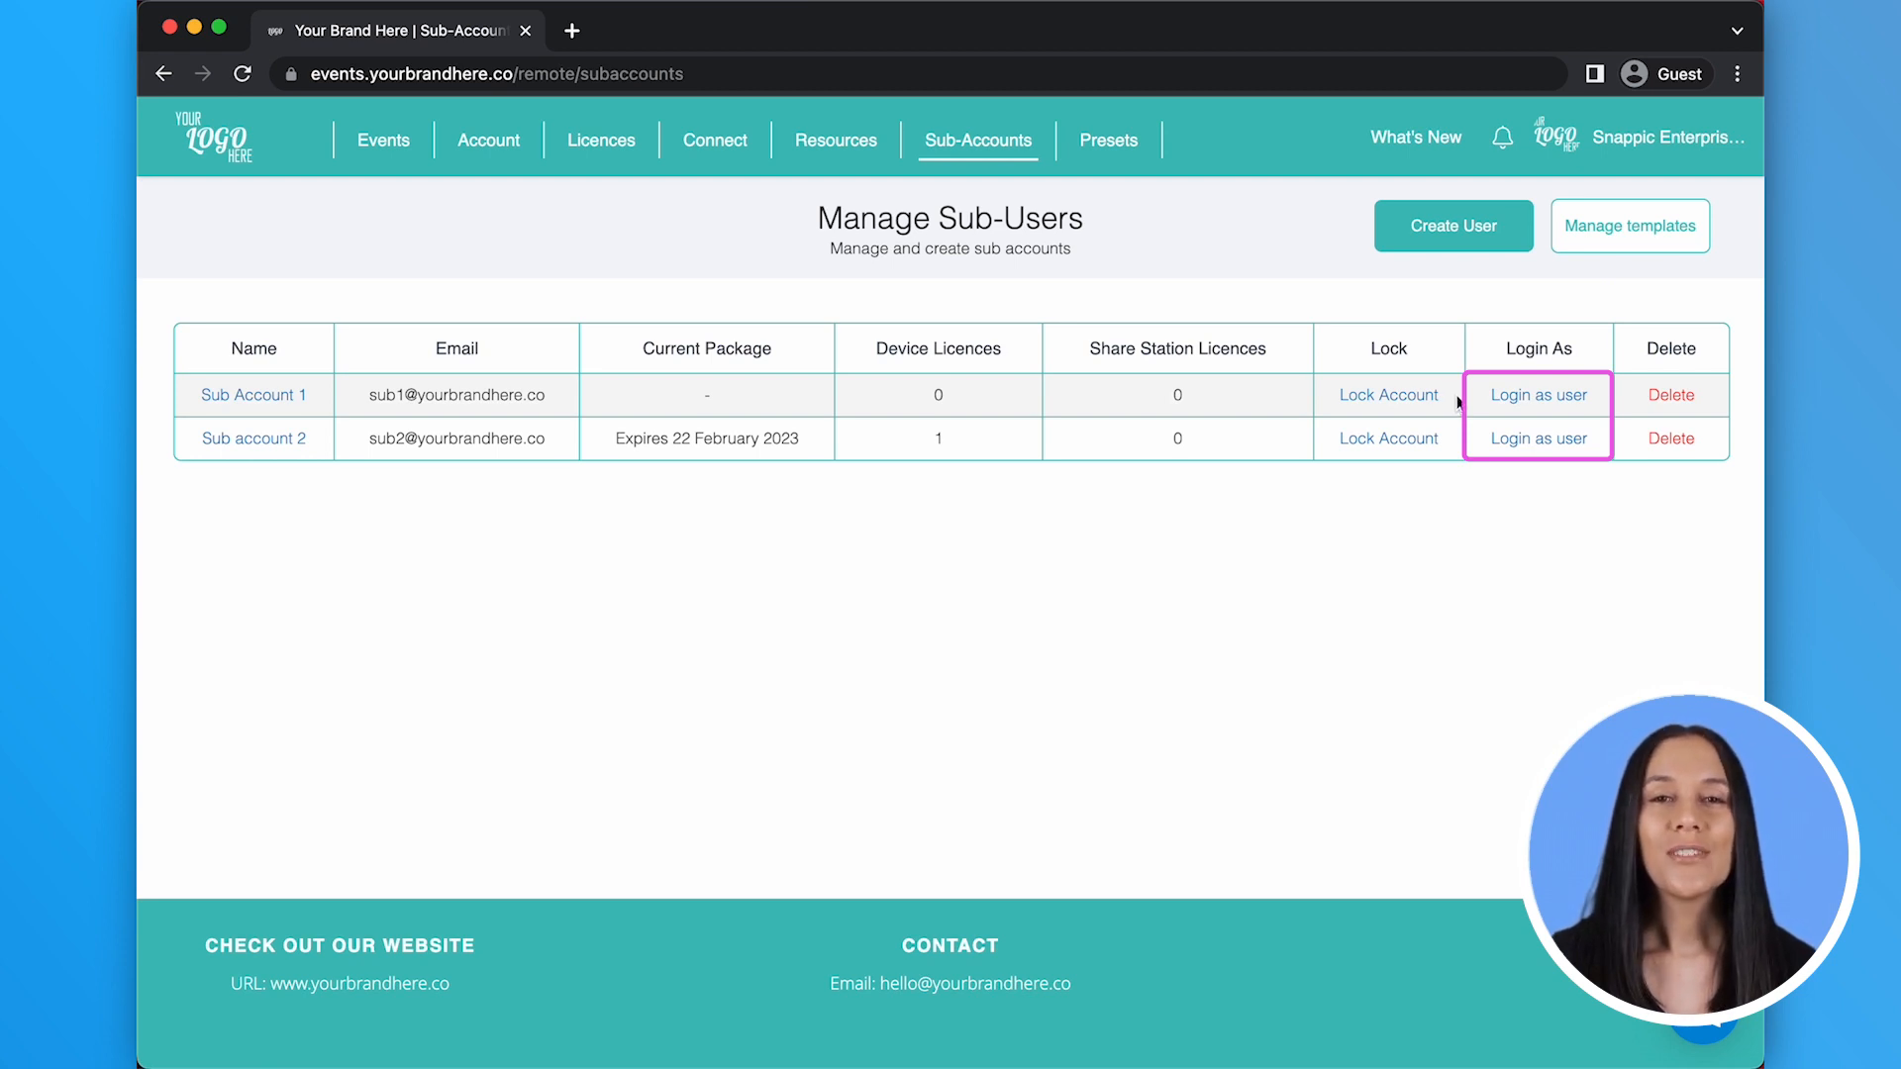
mouse_move(1462, 402)
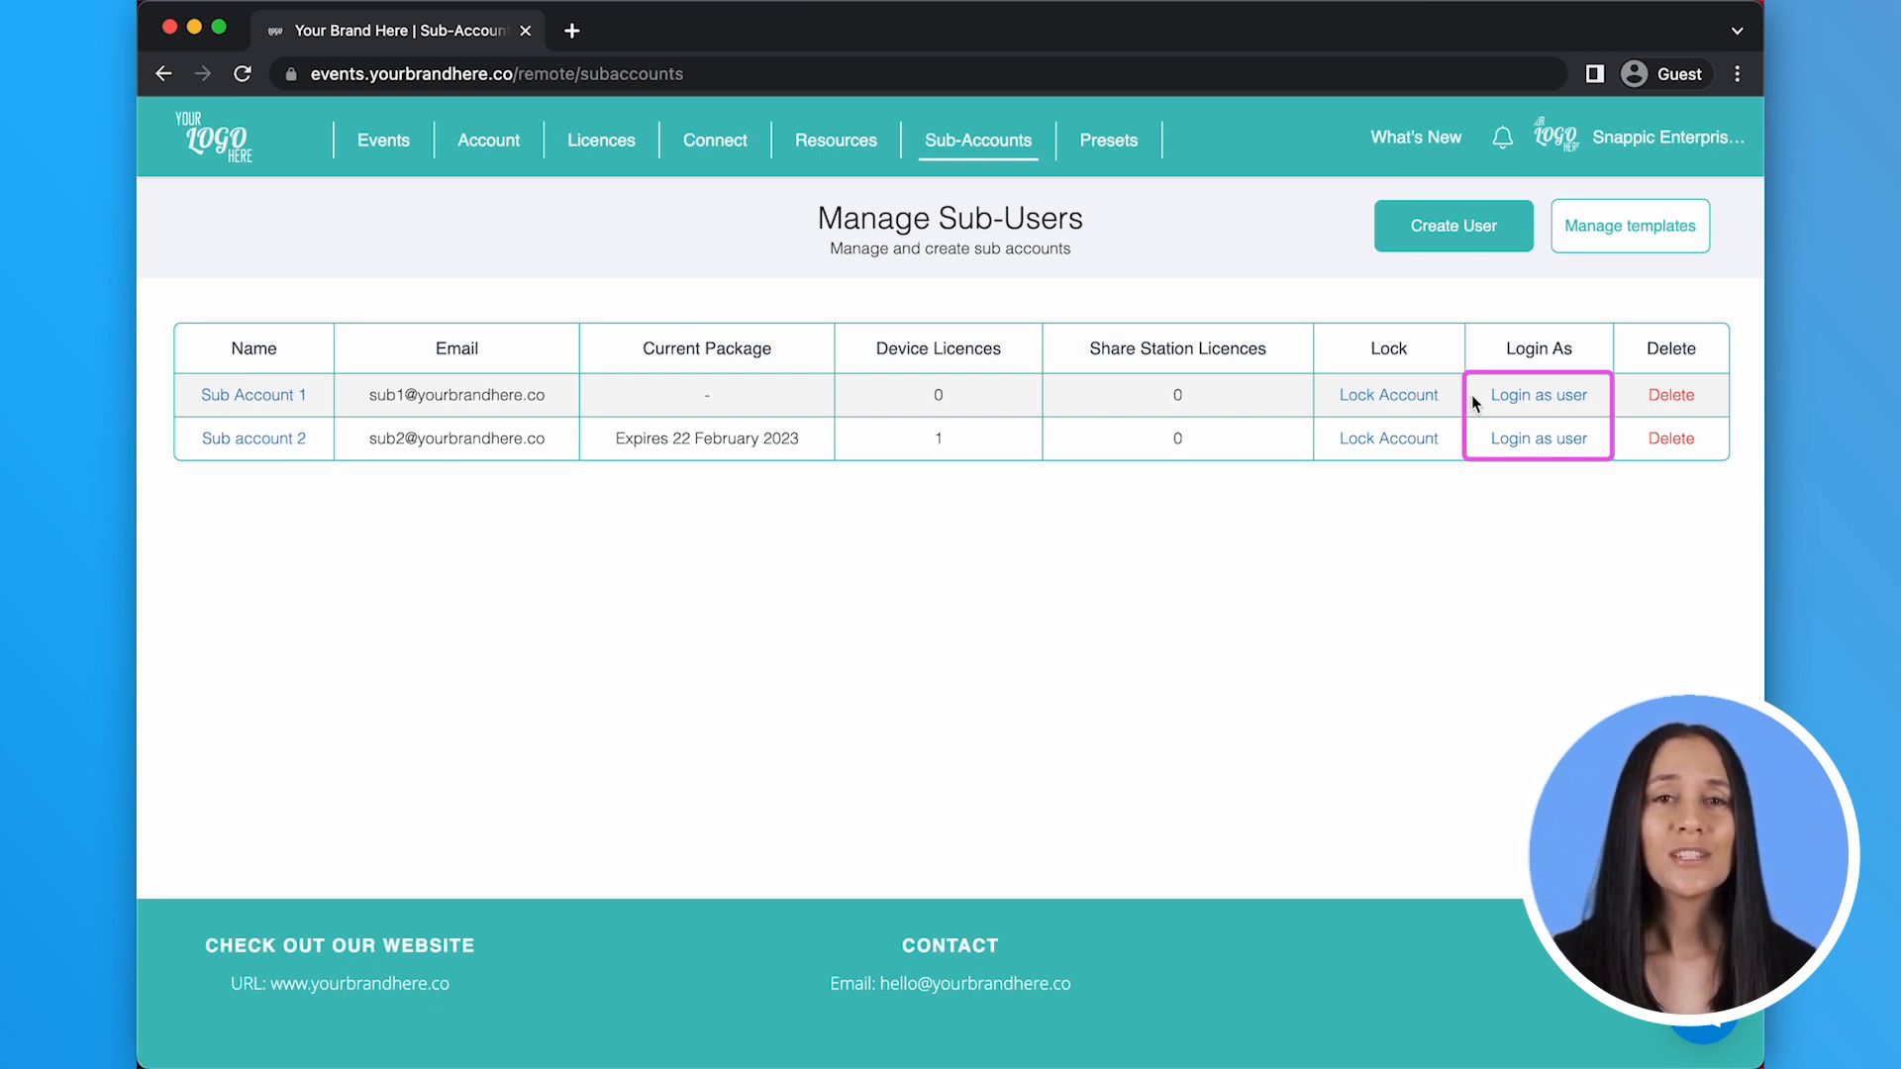
mouse_move(1481, 402)
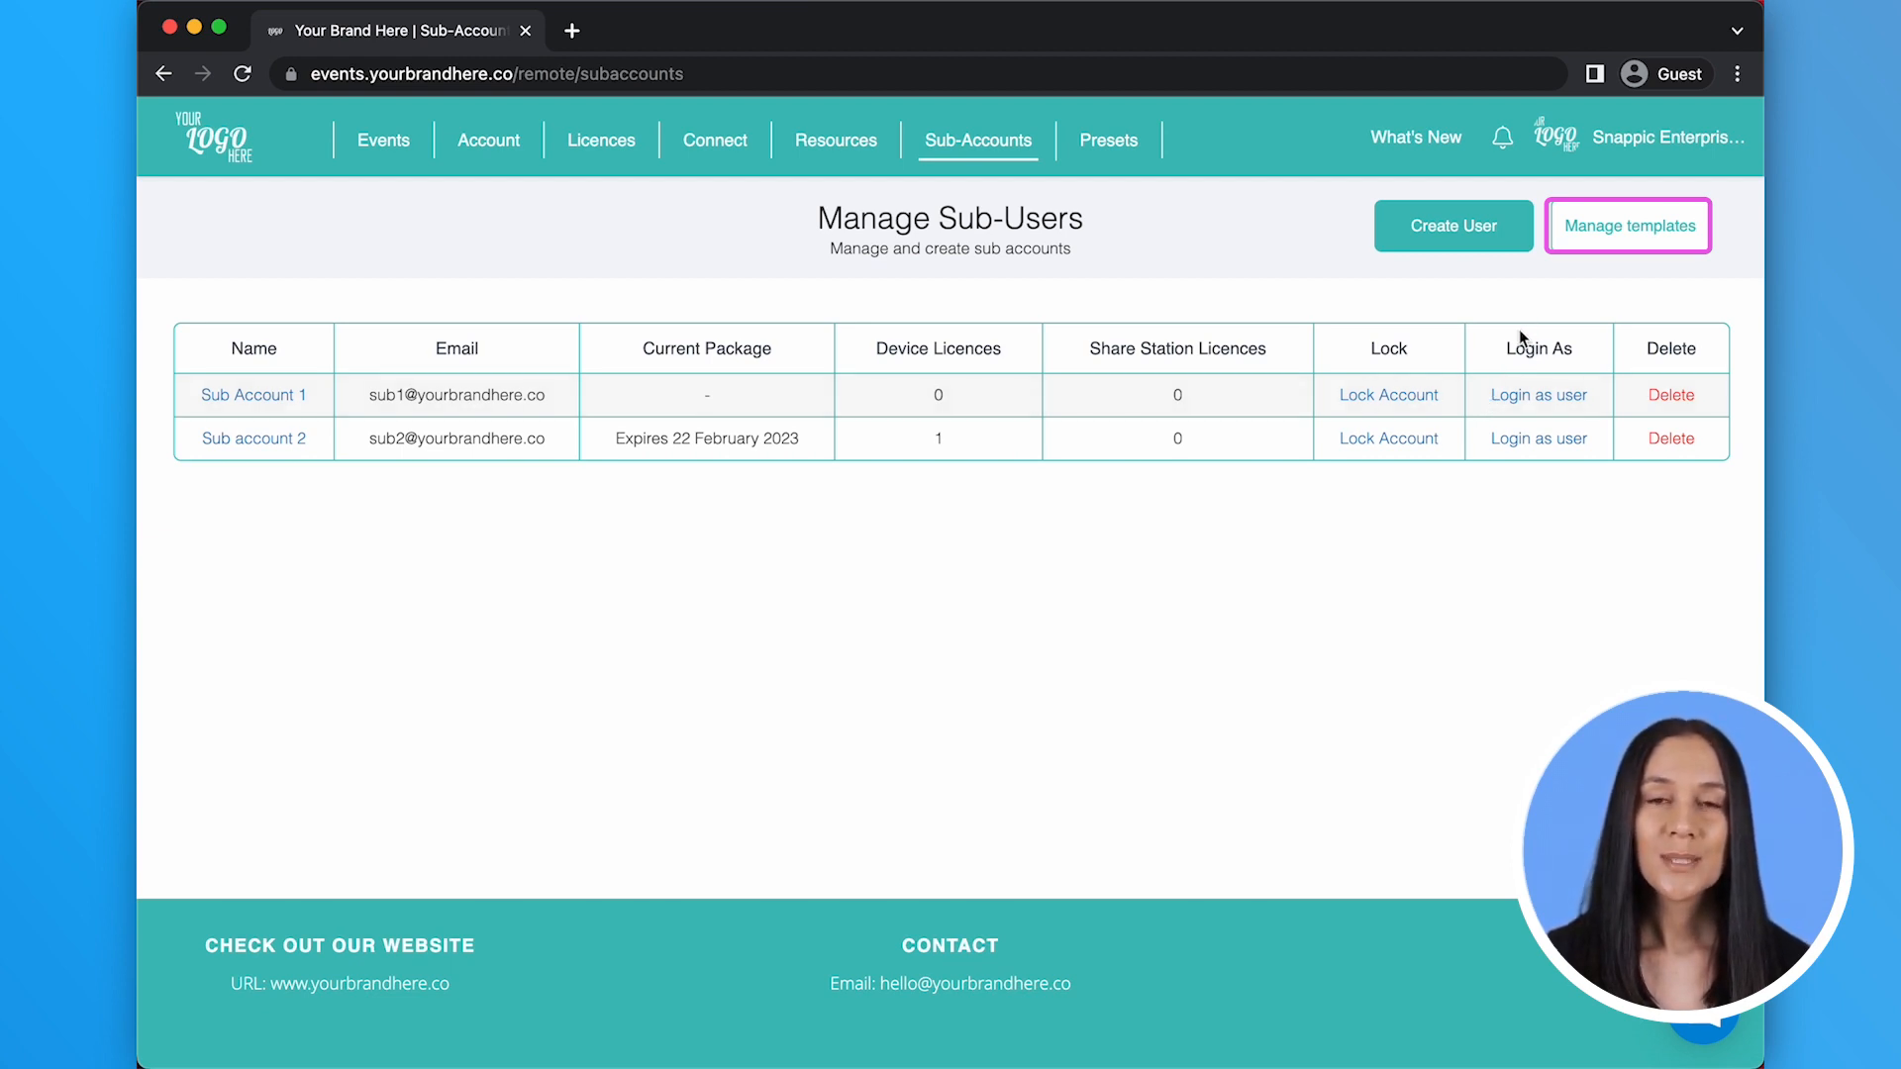
In Manage templates, tick one email and one minisite template with Sub account 2 as the destination
click(1628, 225)
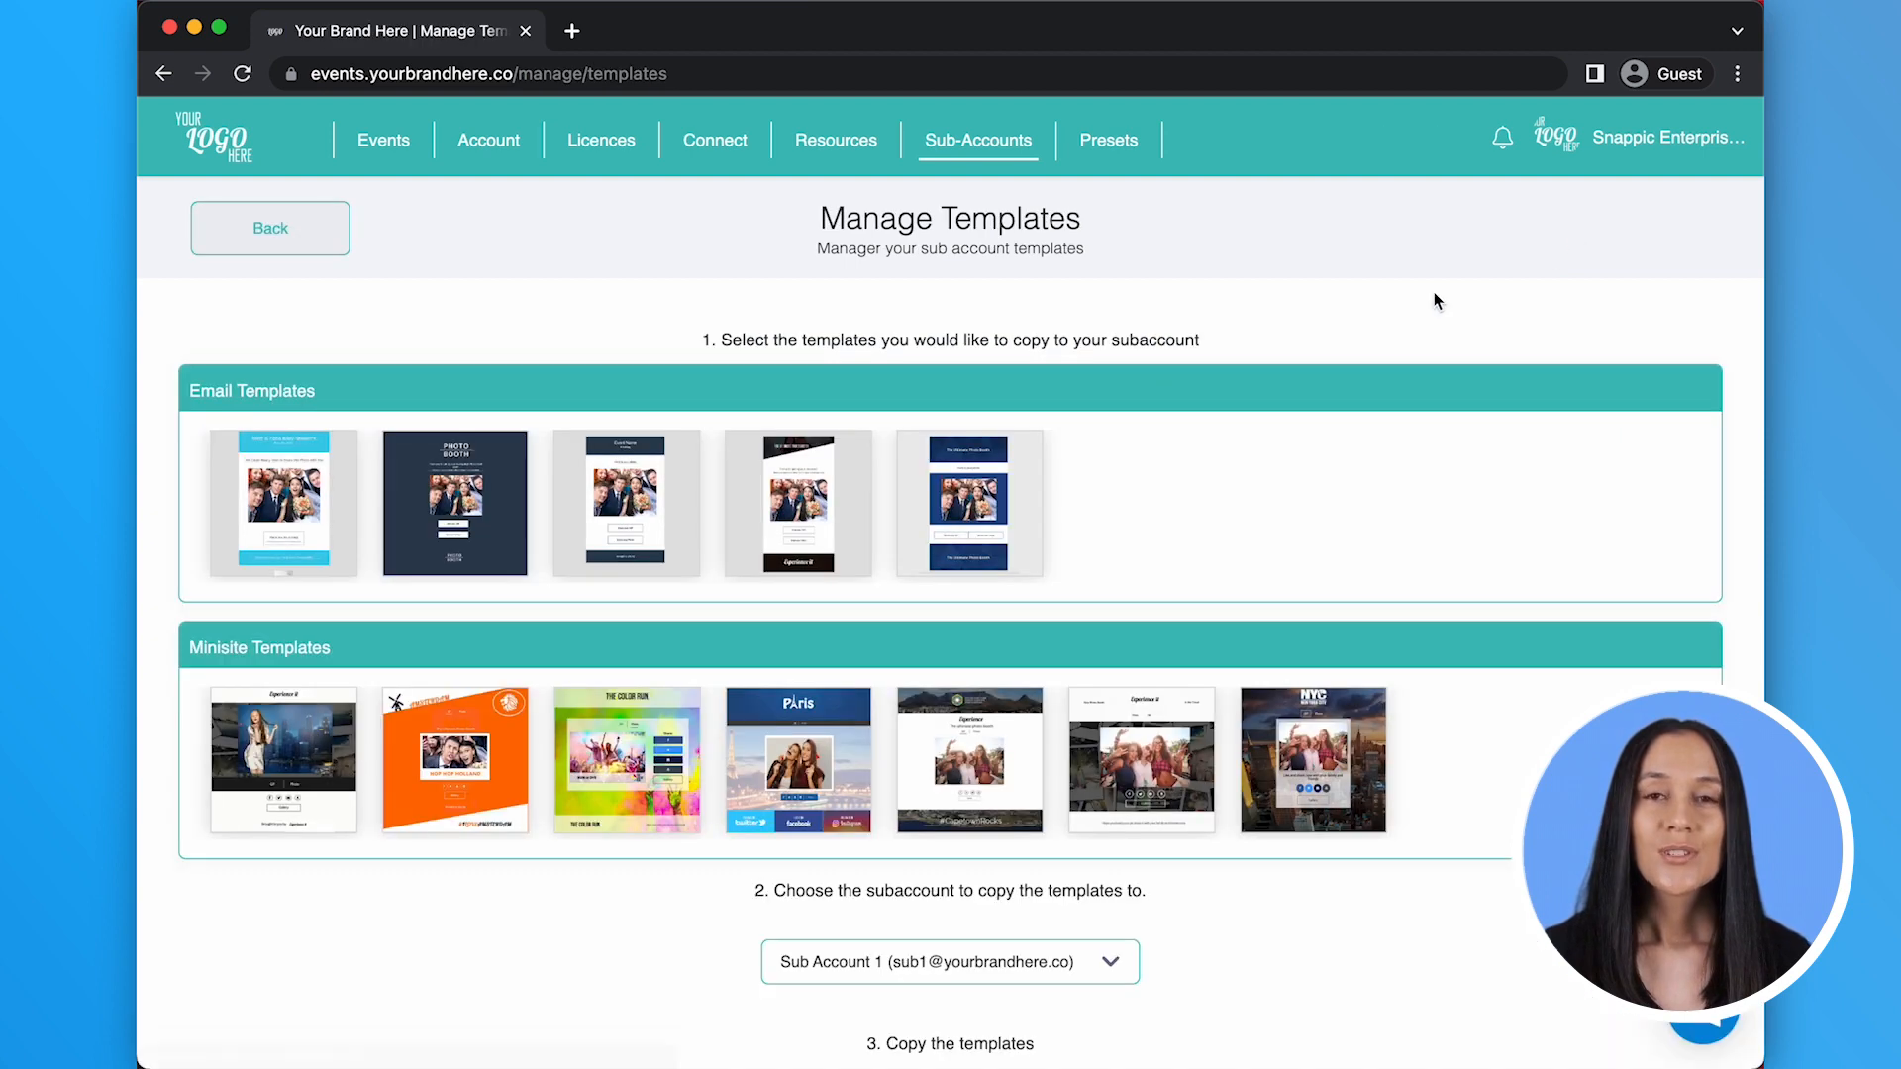
click(628, 784)
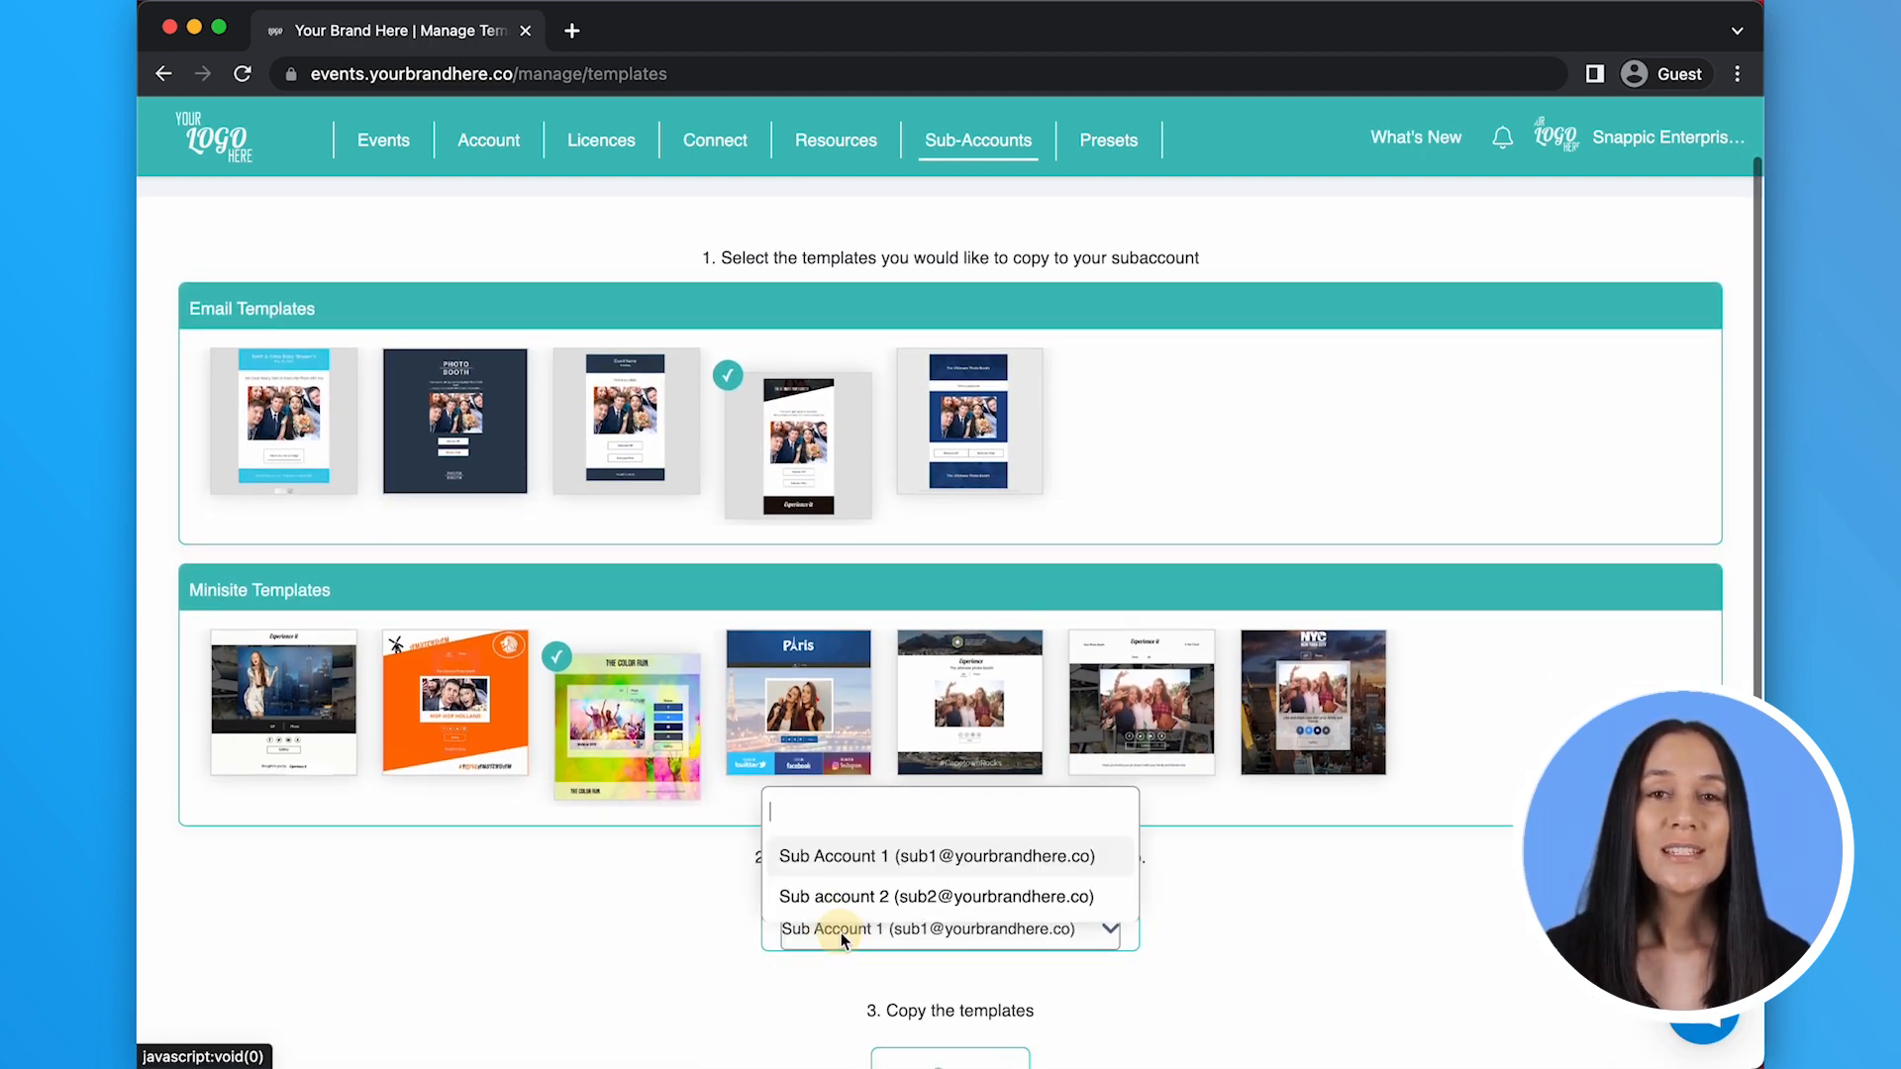
click(935, 895)
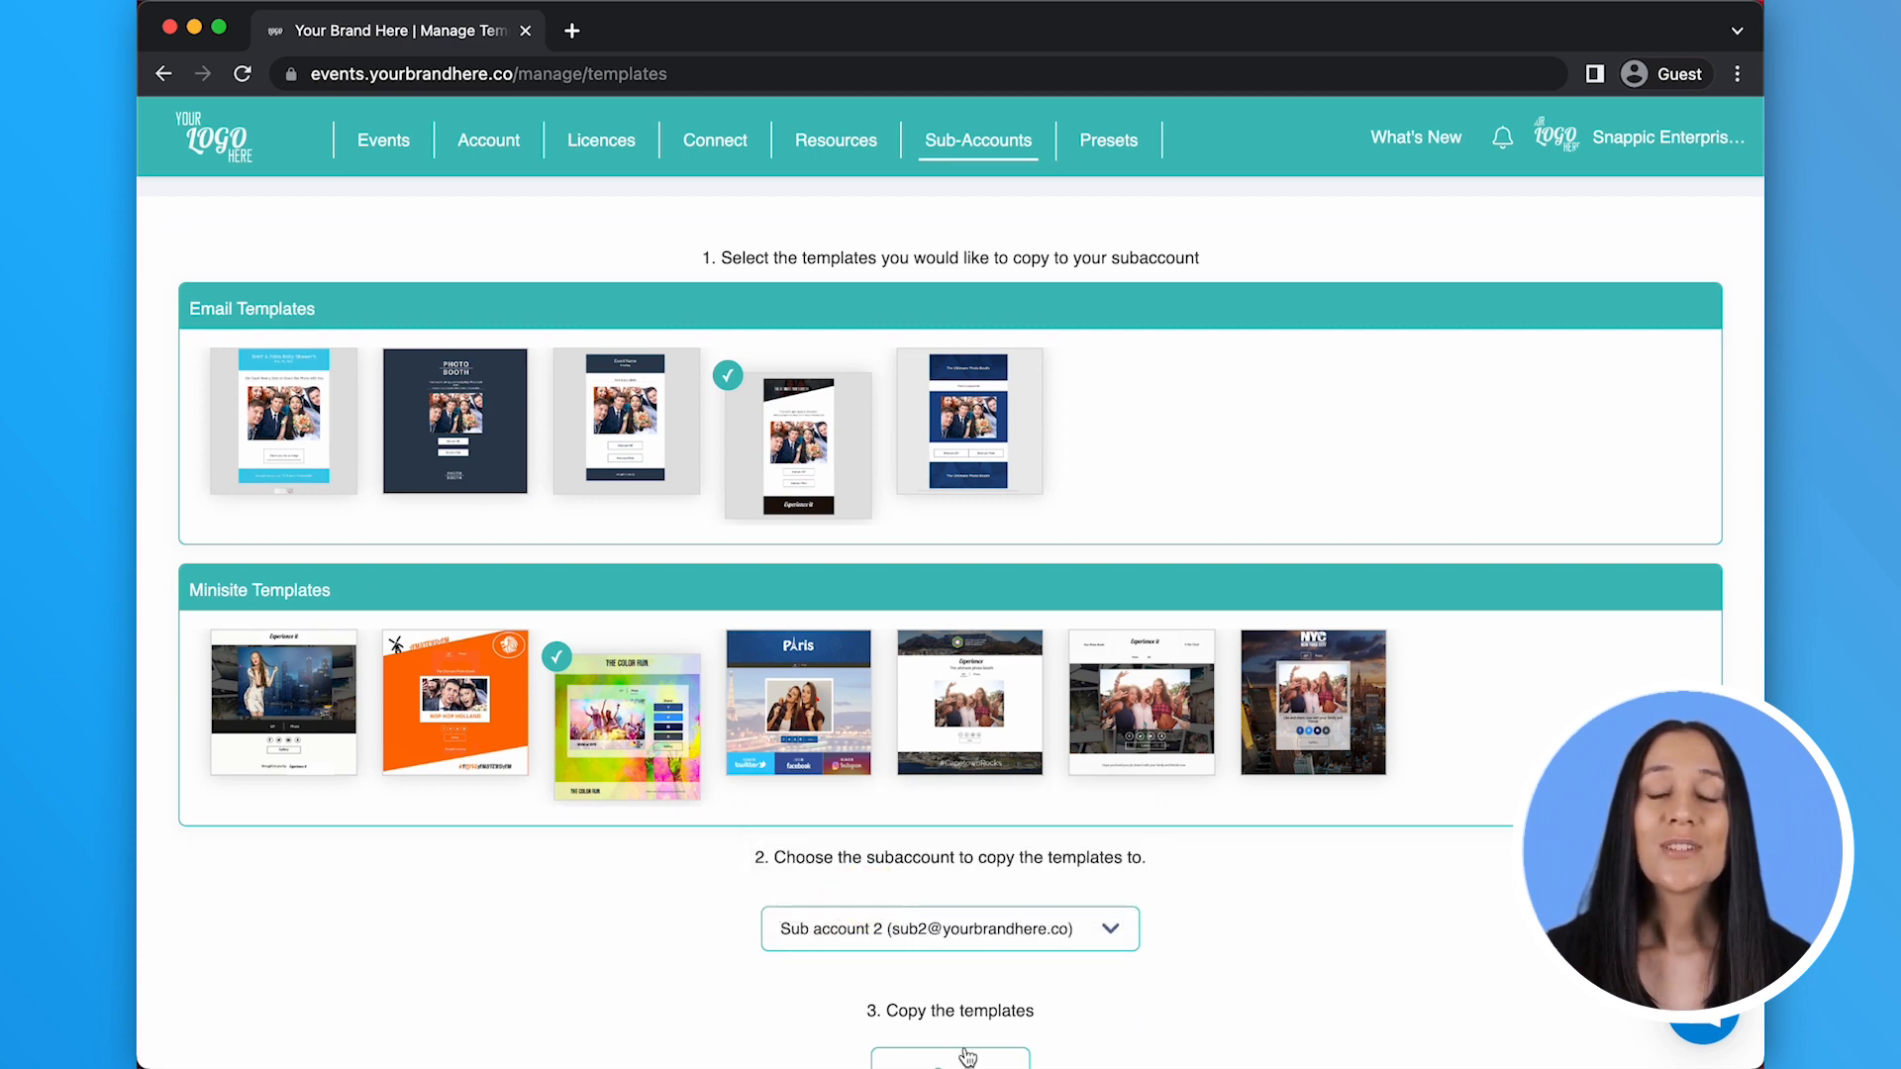
scroll(down, 3)
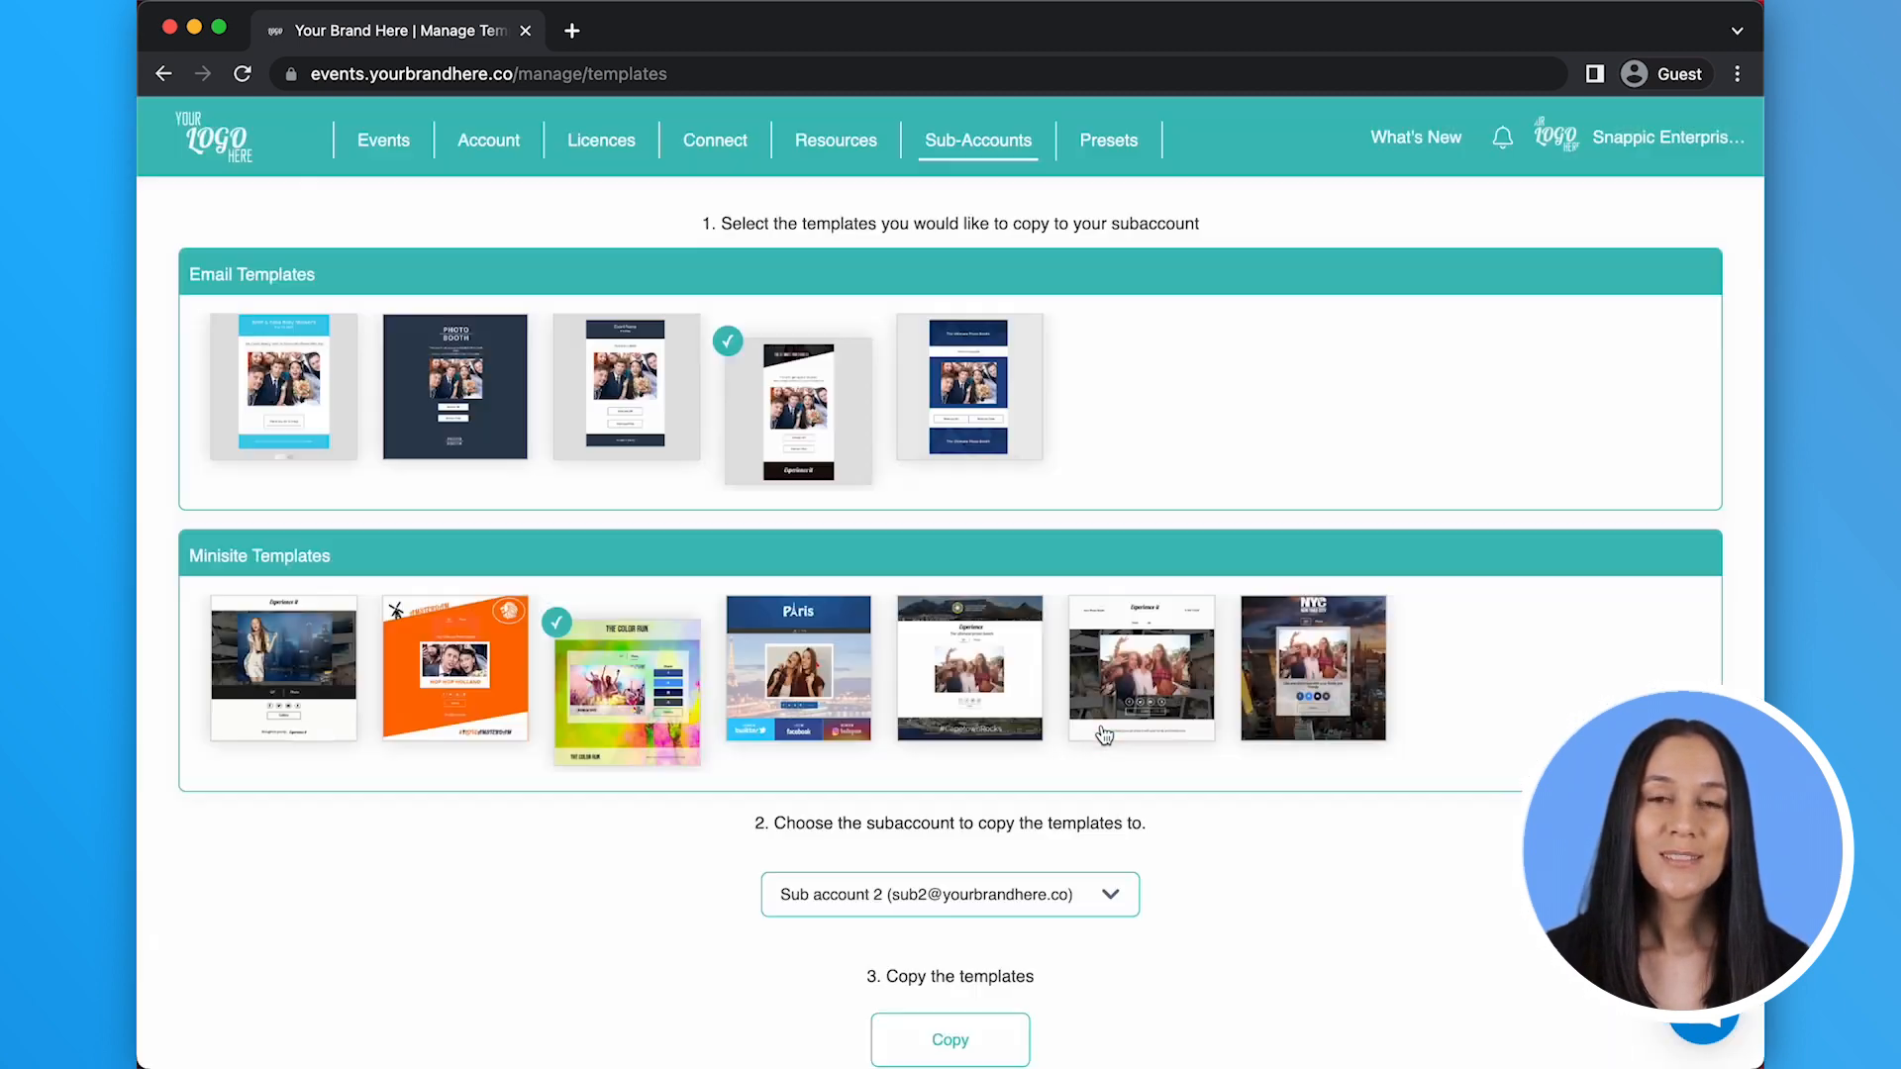
Create sub-user 'Sub account 3' with email Sub3@yourbrandhere., country United States and city NYC
click(976, 138)
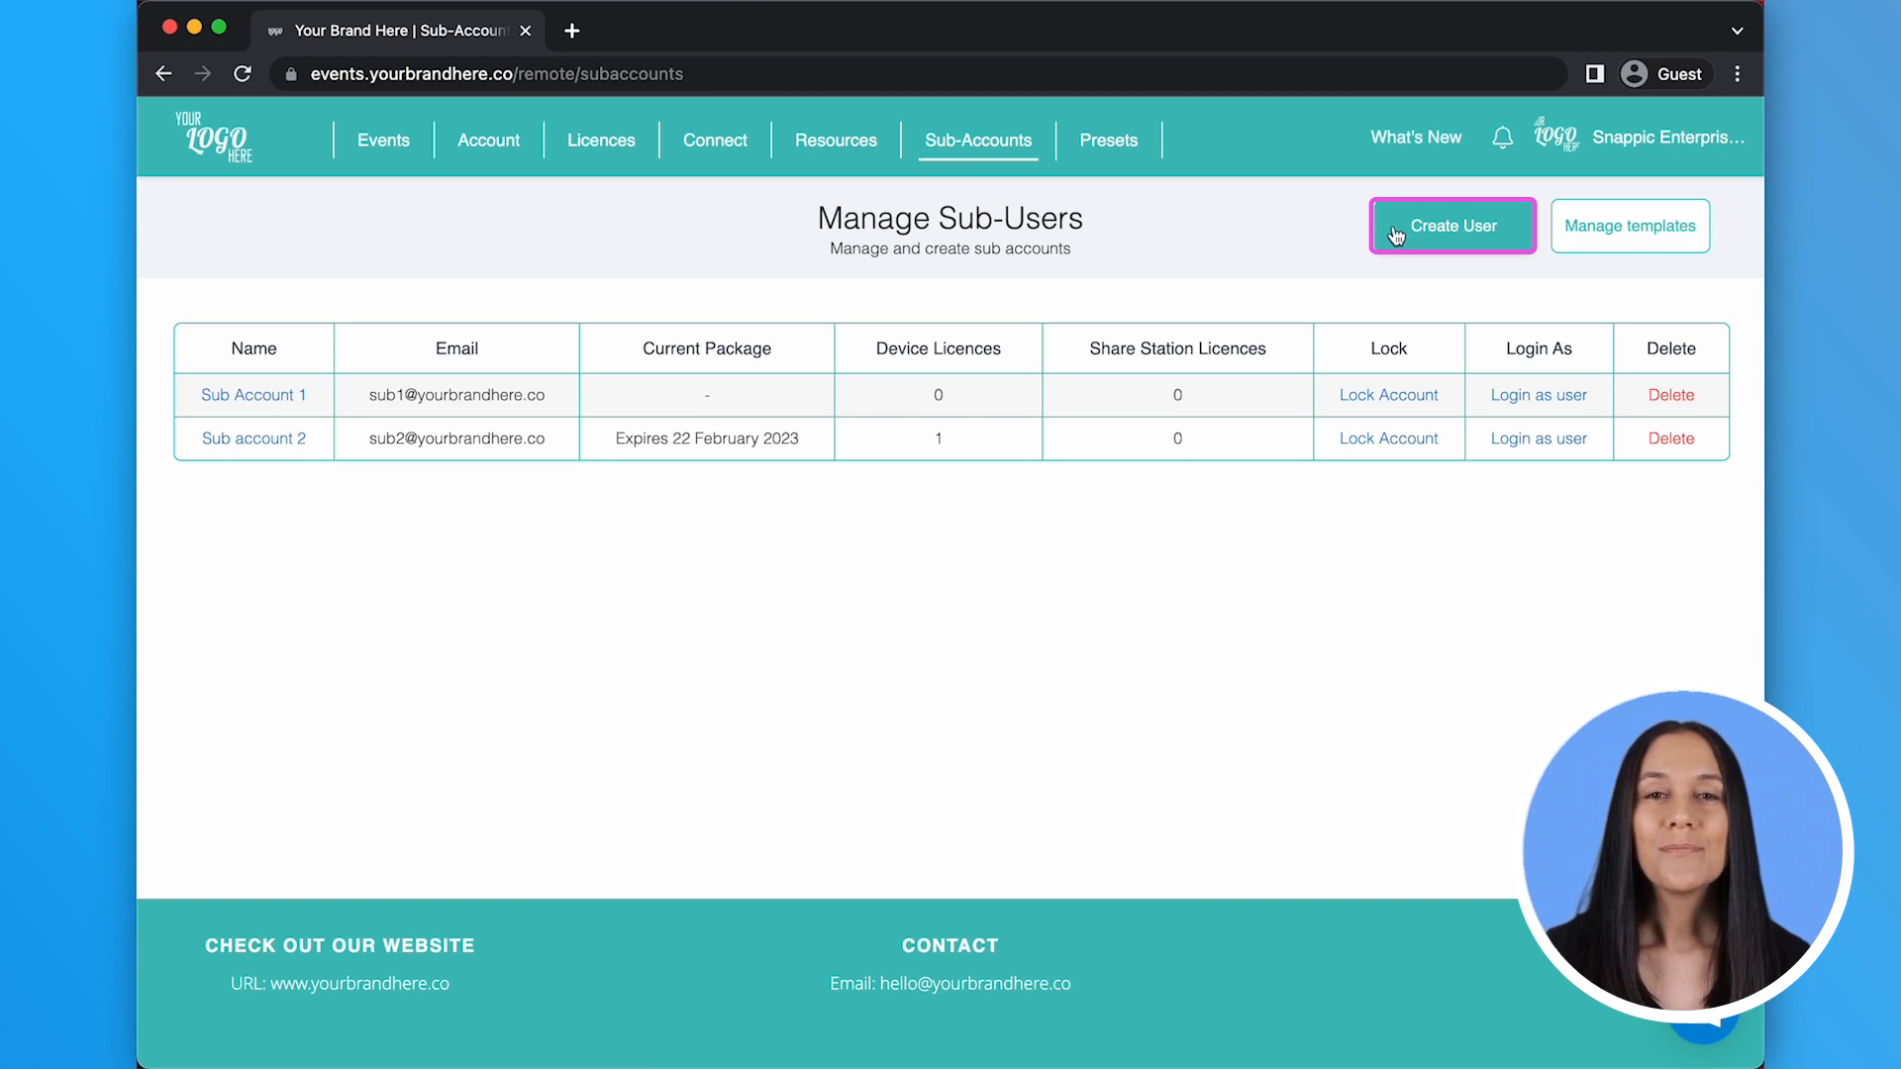
click(1452, 226)
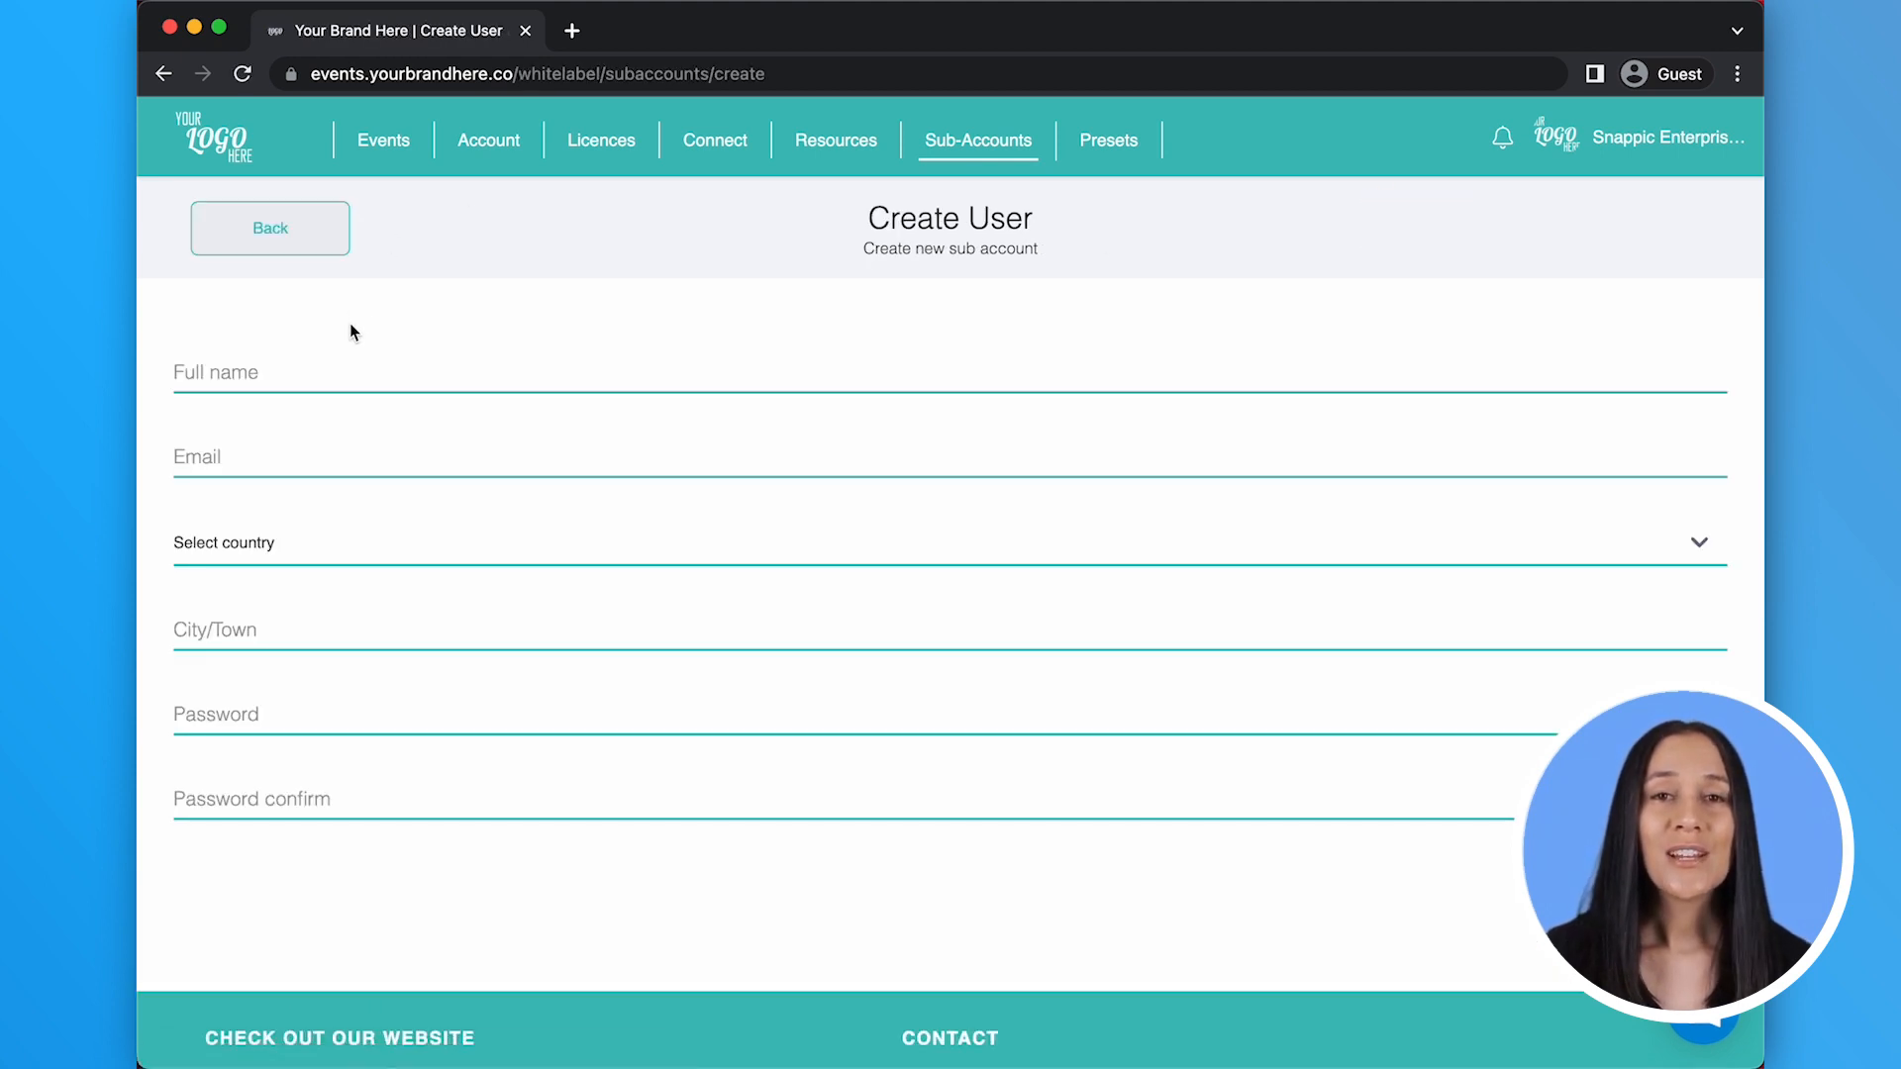
text(Sub ac)
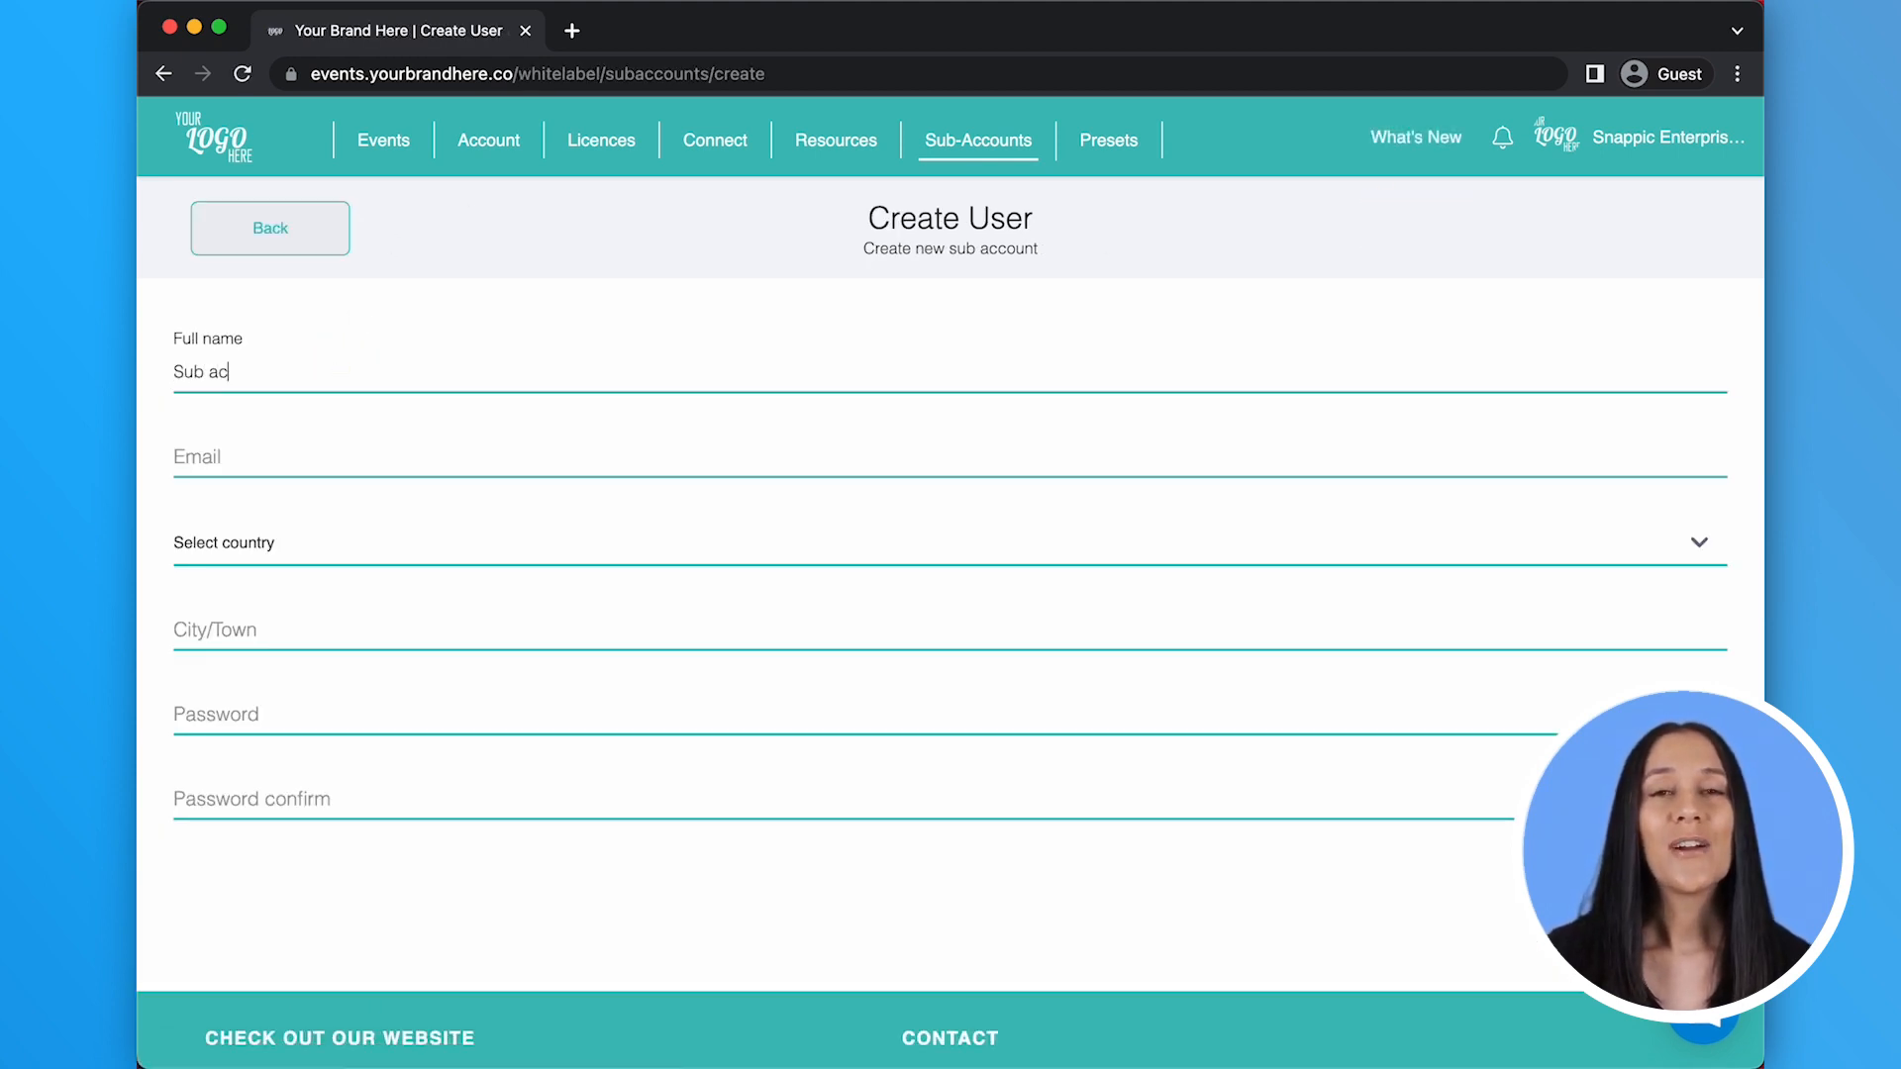
text(count 3)
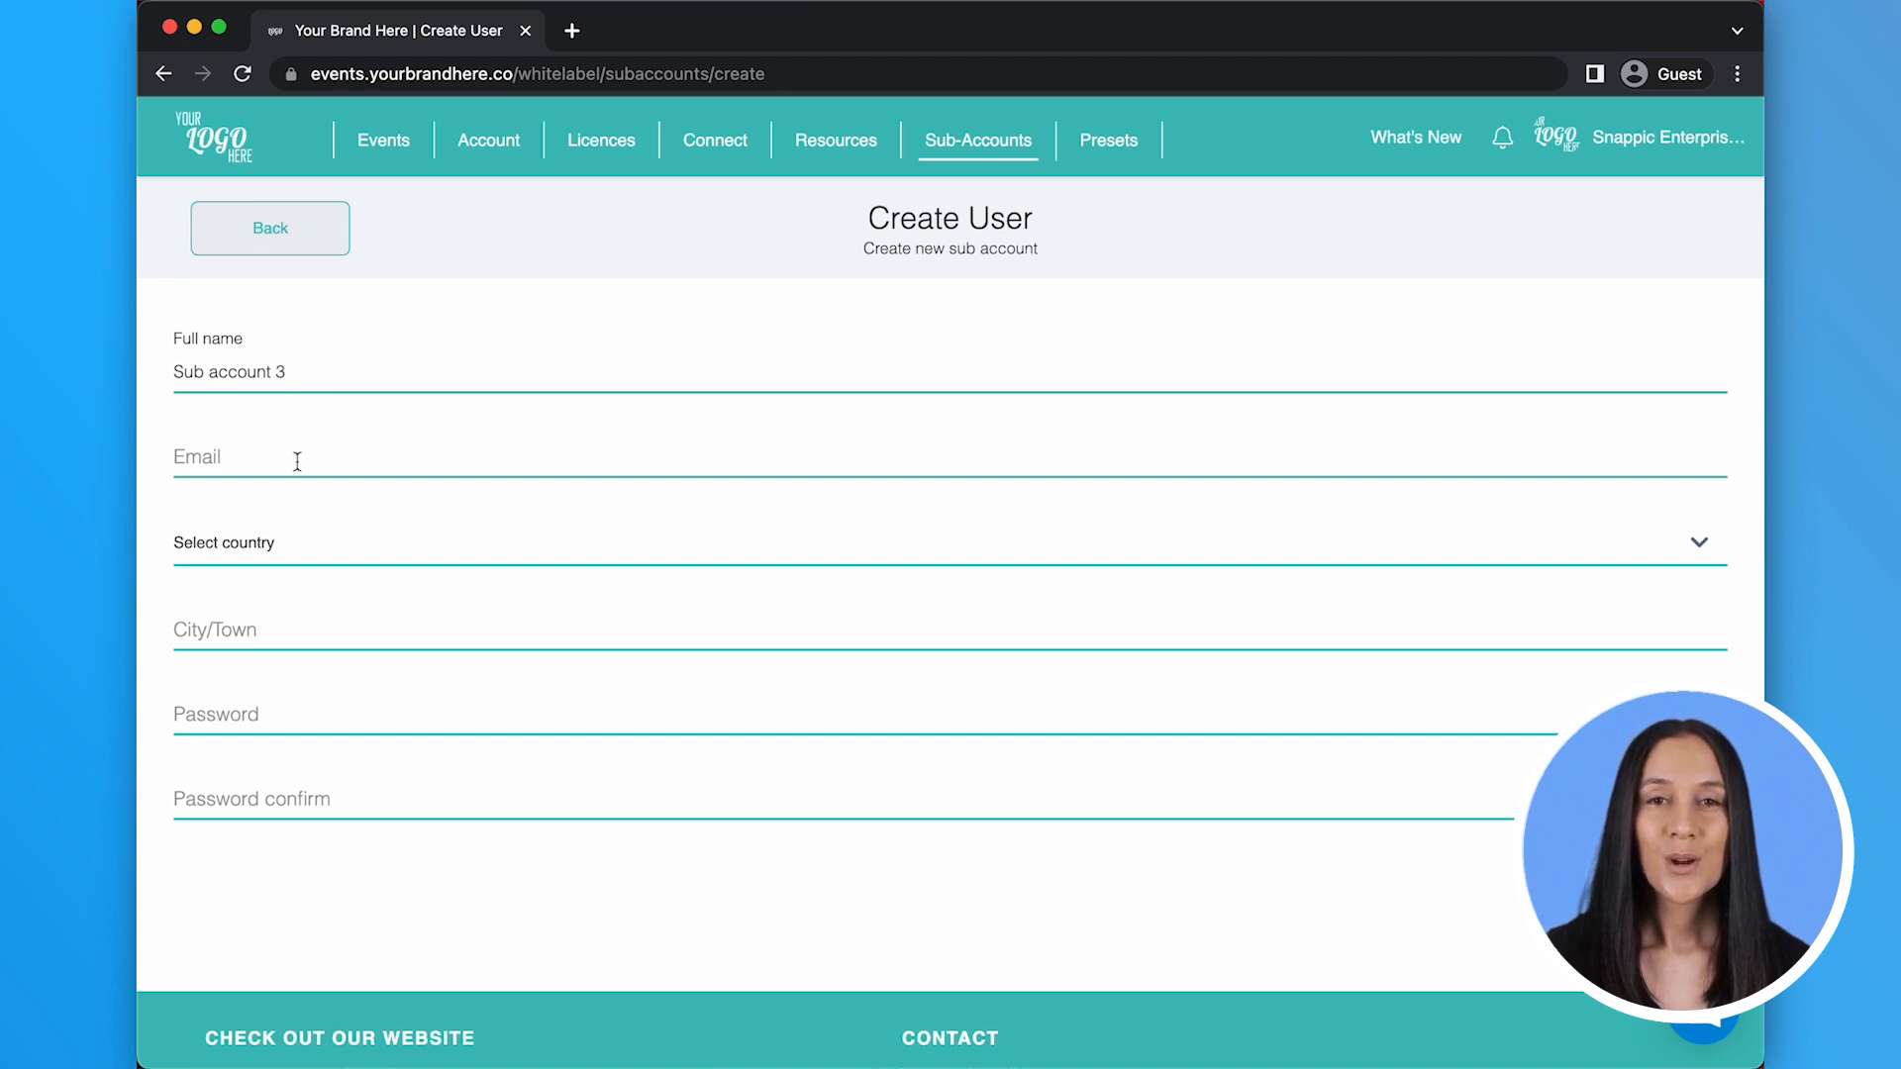
text(Sub3)
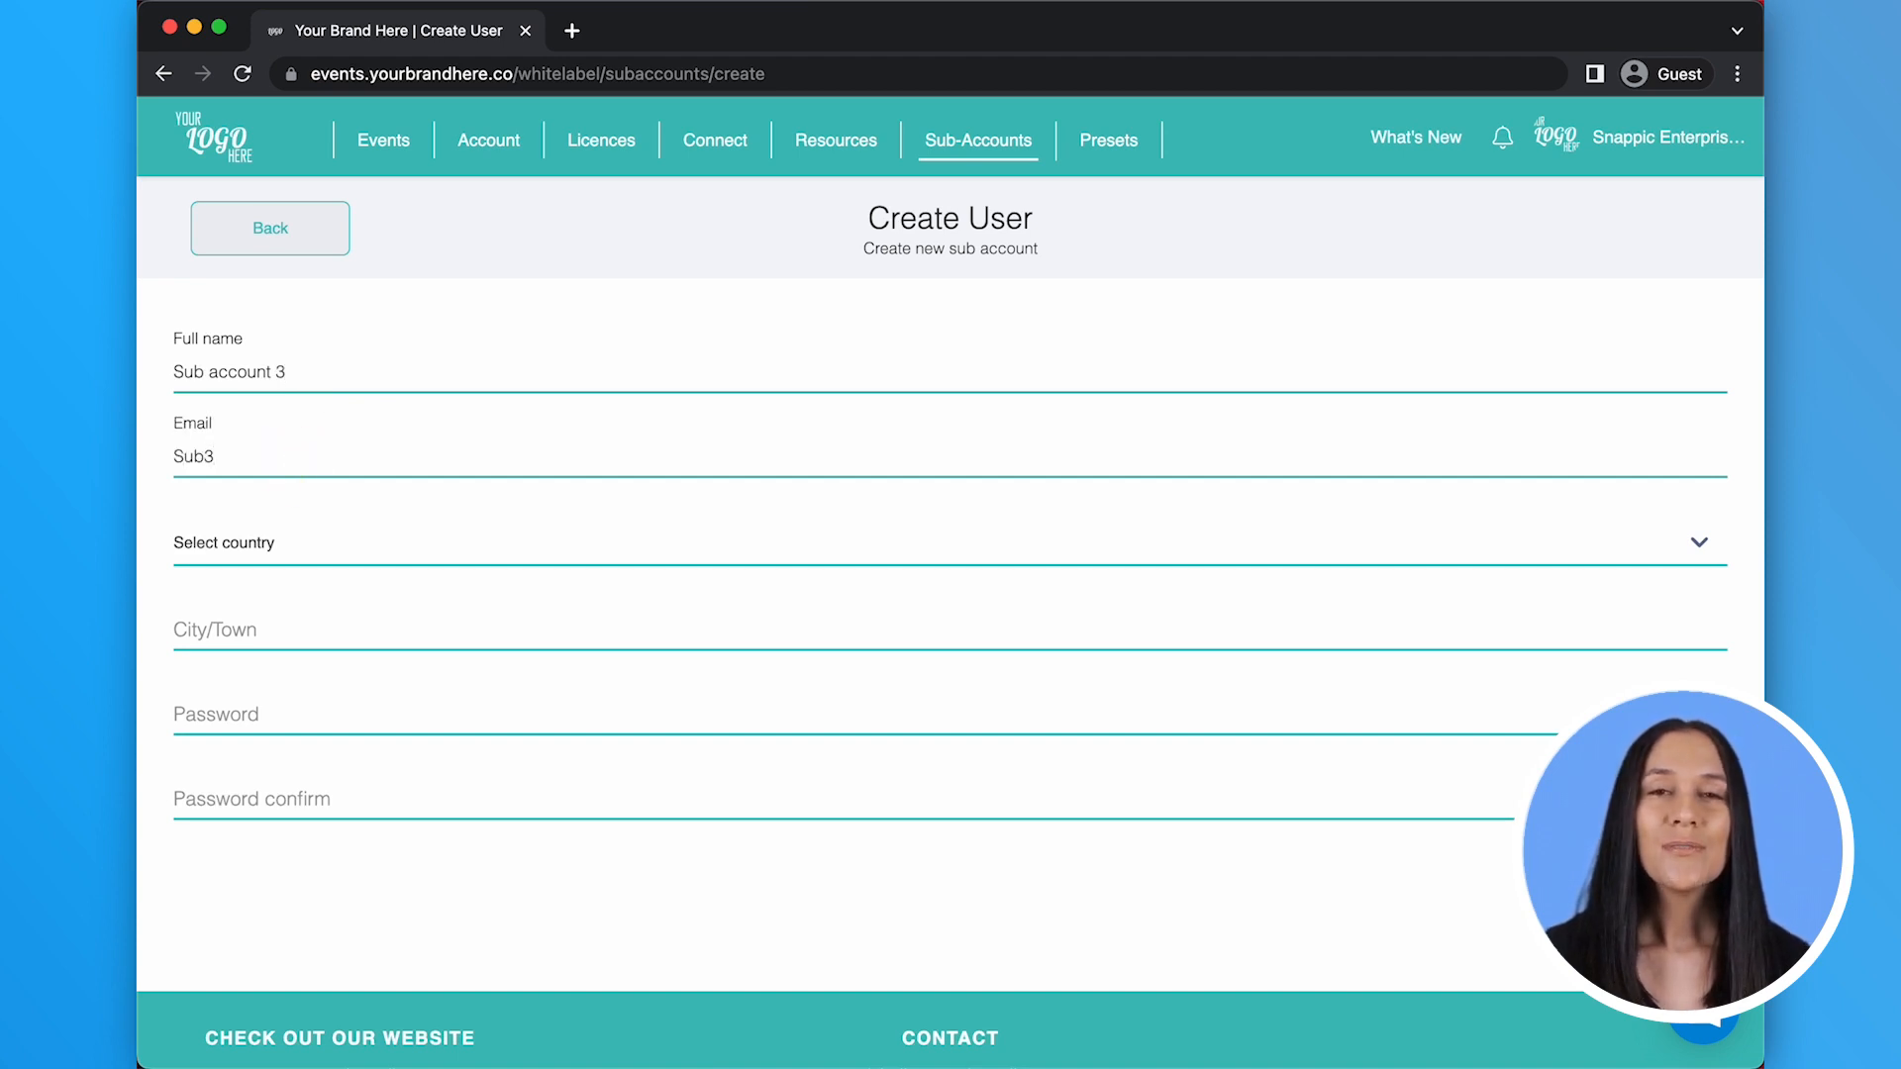
text(@yourbrand)
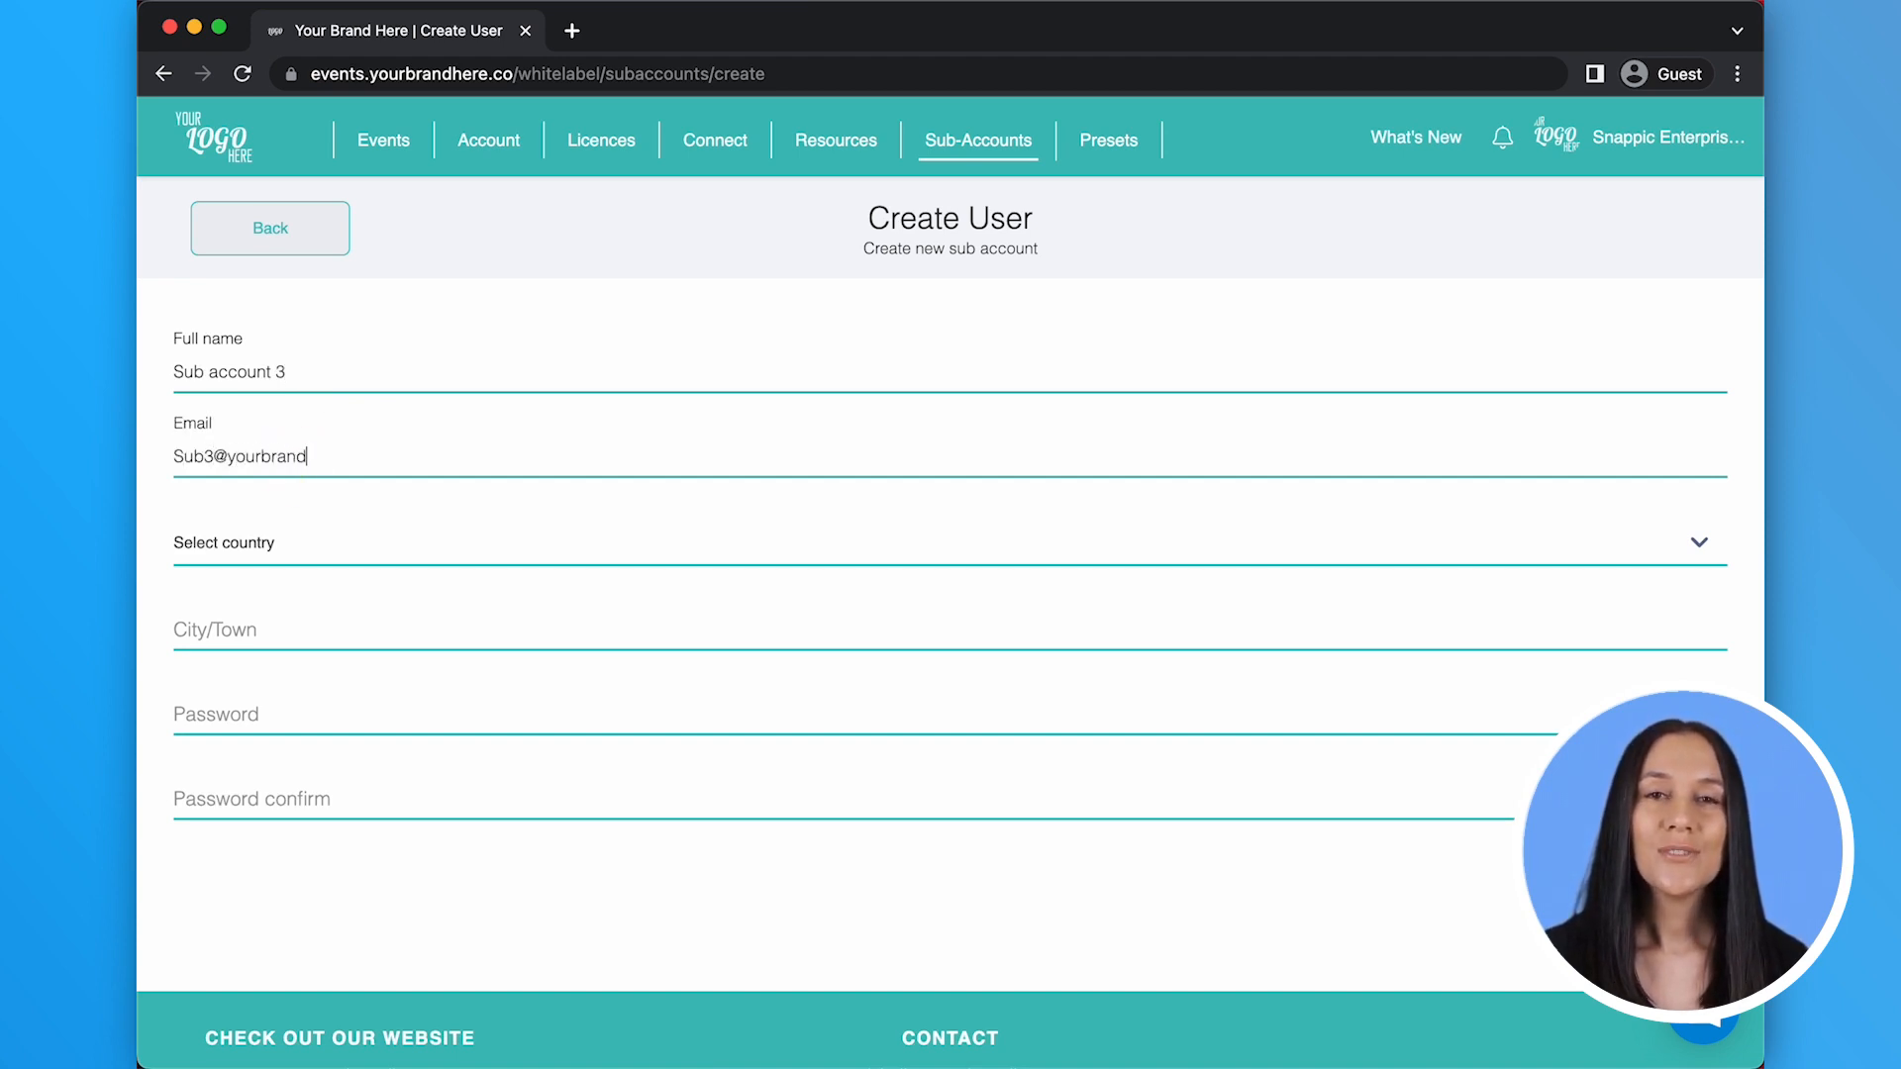
text(here.co)
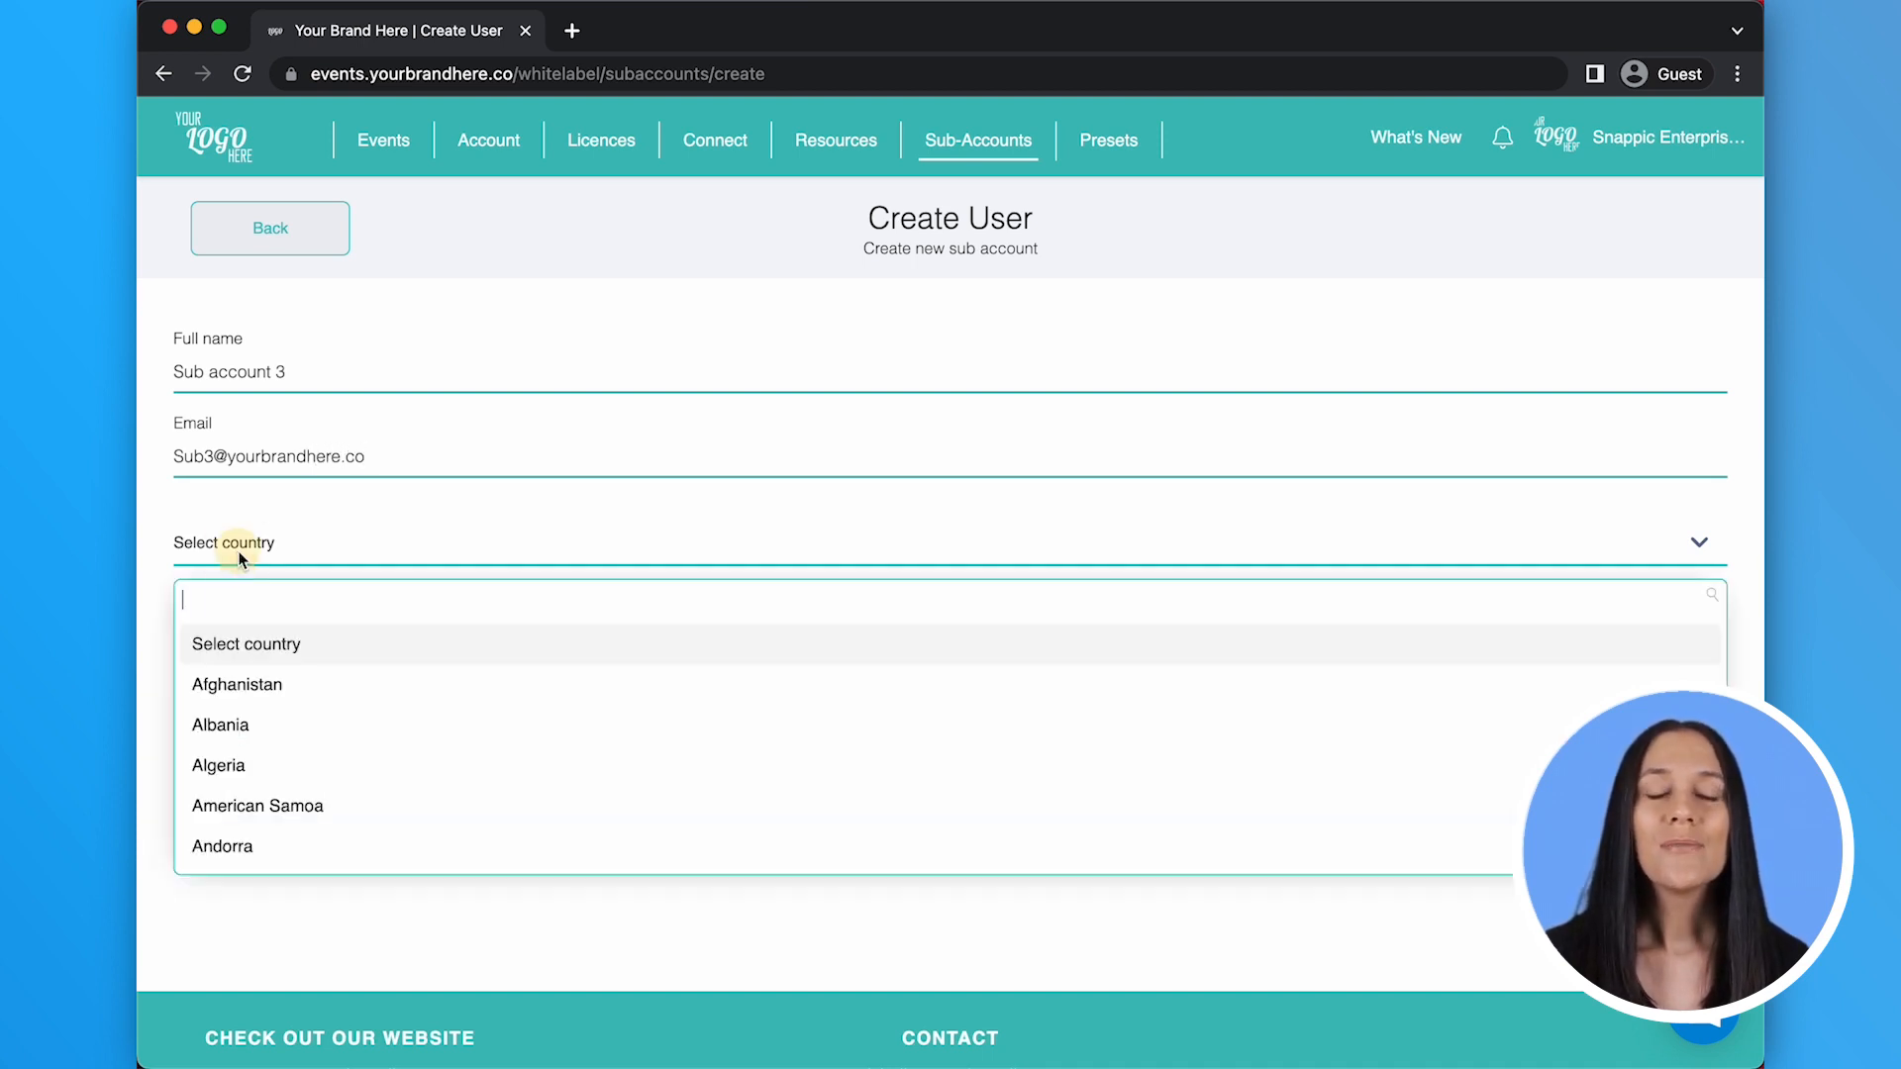
text(unit)
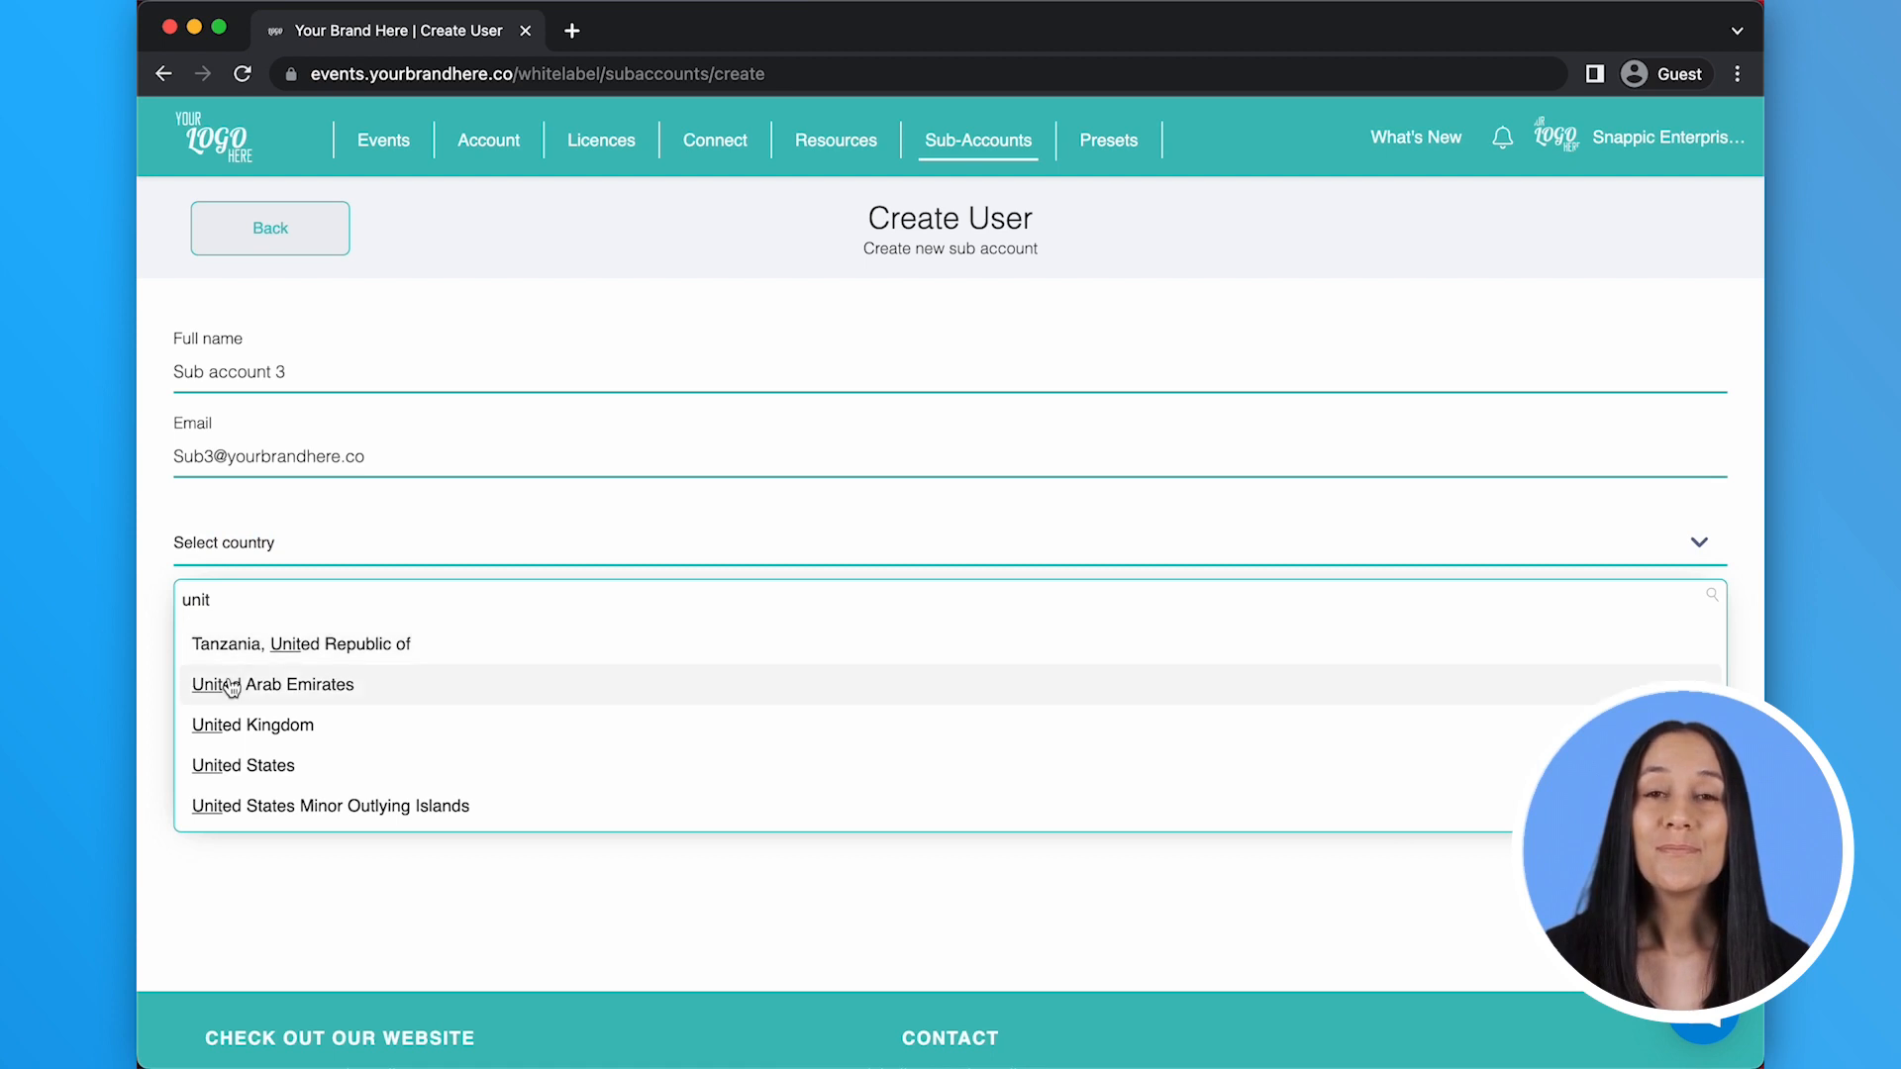
click(242, 764)
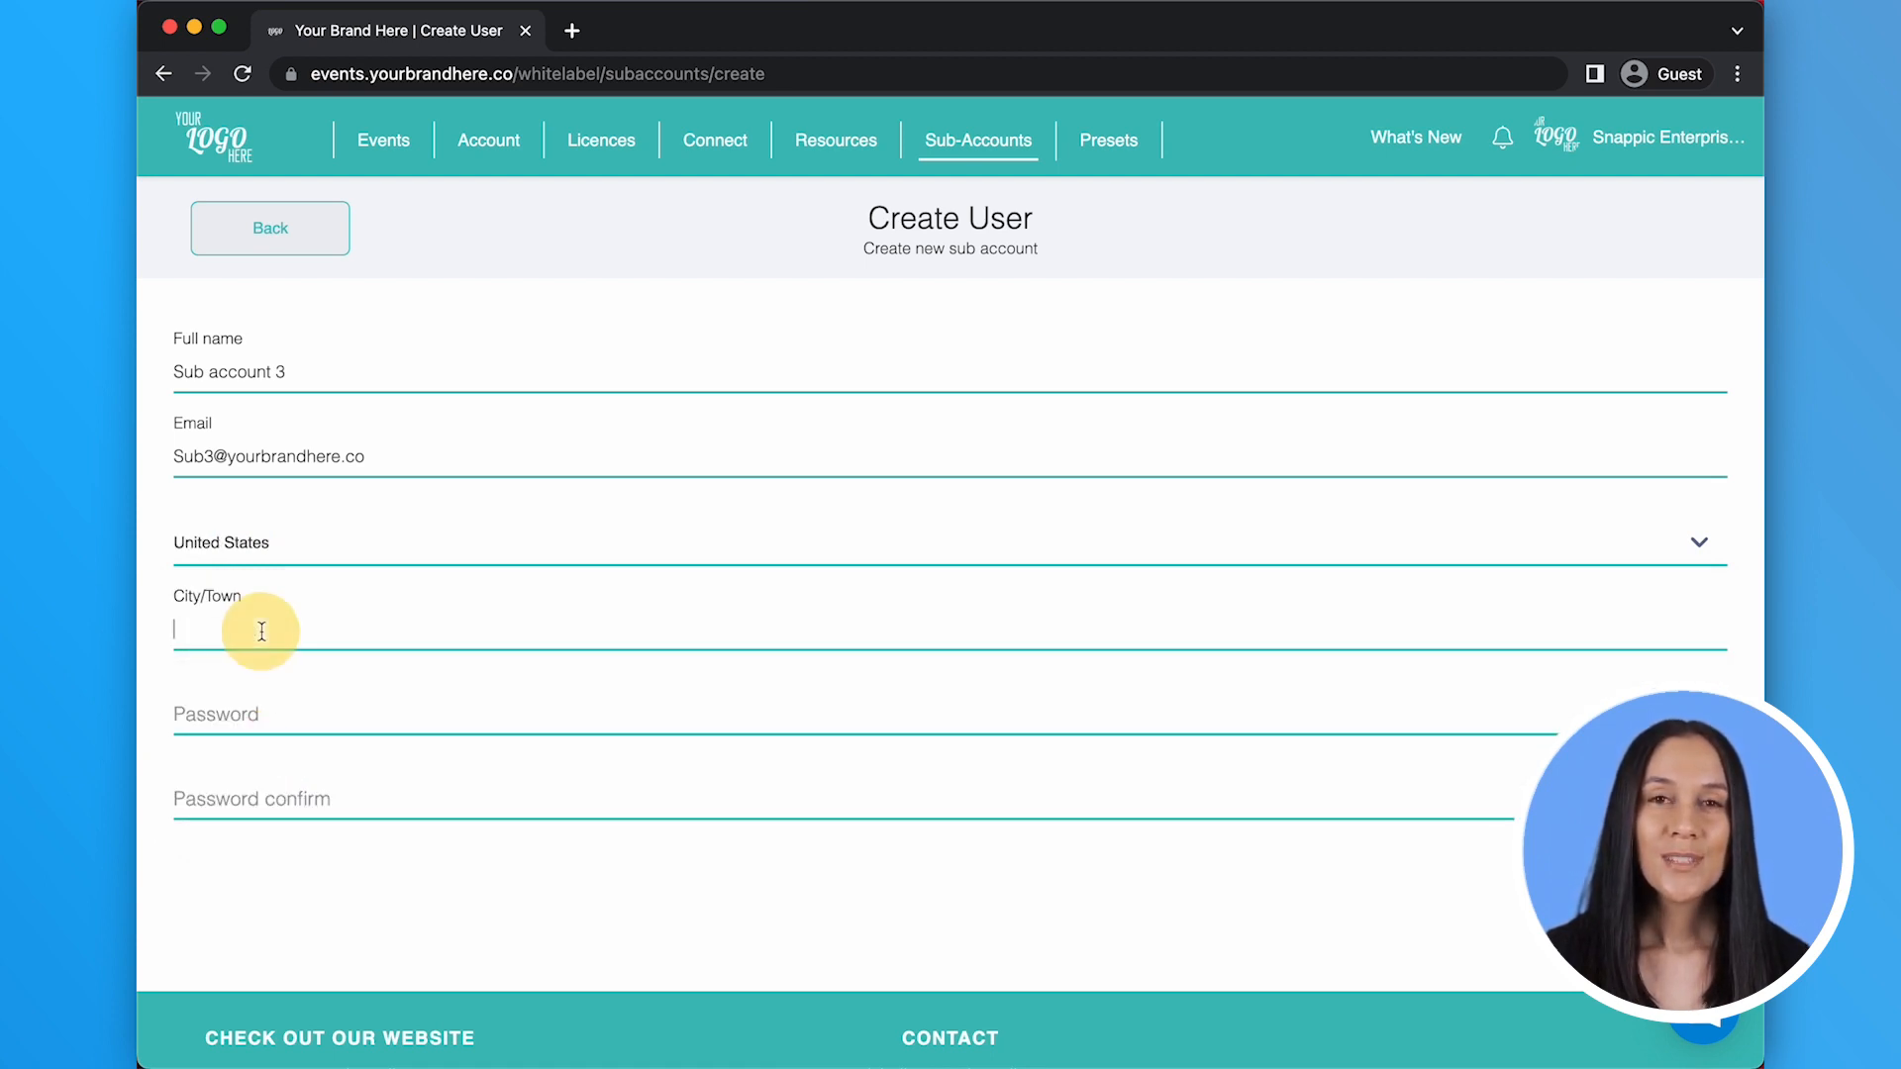
text(NYC)
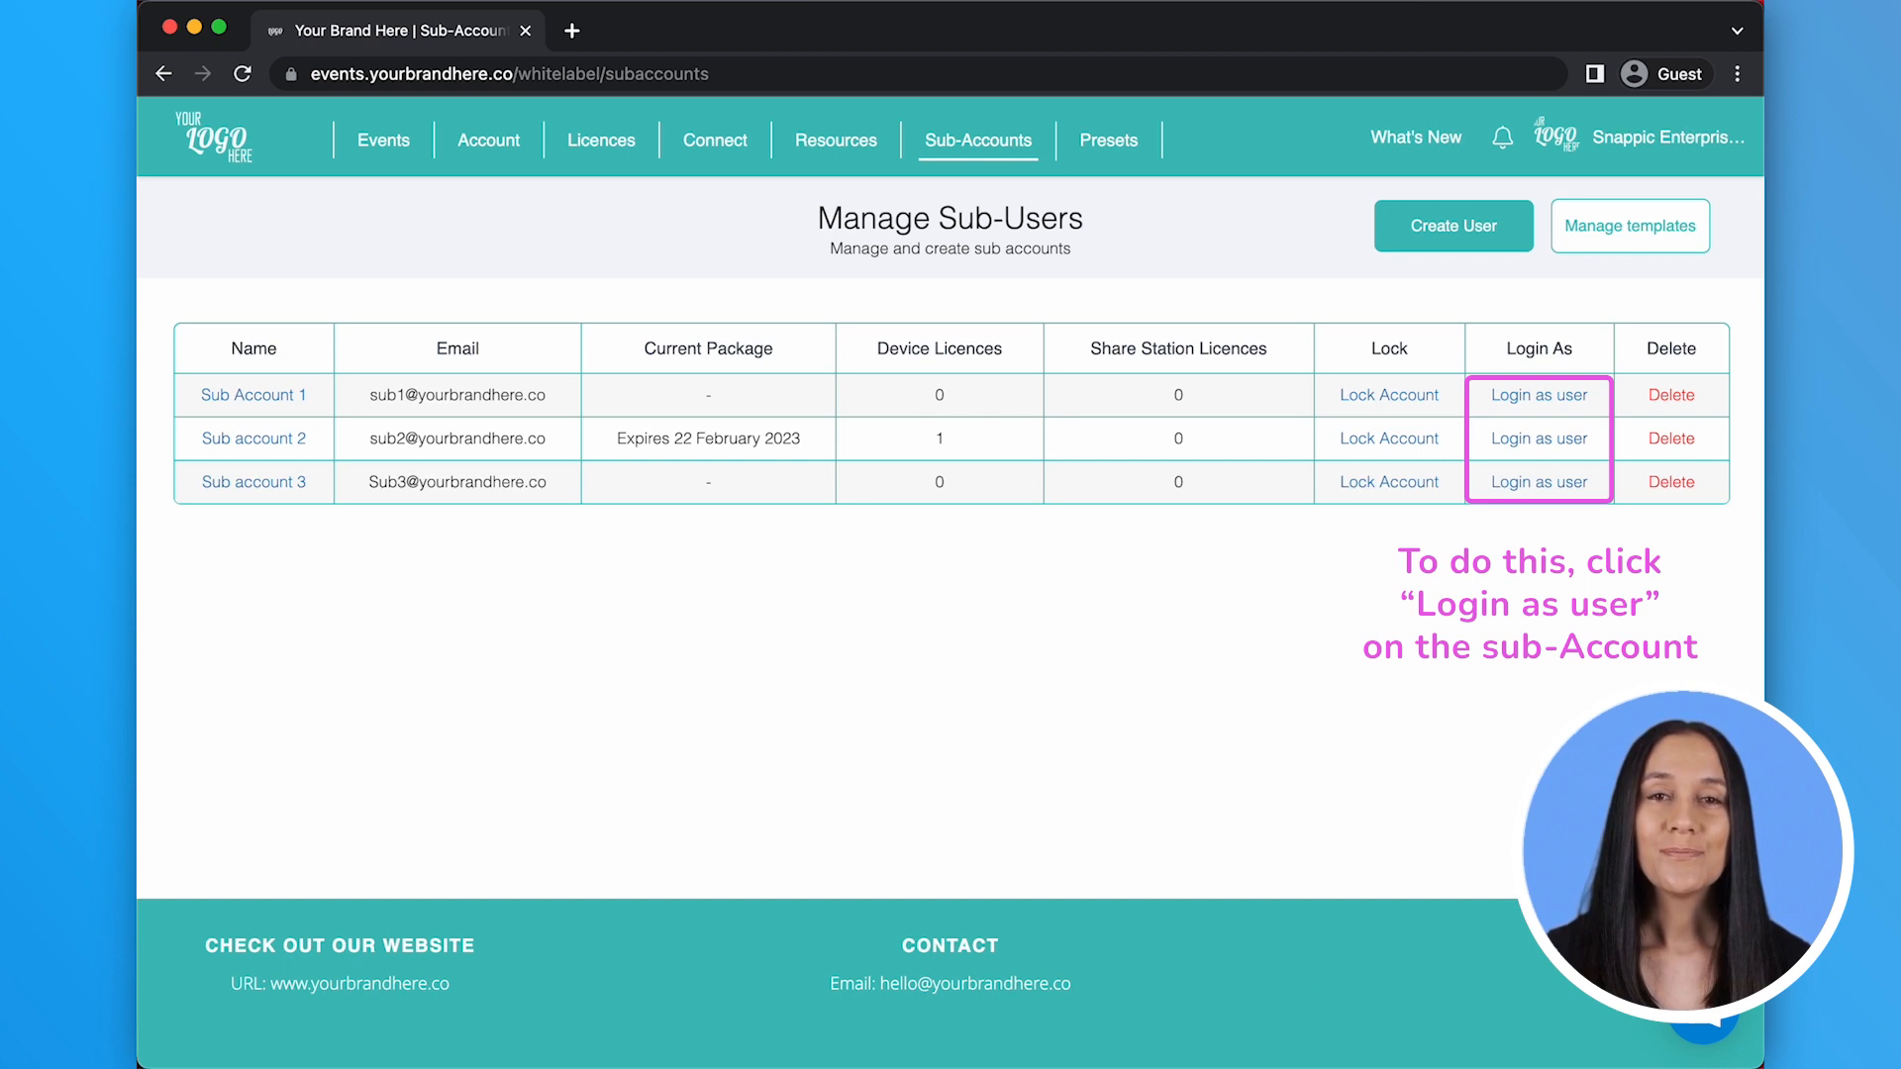
Log in as Sub account 3, view its Account upgrade packages and switch to the Annual prices
click(1537, 481)
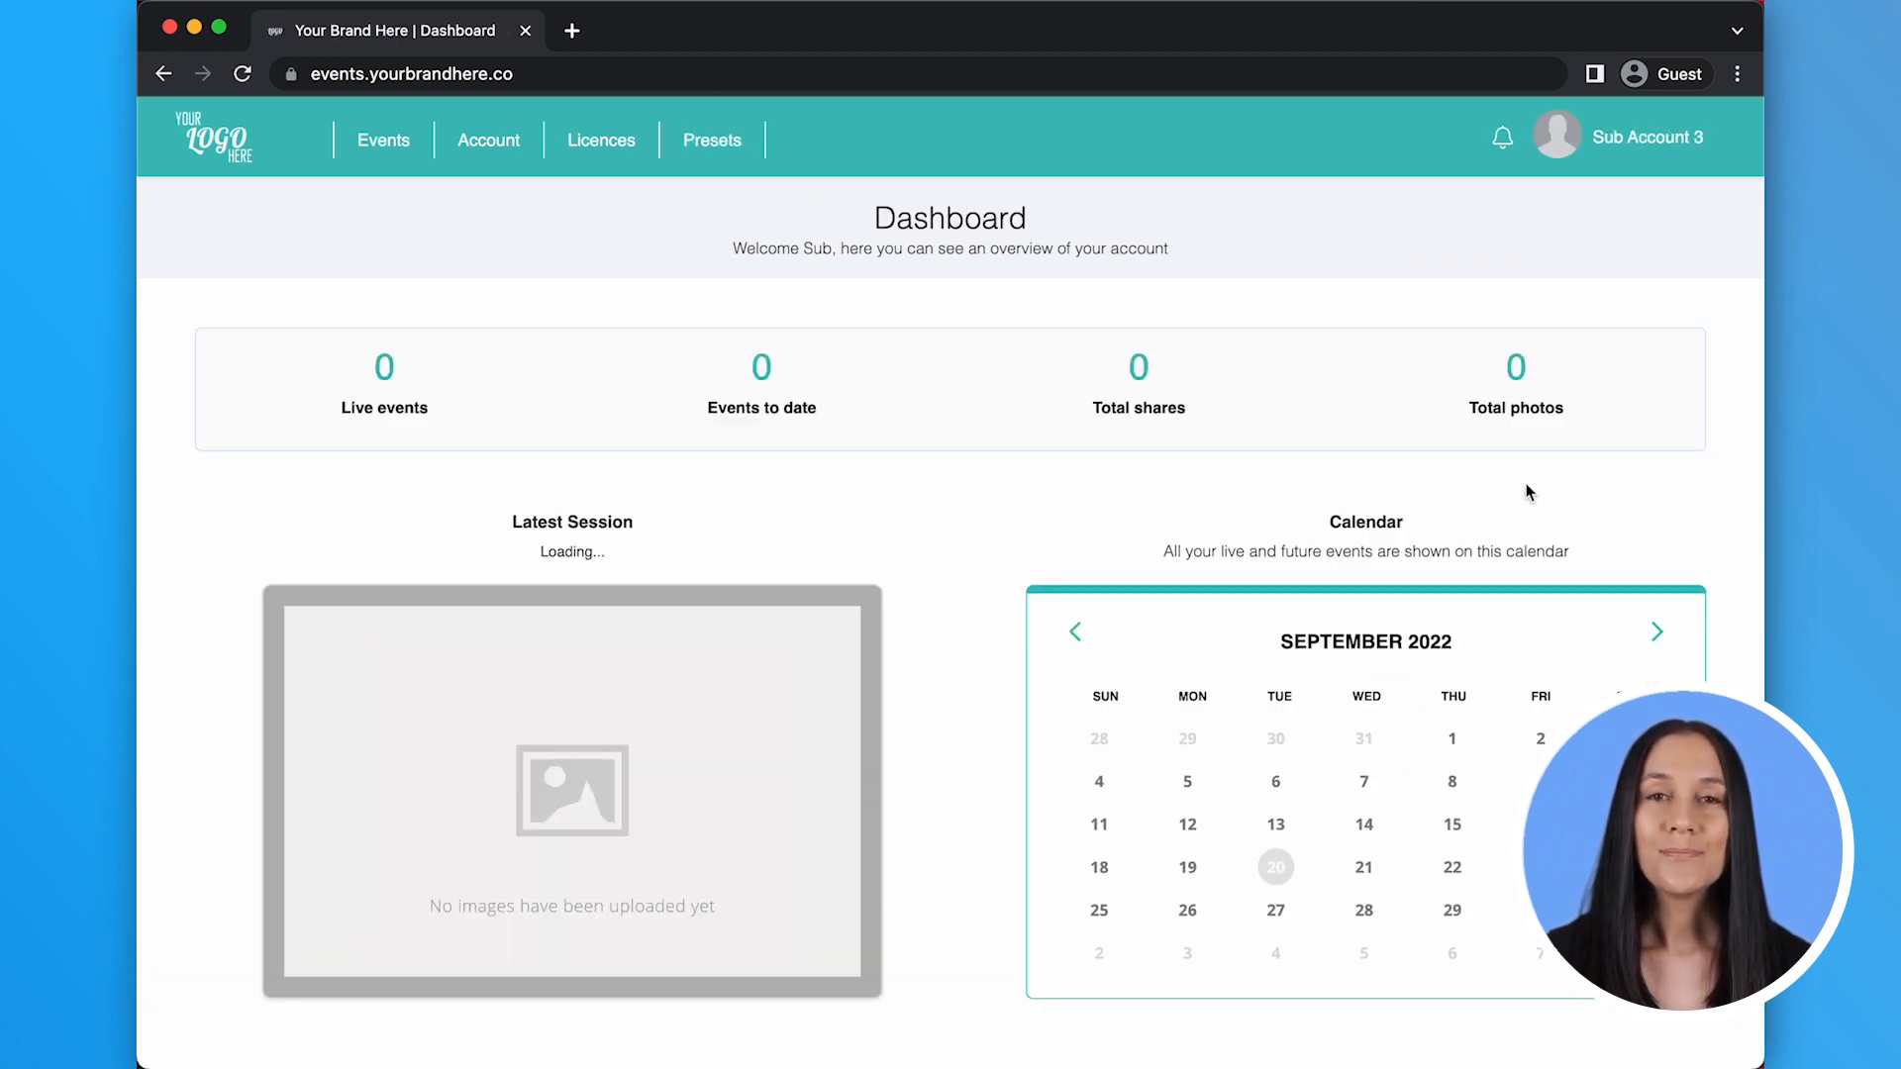
click(489, 139)
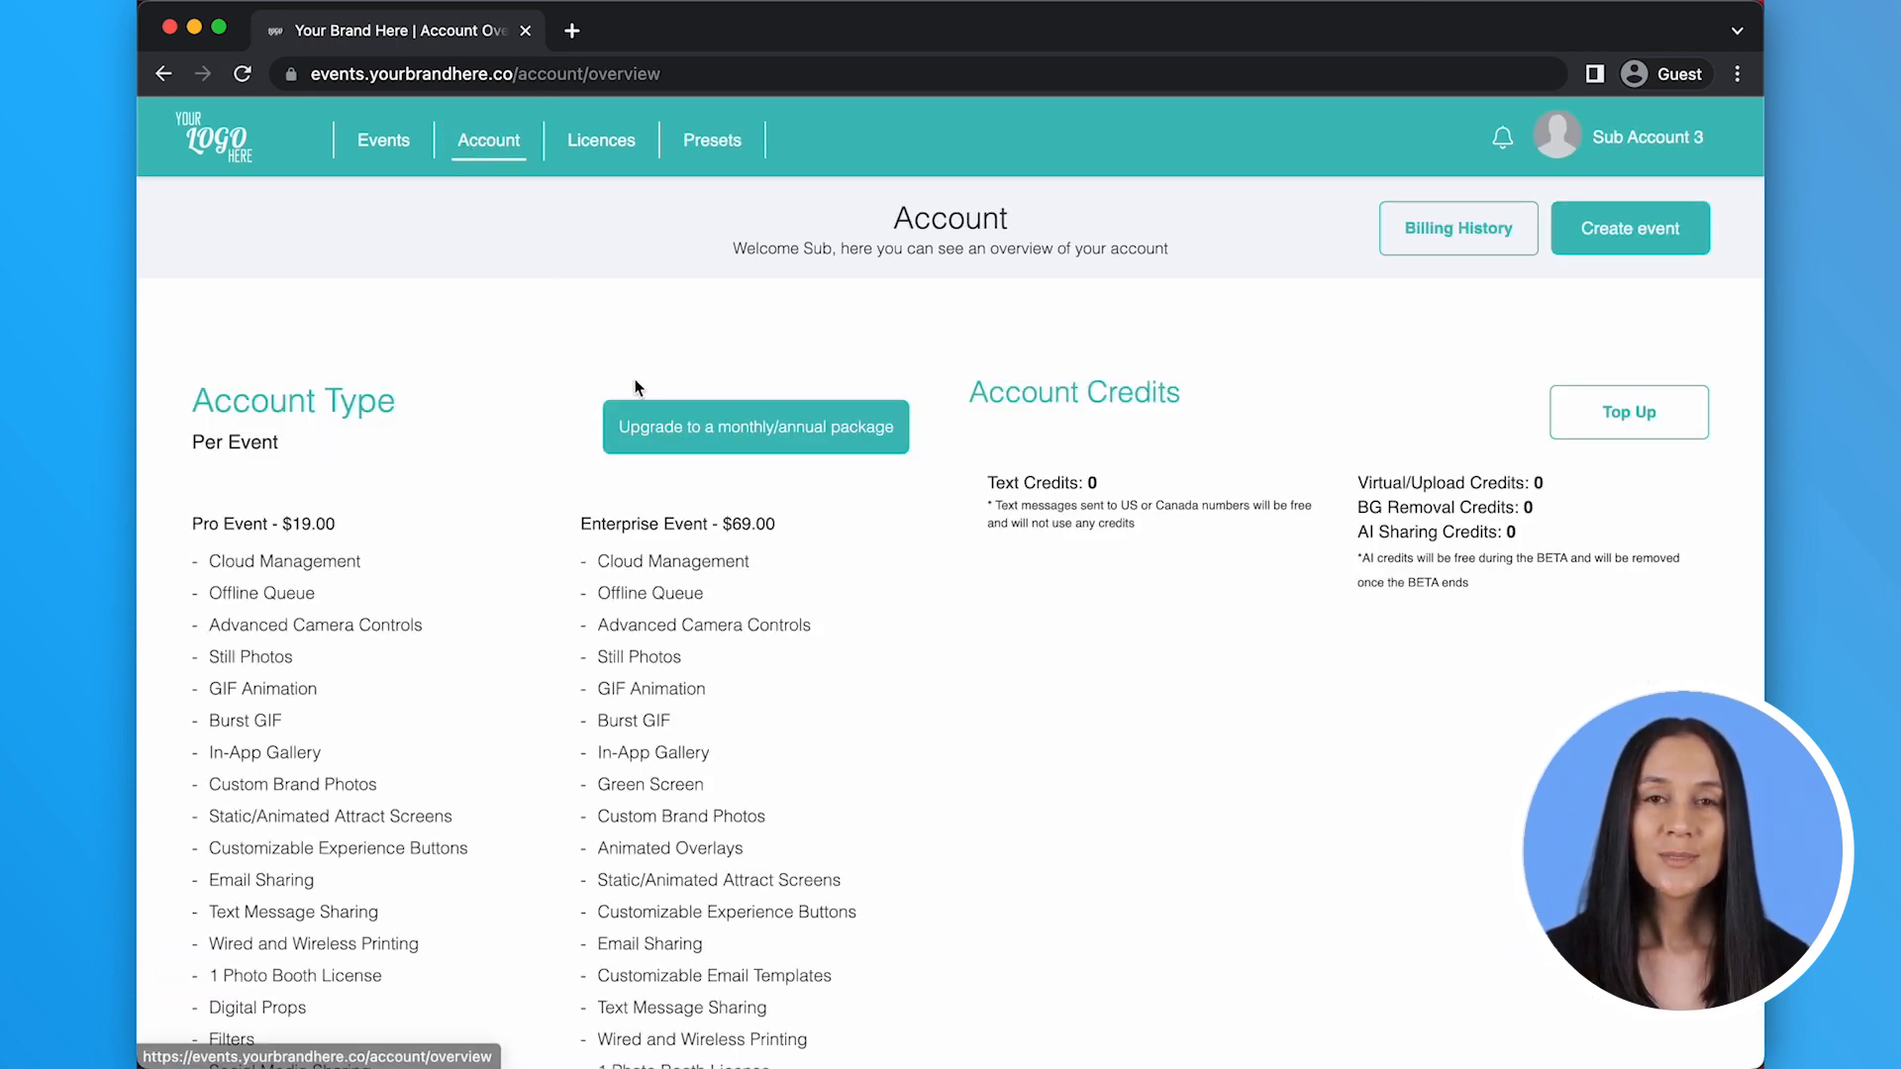
click(754, 427)
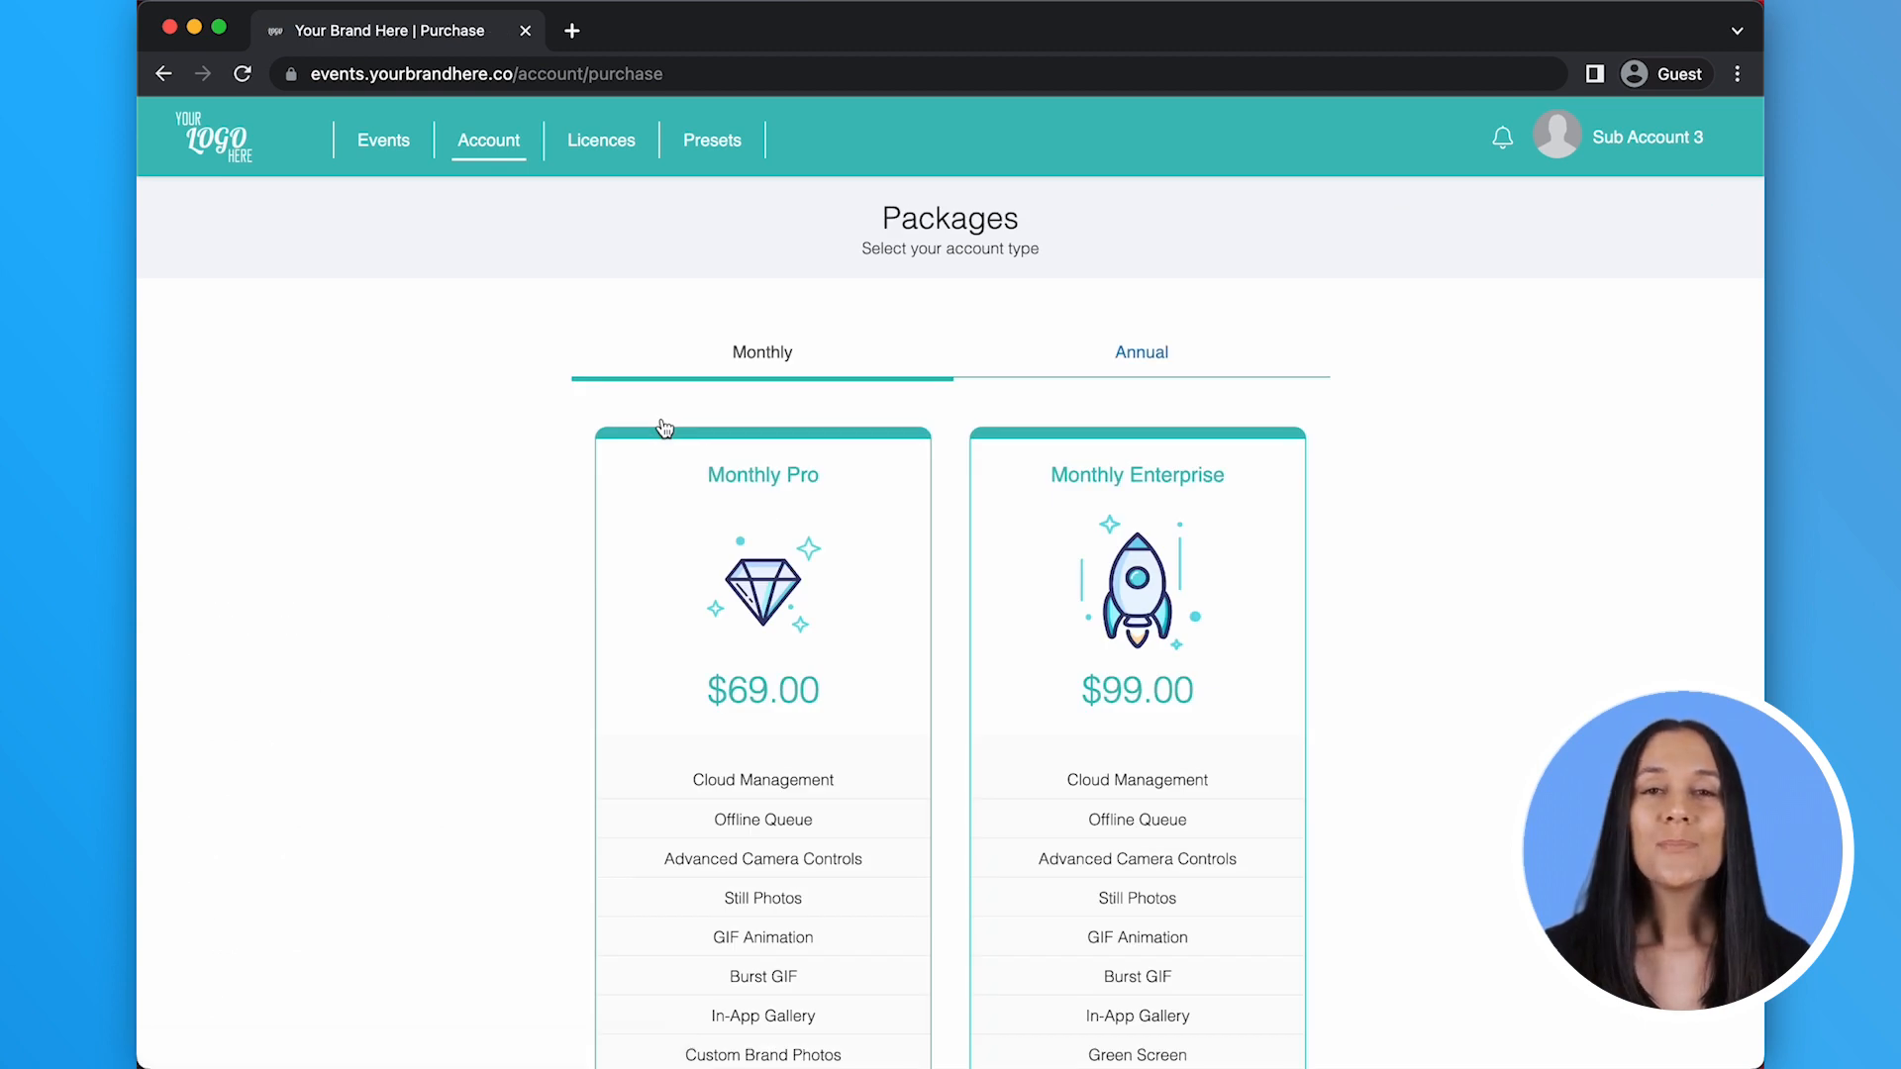
mouse_move(879, 386)
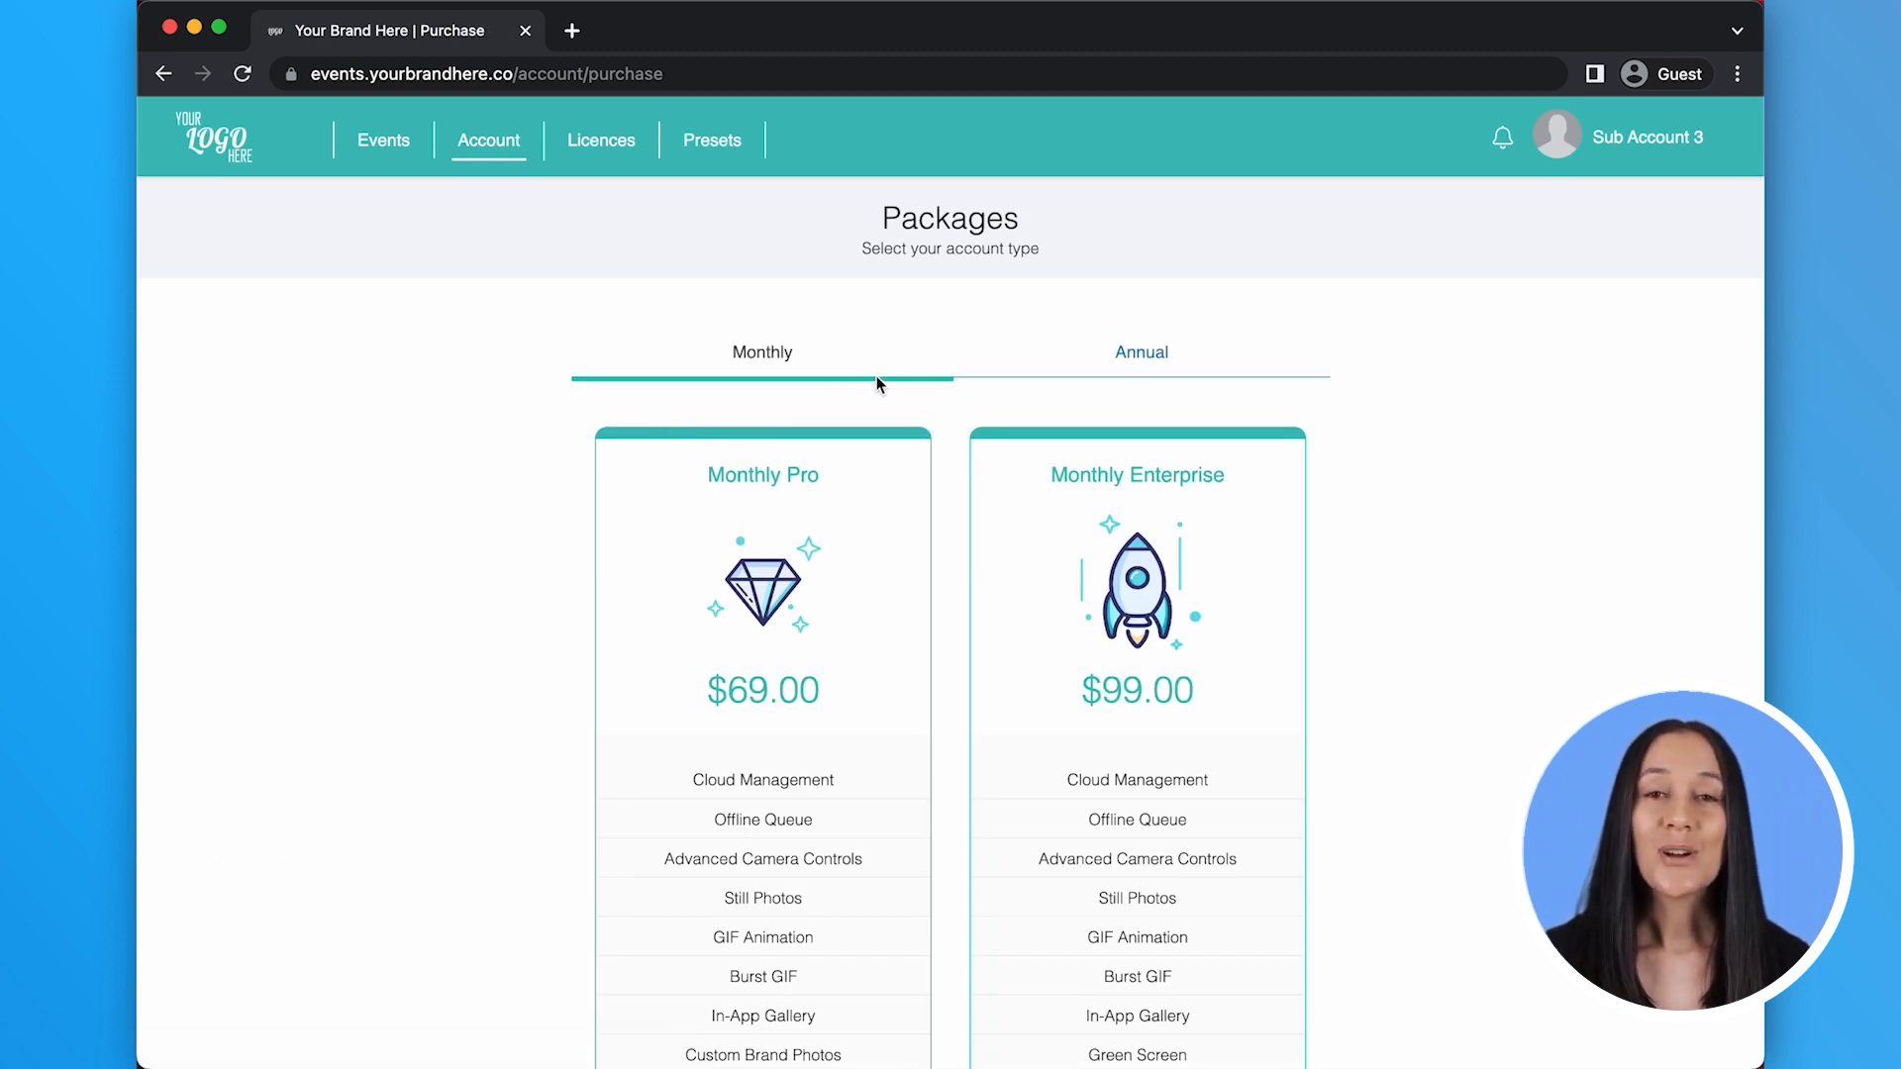
click(1140, 352)
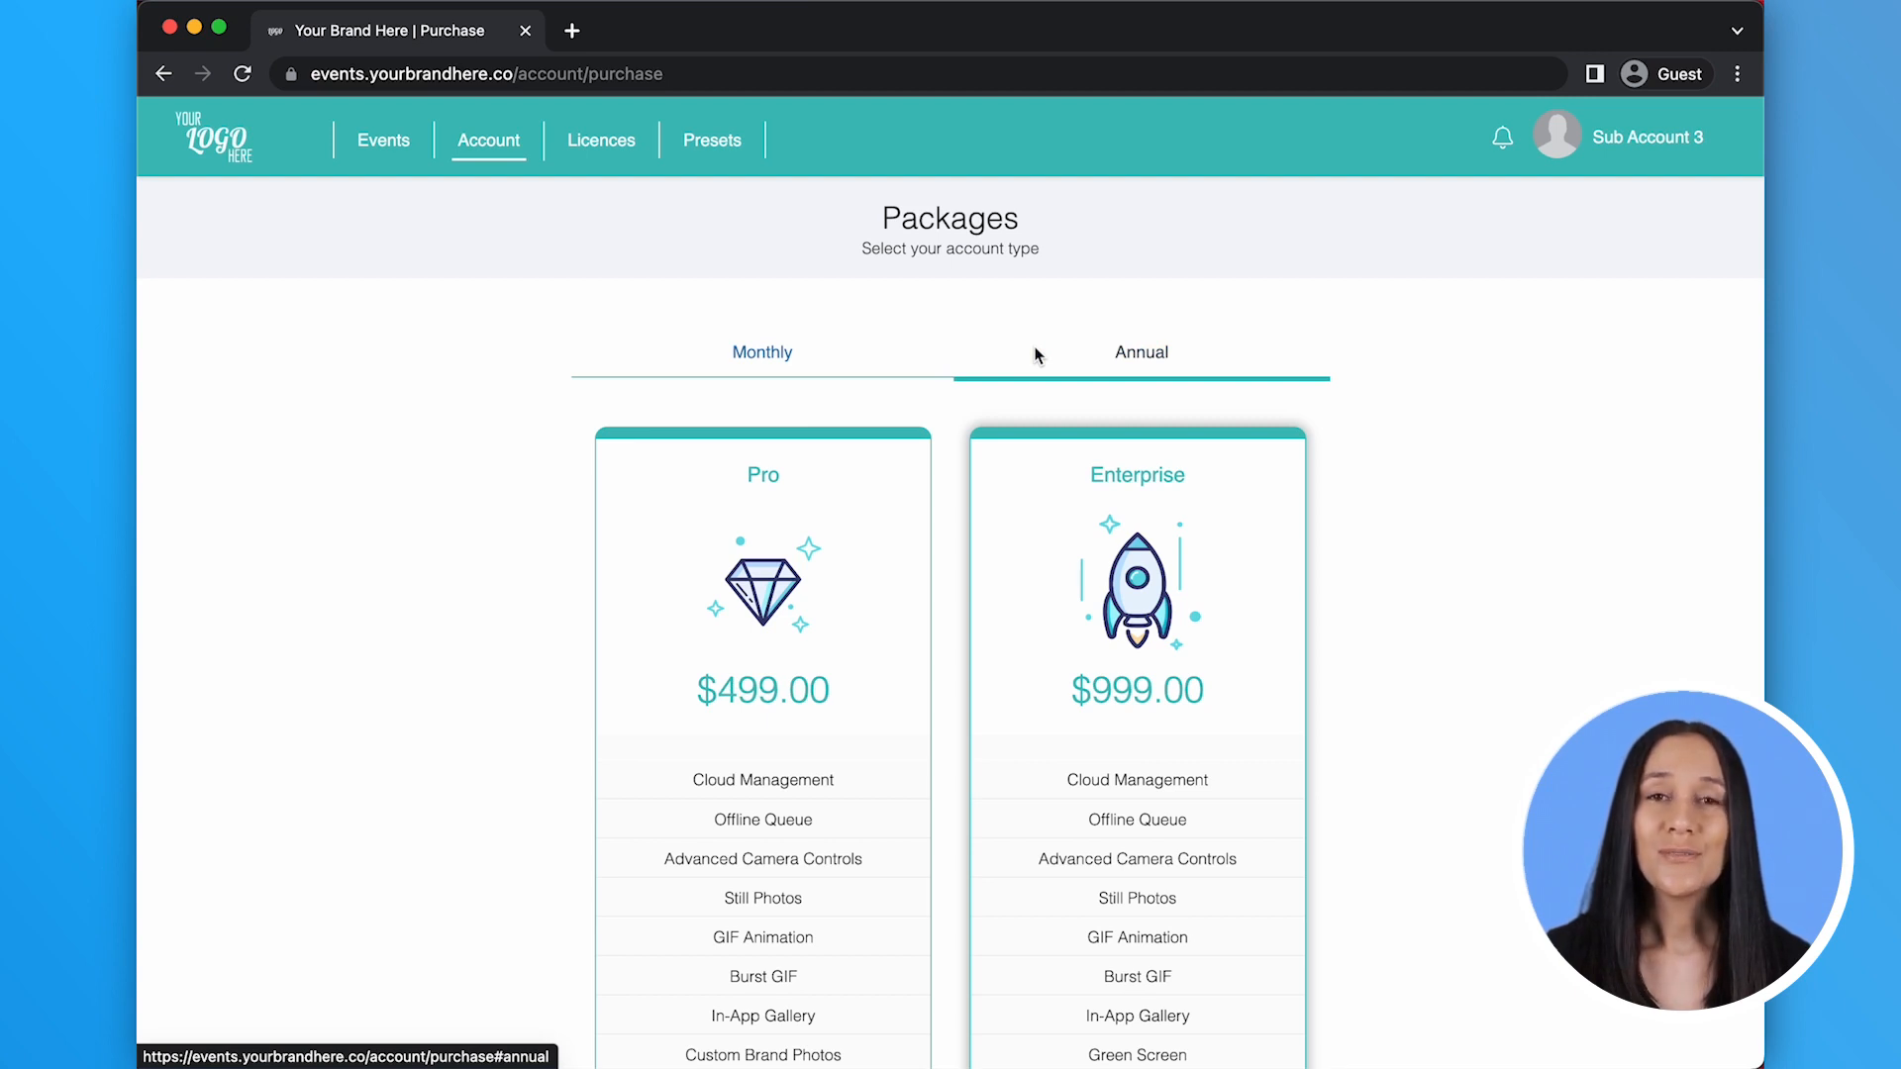
scroll(down, 3)
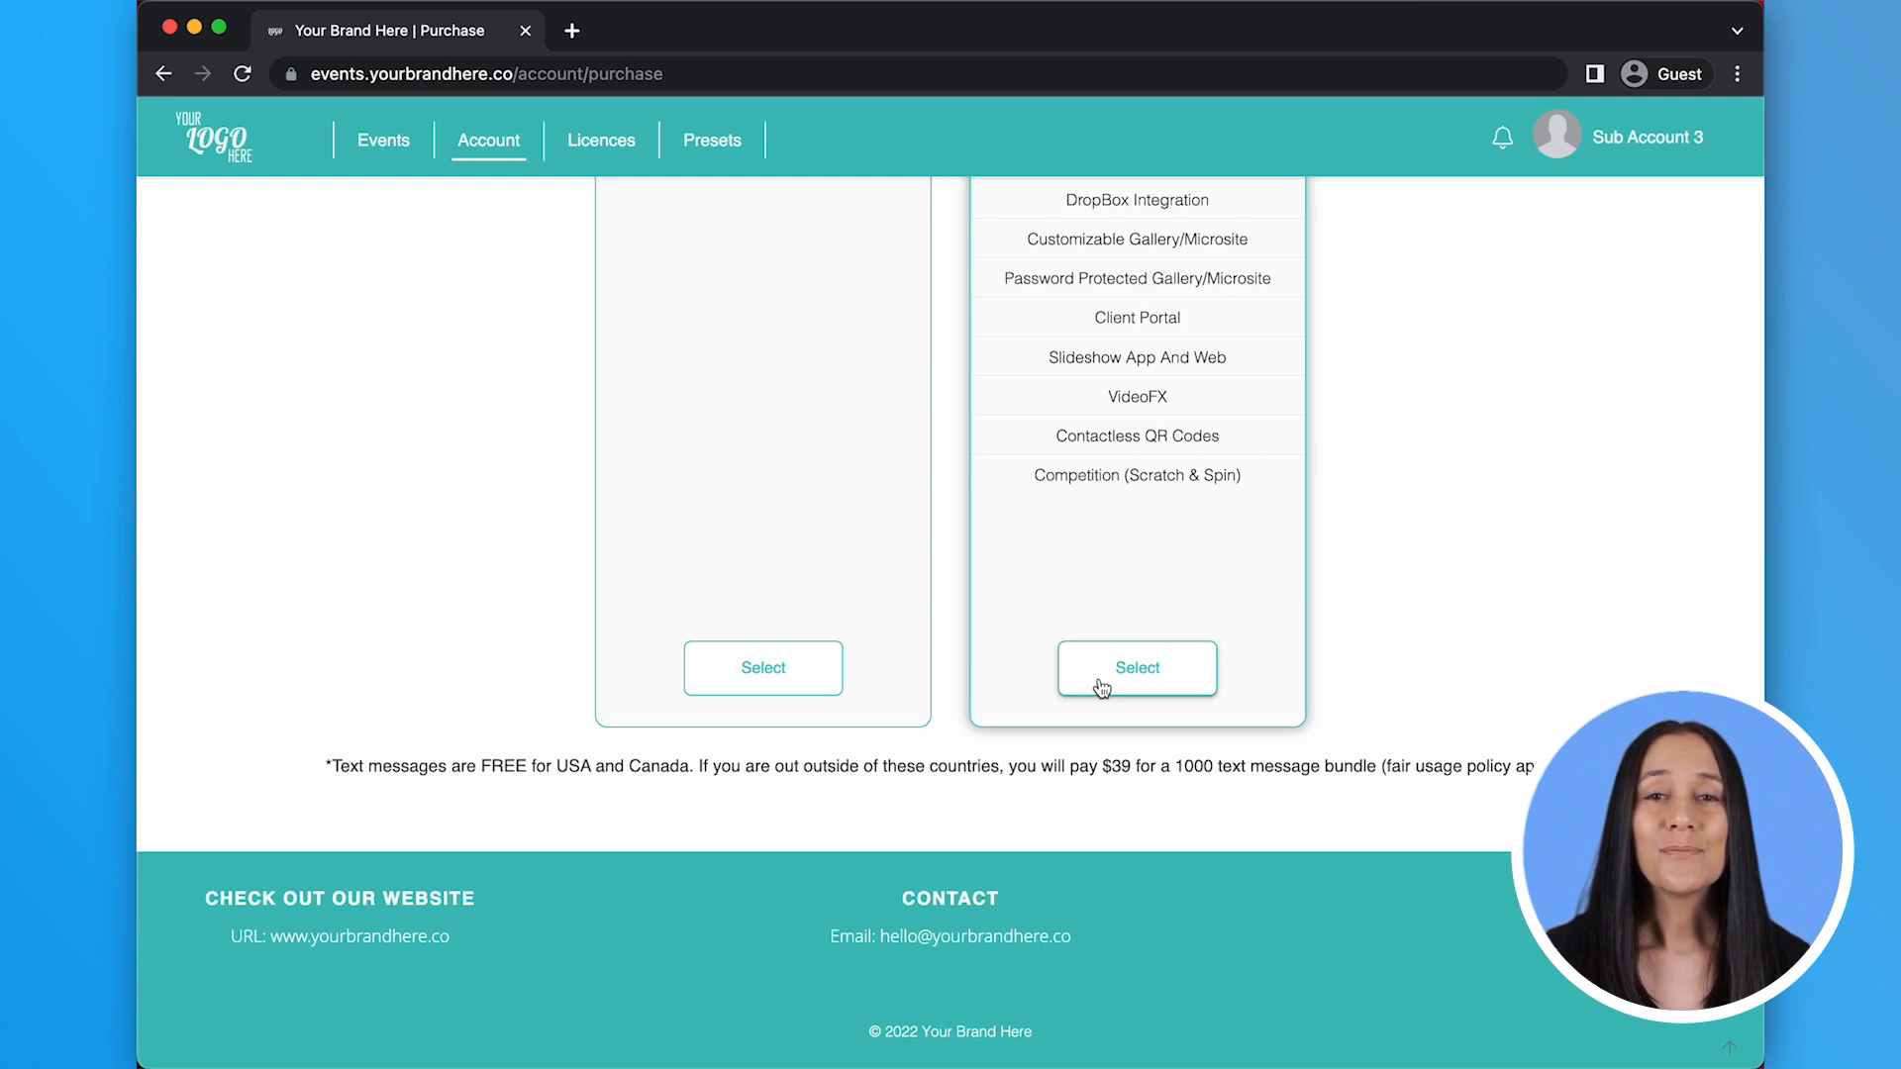
click(382, 139)
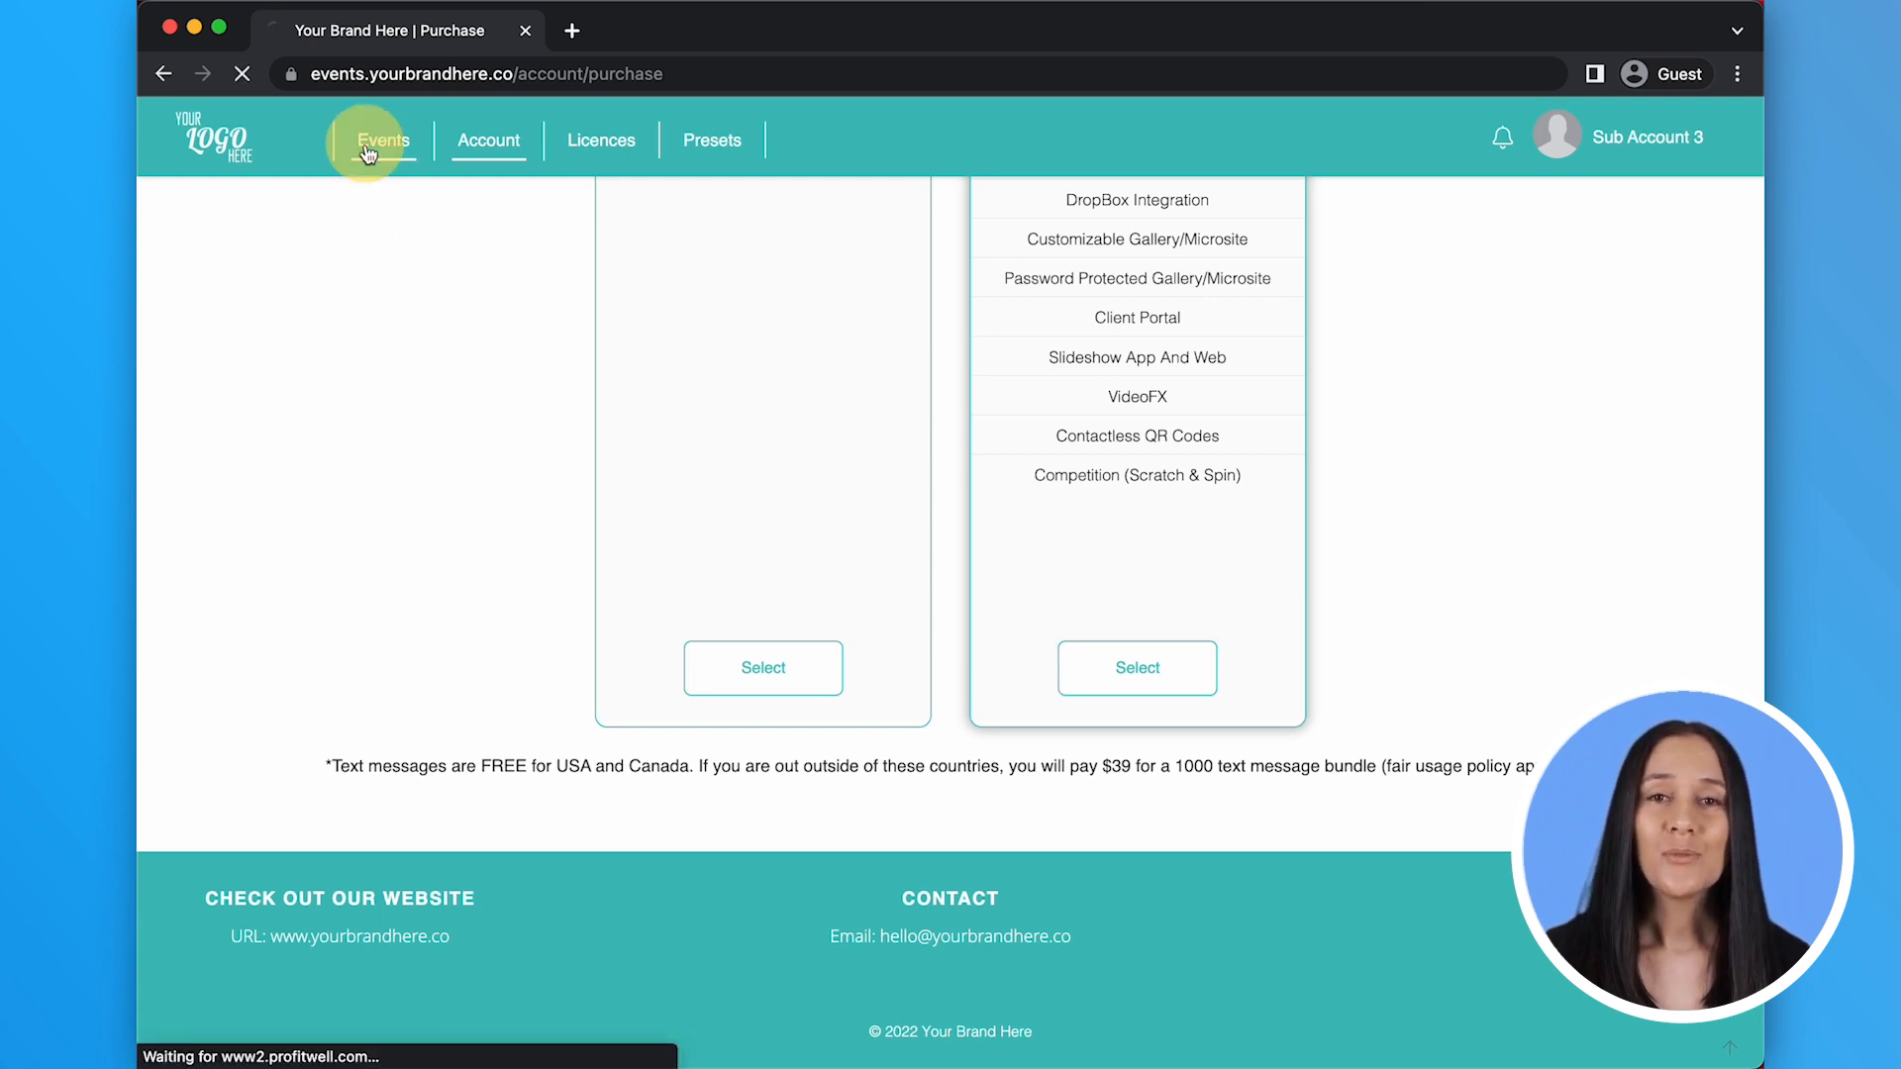
Create a new event for Sub account 3 on the Enterprise Event package, reaching Select Features
click(382, 139)
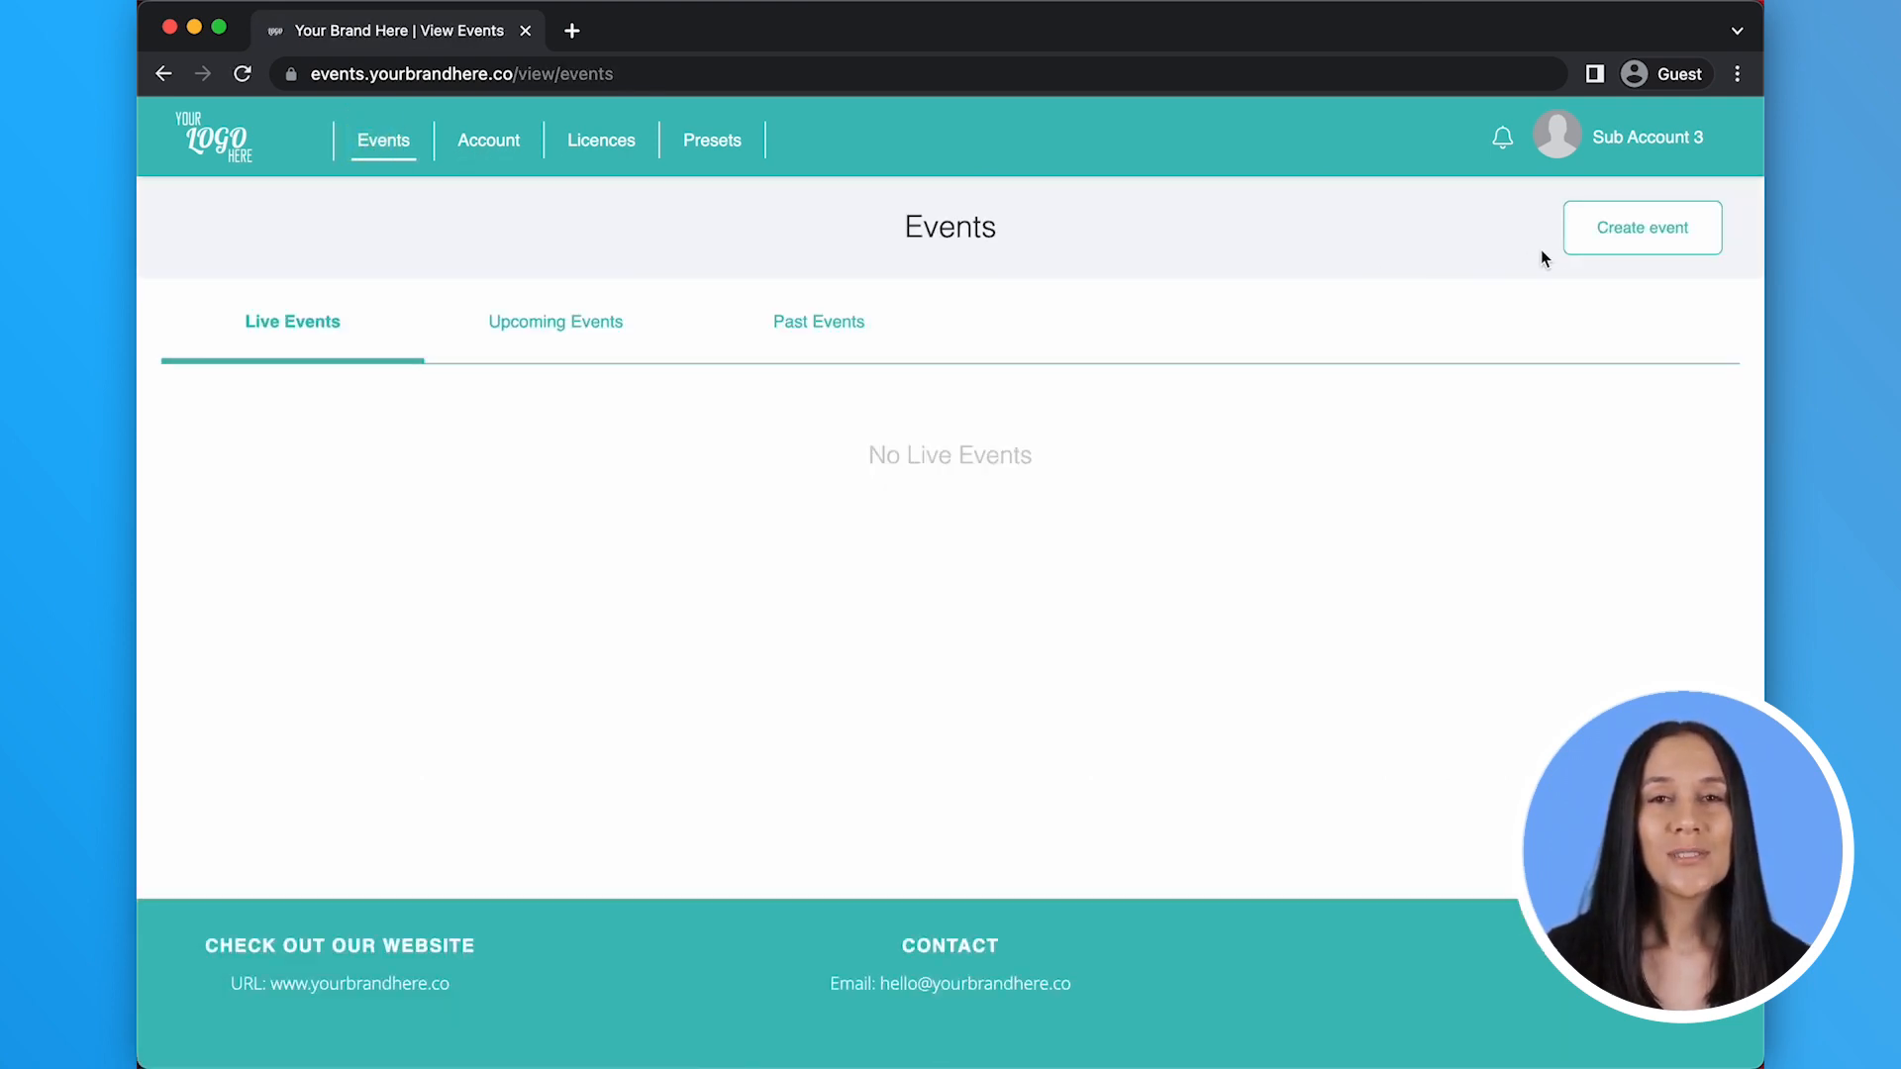
click(1642, 228)
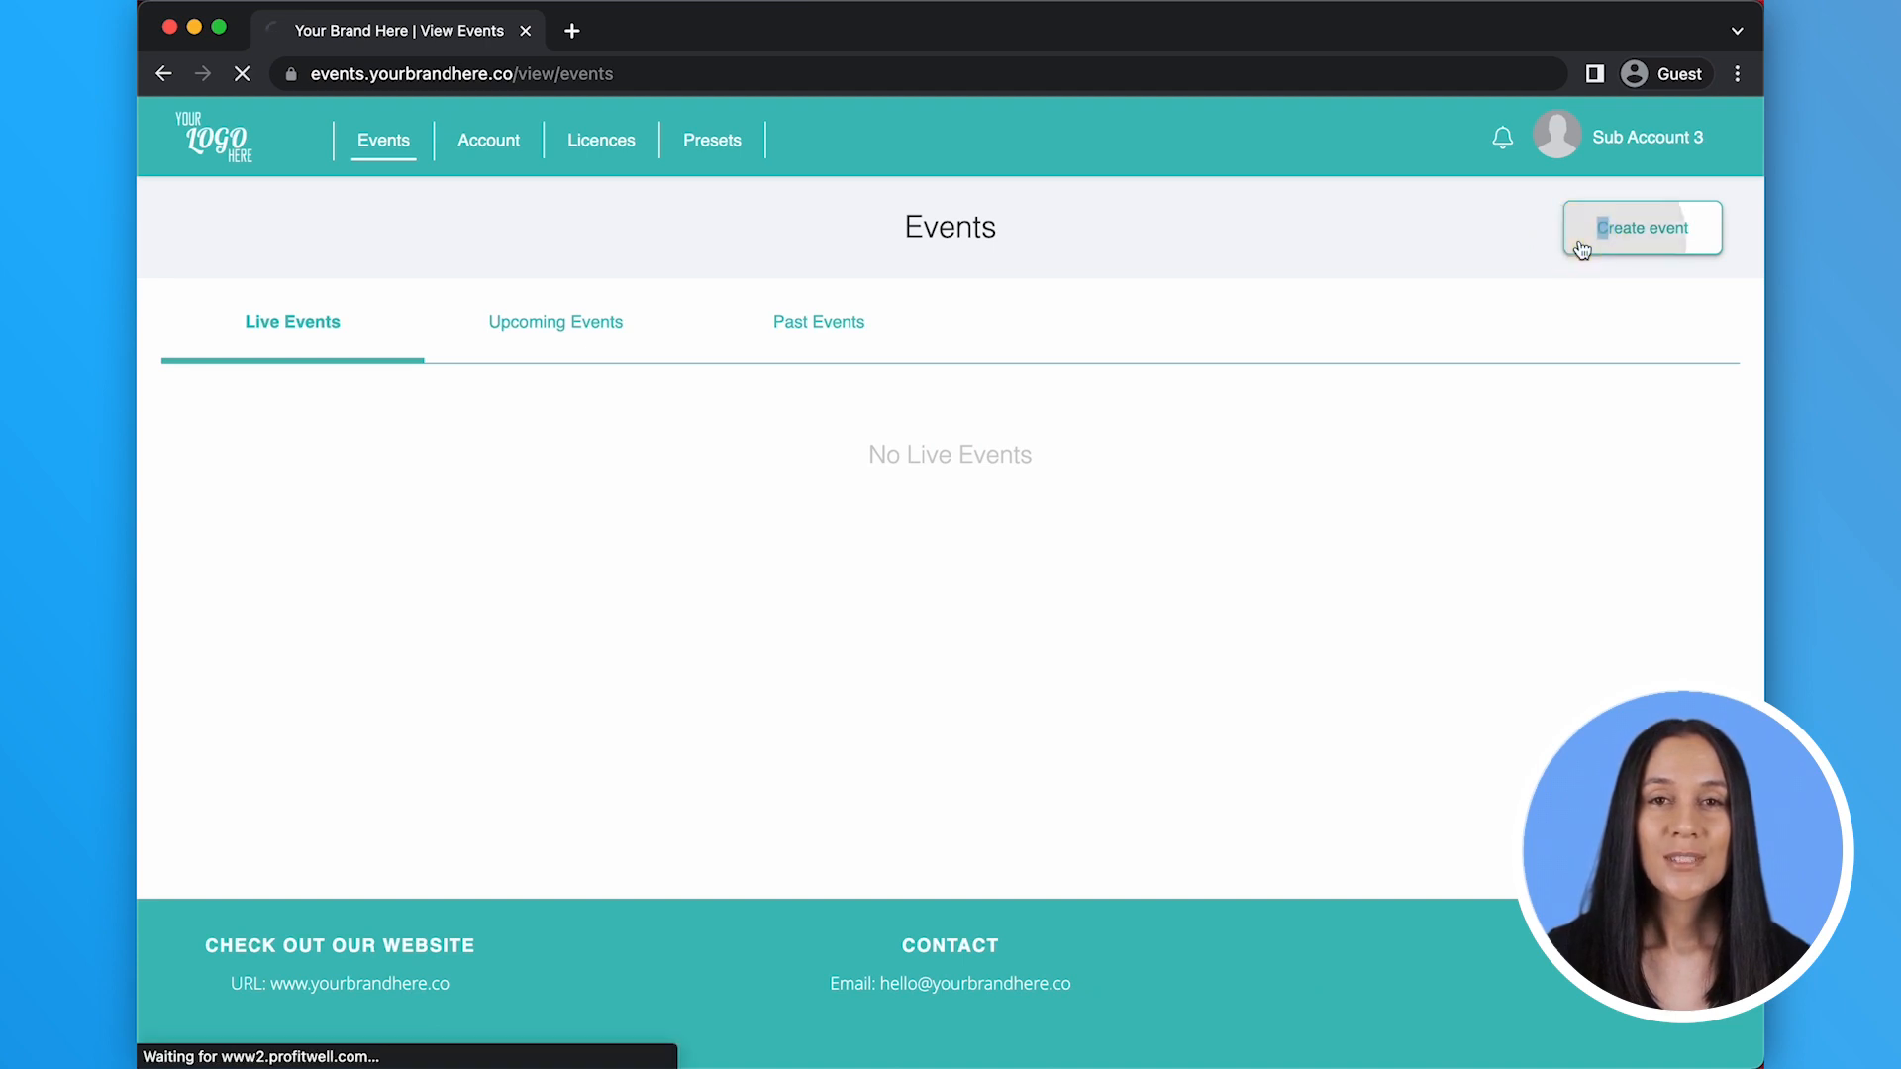
click(1642, 228)
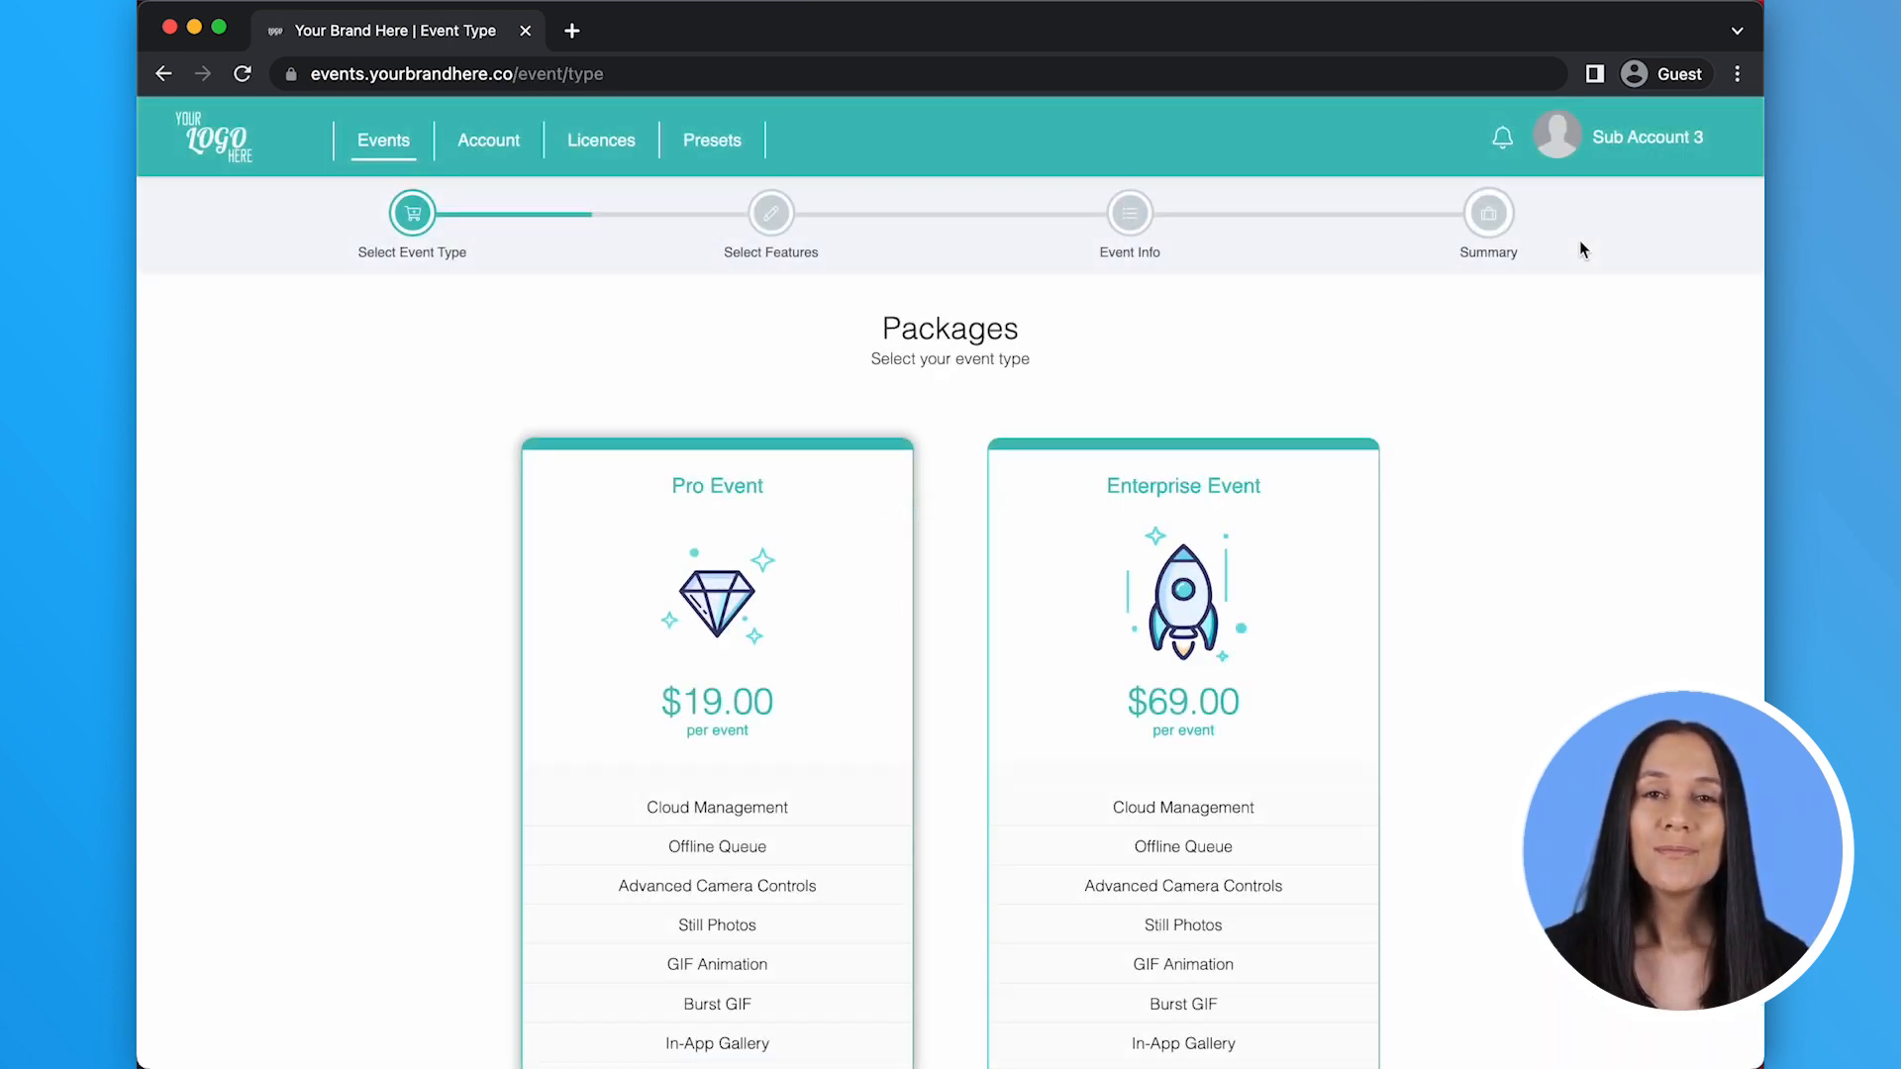
mouse_move(852, 754)
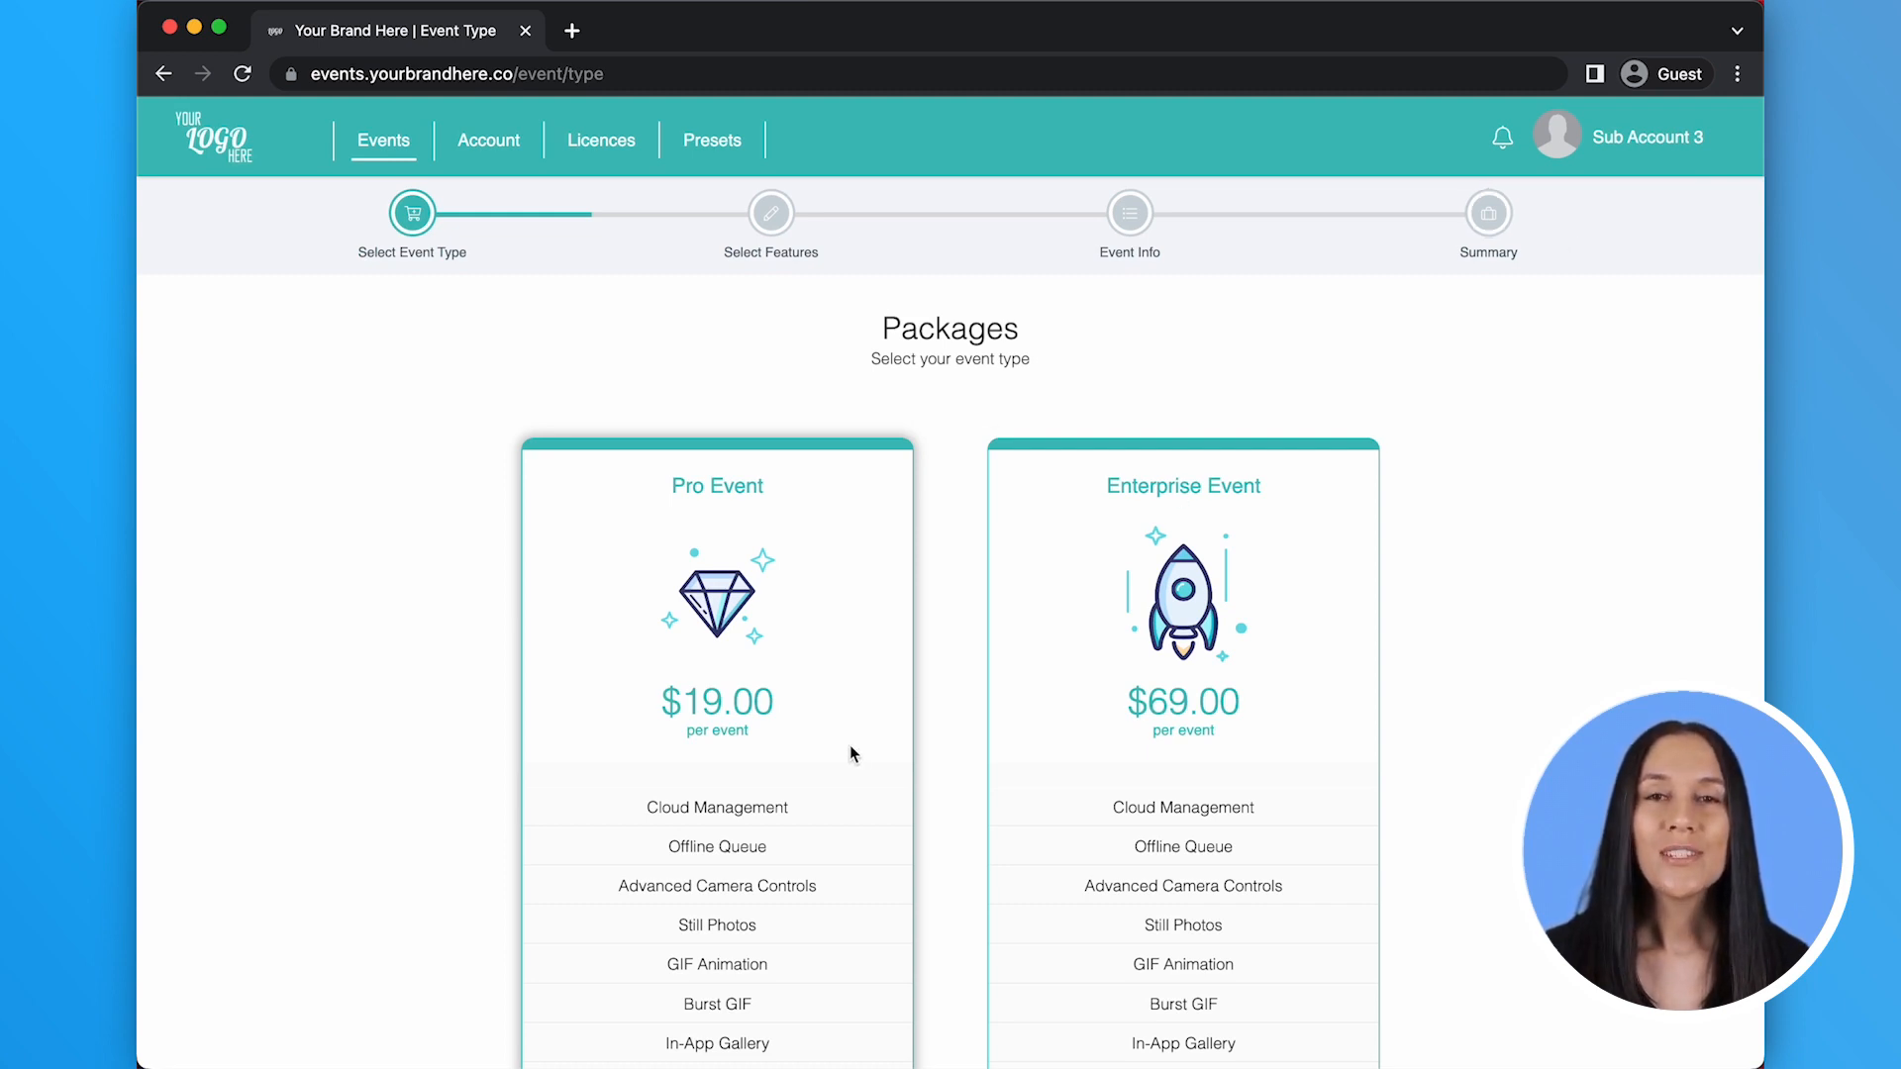
scroll(down, 3)
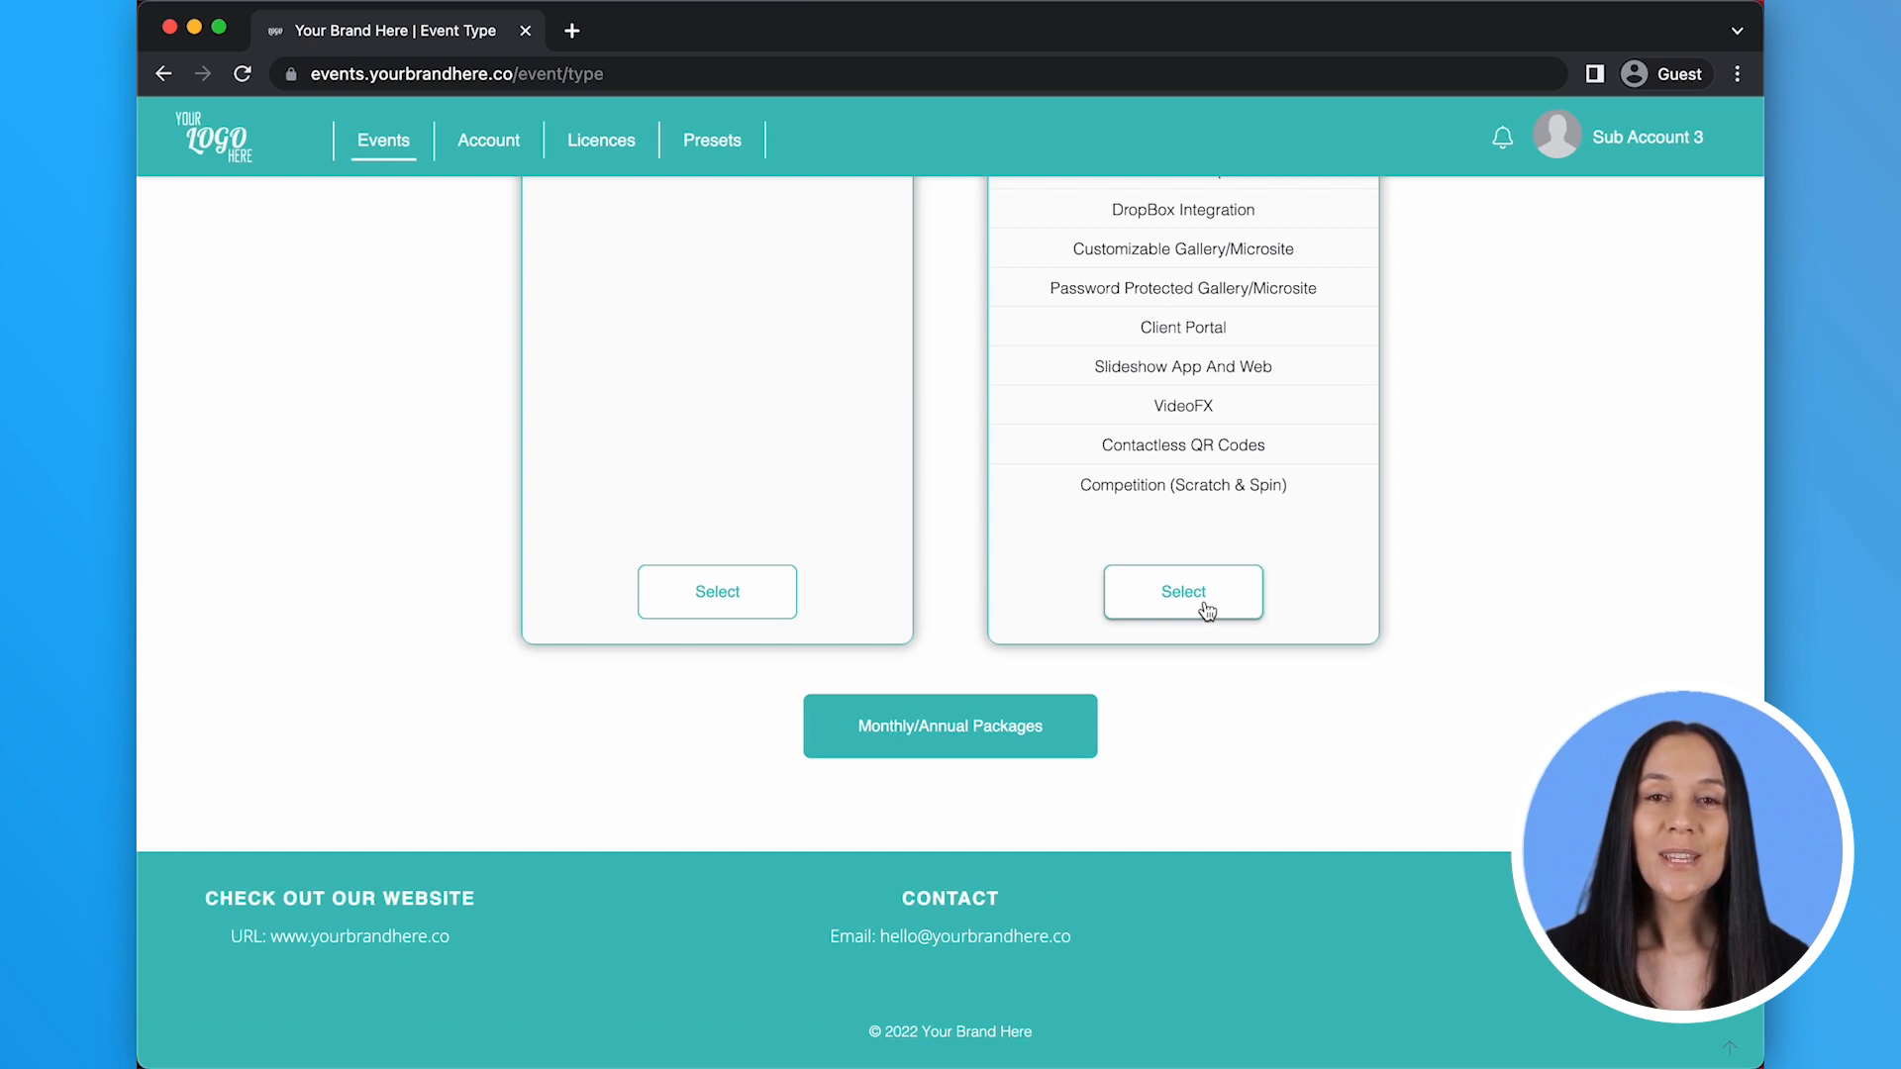
click(1183, 592)
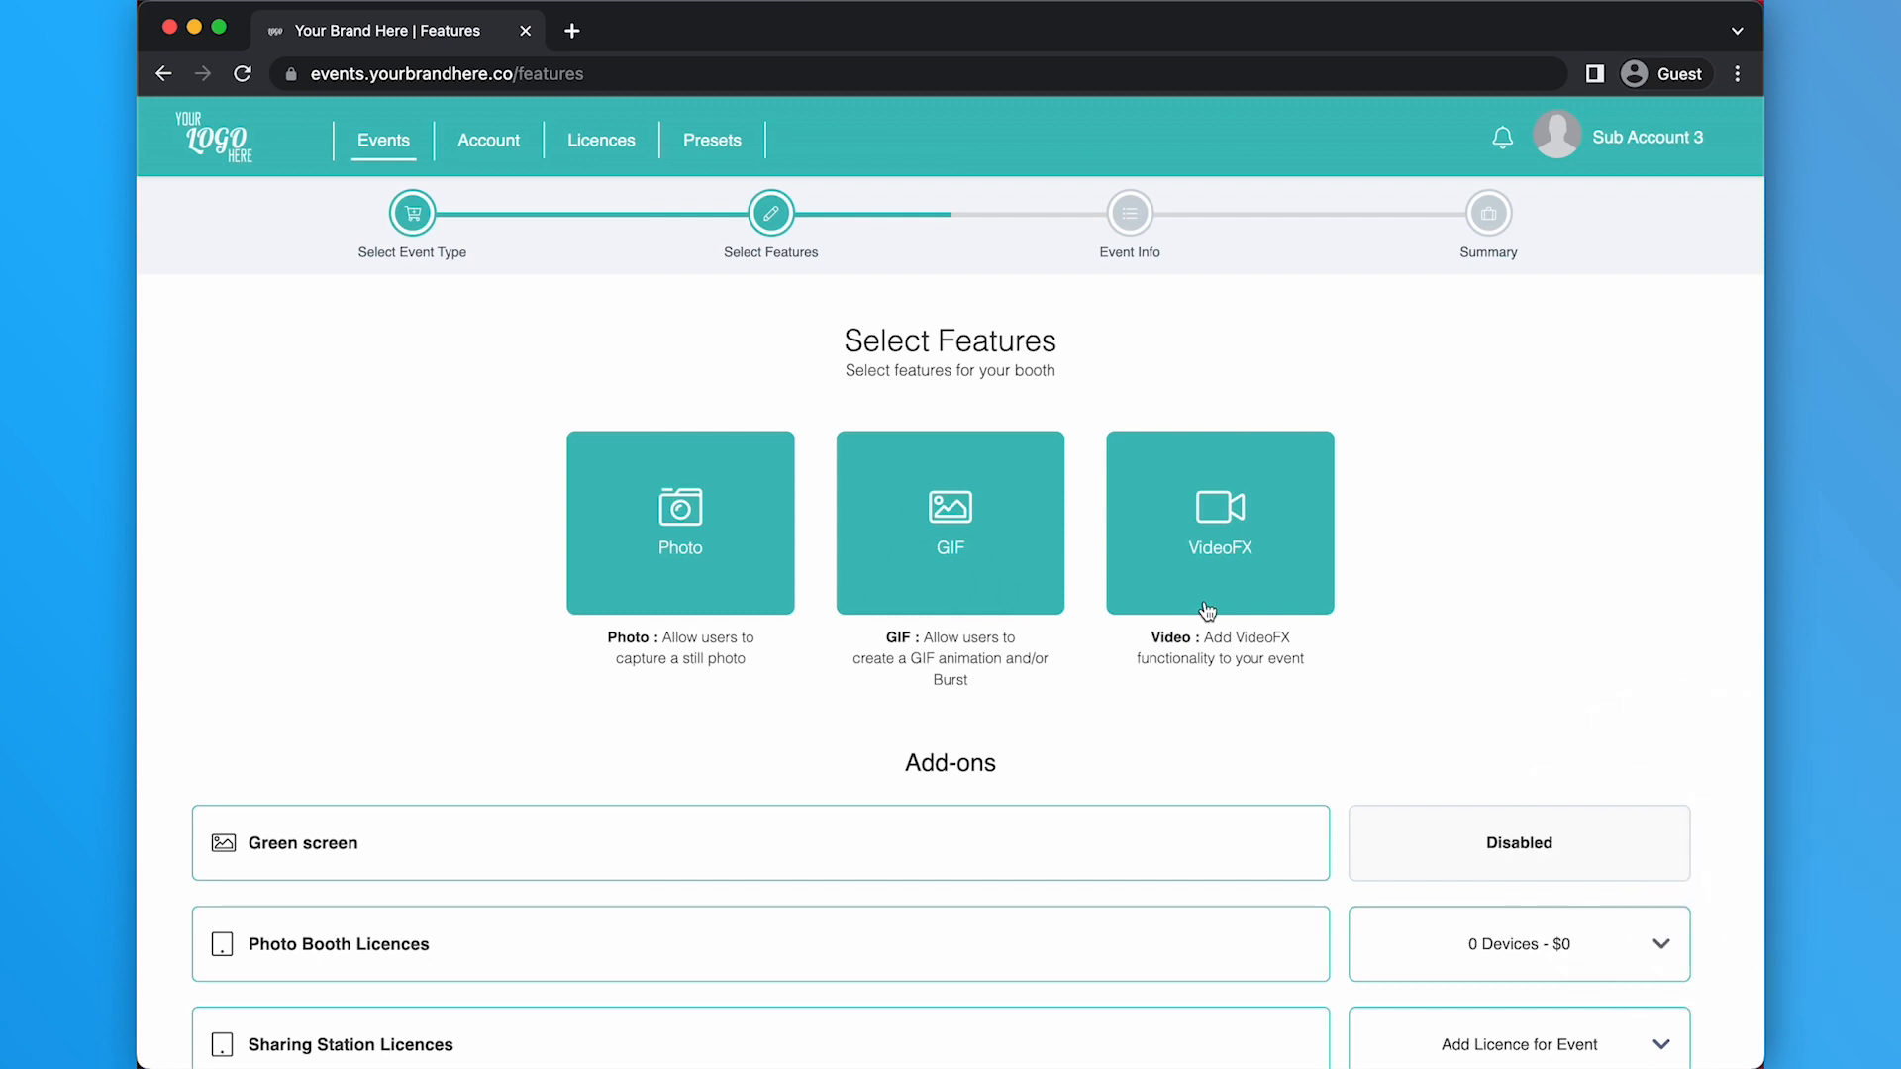
click(1556, 137)
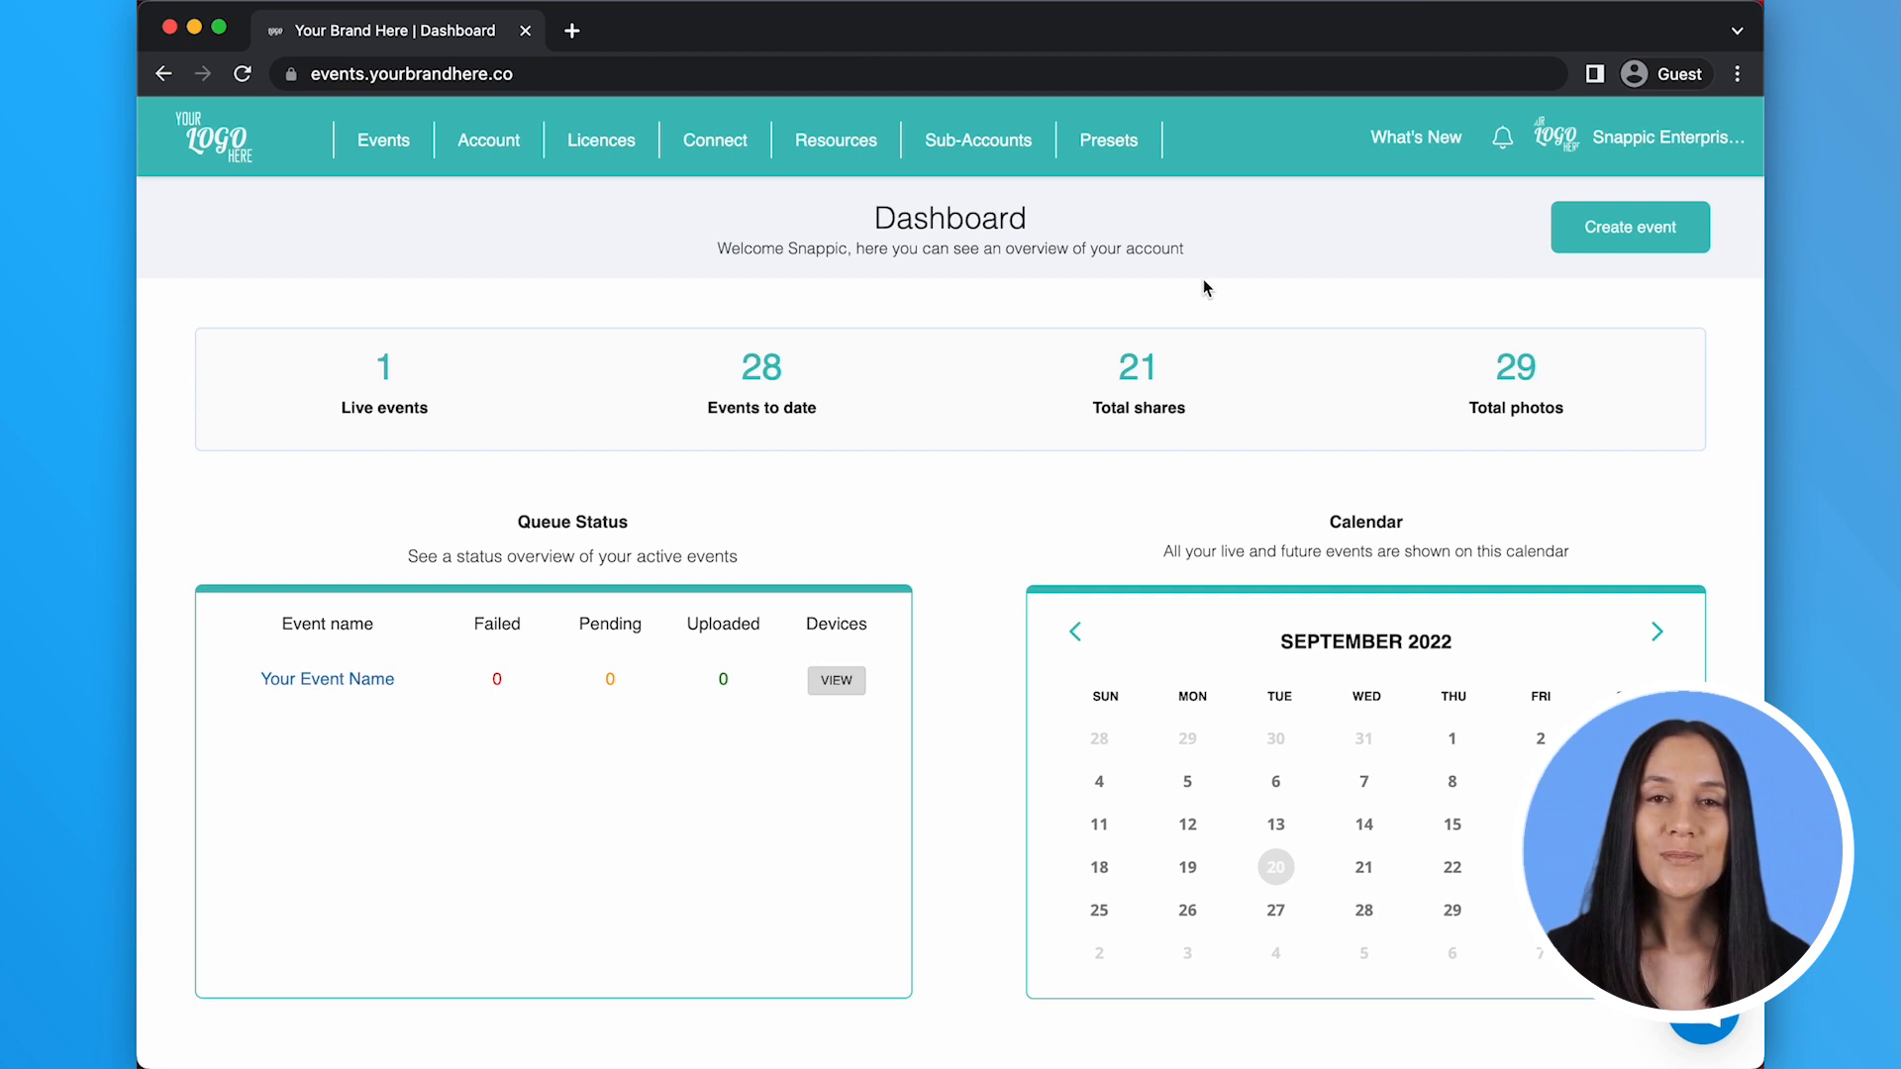
From Your Event Name's Actions menu, choose Copy Event to bring up the sub-account destination dialog
click(382, 139)
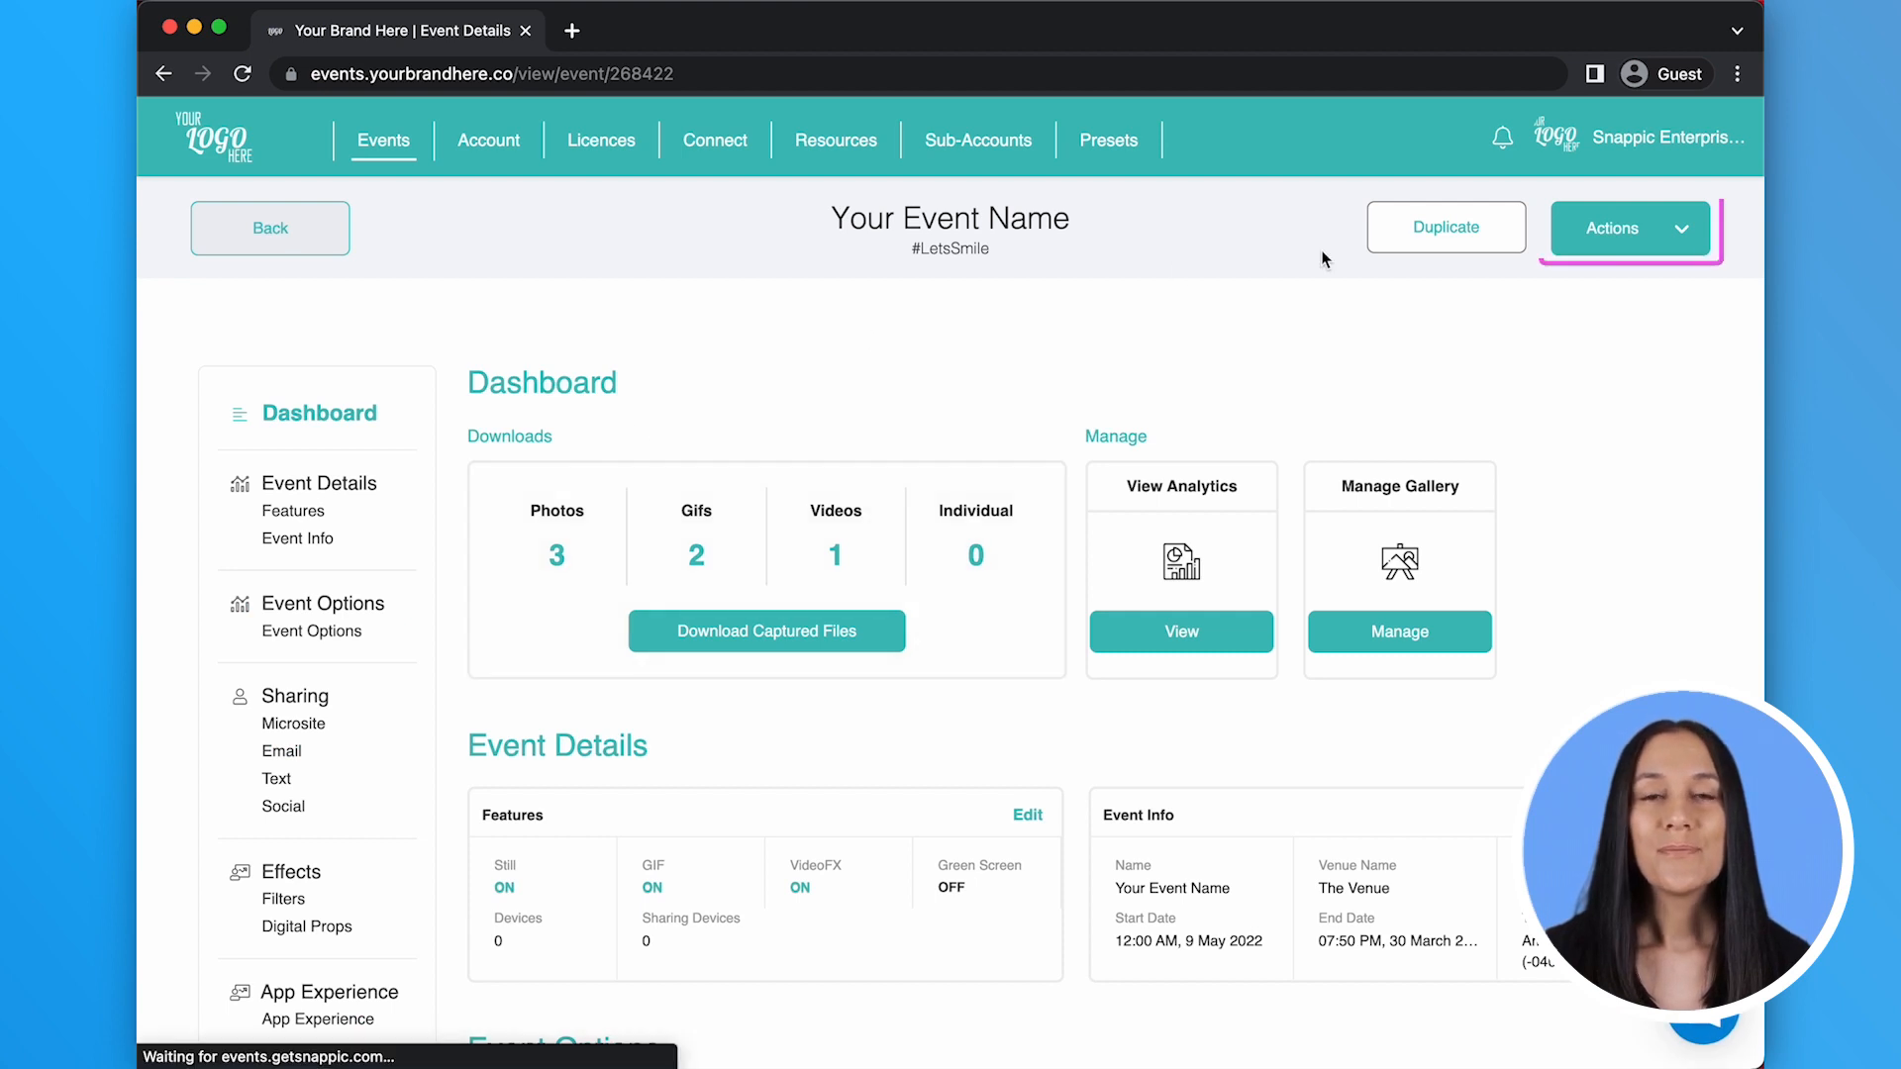
click(1627, 228)
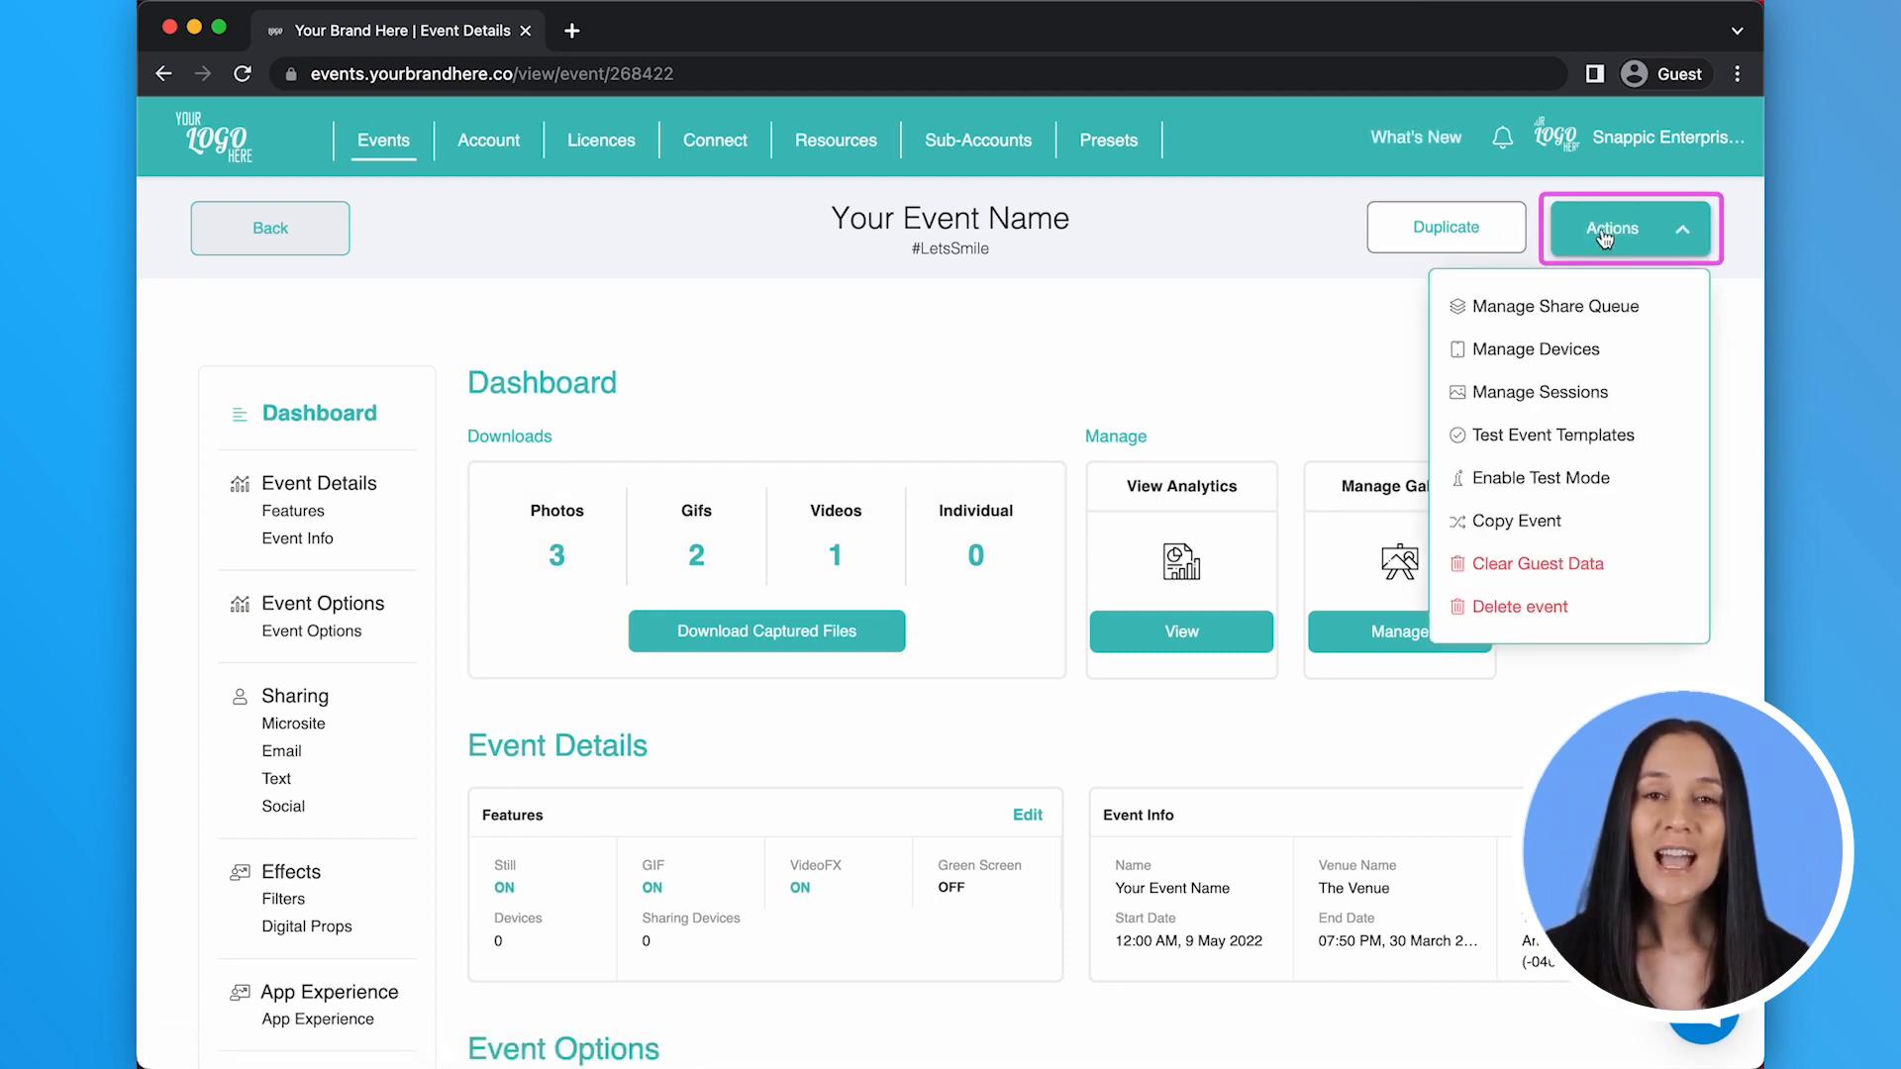
mouse_move(1601, 402)
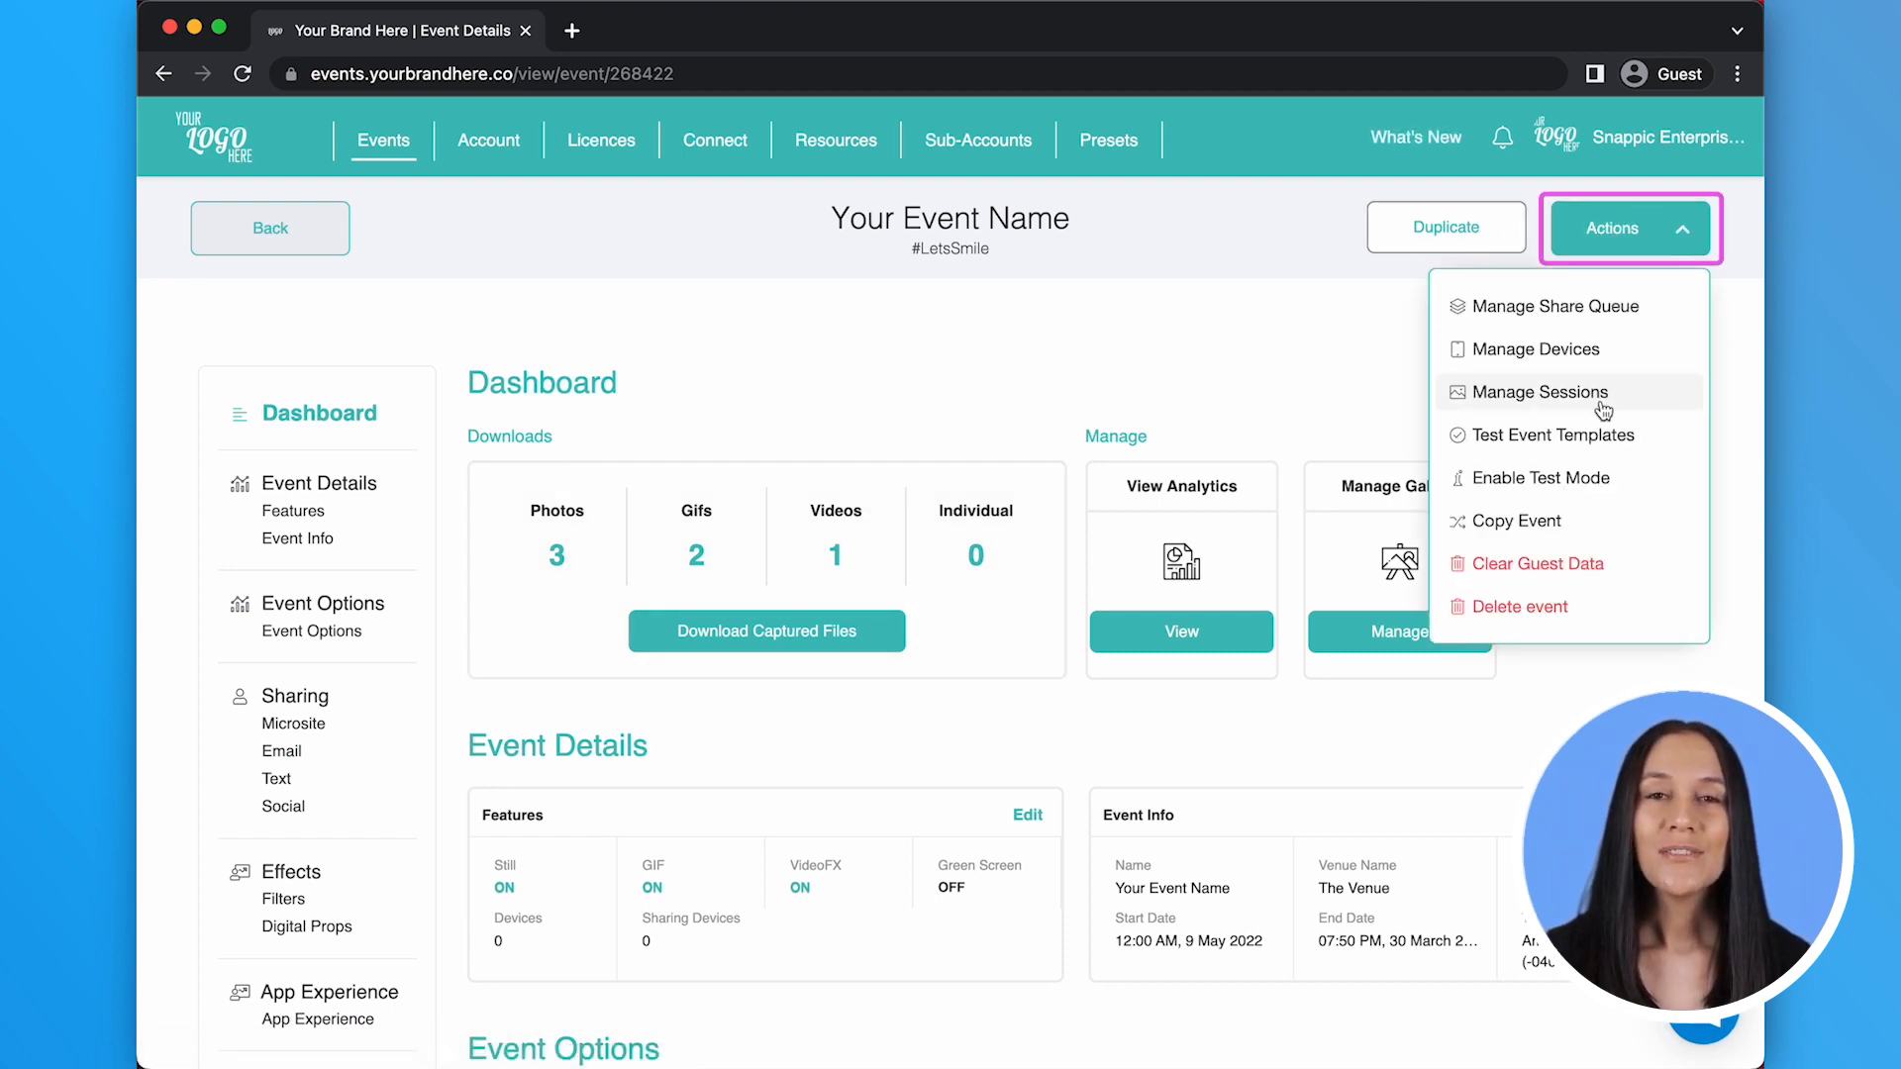
mouse_move(1570, 520)
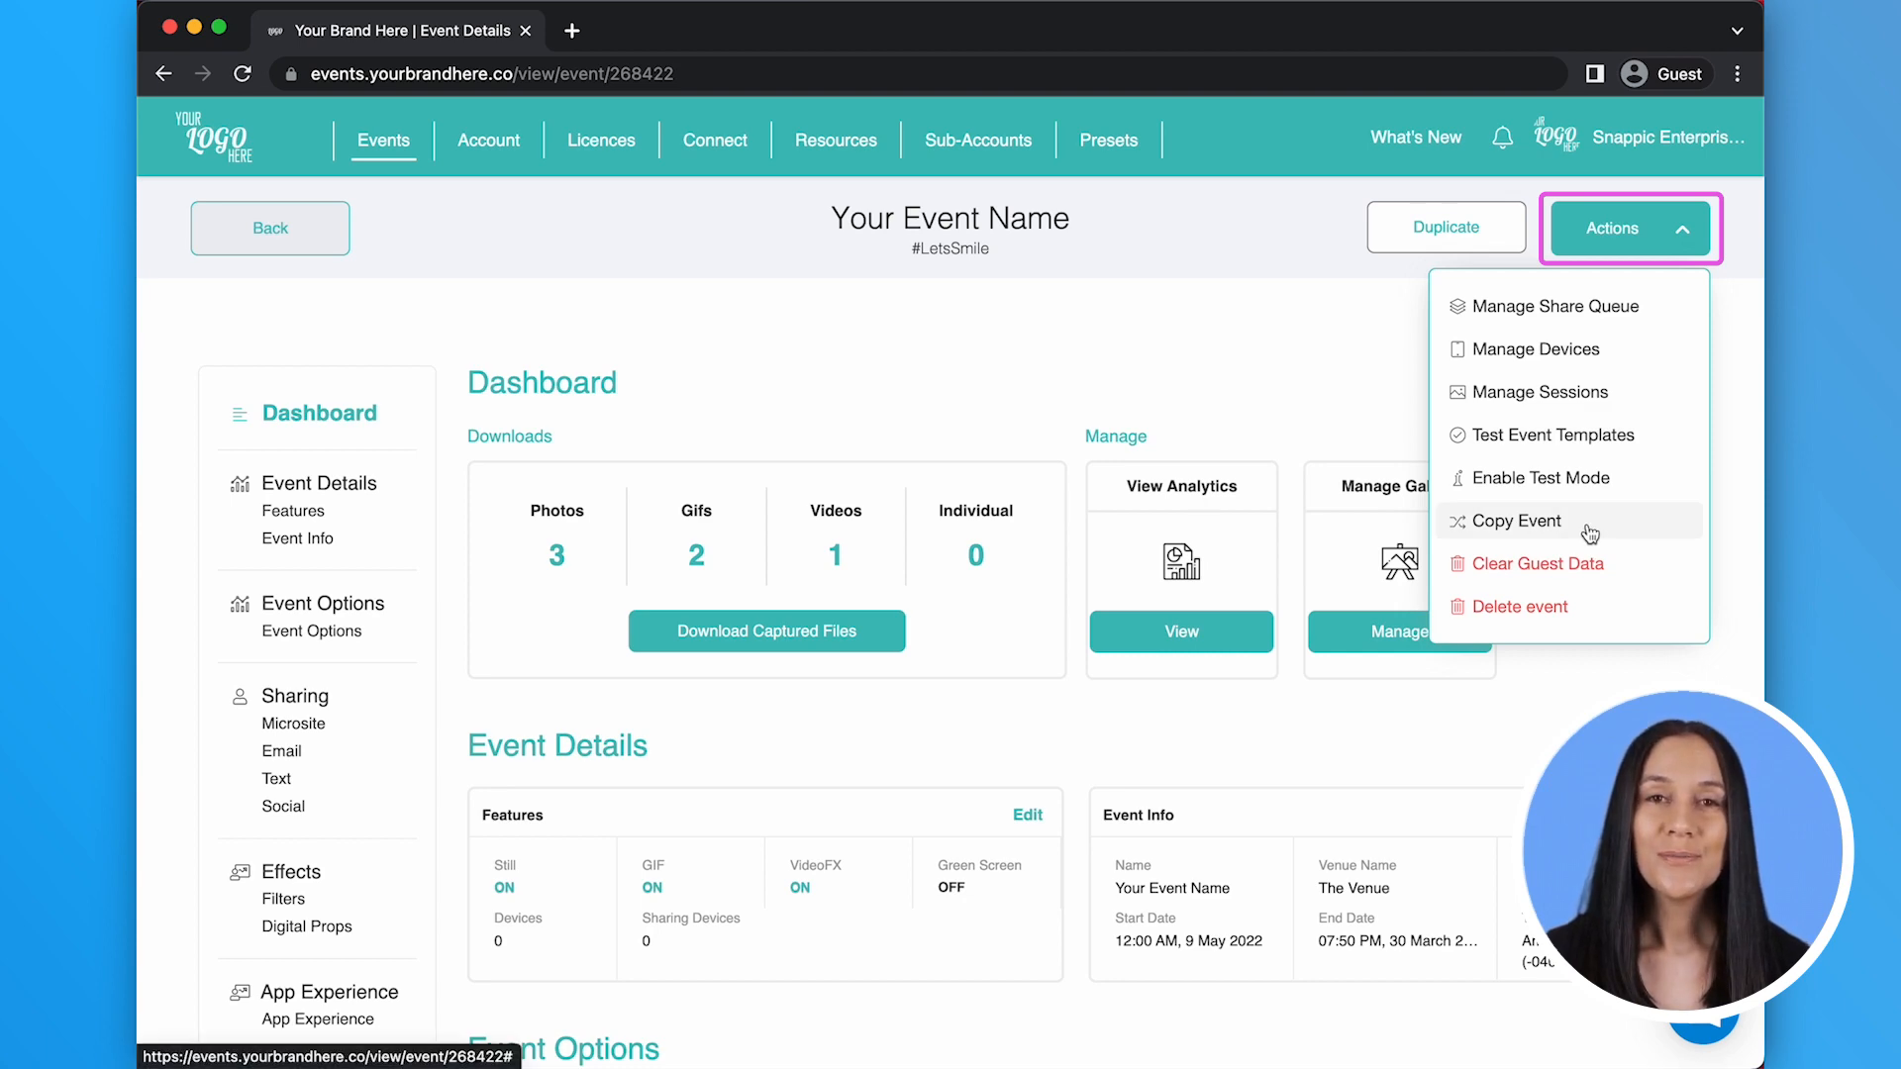
click(1515, 521)
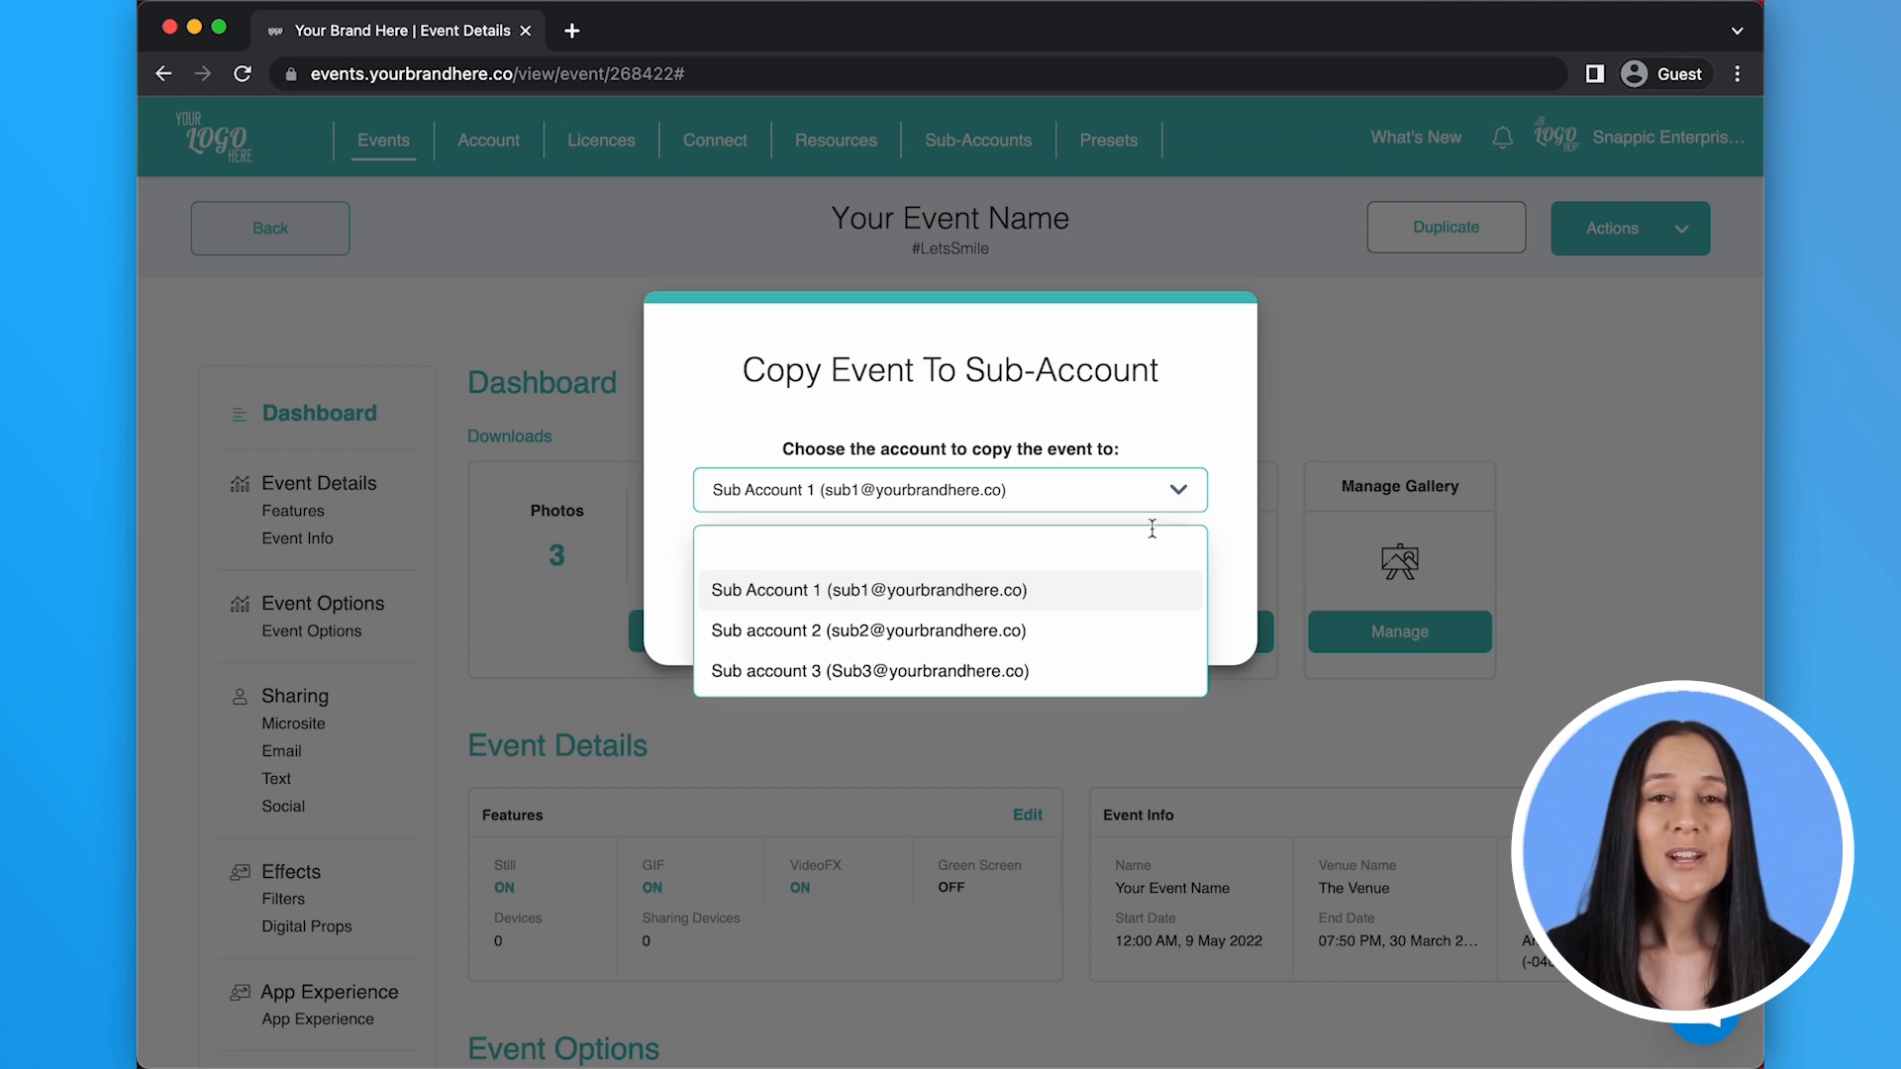
mouse_move(1049, 675)
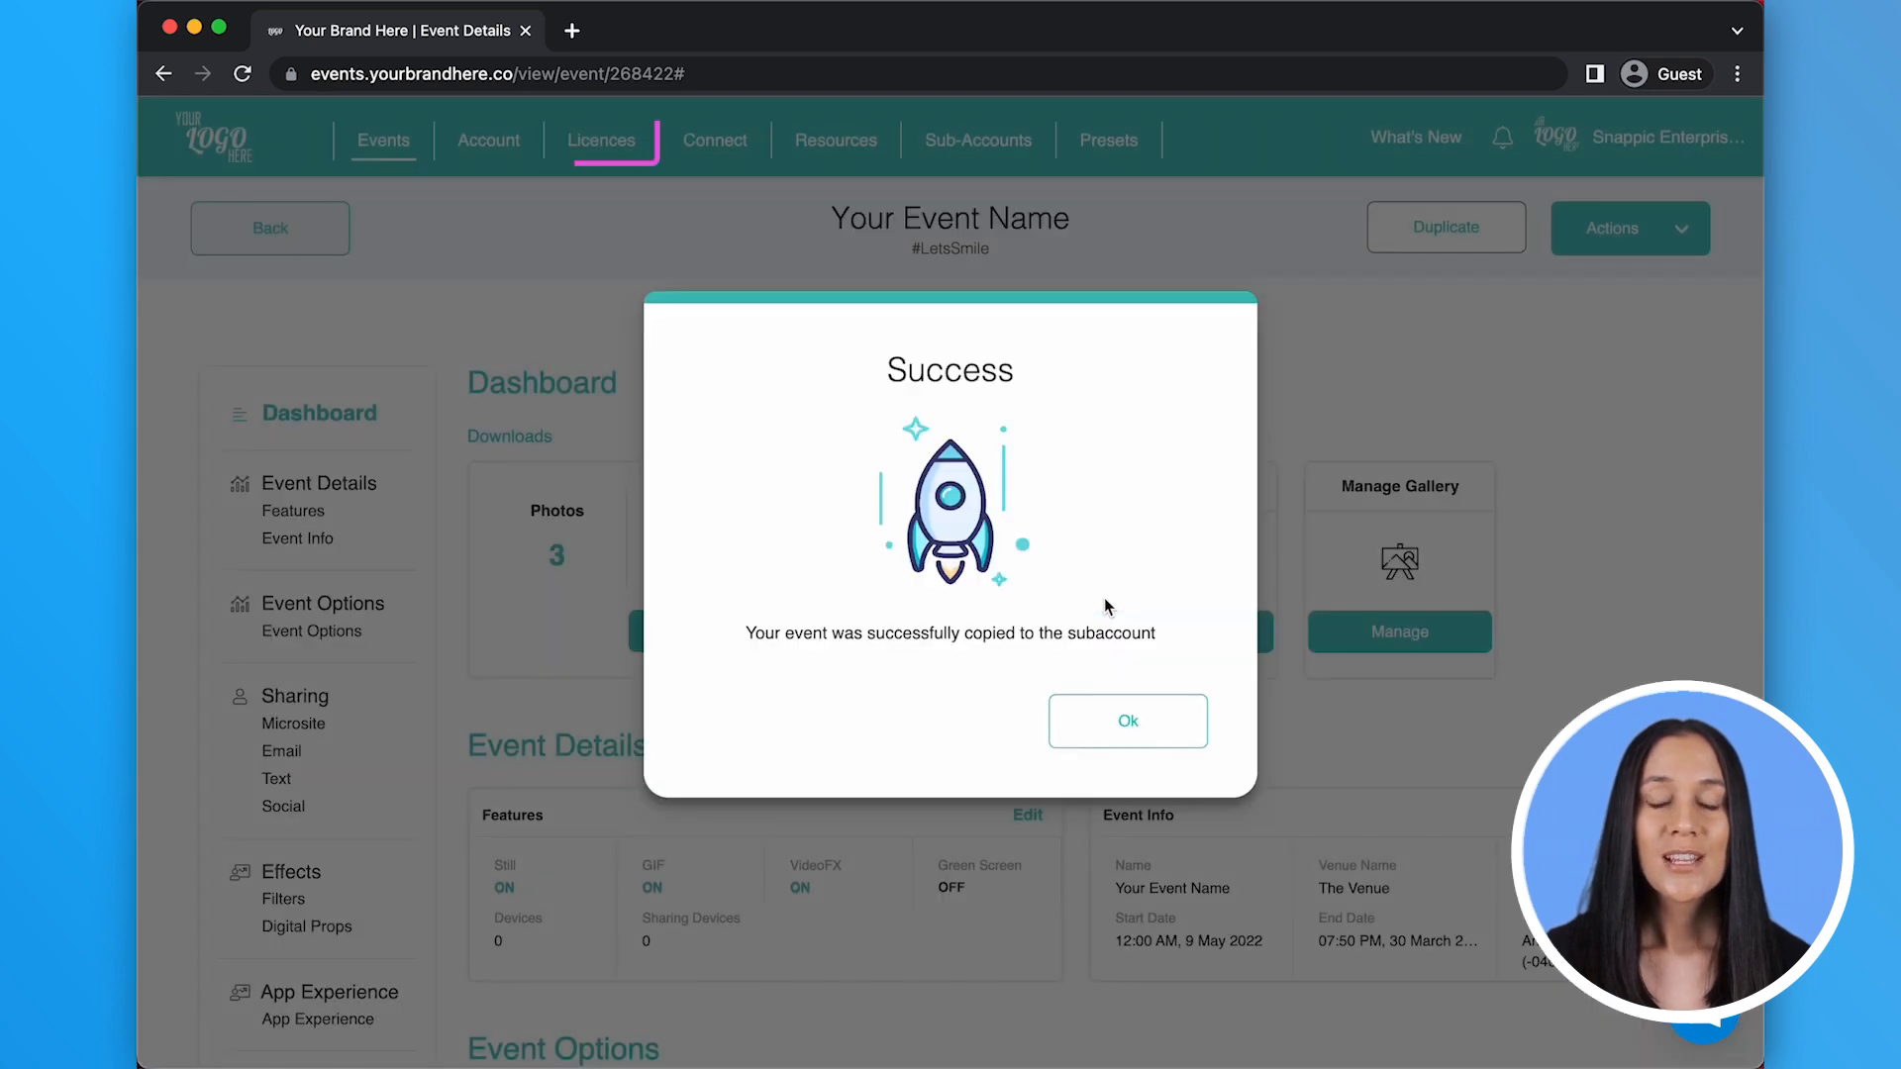
On Licences, reassign the unassigned Photo Booth licence from the main account to Sub Account 3
click(1127, 721)
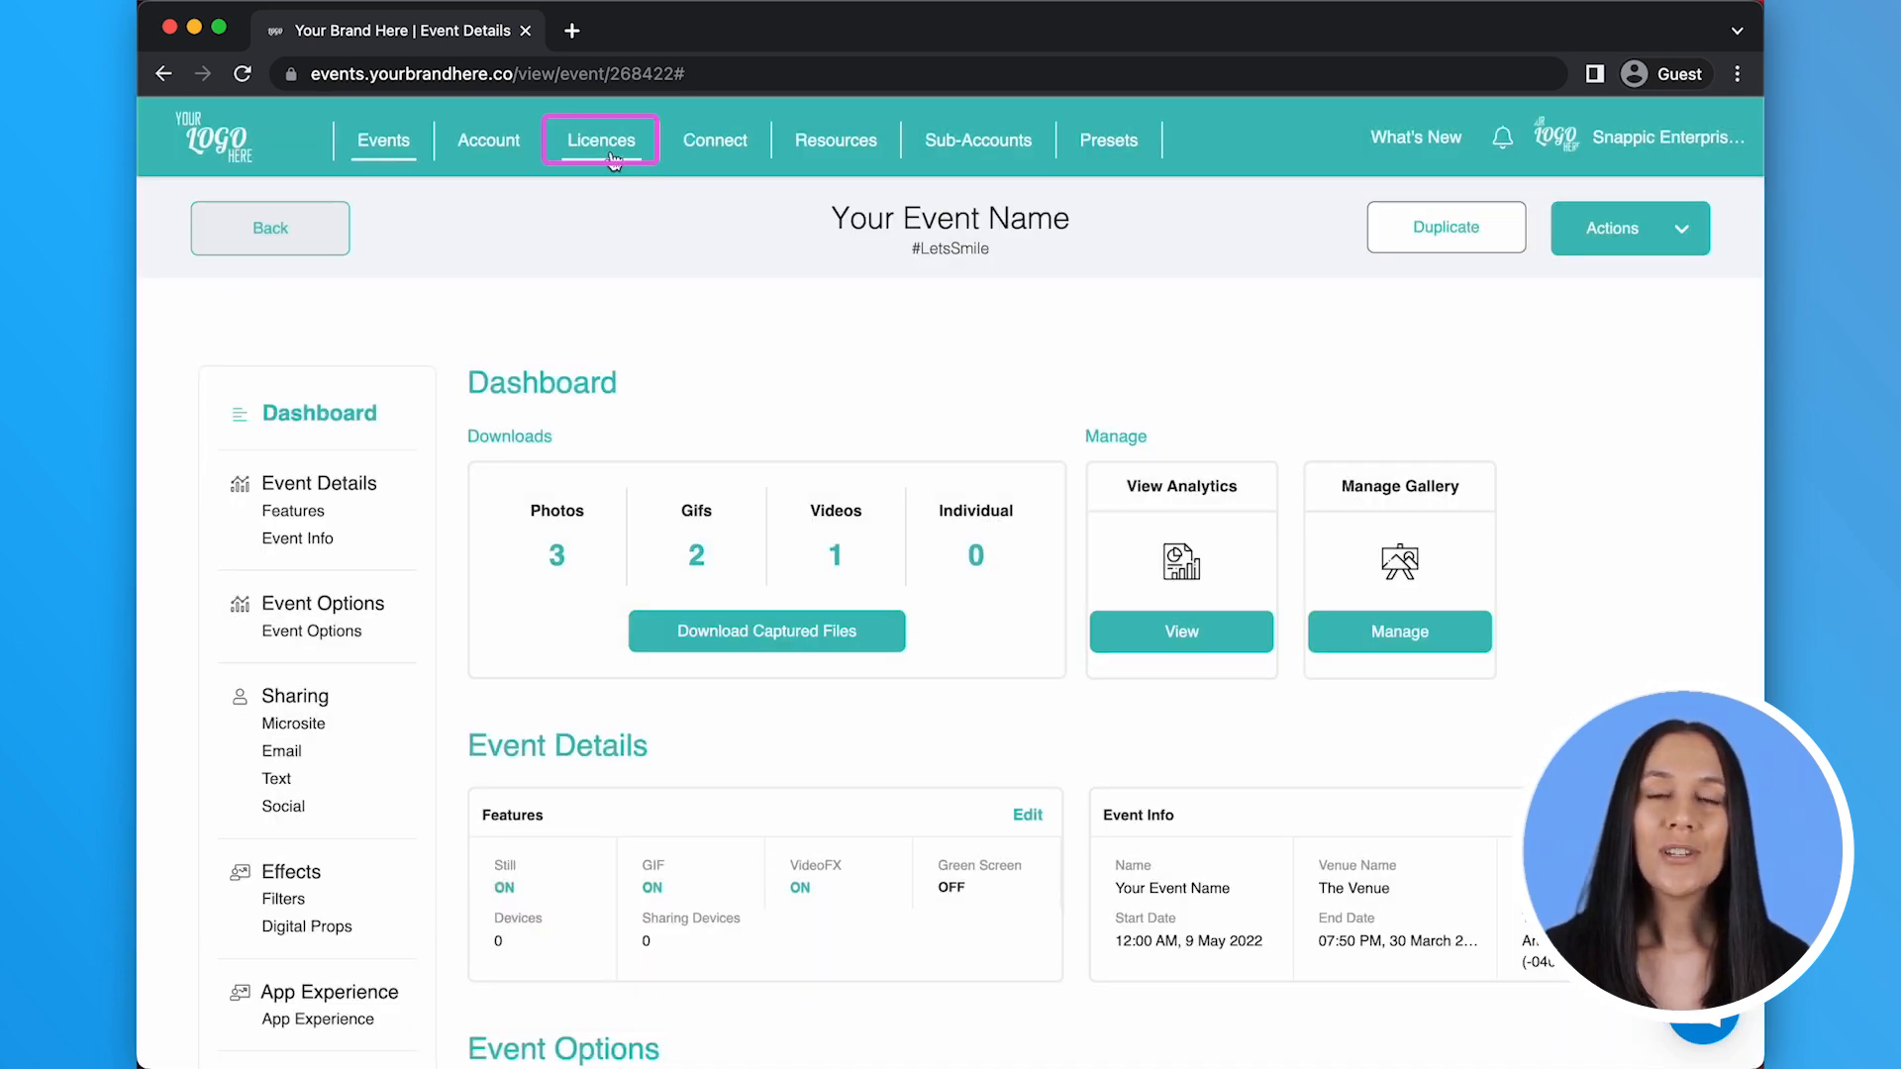
click(598, 139)
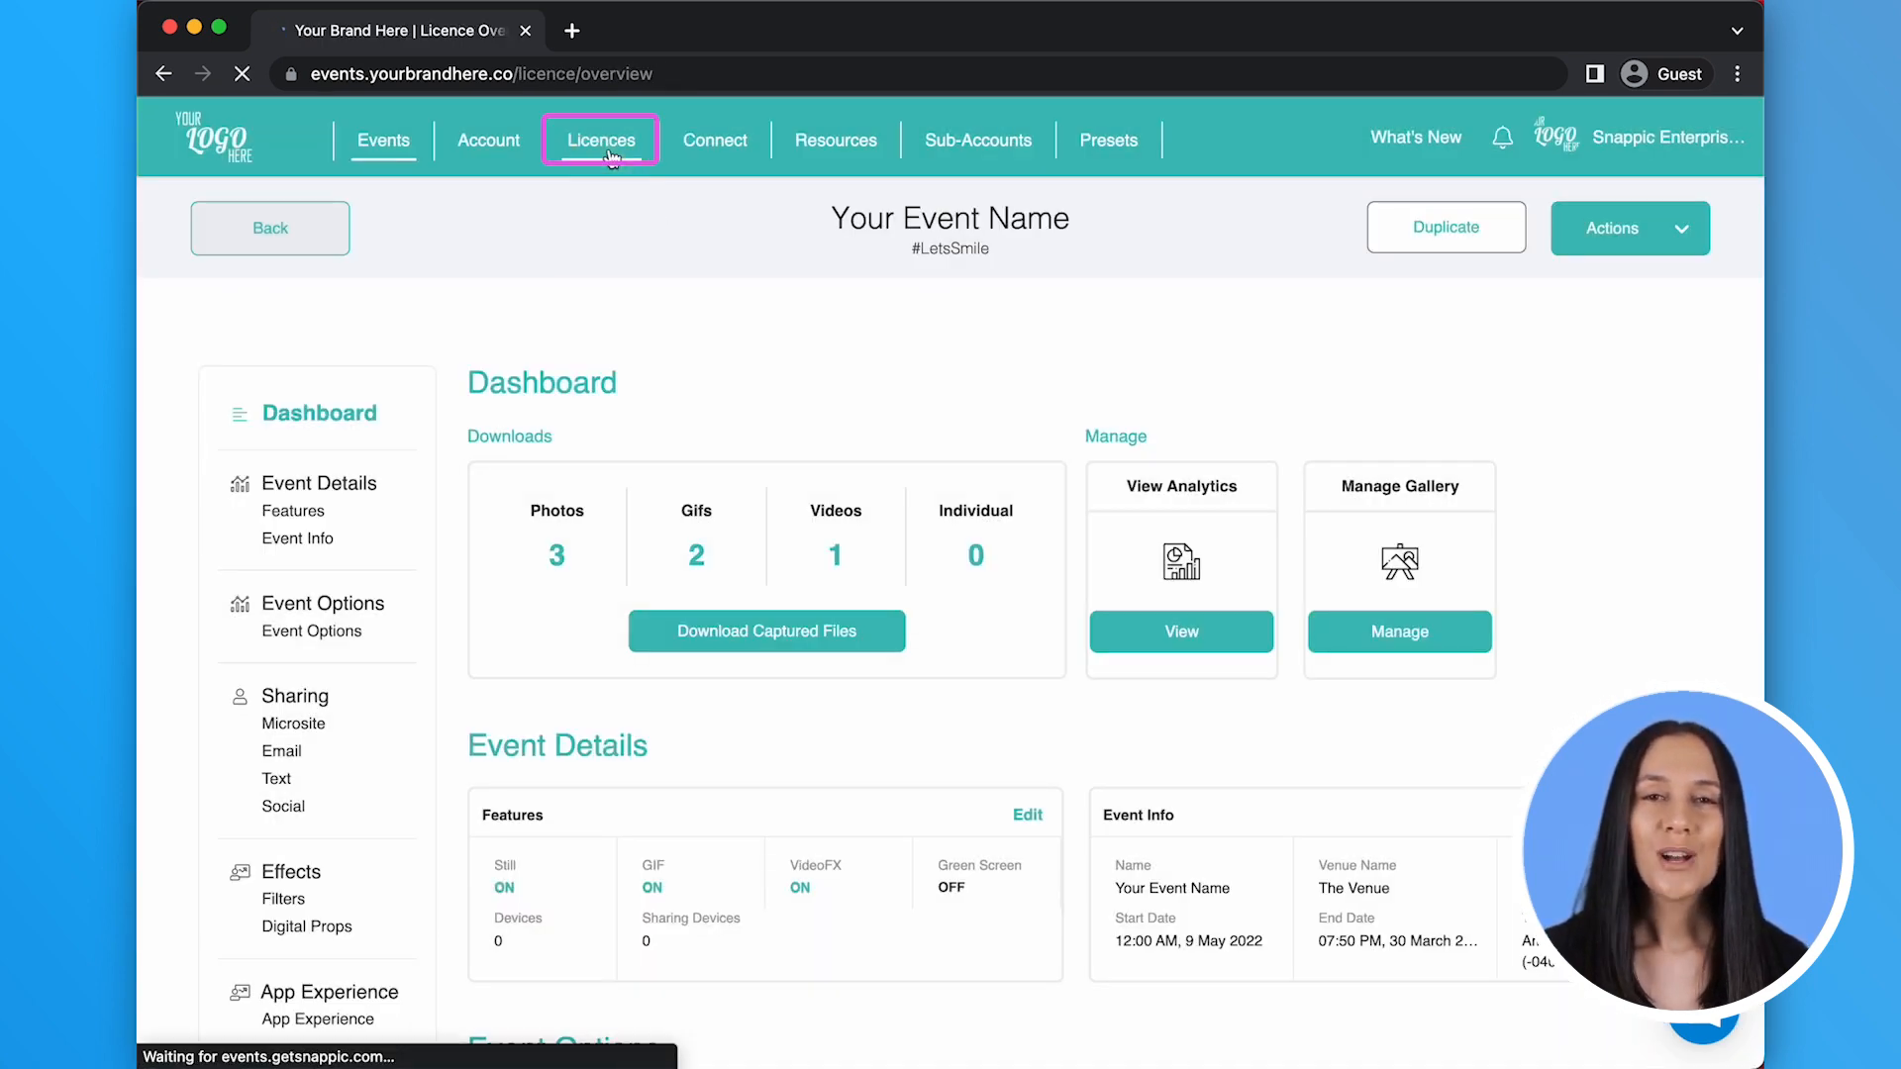
click(600, 139)
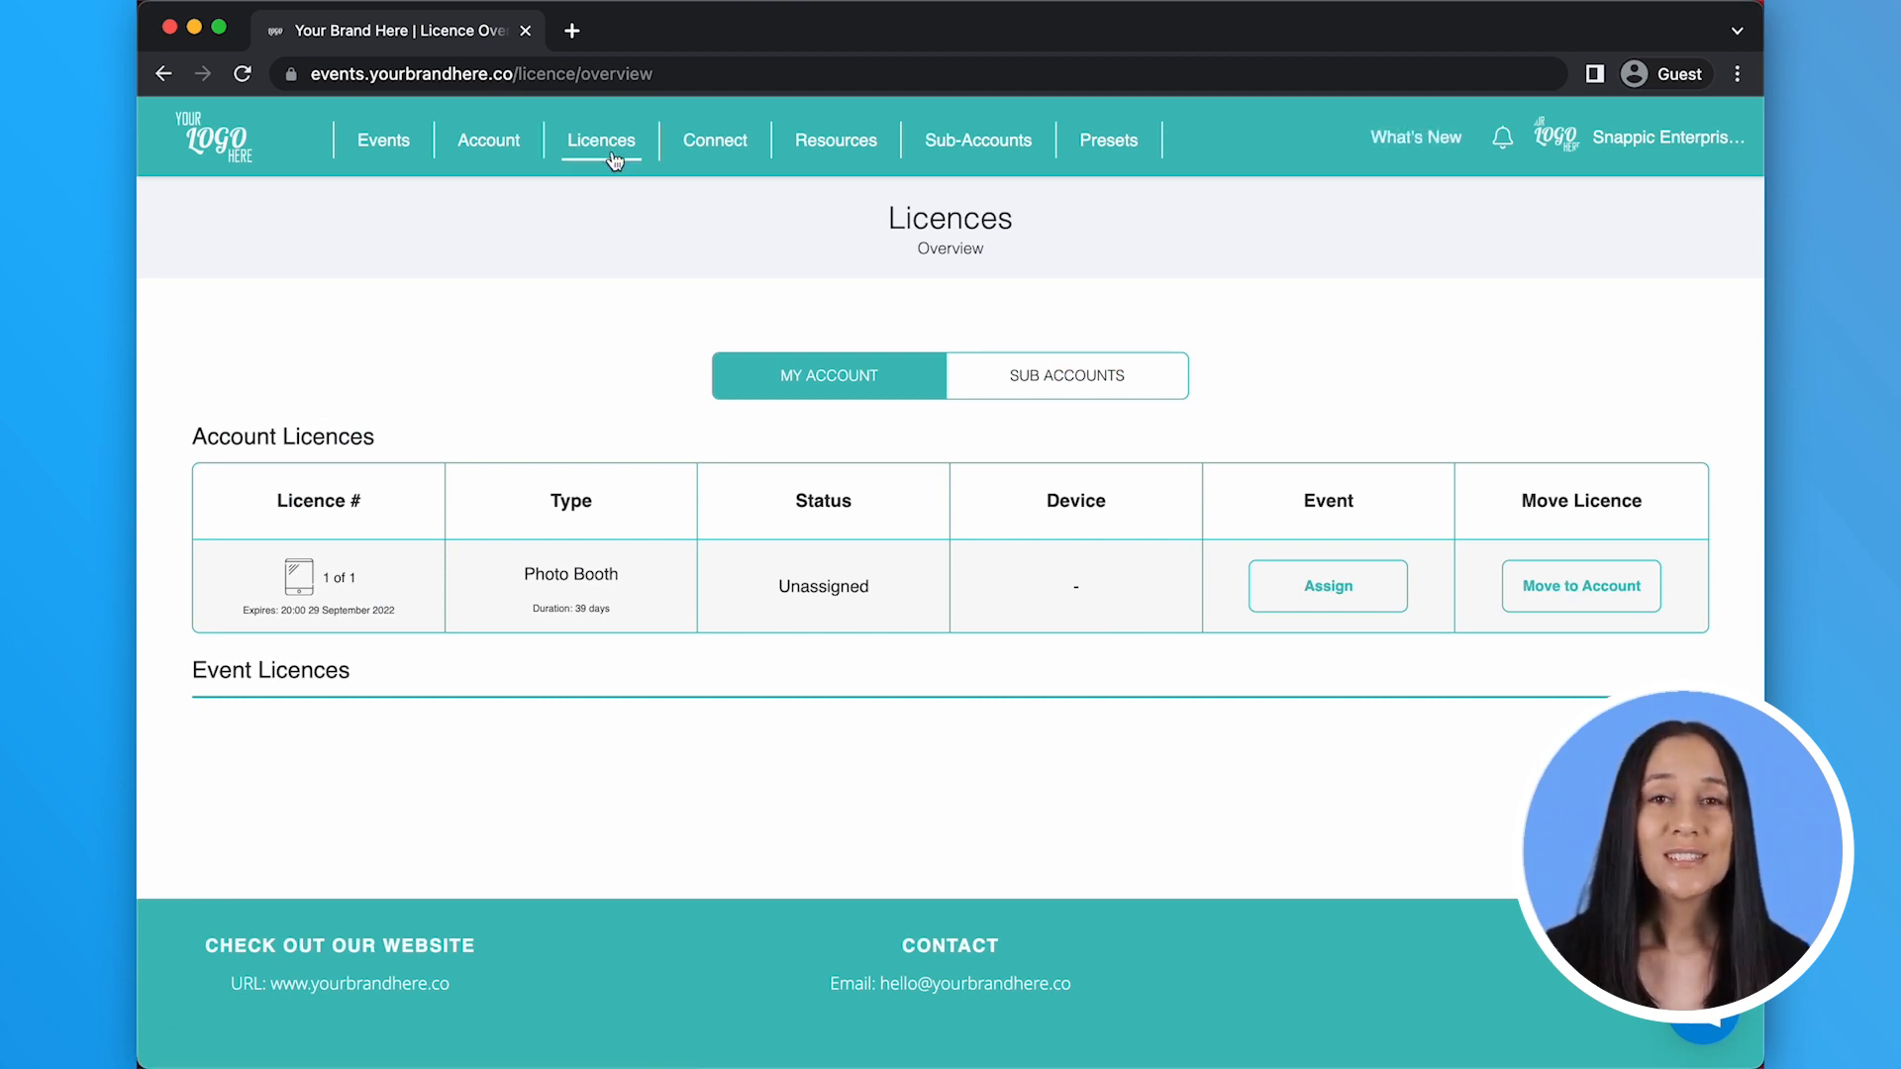
mouse_move(1580, 586)
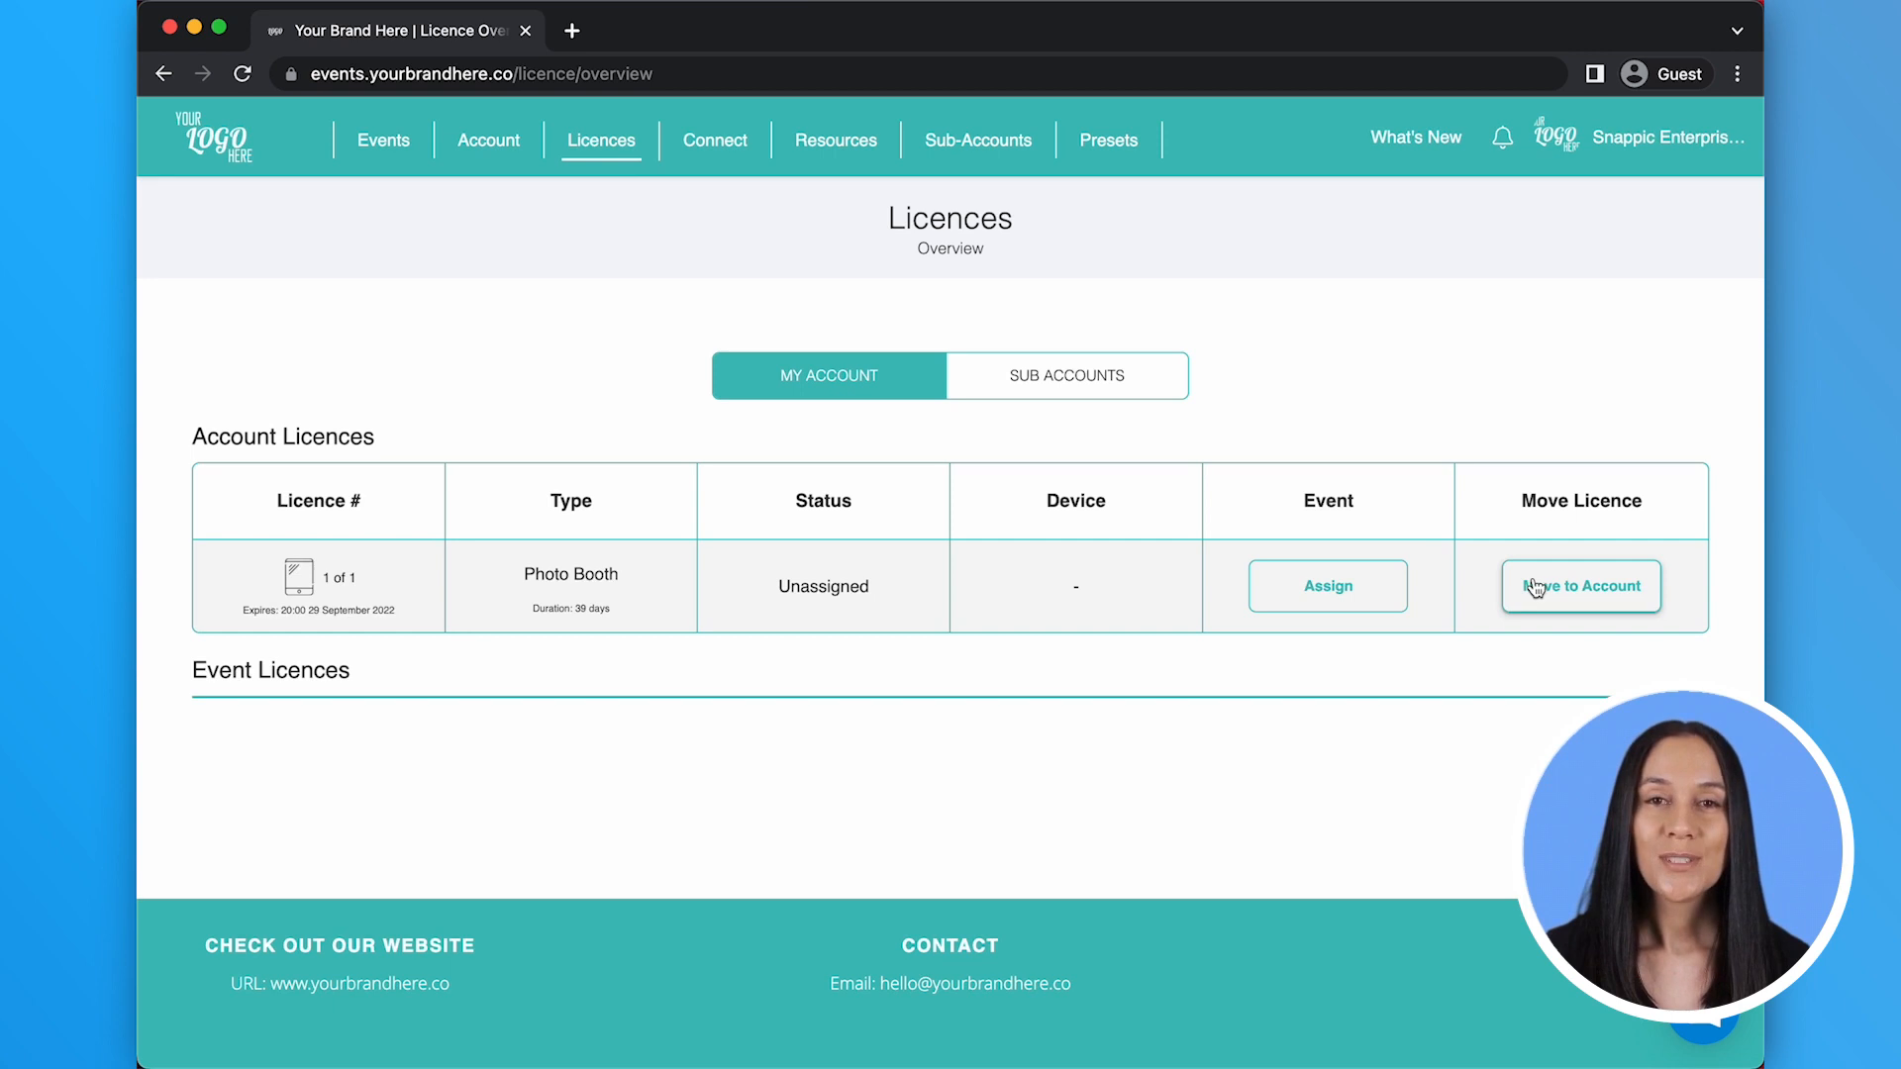
click(1580, 586)
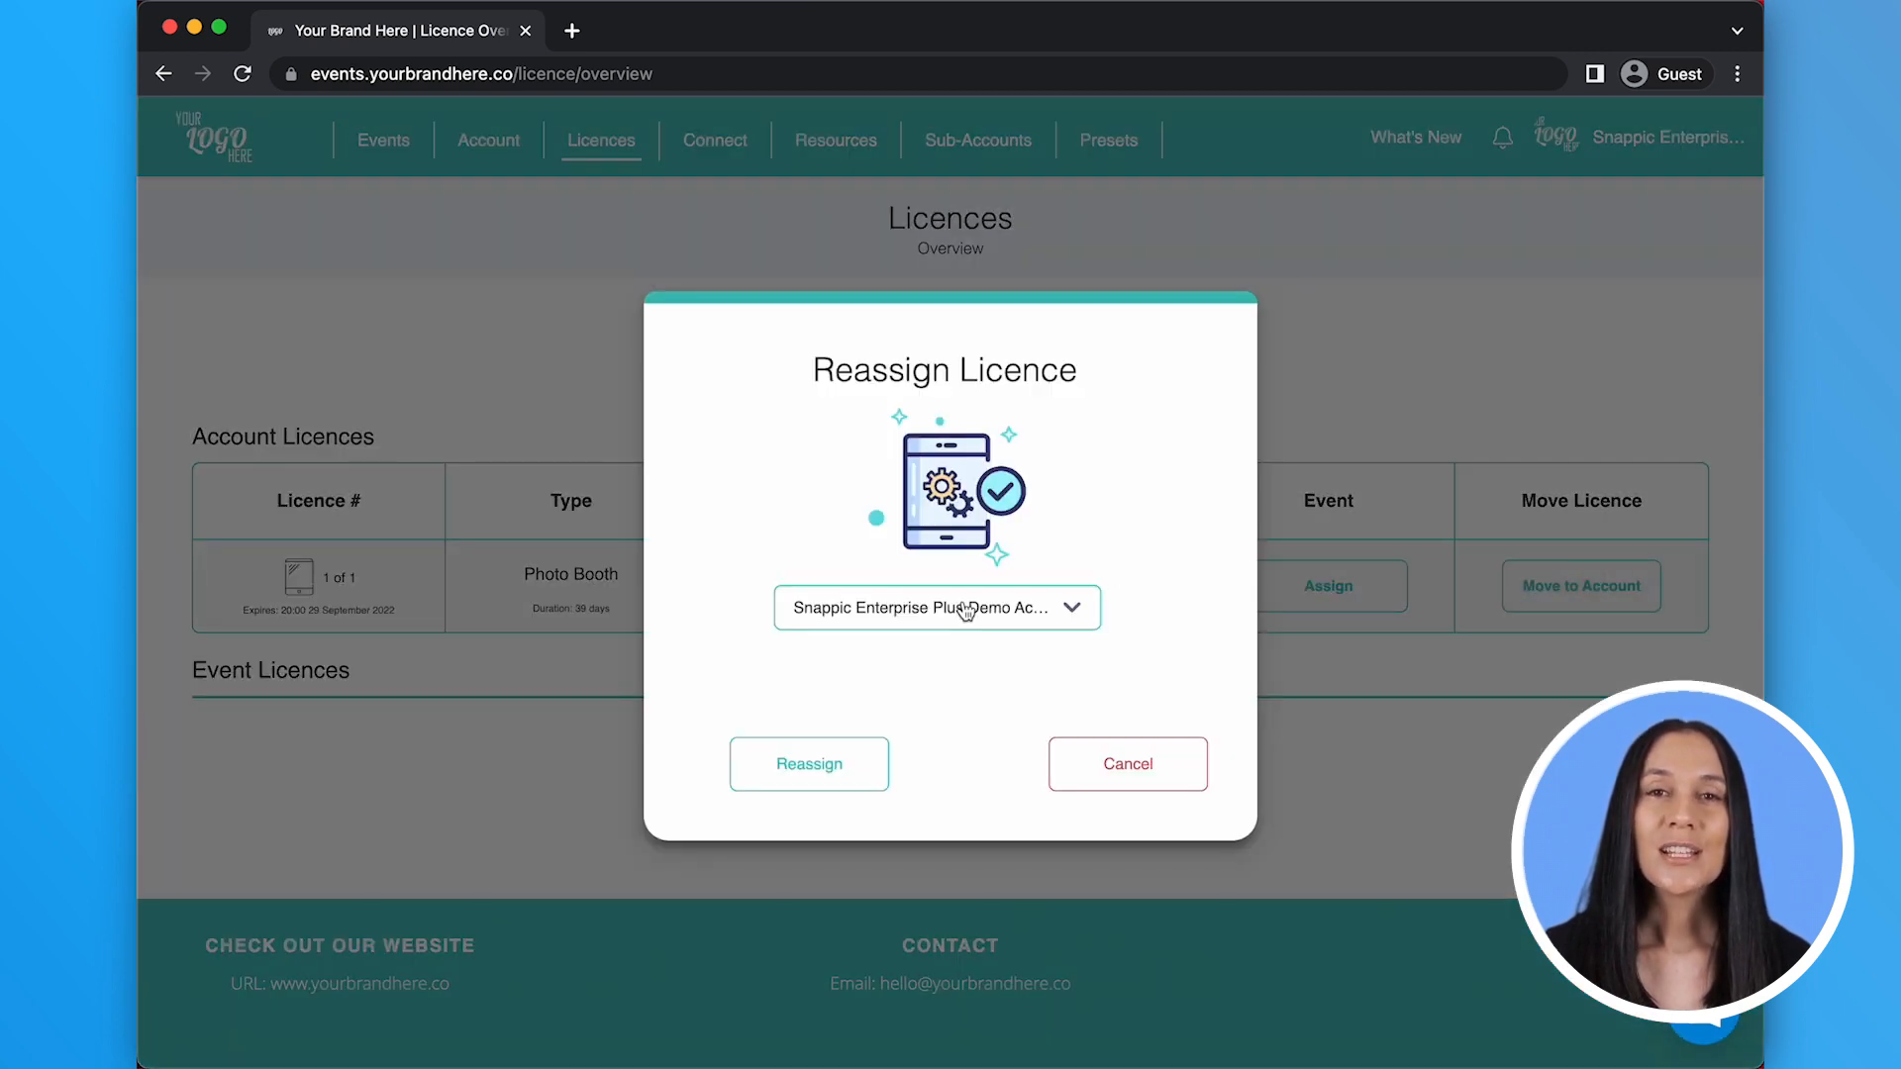
click(937, 608)
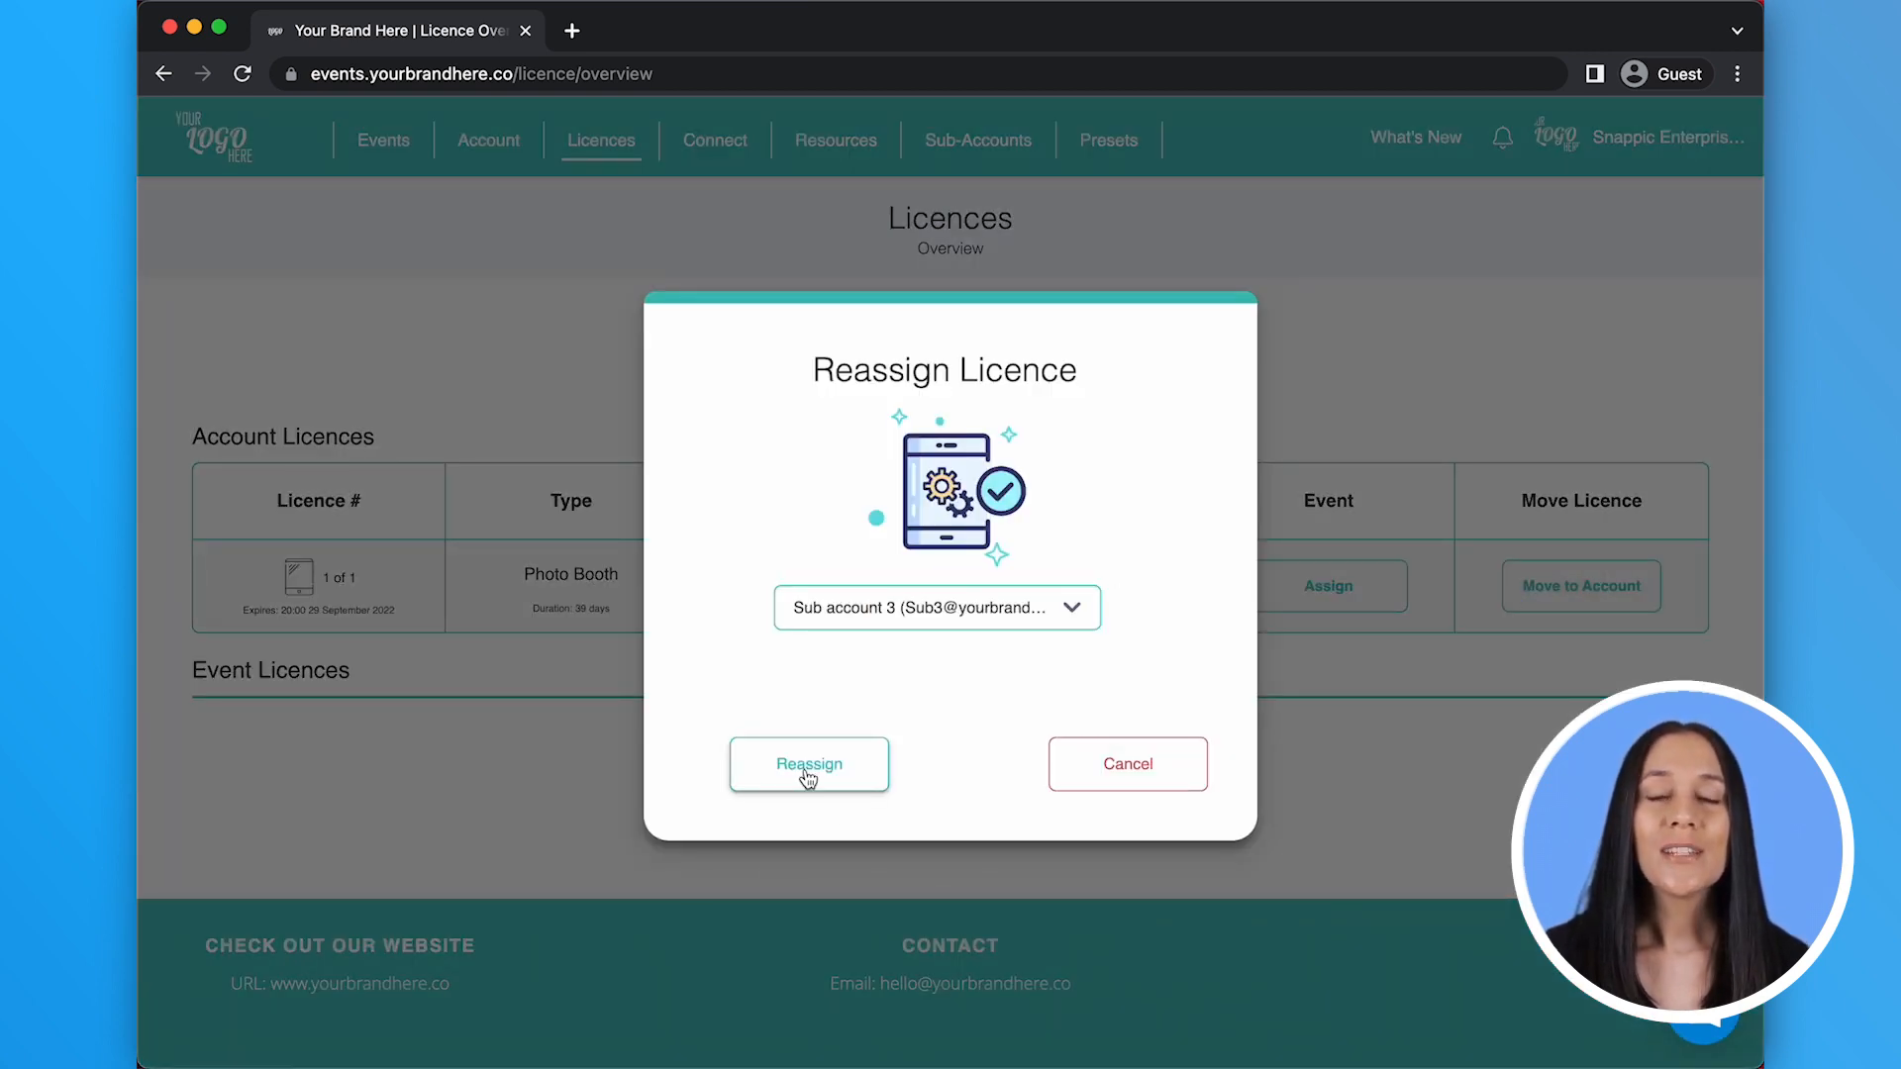
click(808, 765)
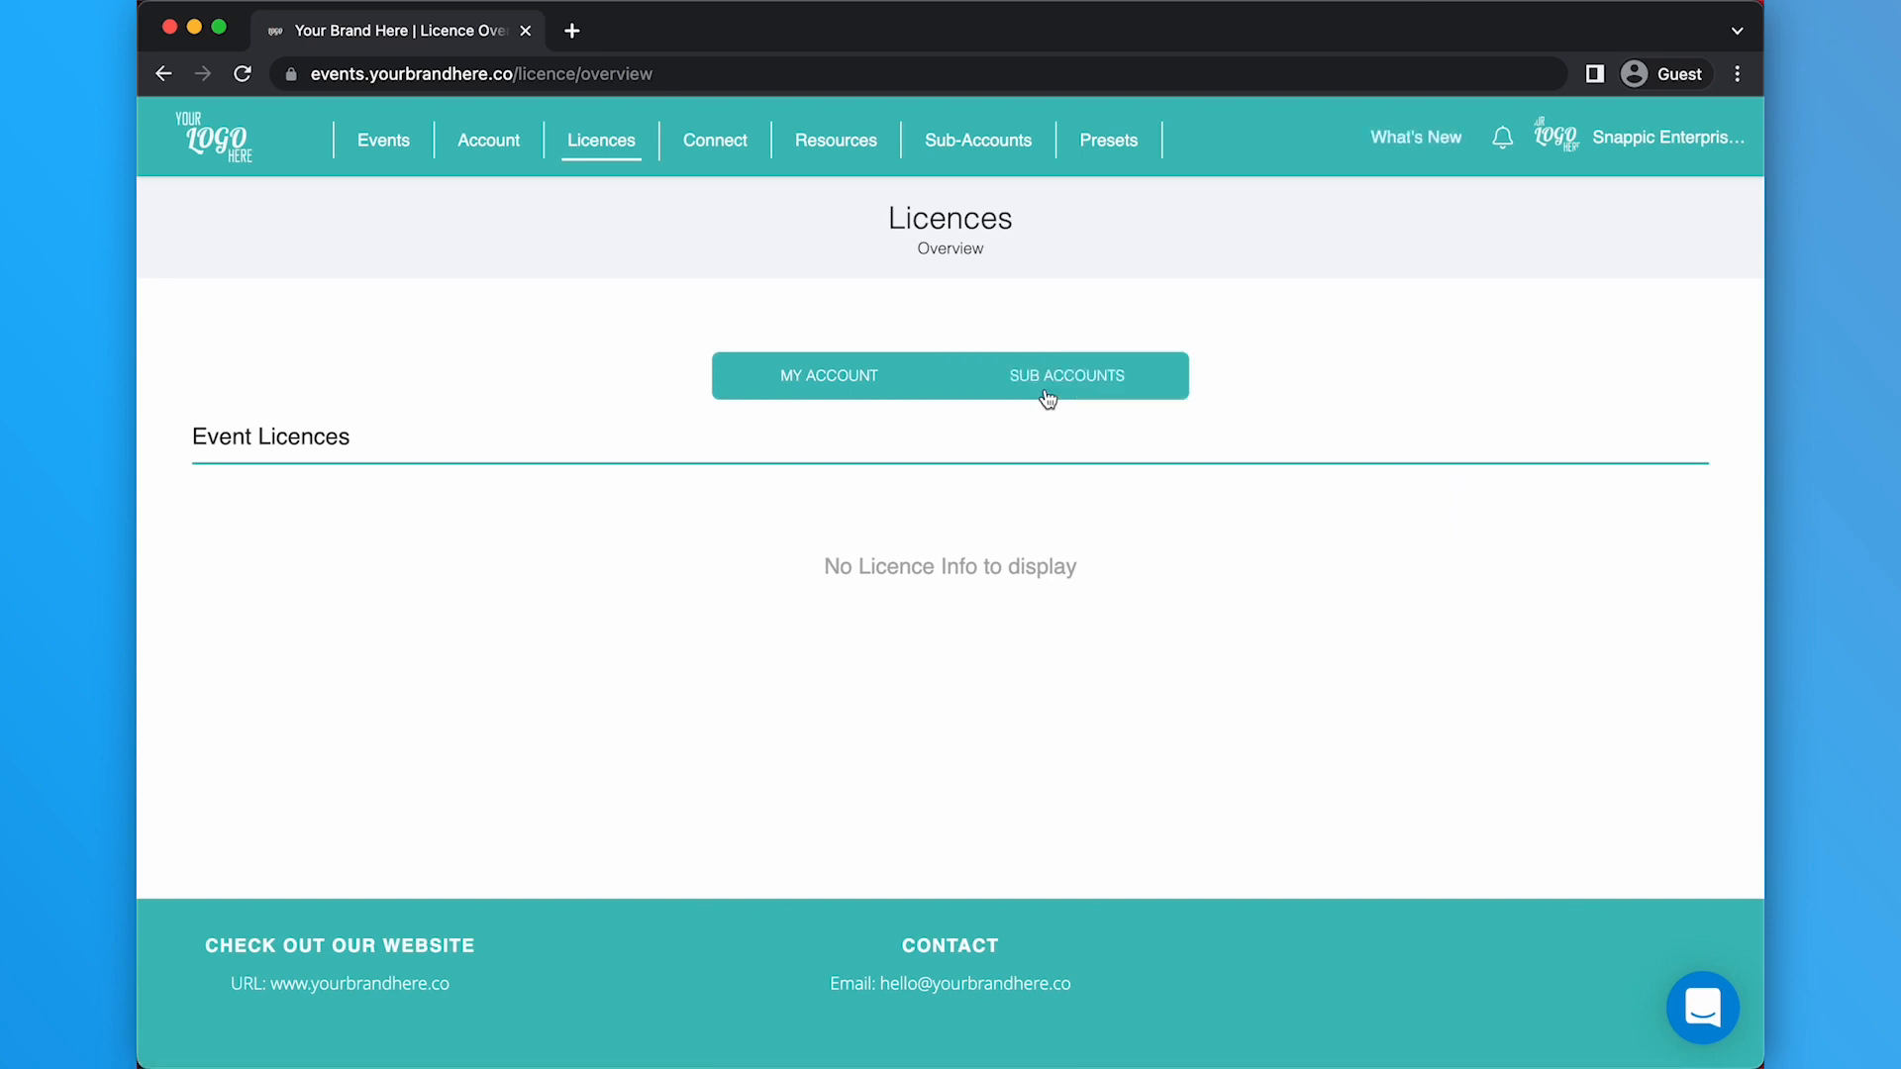
Review the Sub Accounts licences tab and cancel moving Sub Account 3's licence
click(1066, 374)
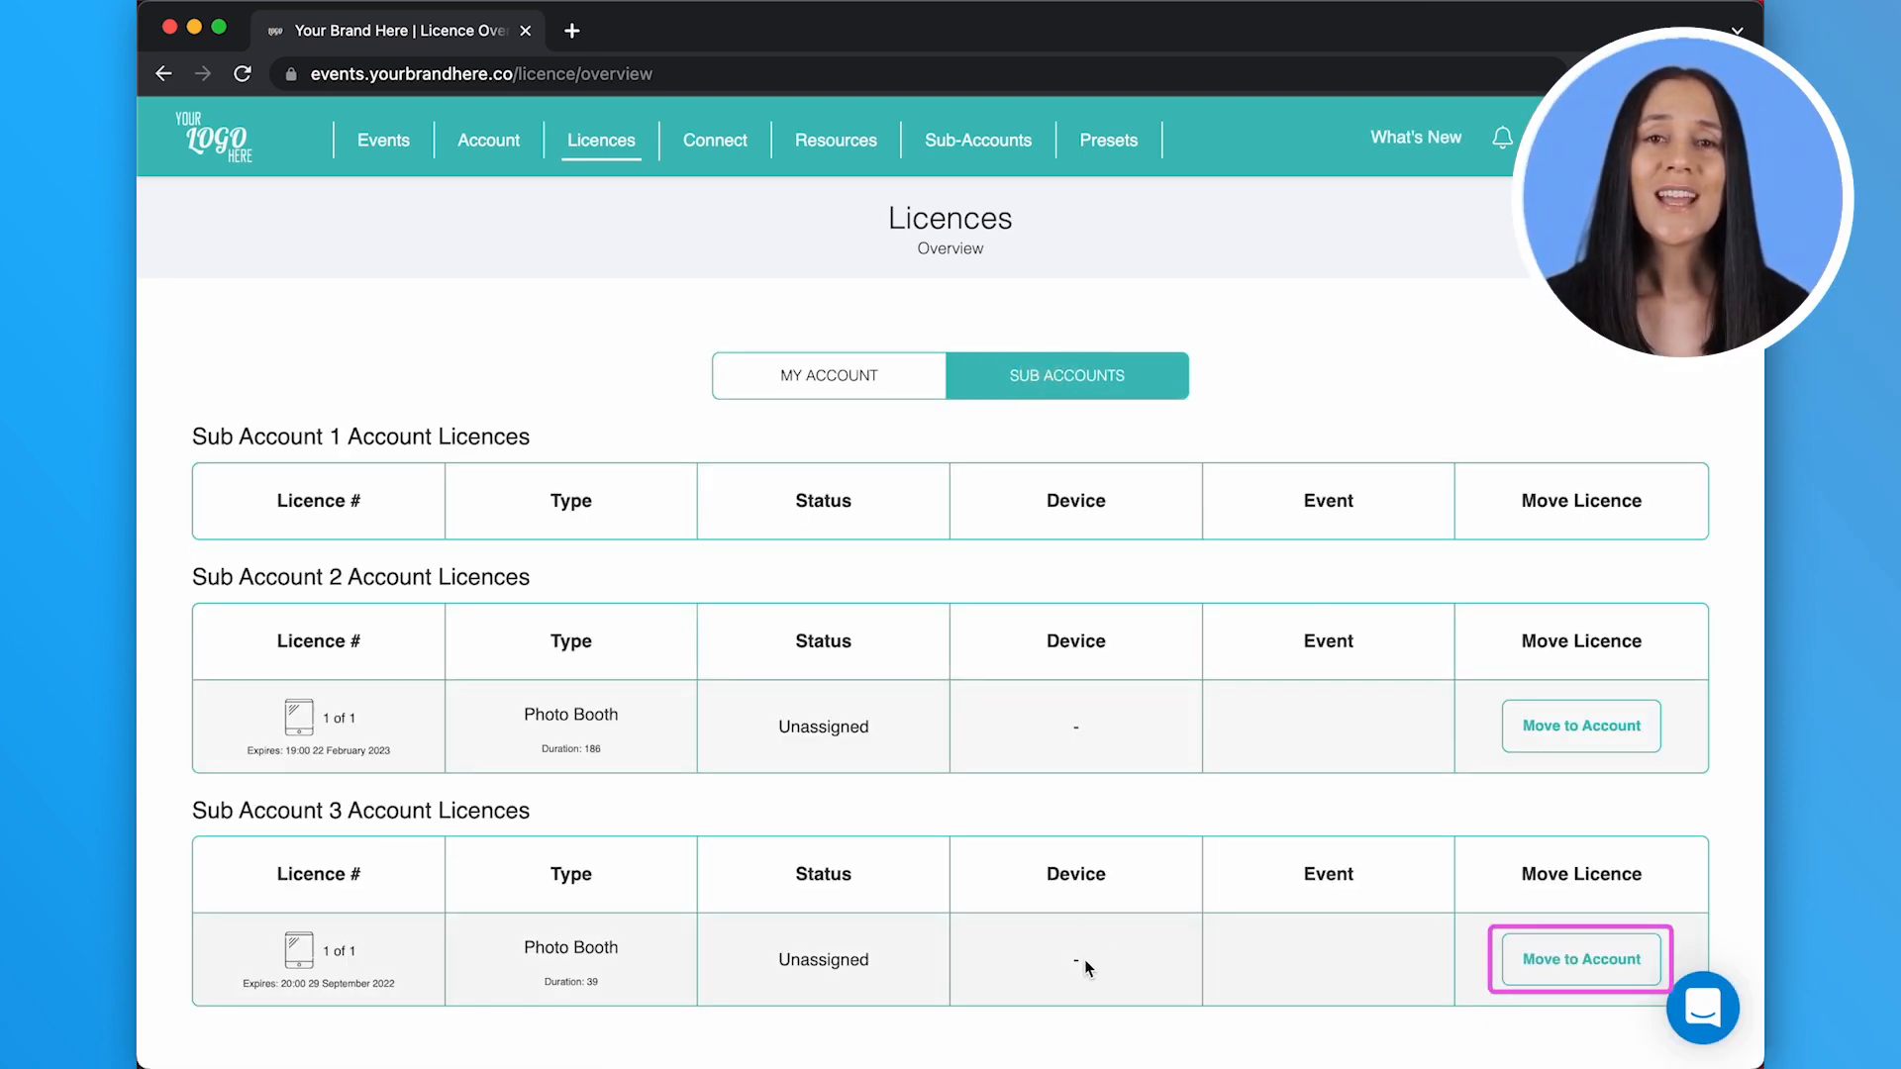
mouse_move(1353, 963)
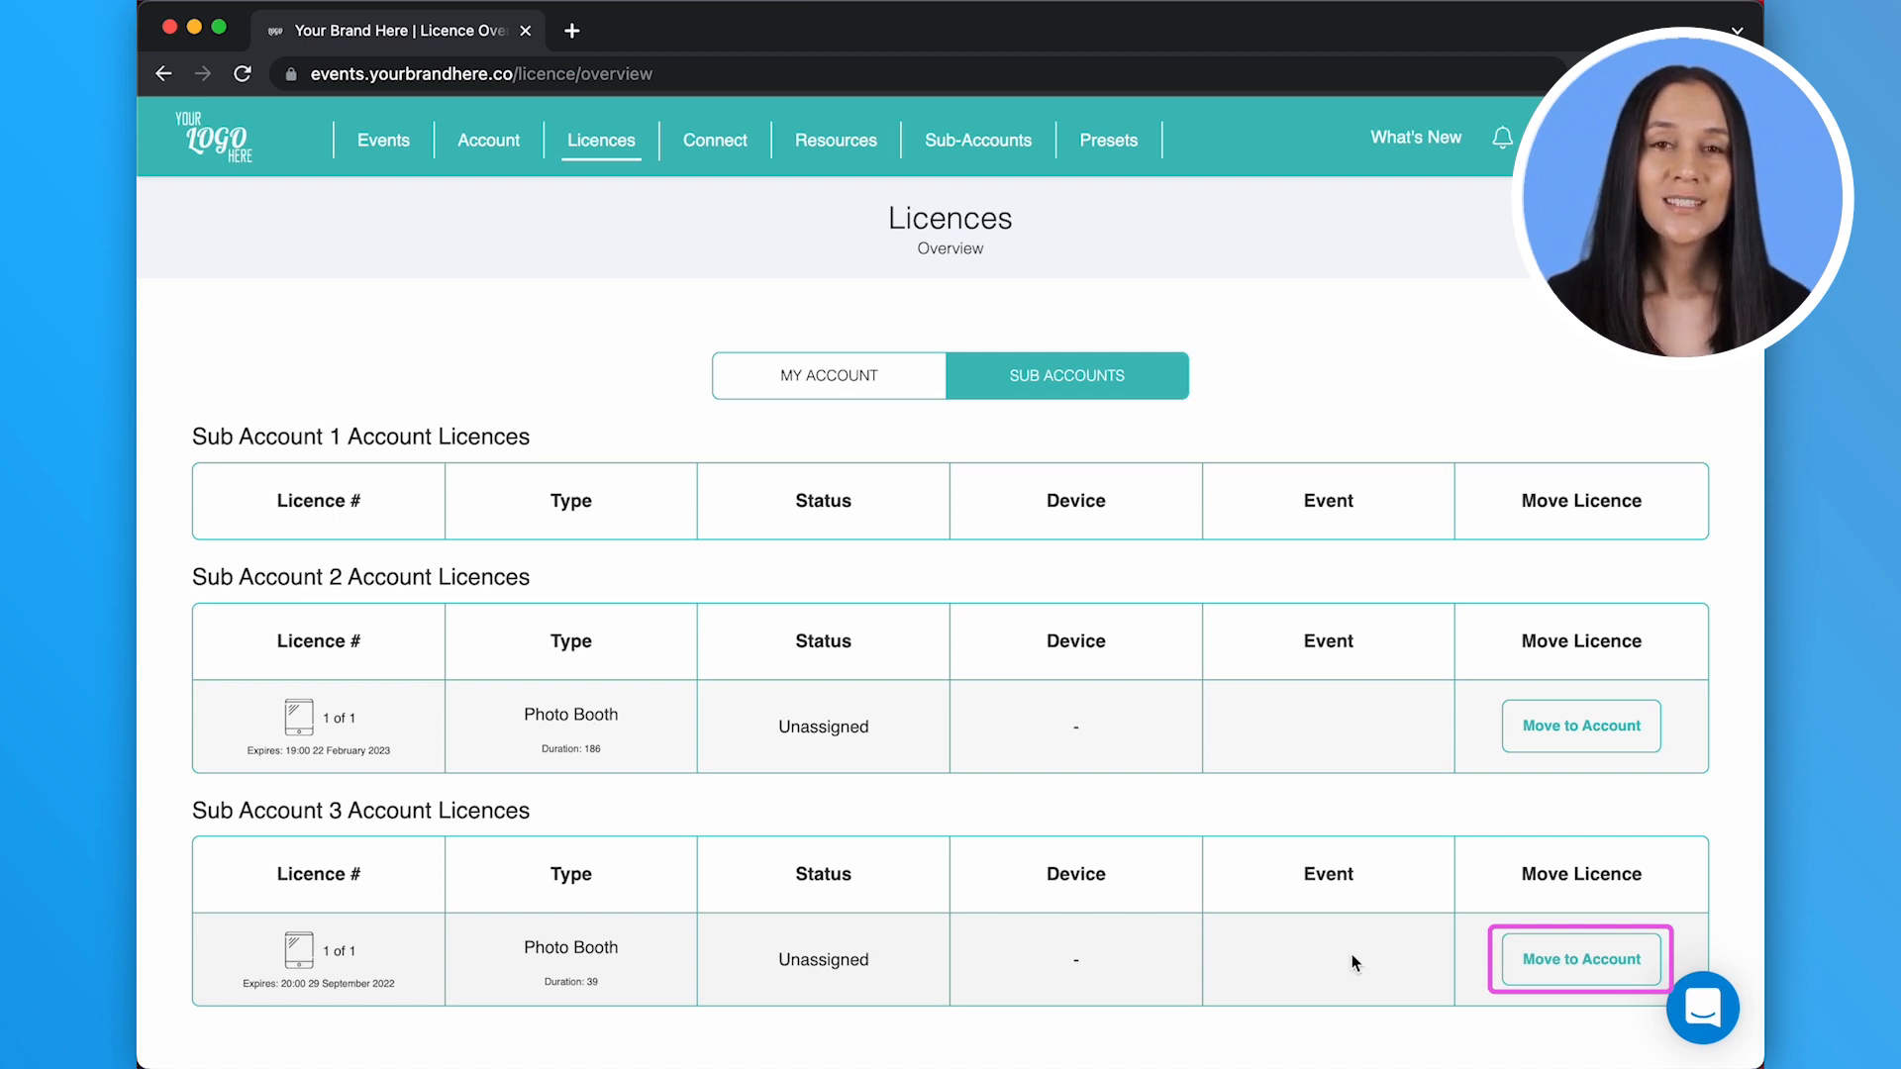
click(1580, 959)
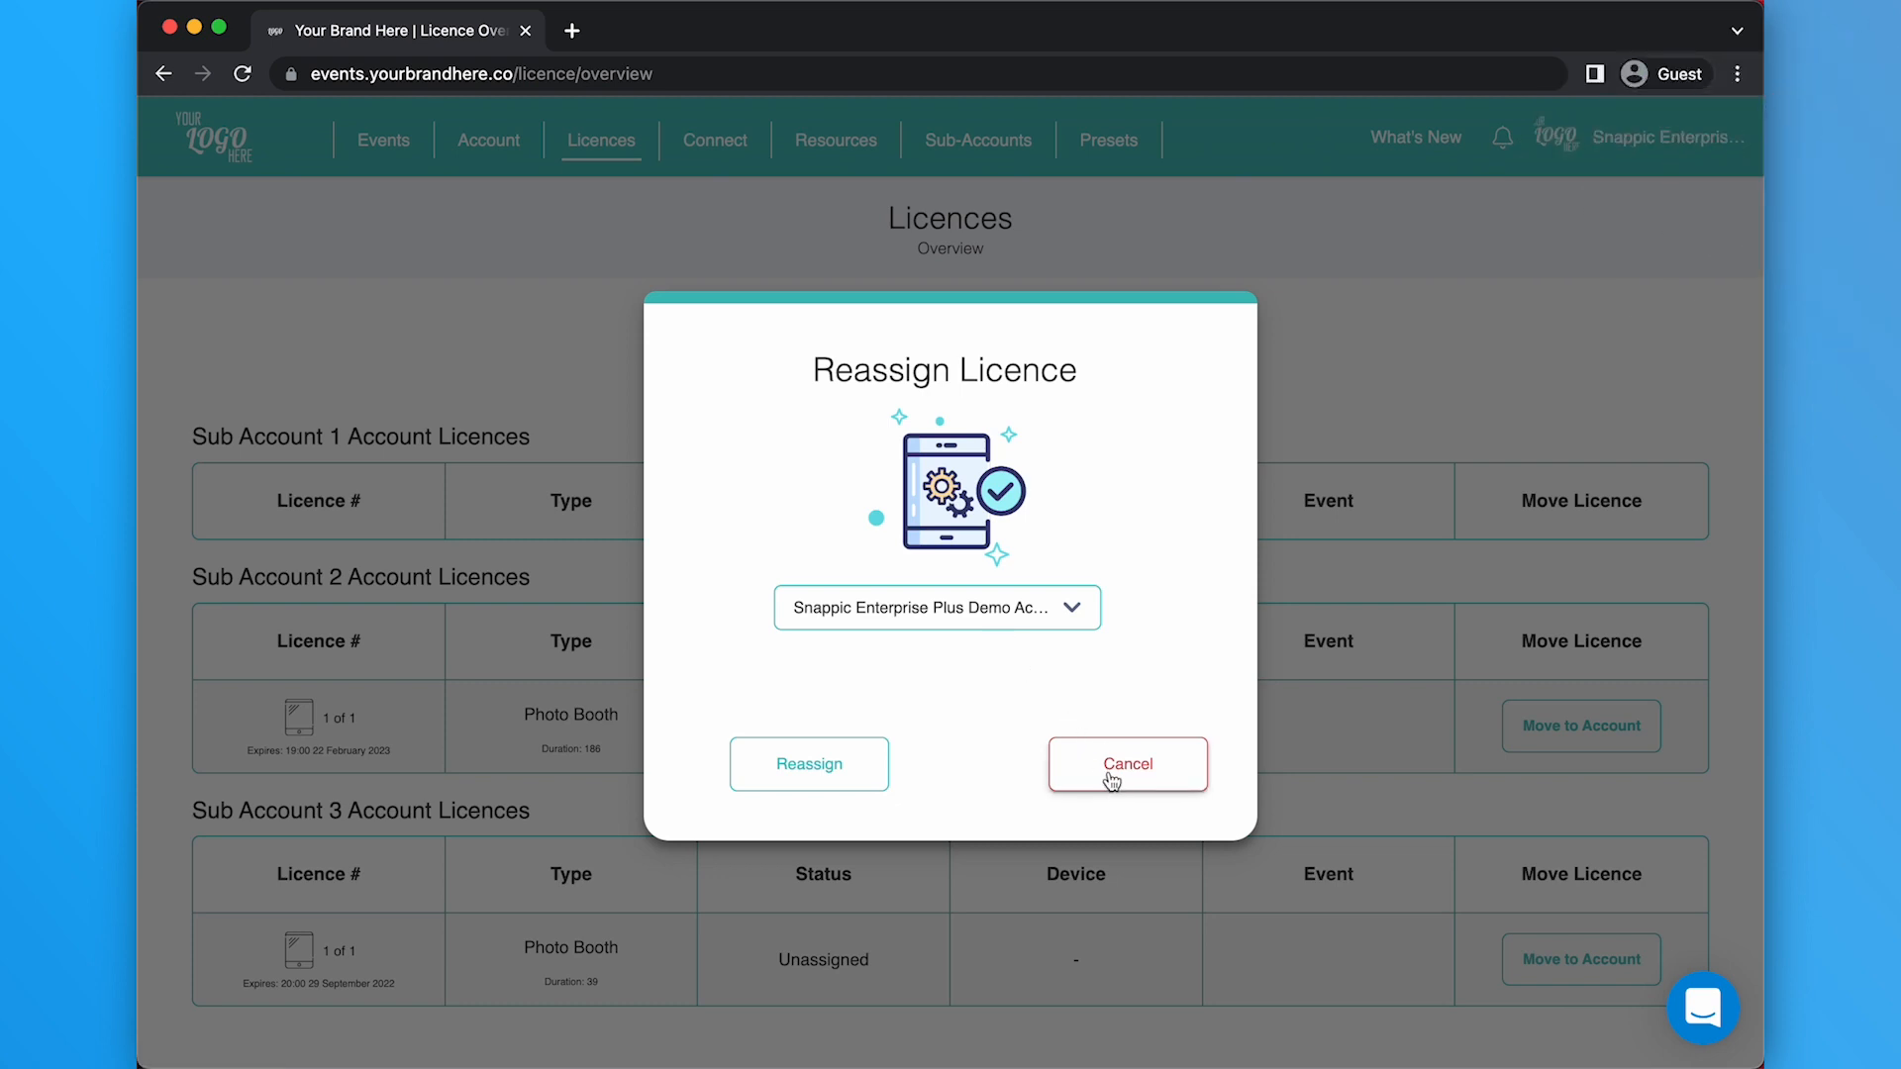
click(1127, 764)
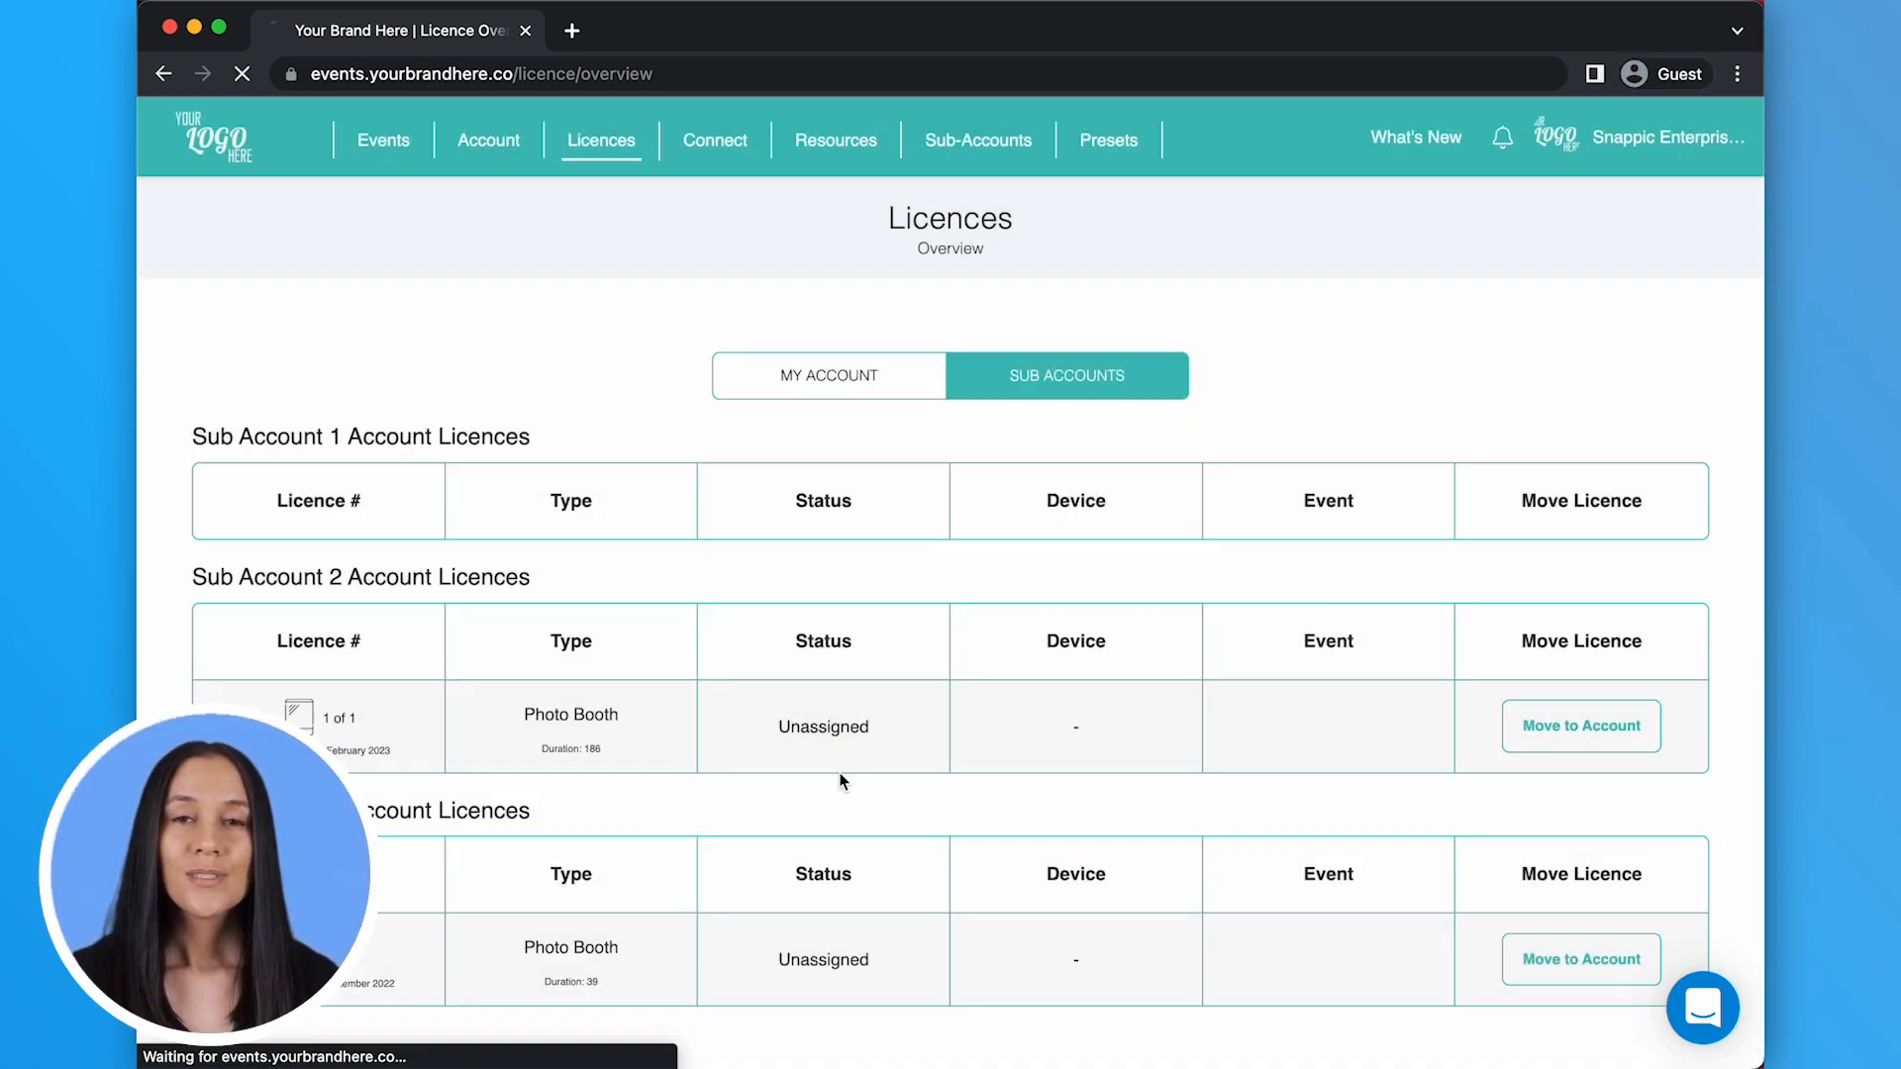
Return via My Account and Events to the Your Event Name page and show its Actions list
click(828, 374)
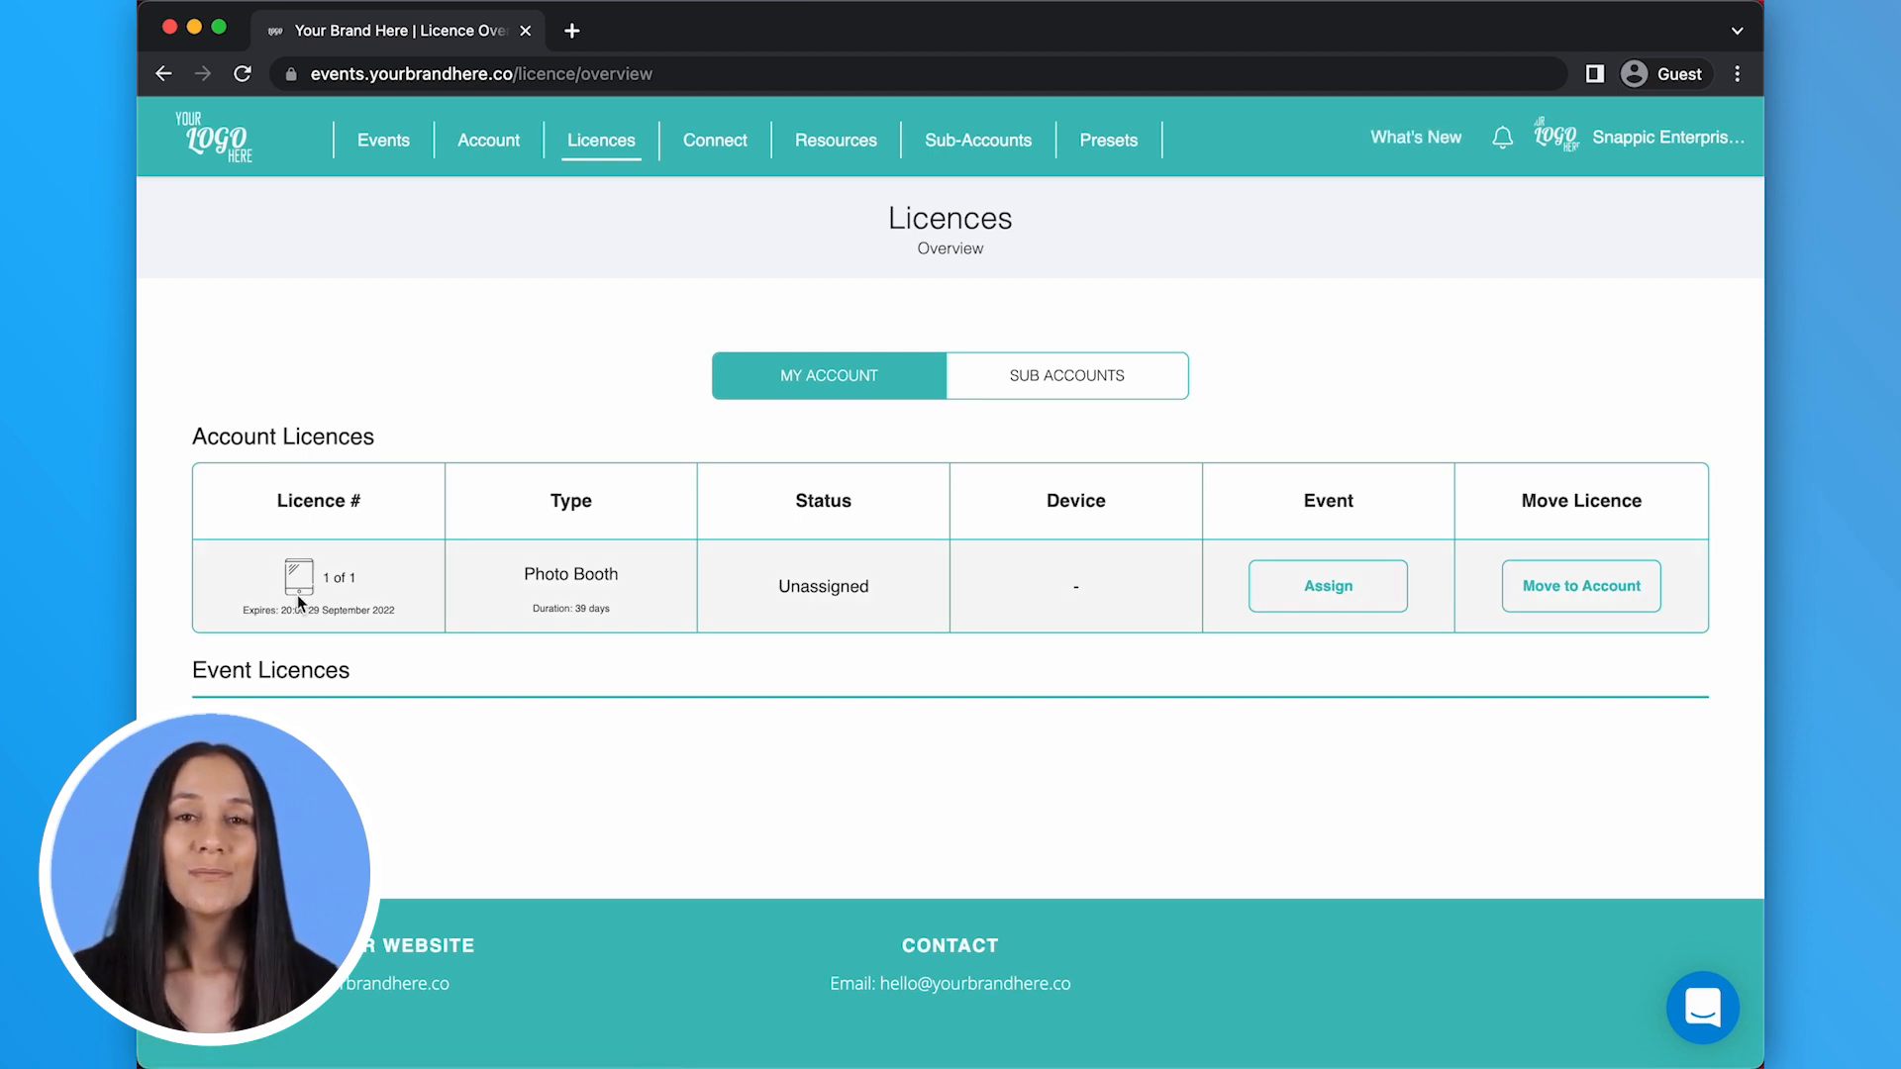
click(383, 139)
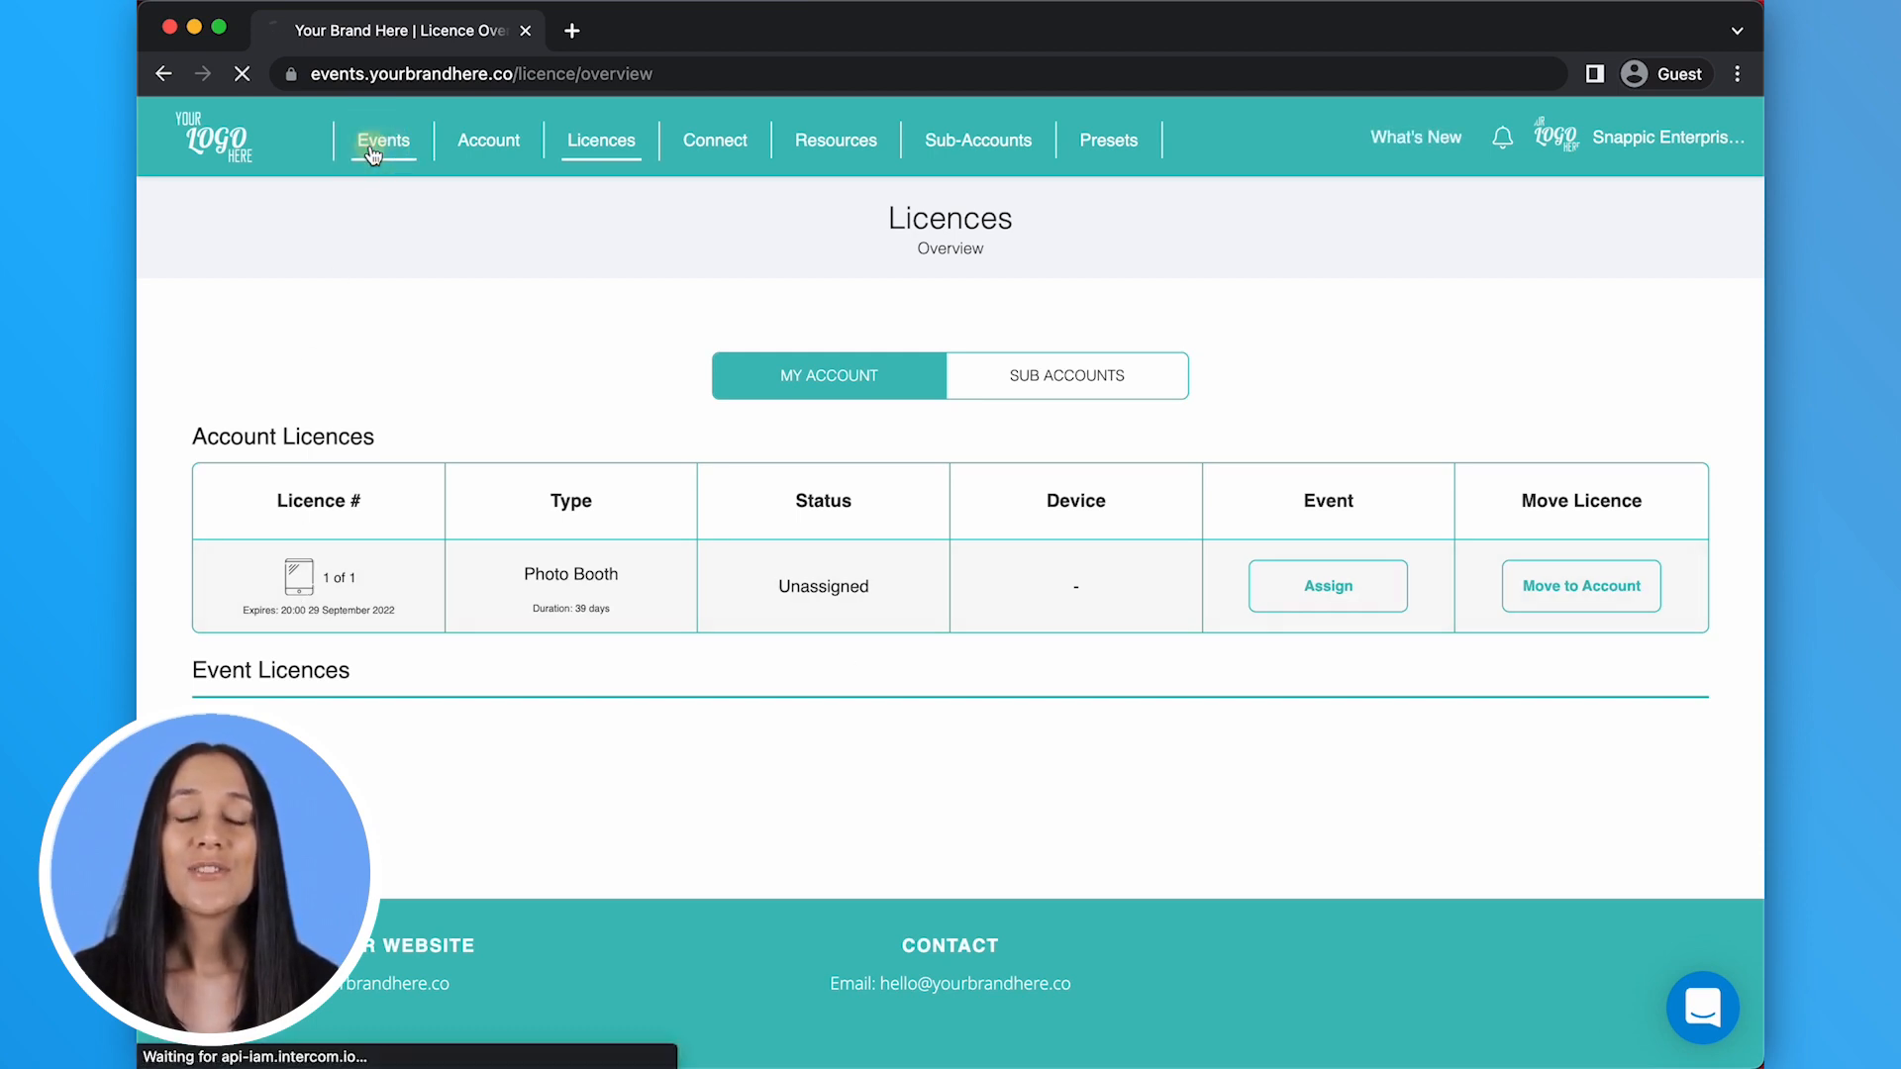
click(382, 138)
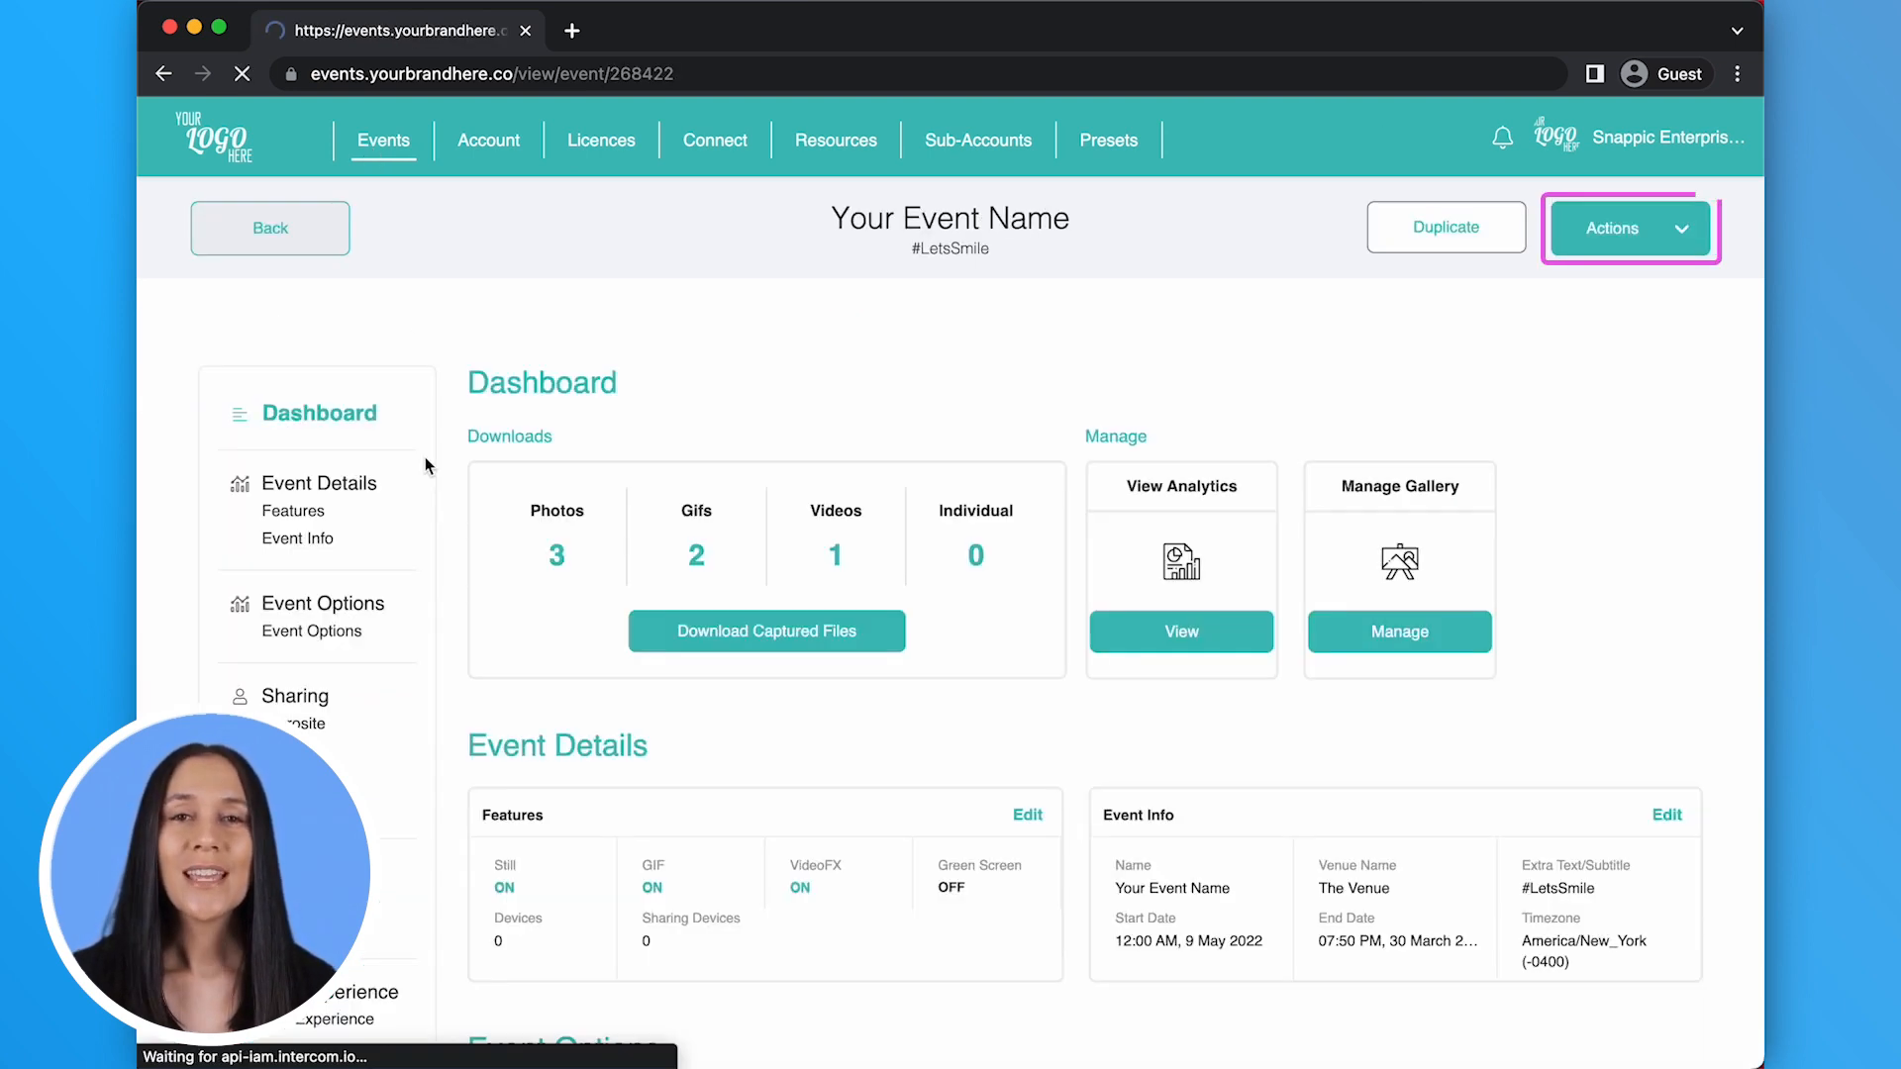
click(1628, 228)
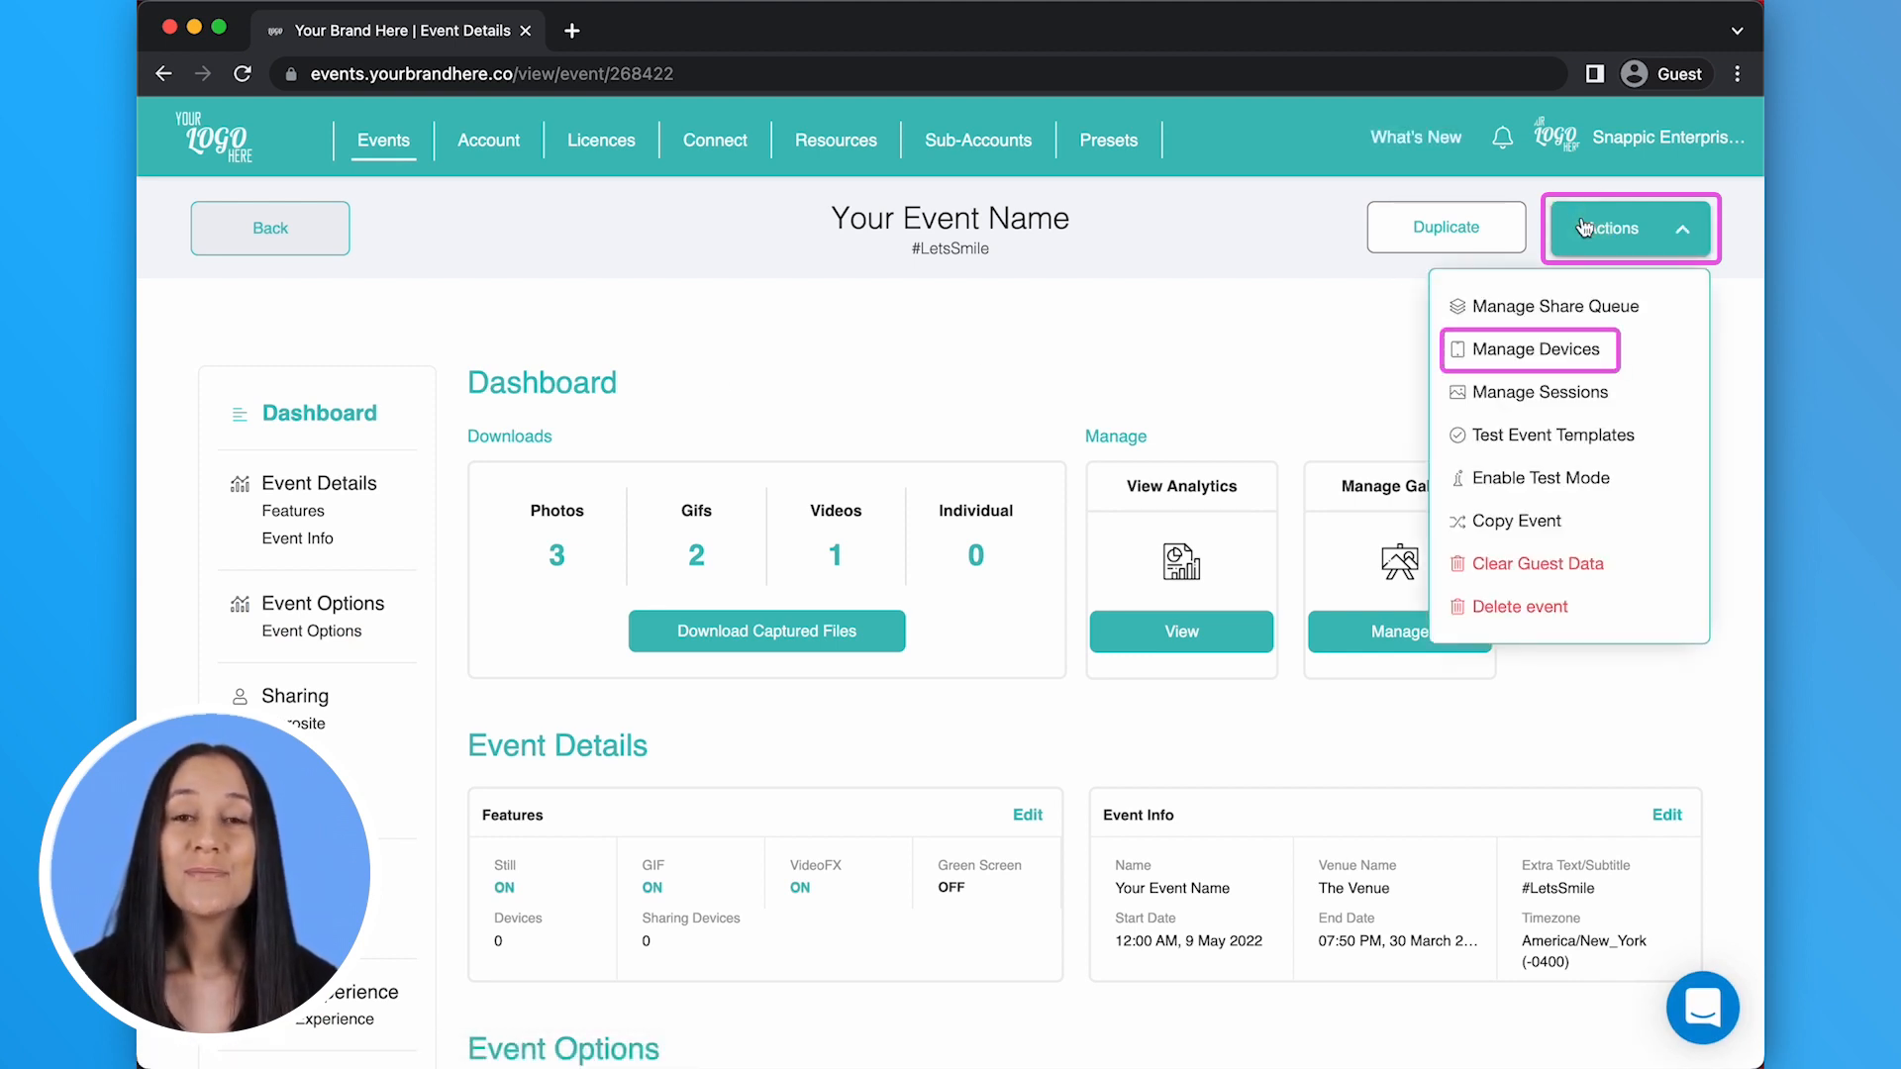
click(1531, 349)
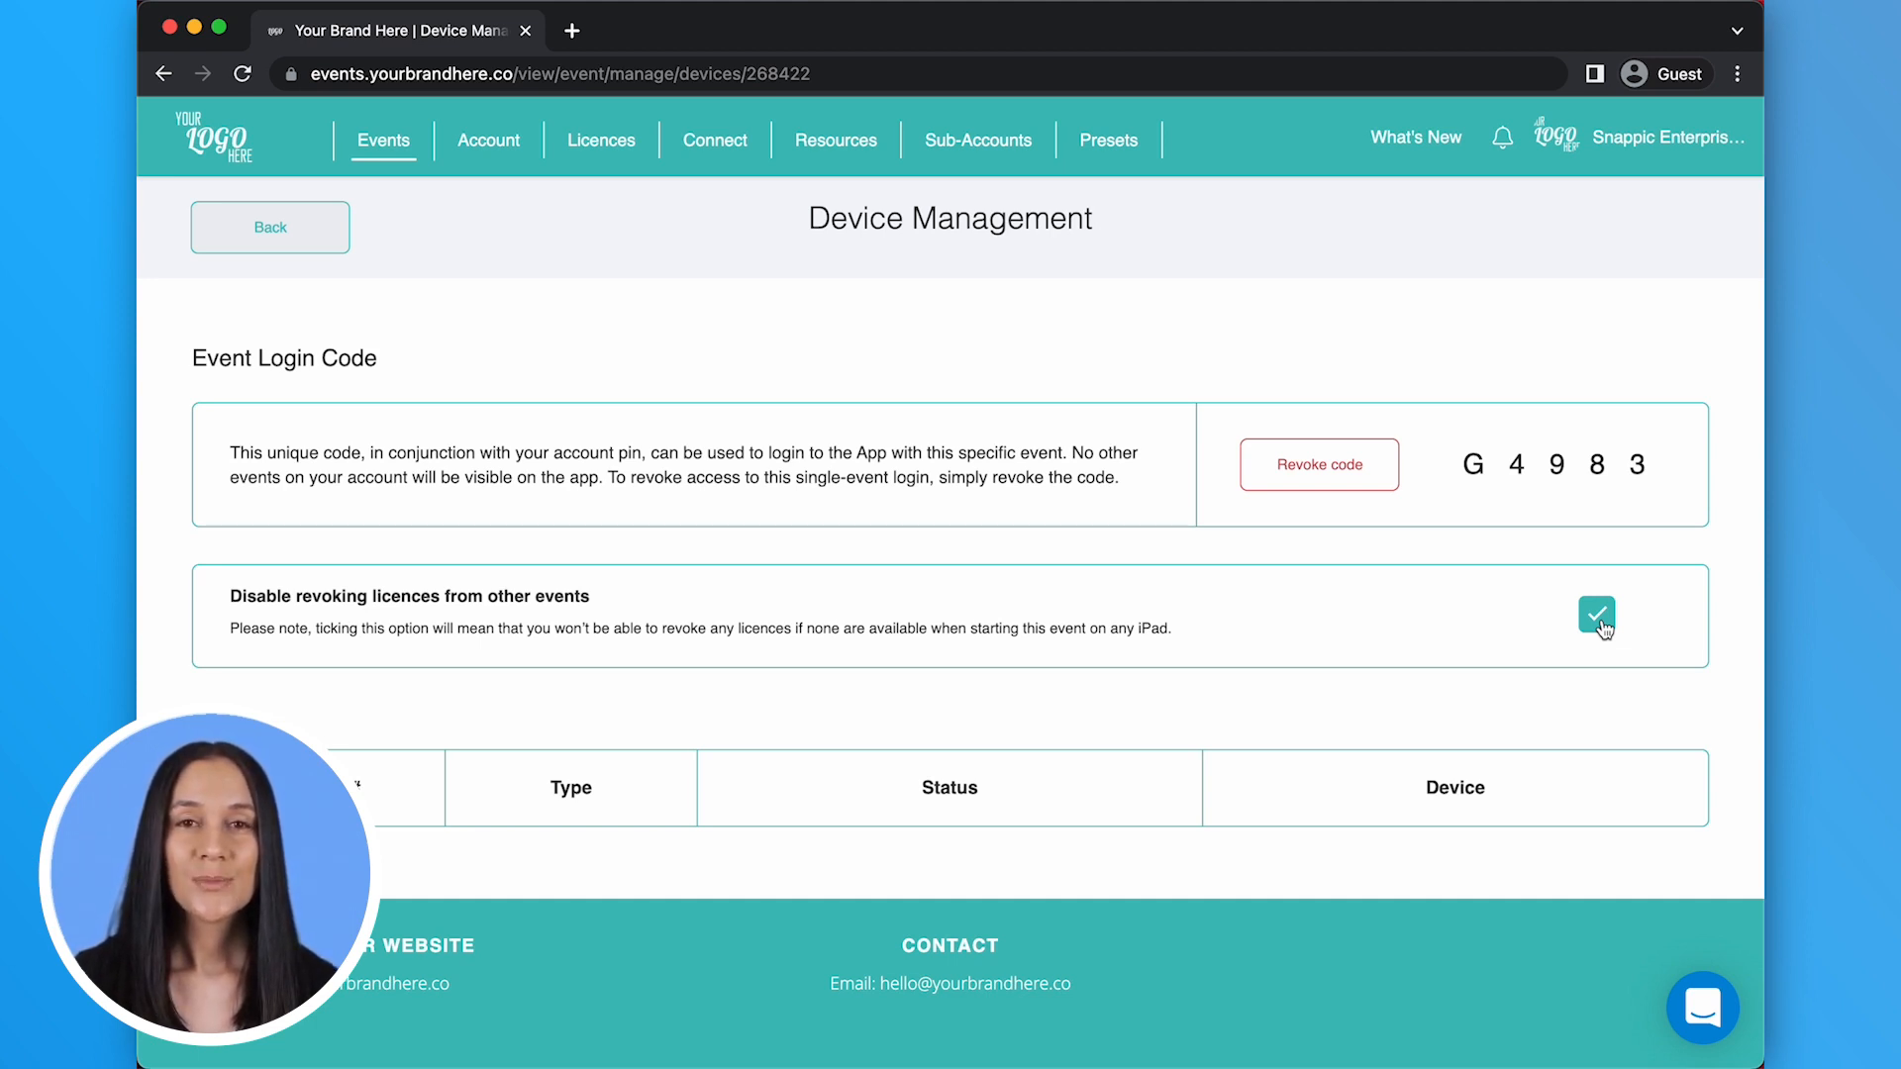
click(1553, 463)
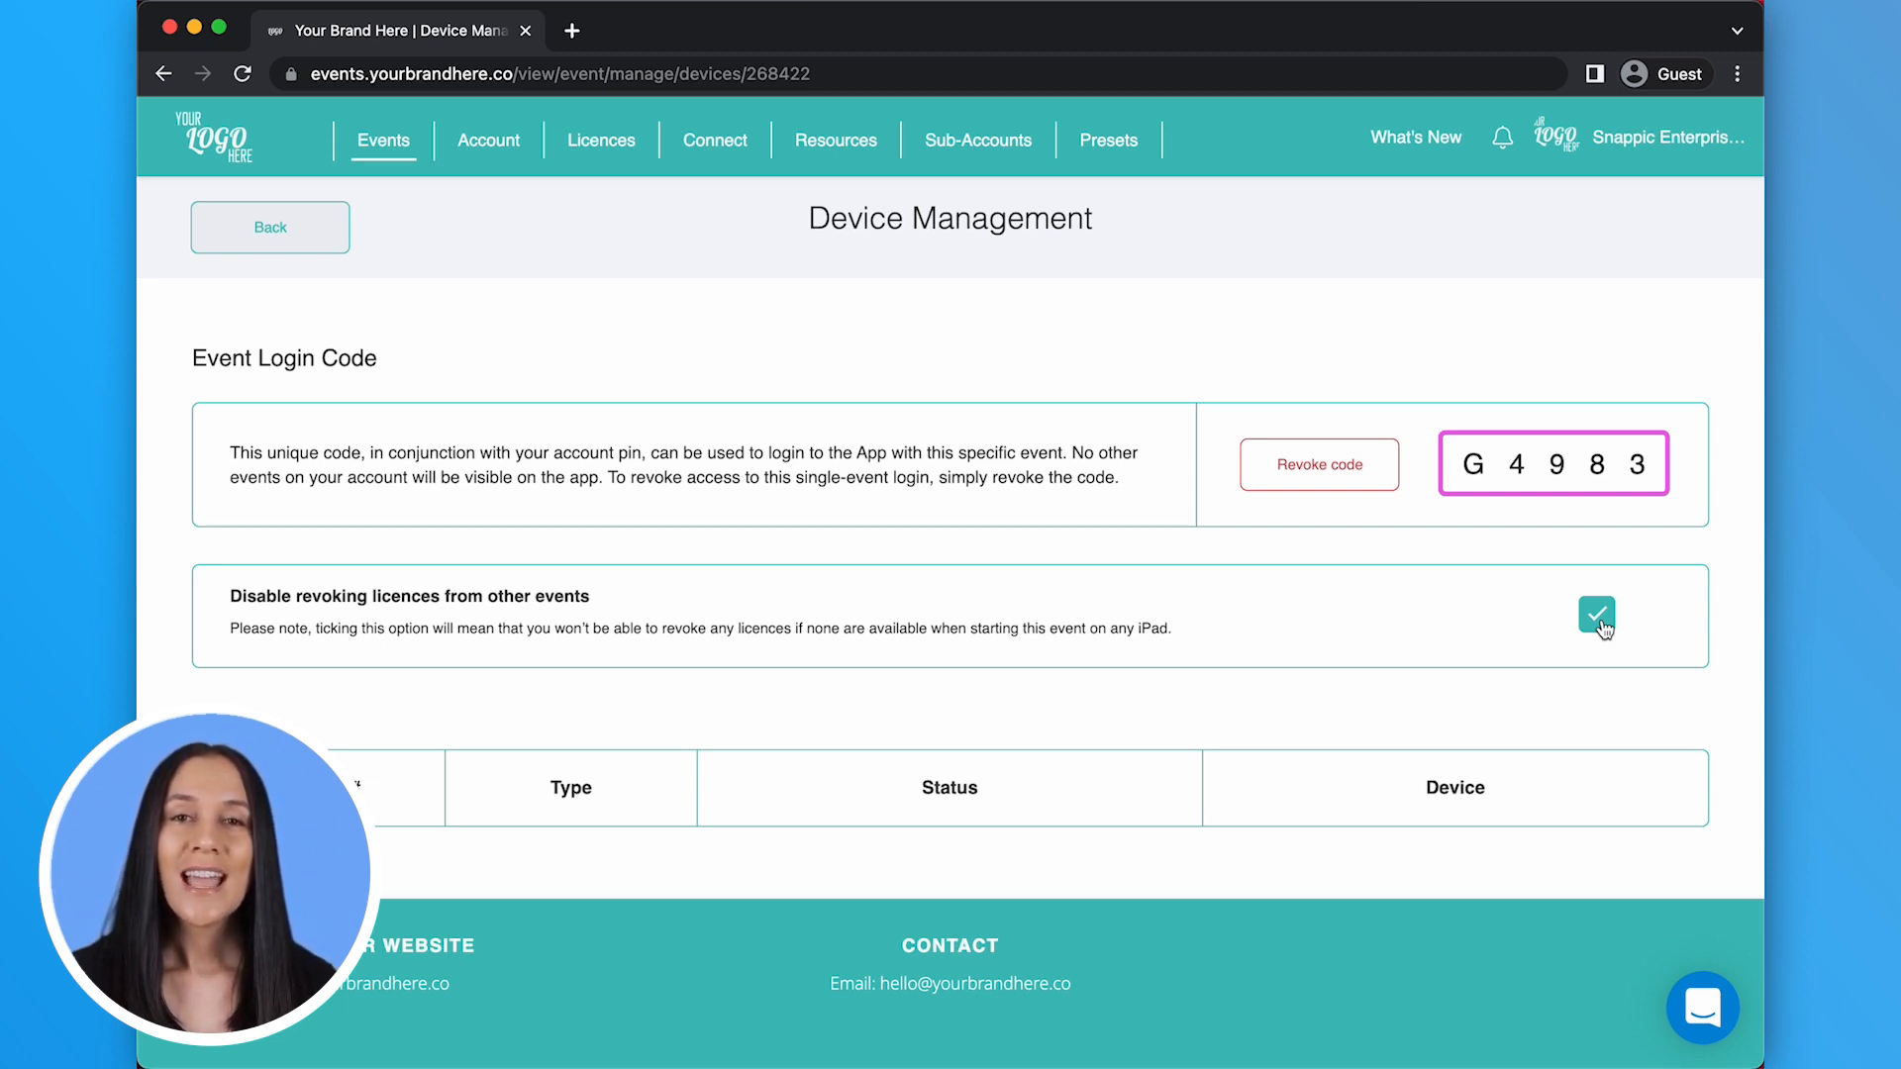
click(1668, 137)
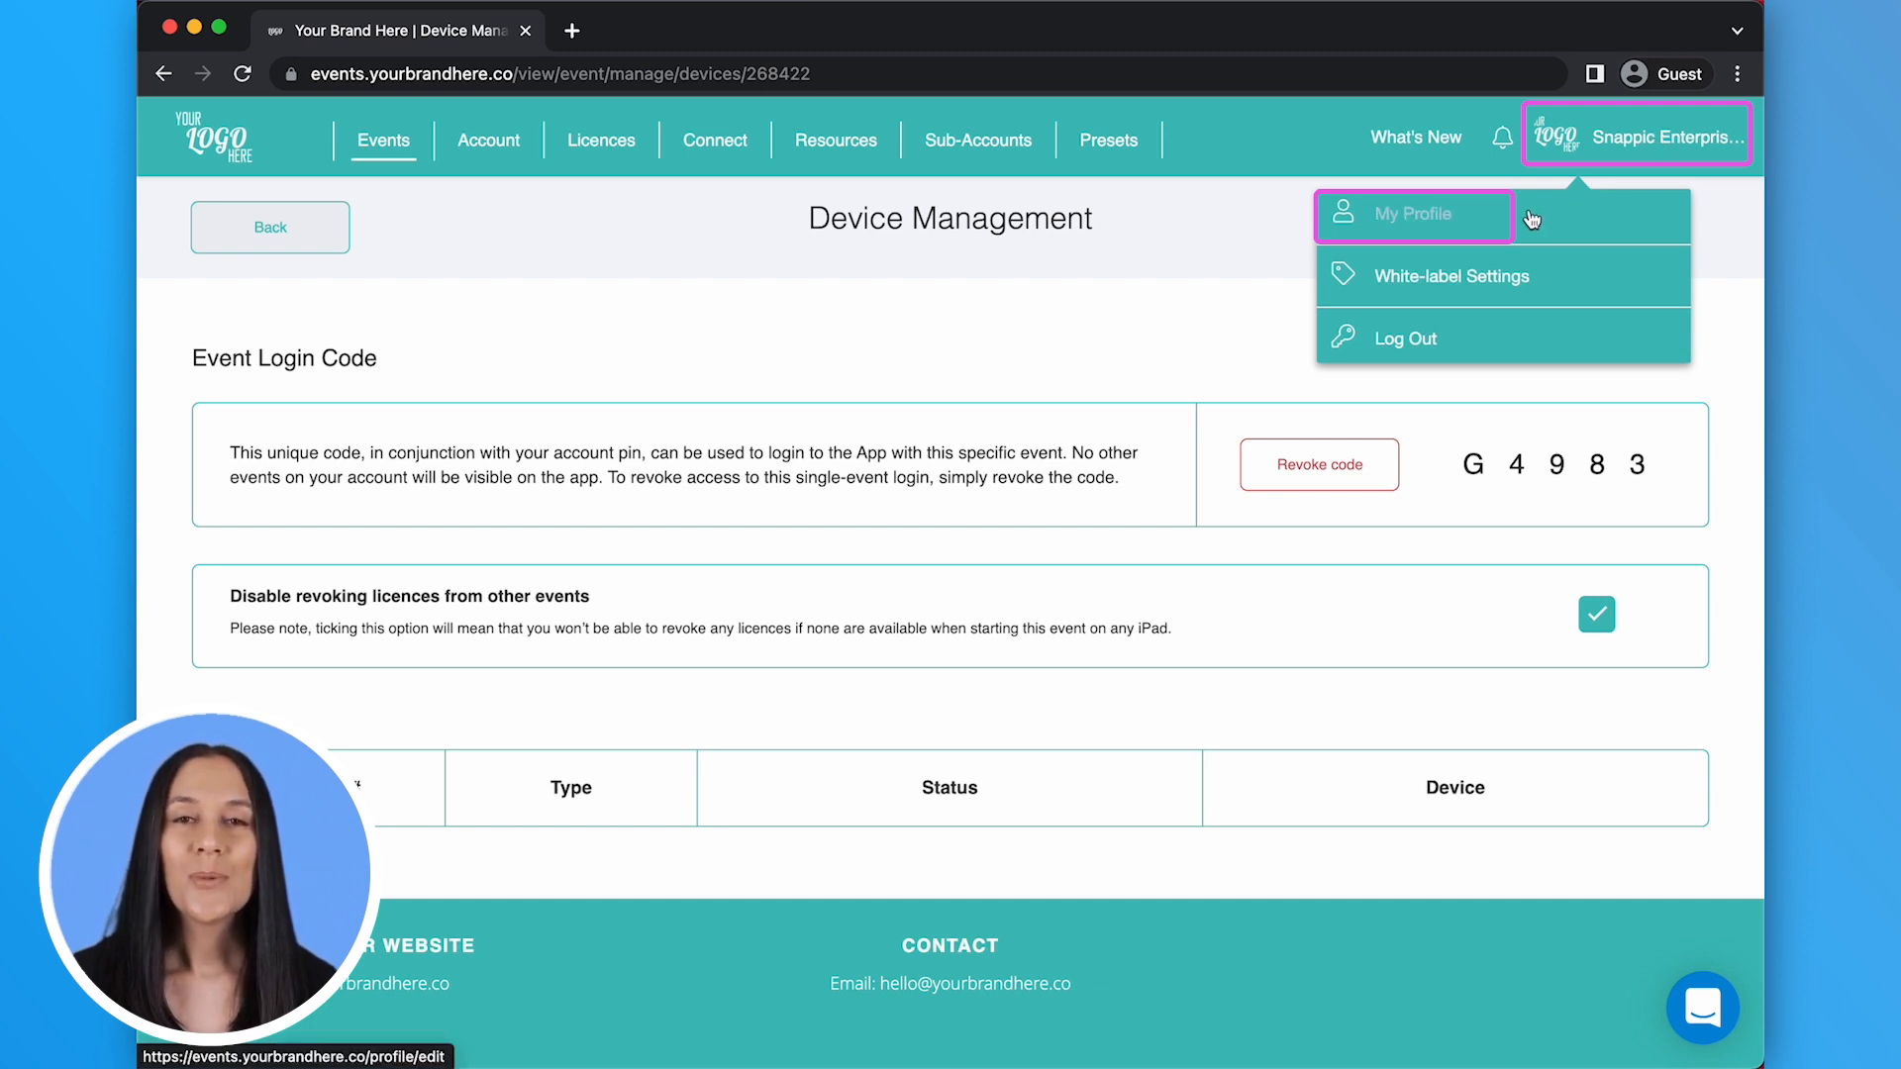
click(1412, 214)
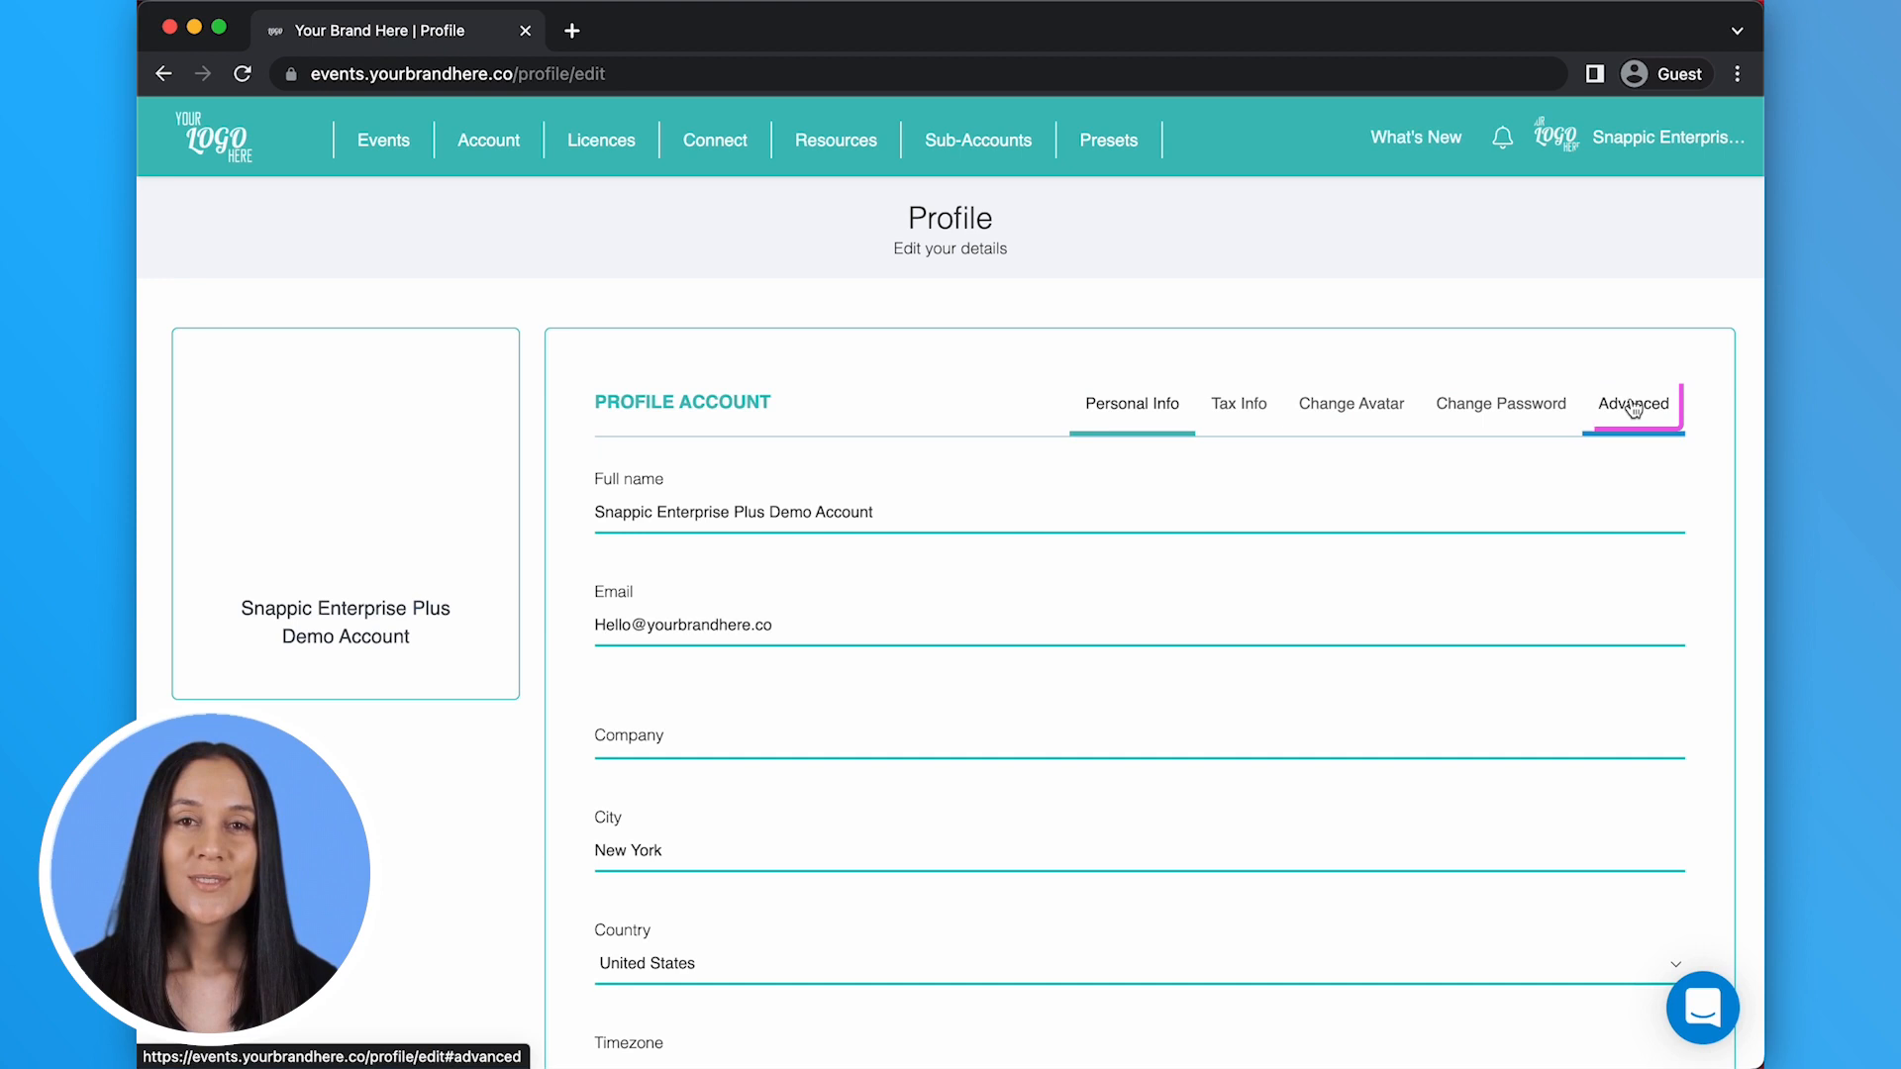
click(1634, 404)
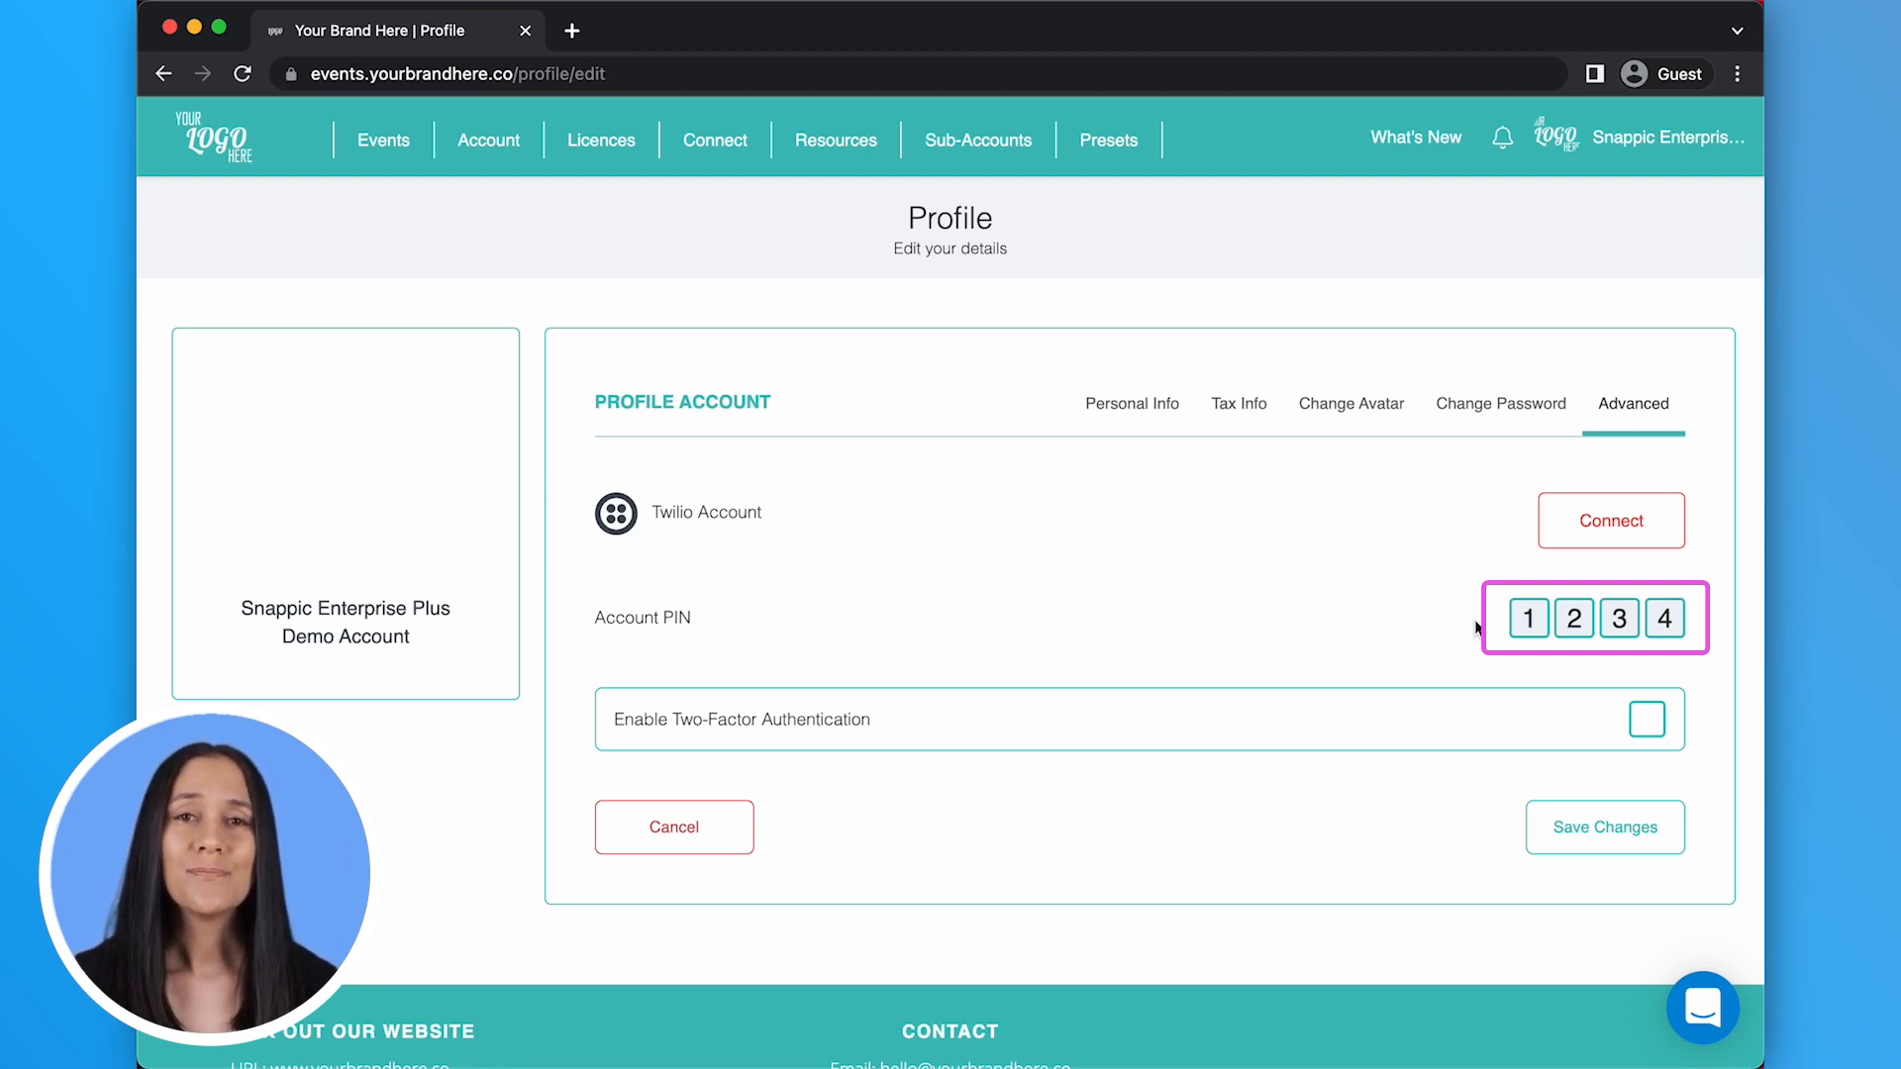
mouse_move(436, 332)
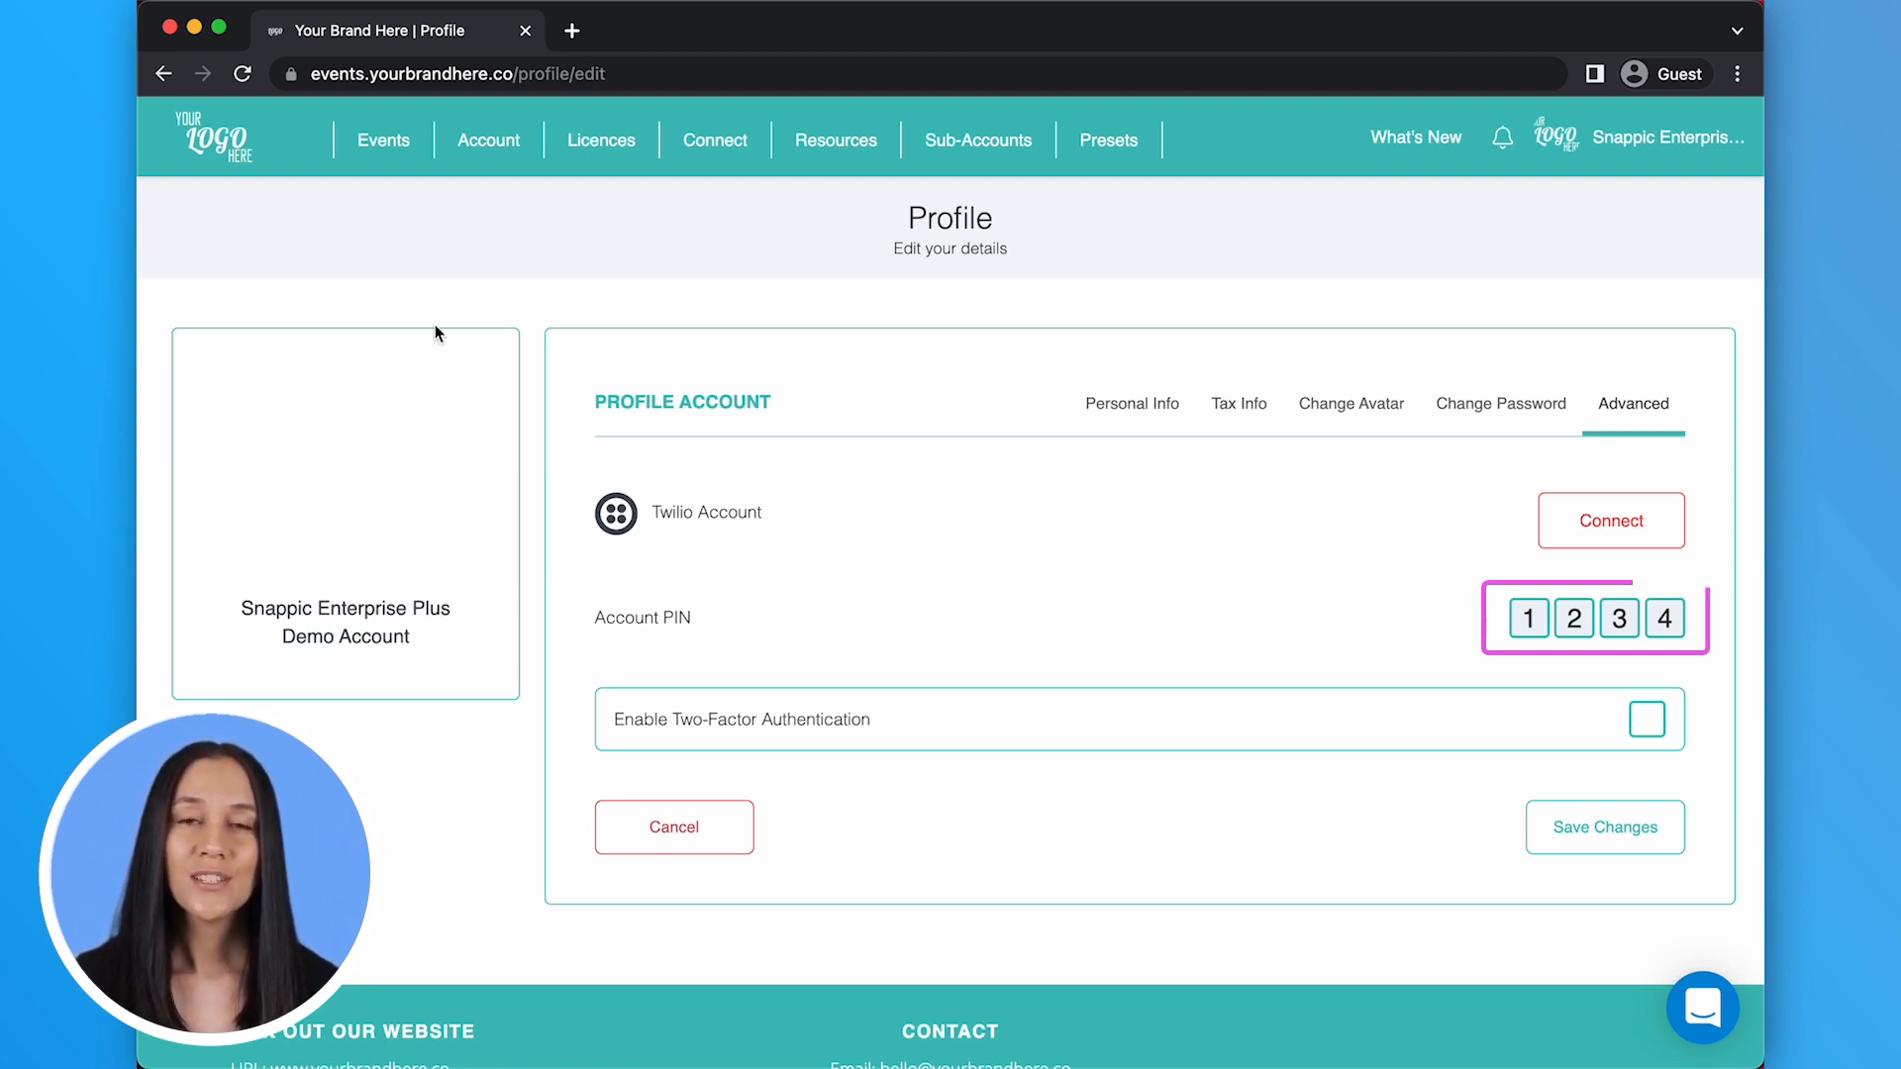
click(214, 136)
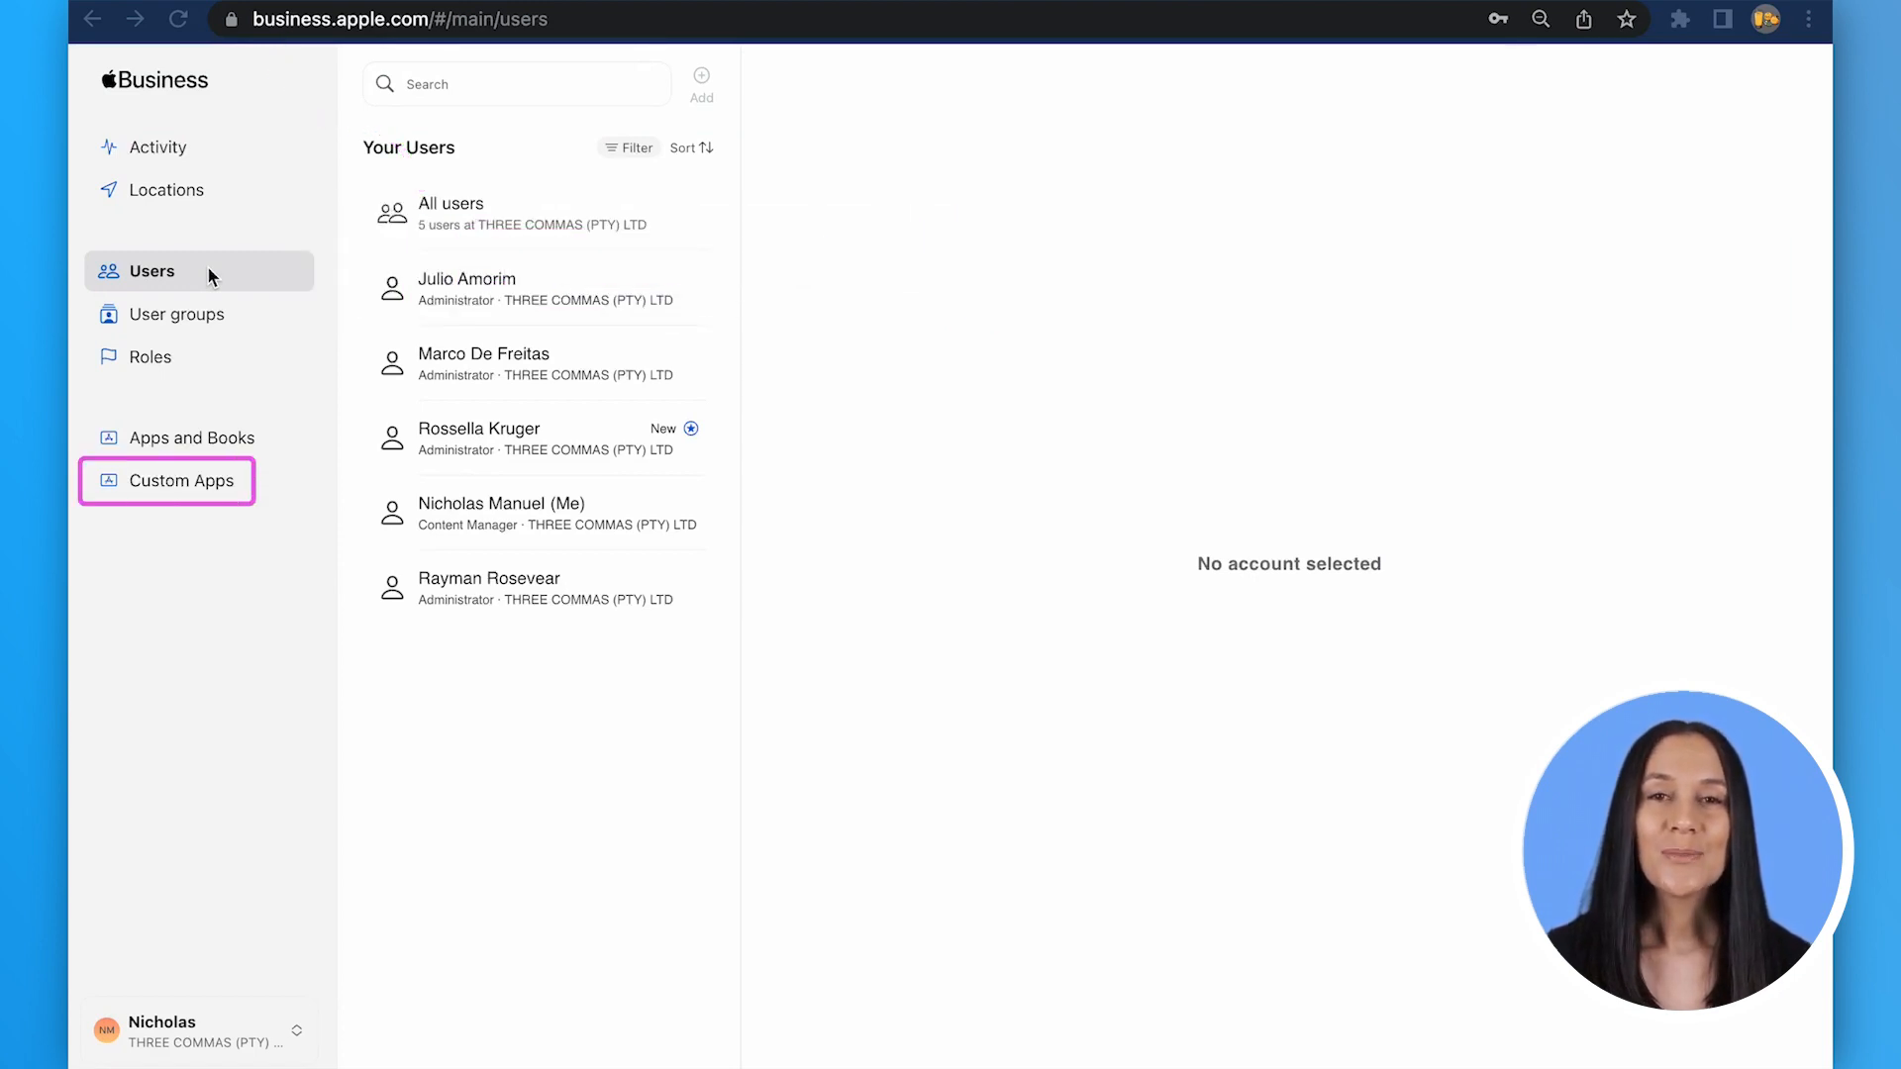
mouse_move(239, 507)
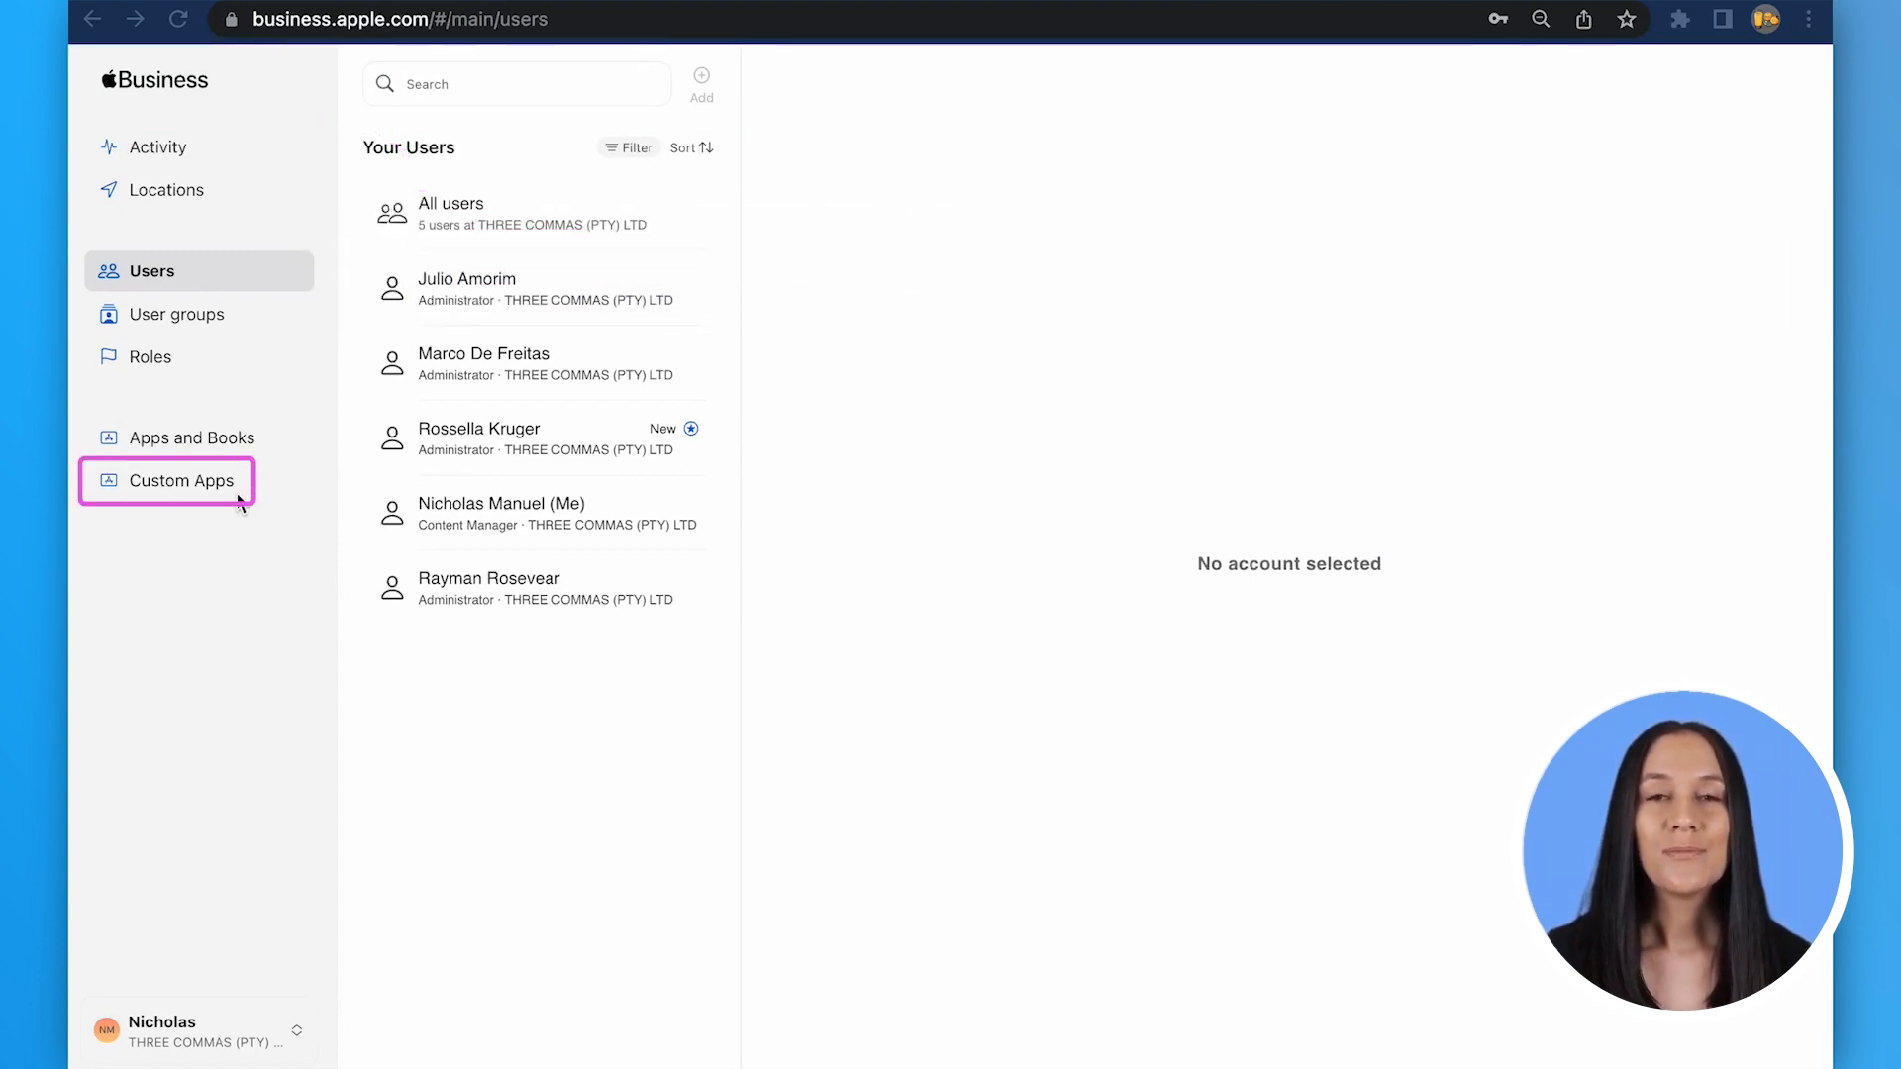
Select the Booth Experience custom app and show its Licence Type choices under Buy Licences
click(181, 479)
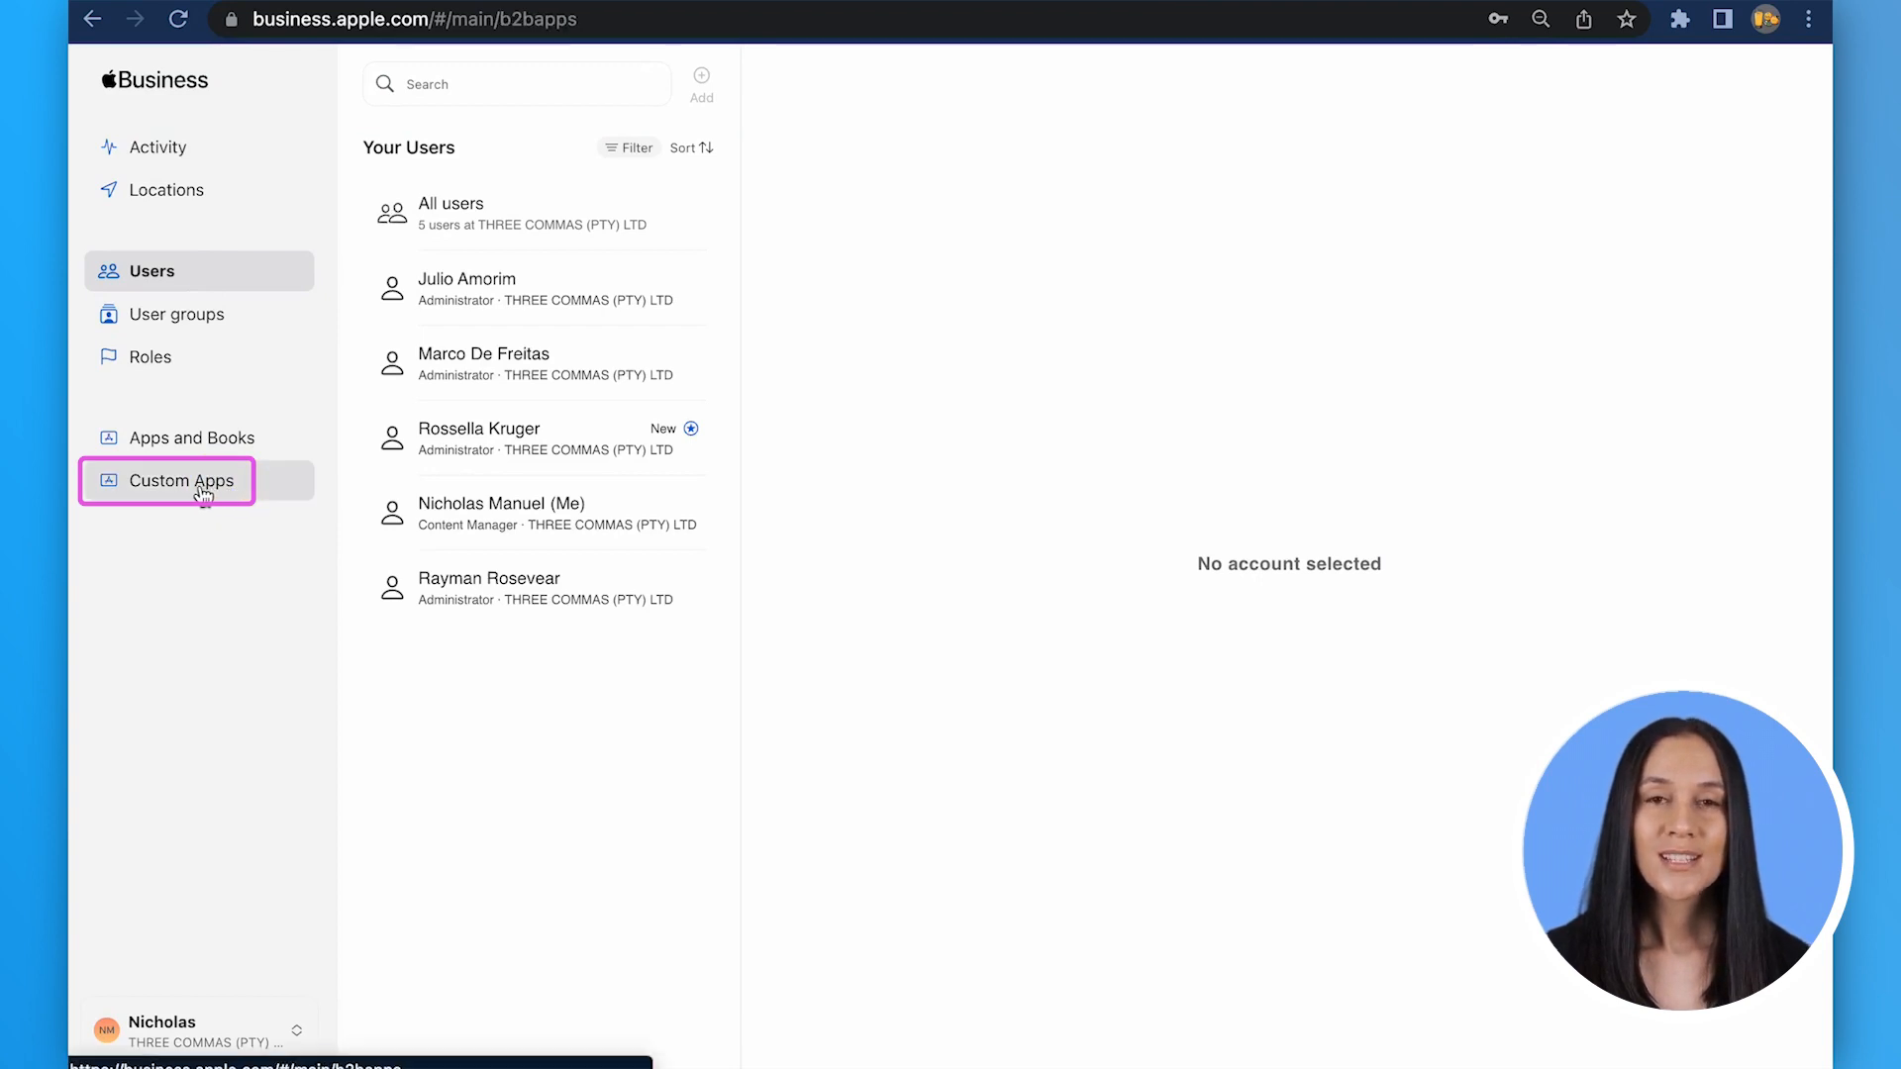
click(180, 480)
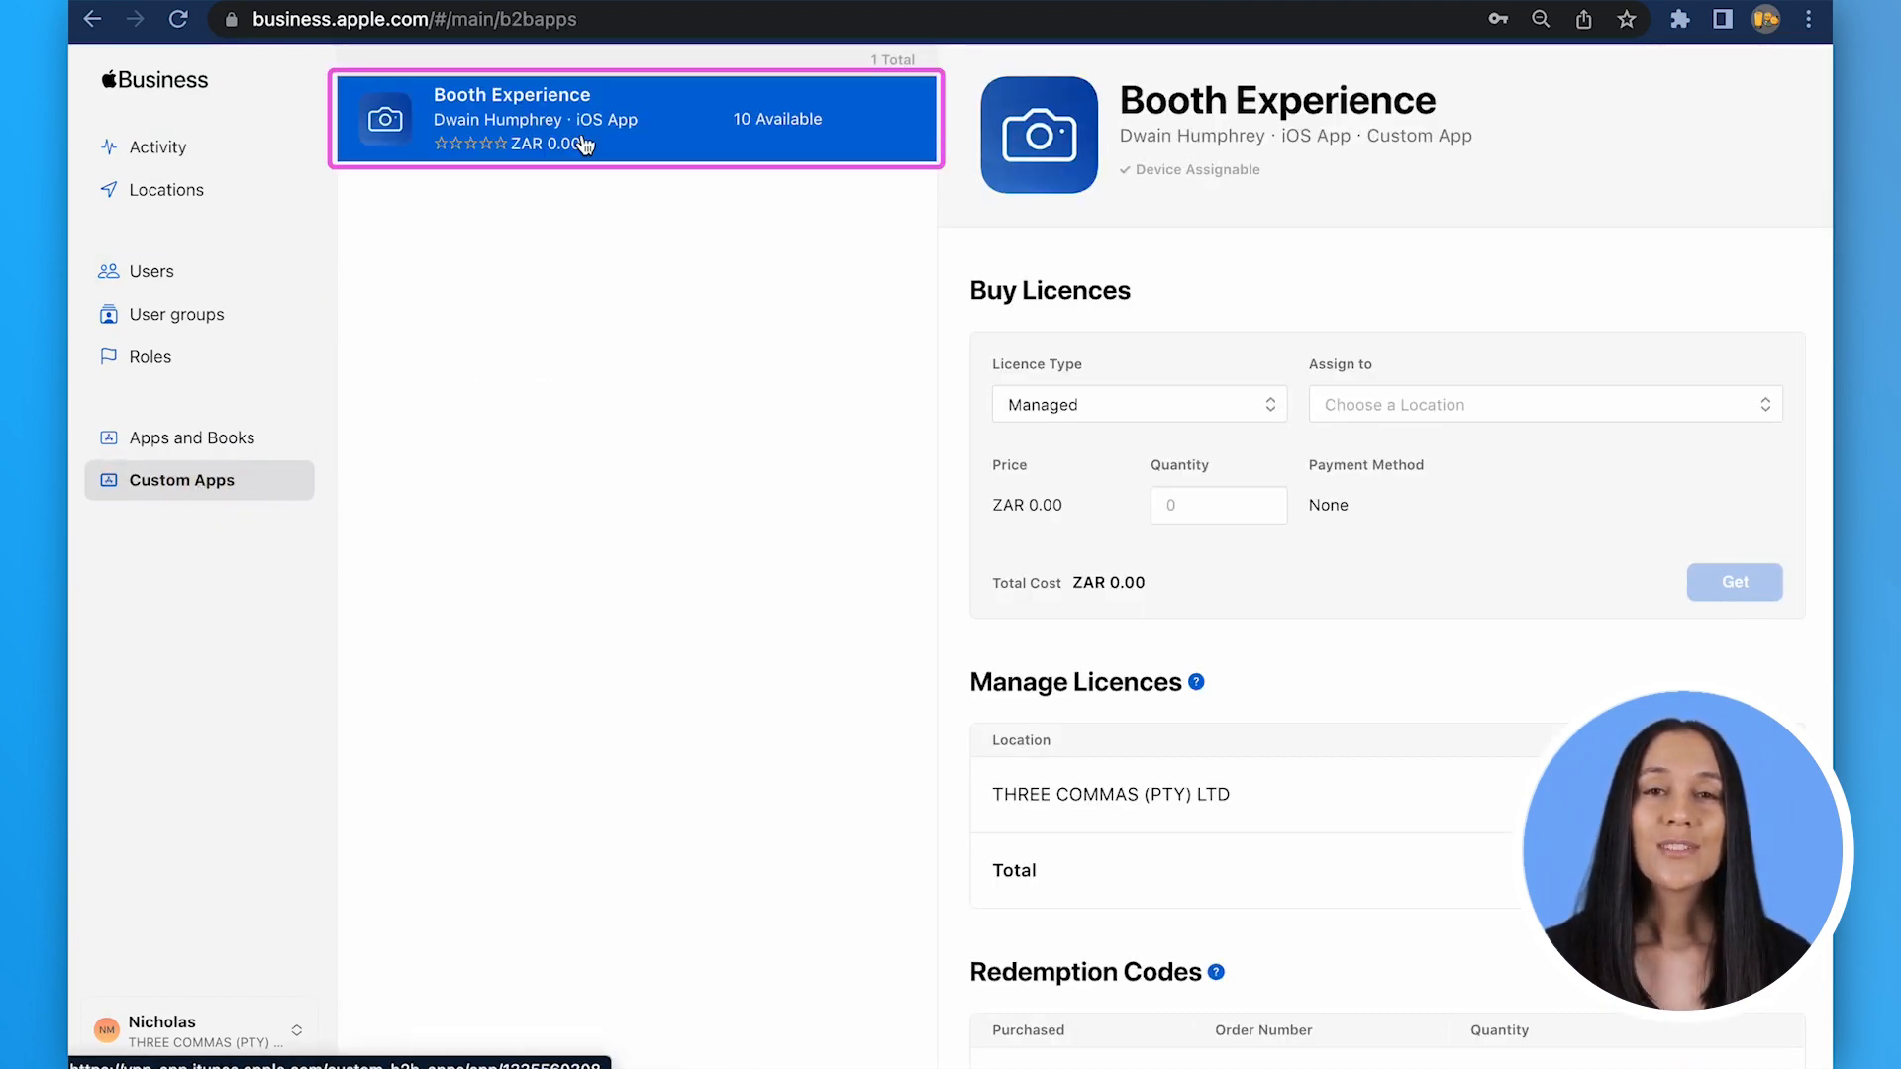
mouse_move(680, 149)
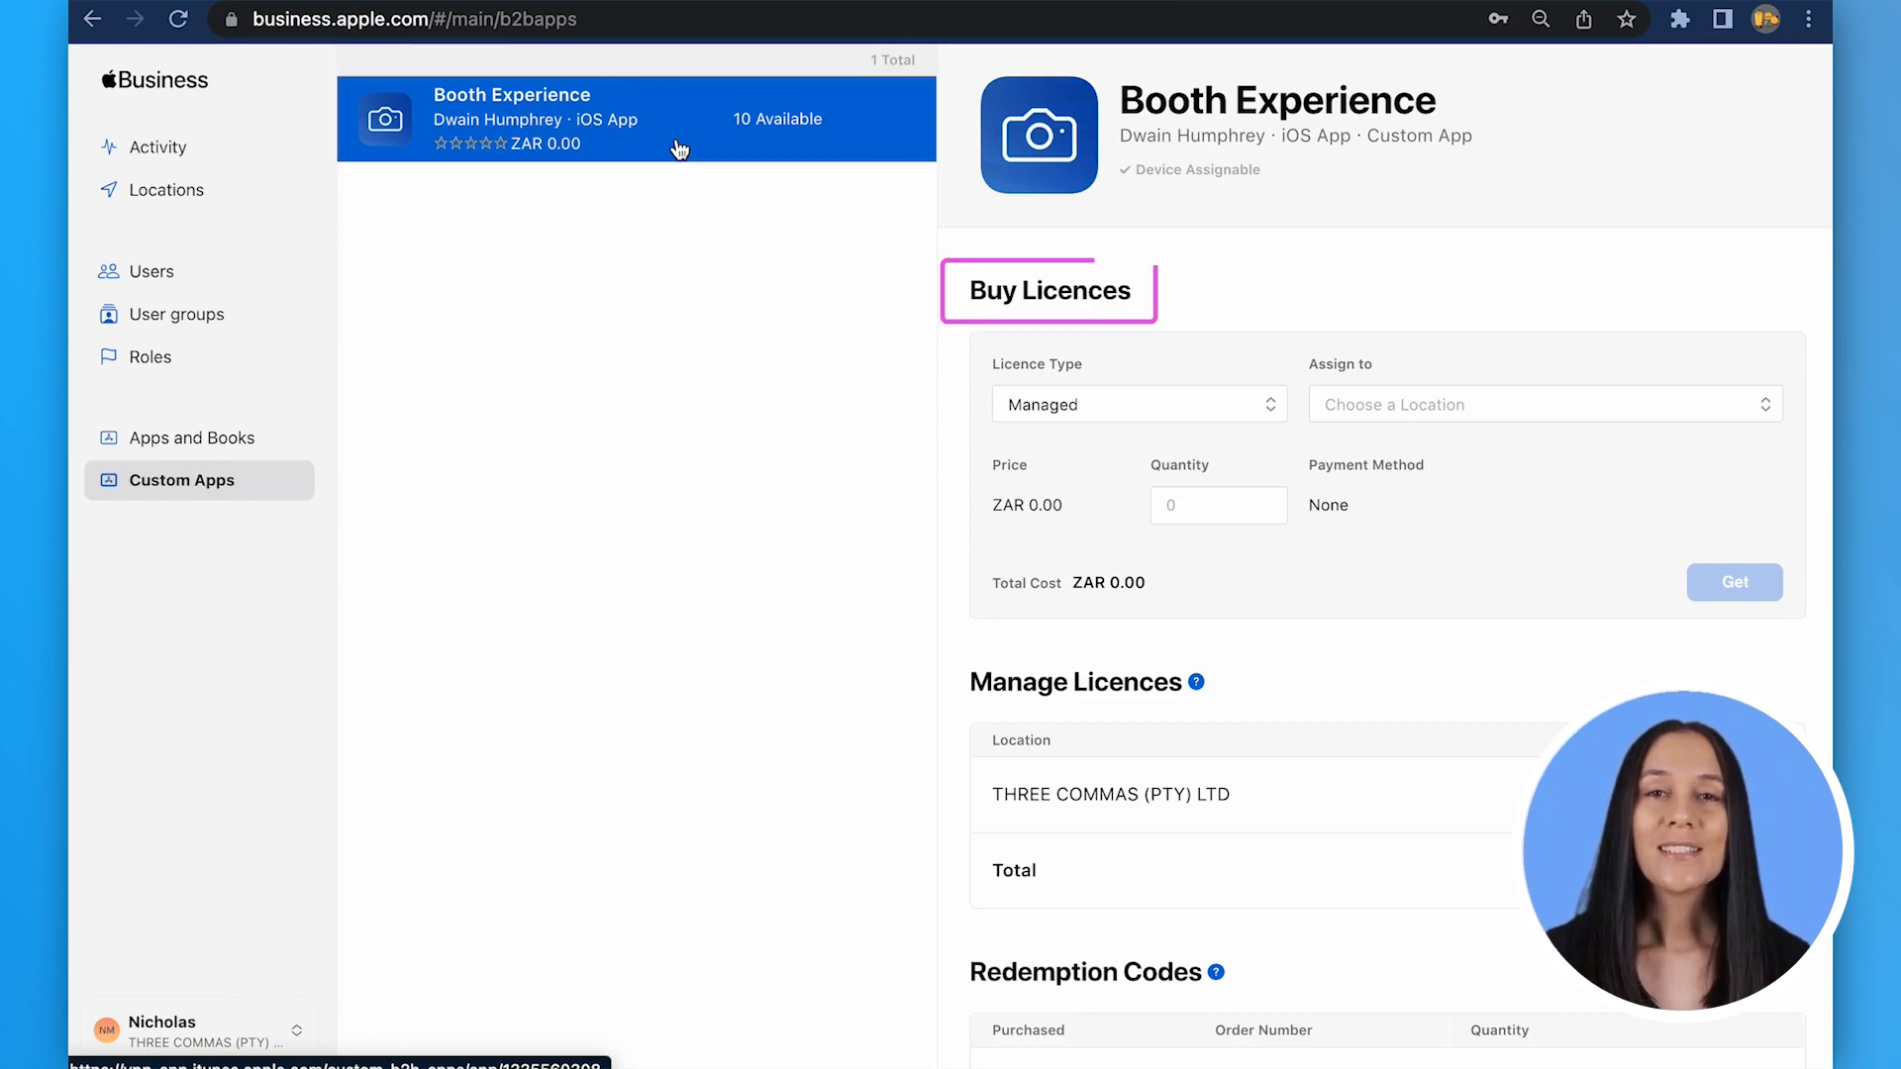
mouse_move(1034, 362)
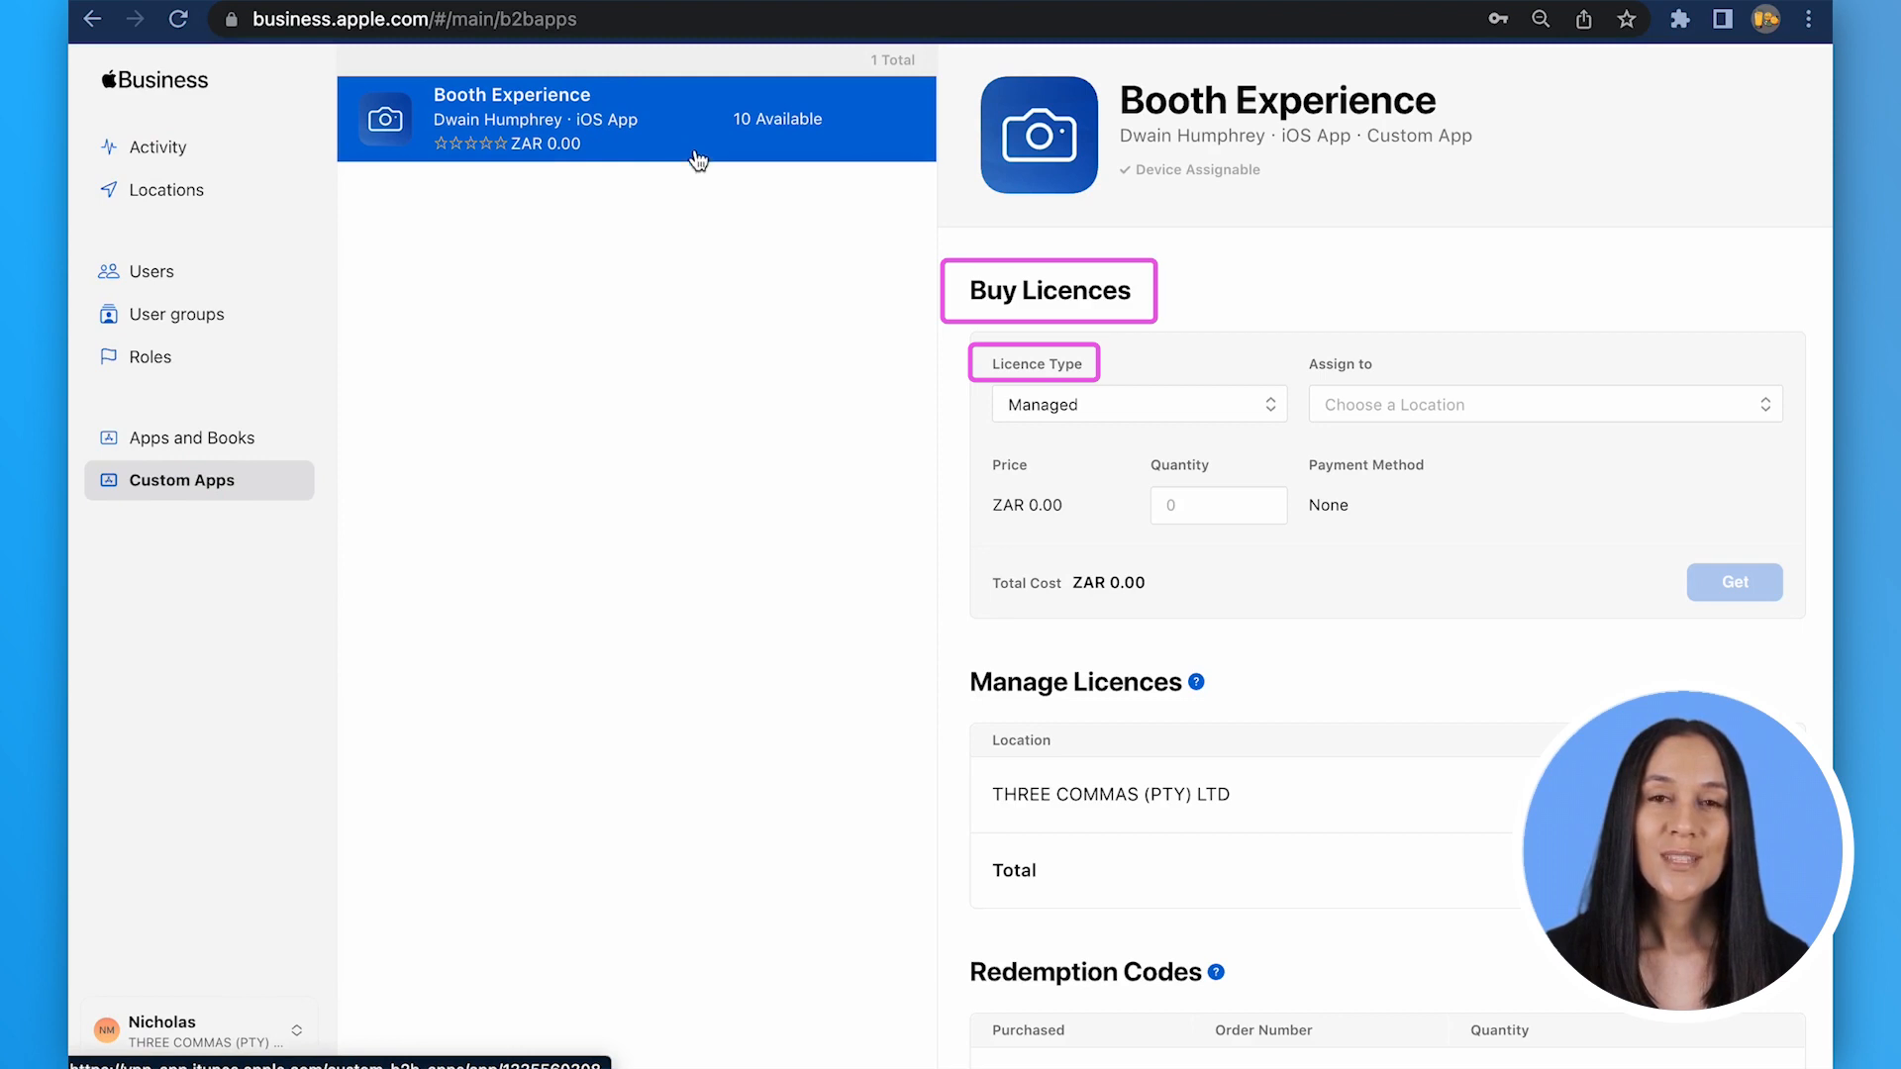
click(1137, 404)
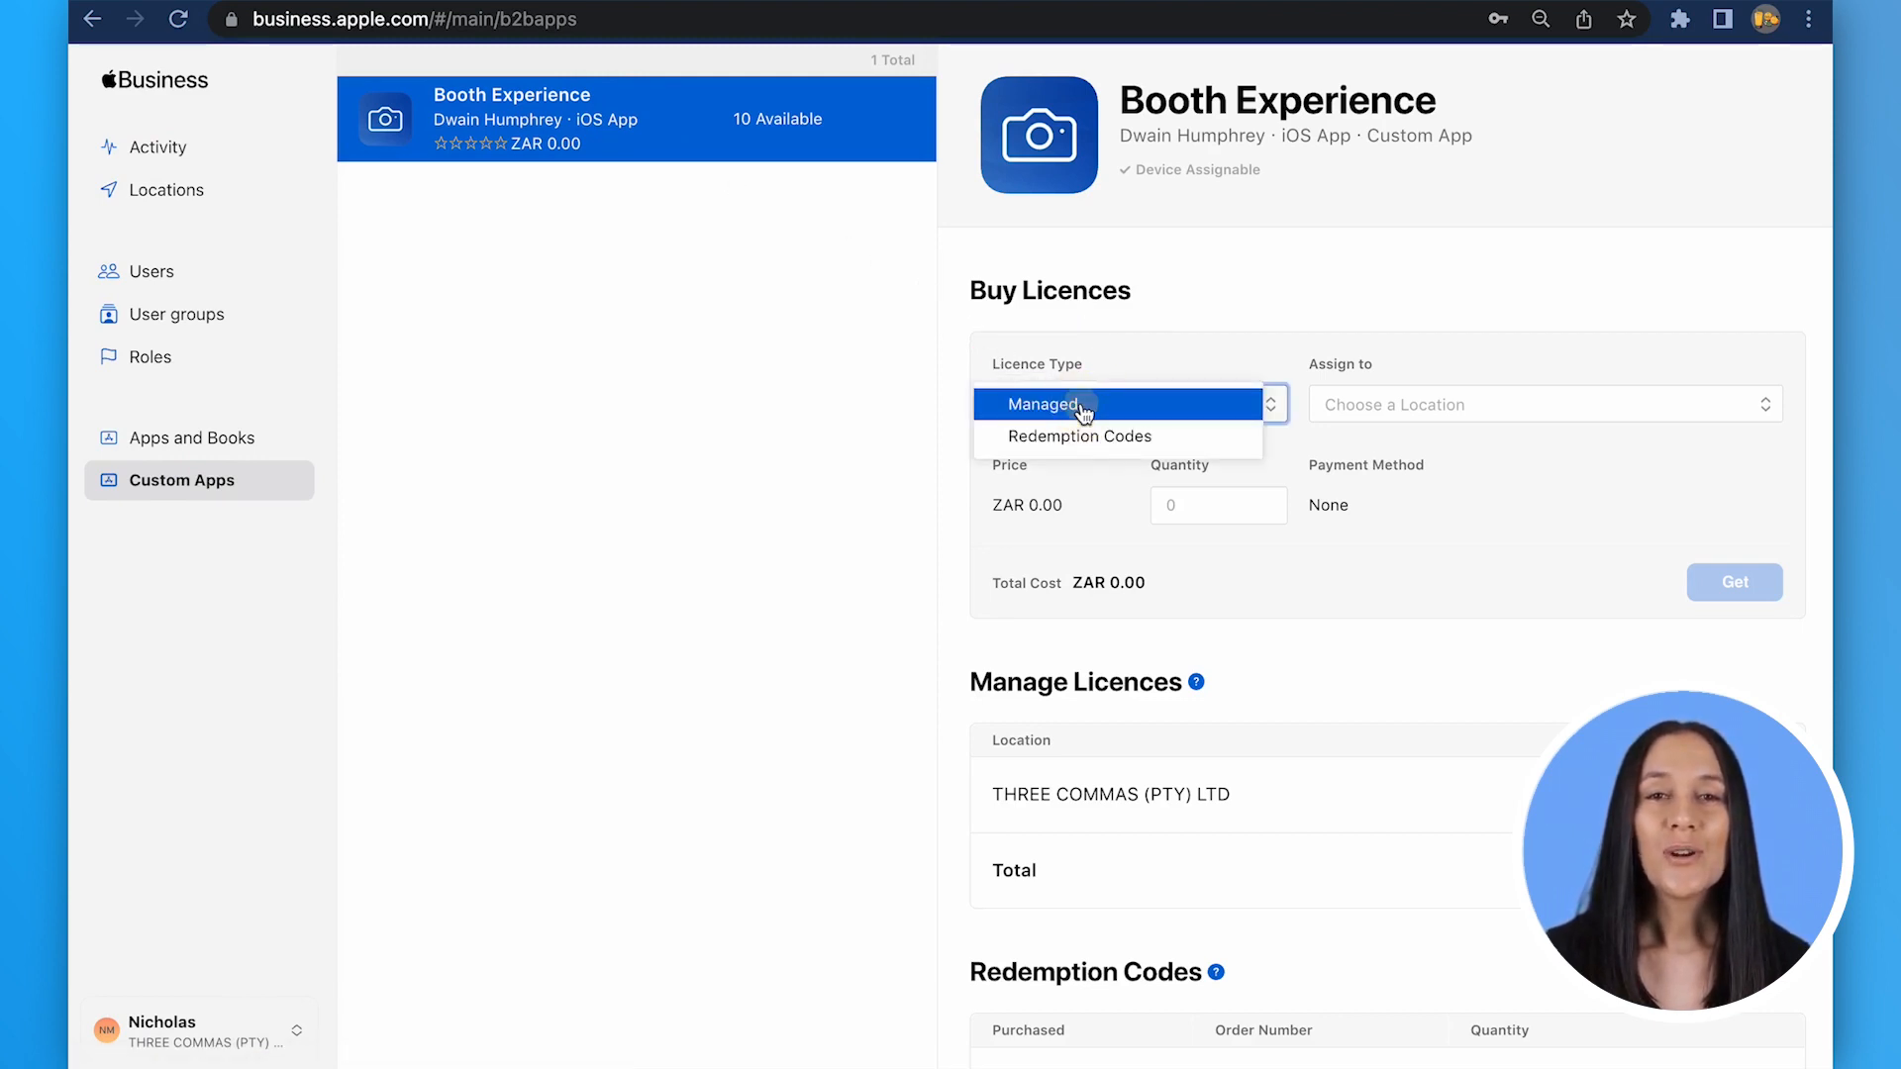
Buy 5 Redemption Codes licences for Booth Experience
click(1078, 436)
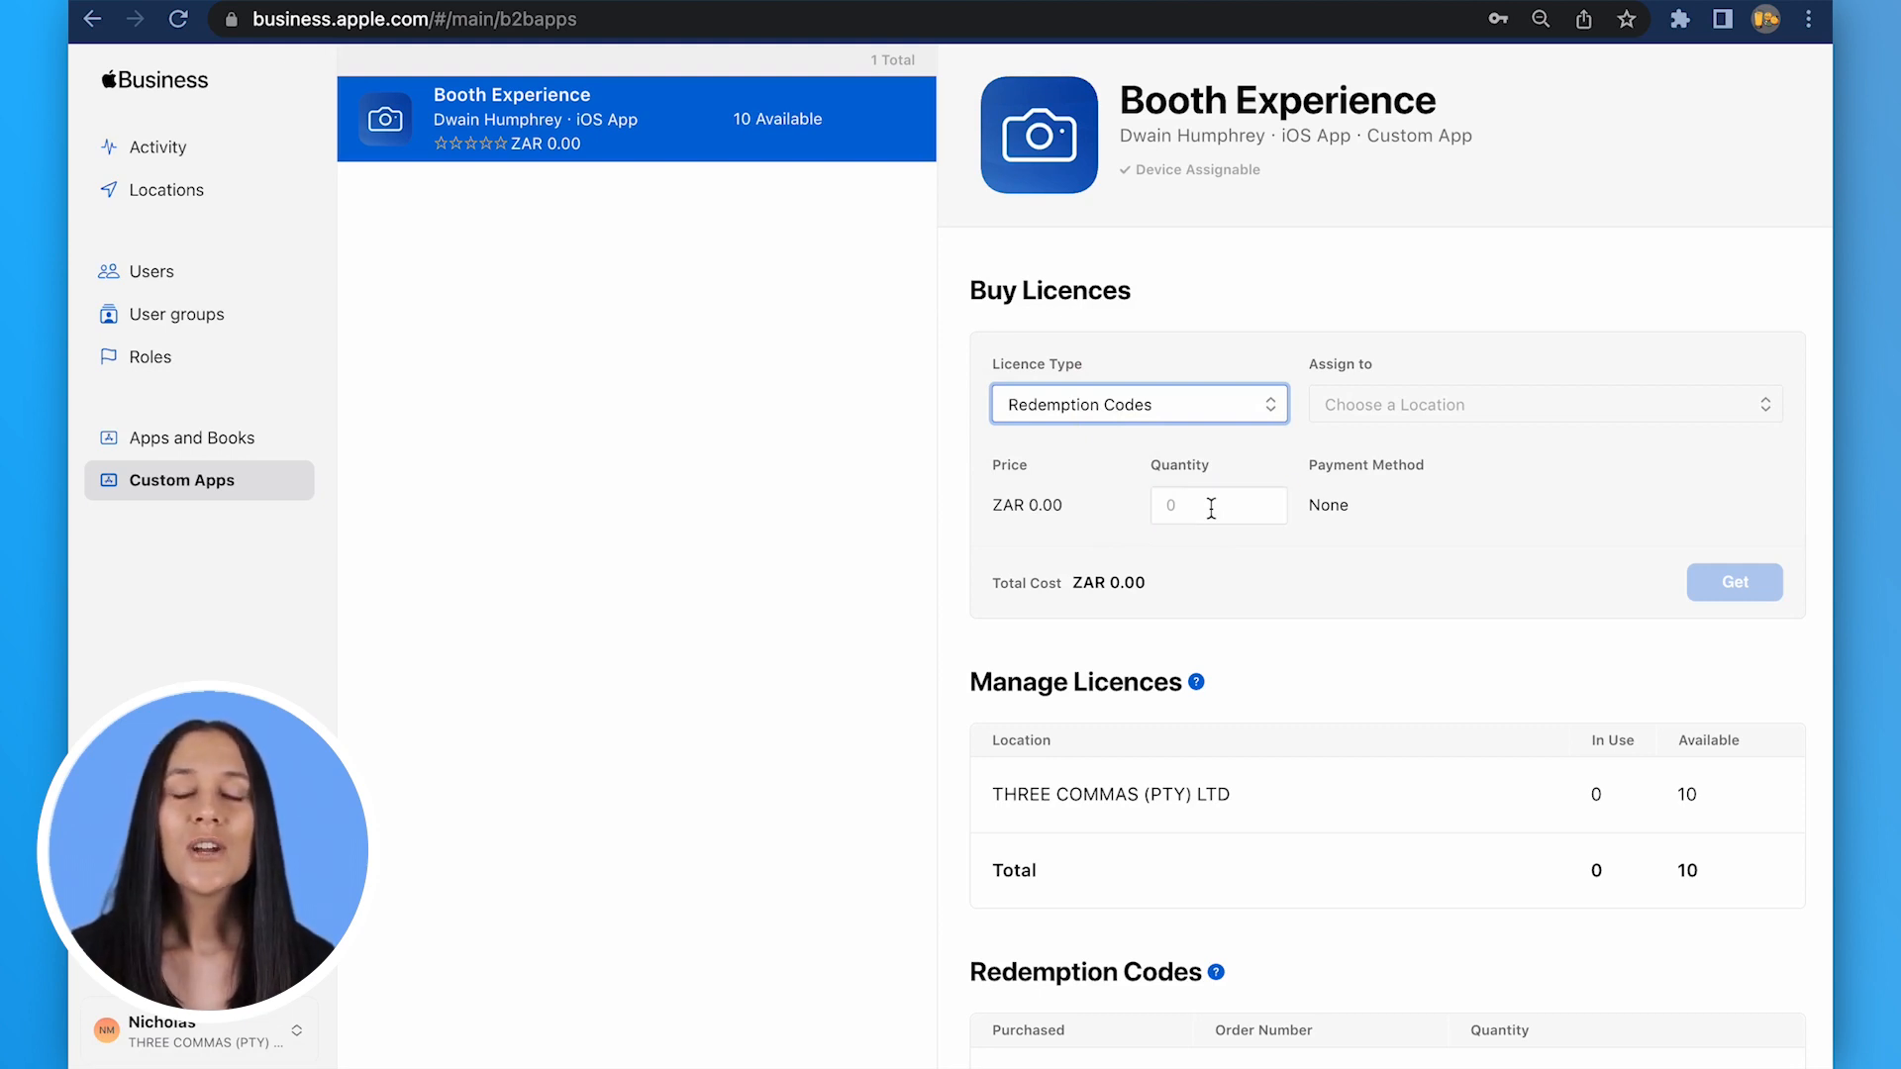
text(5)
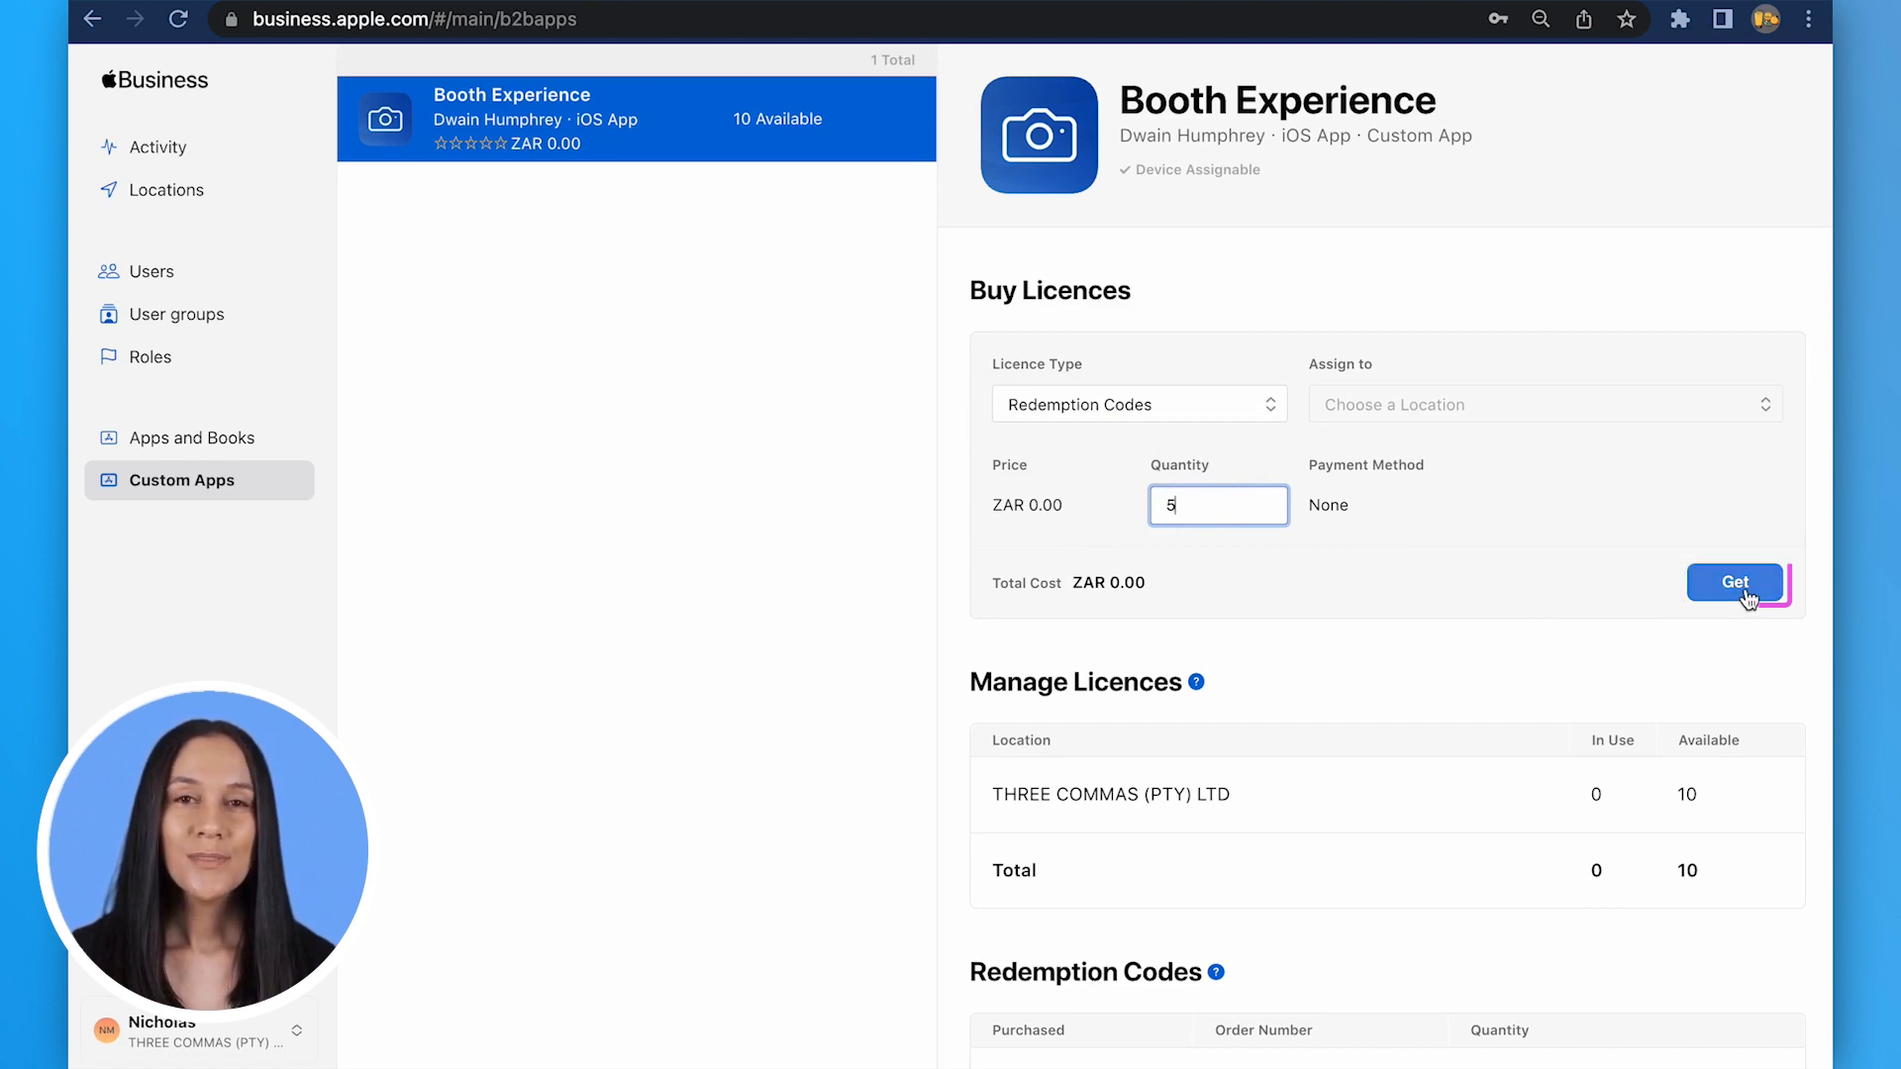
click(1735, 582)
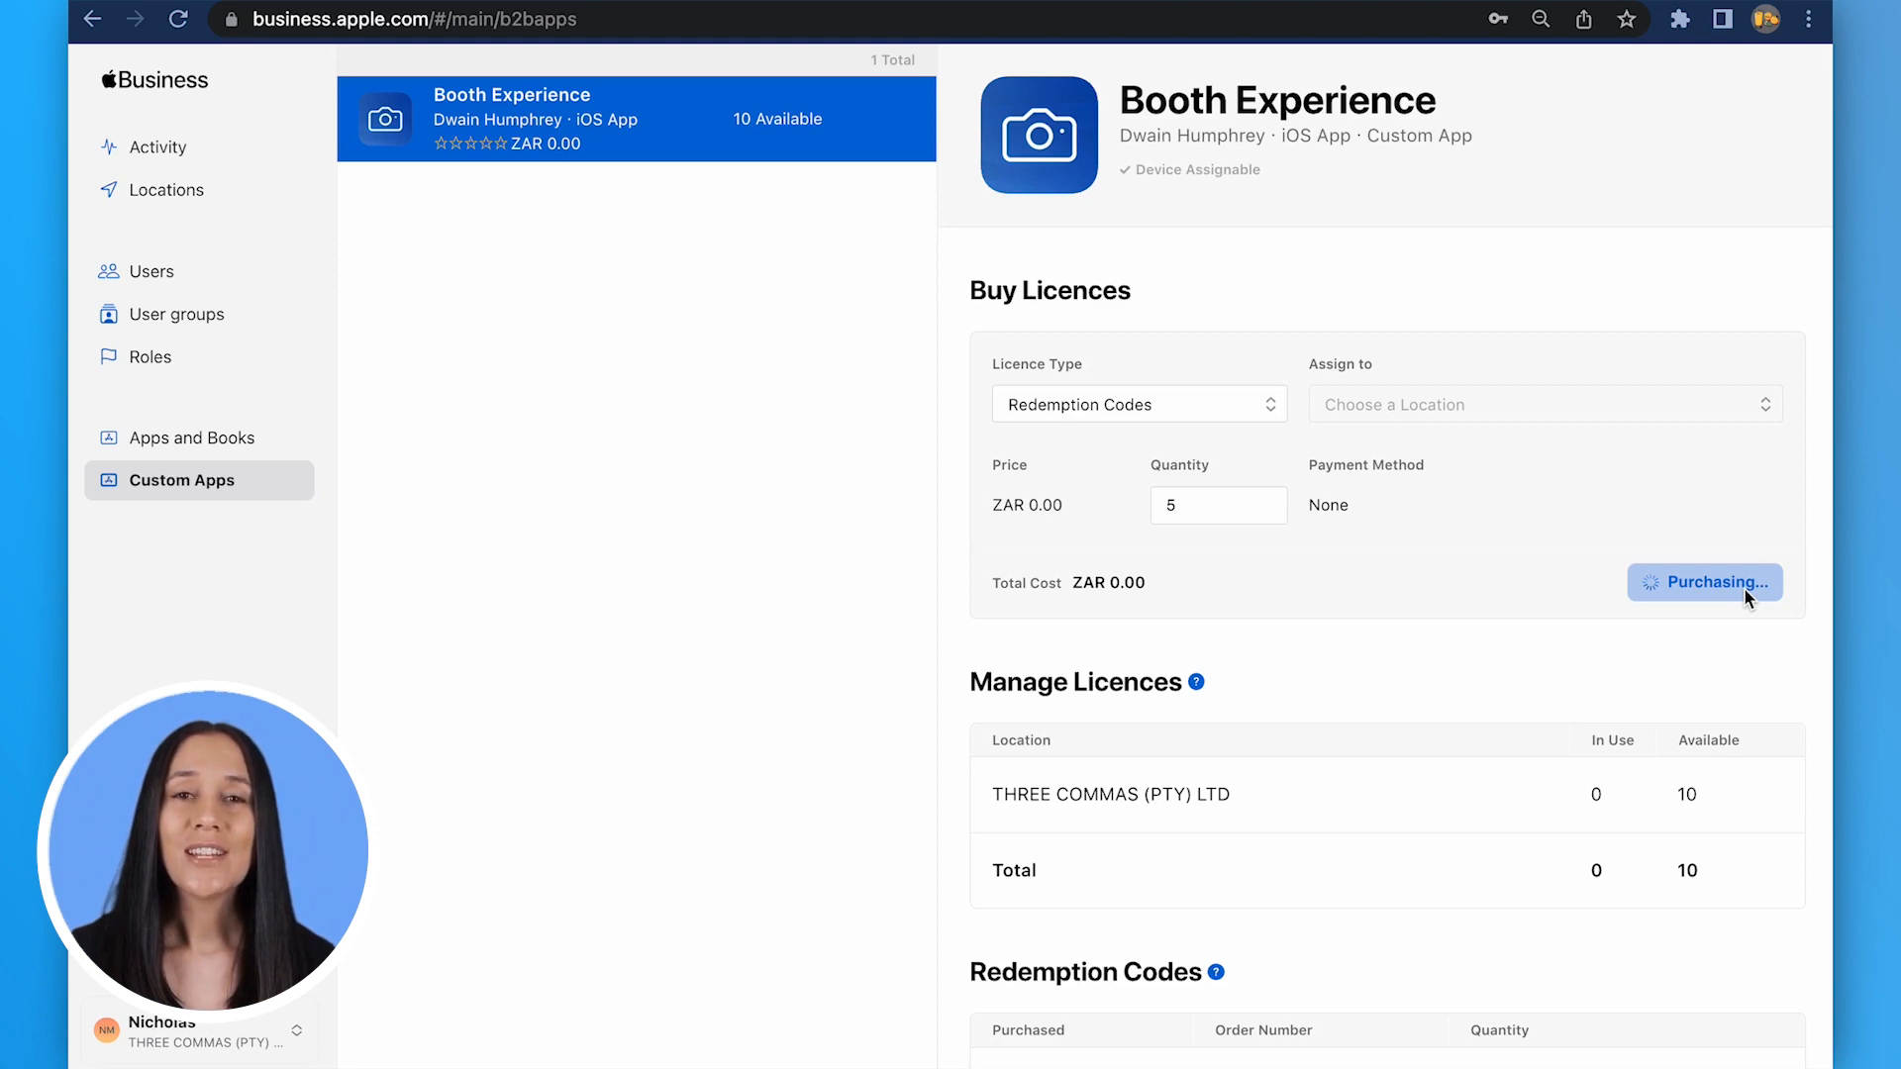
mouse_move(1194, 640)
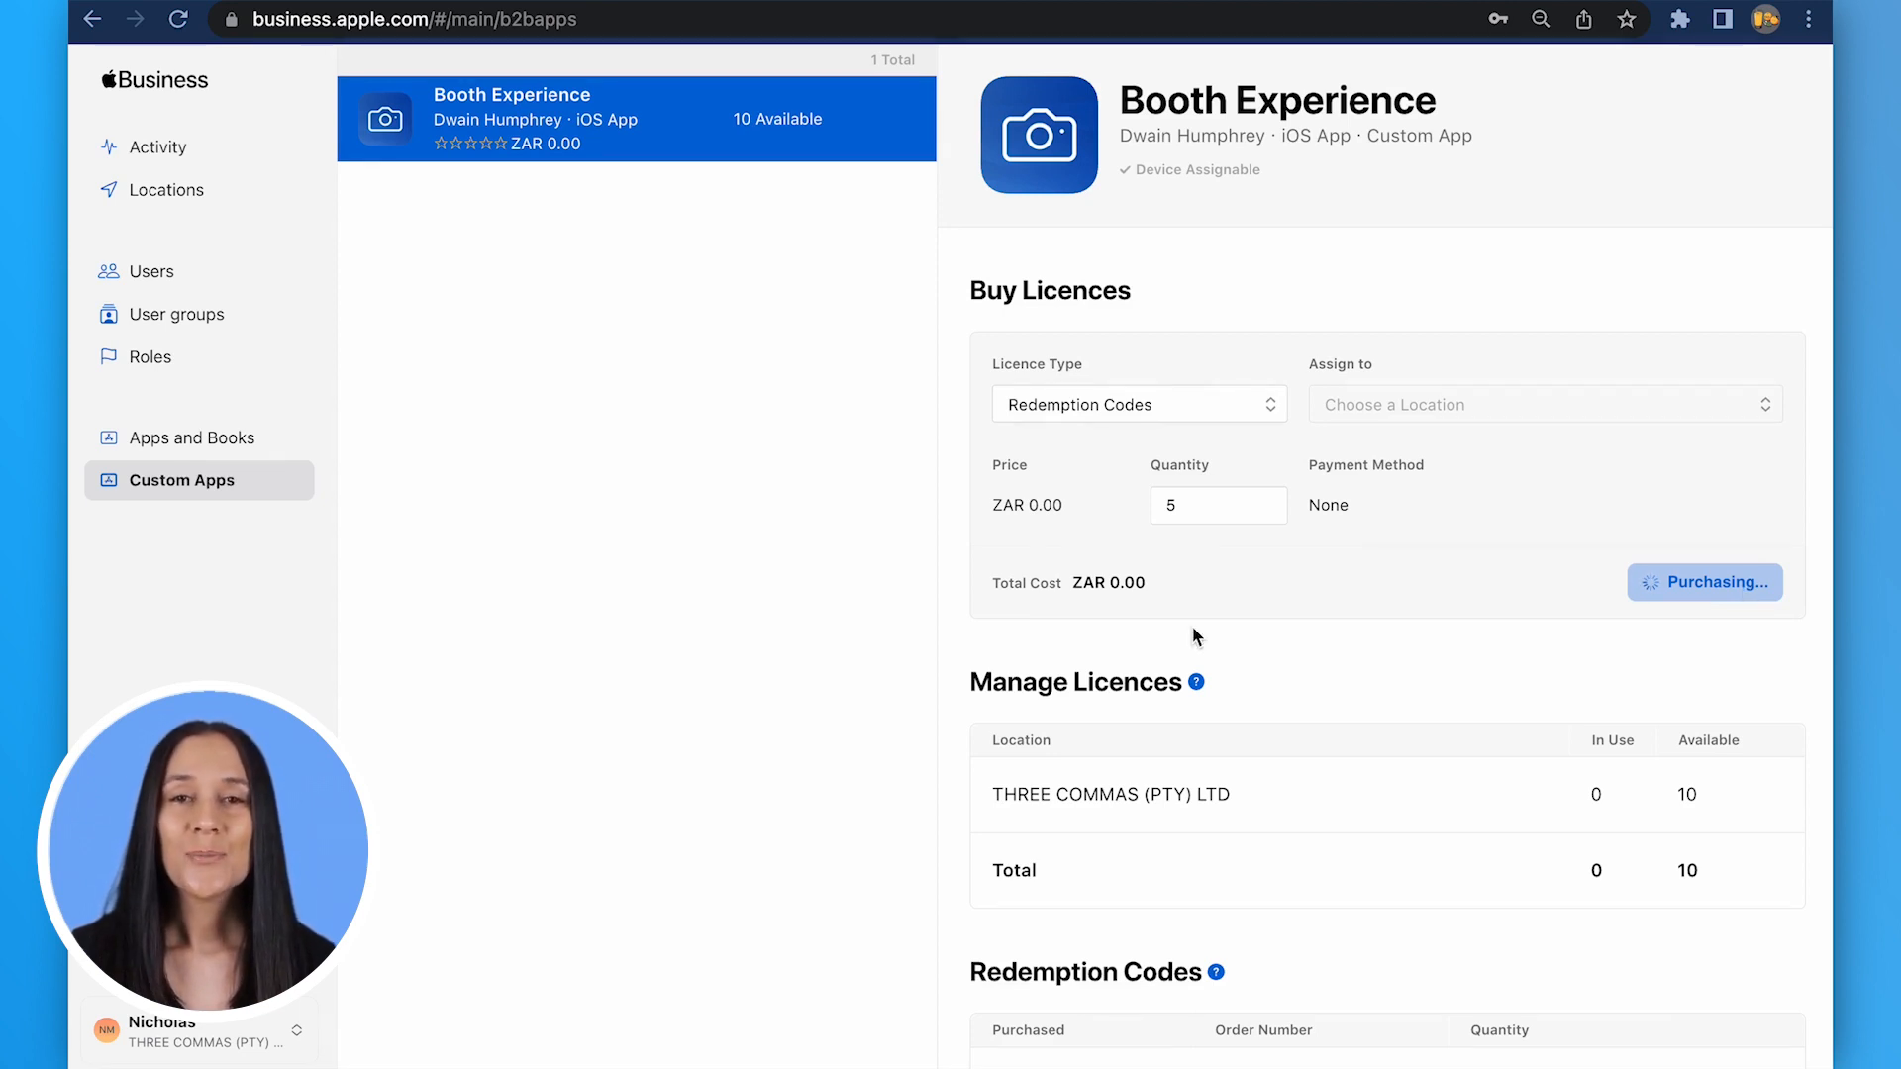
scroll(down, 3)
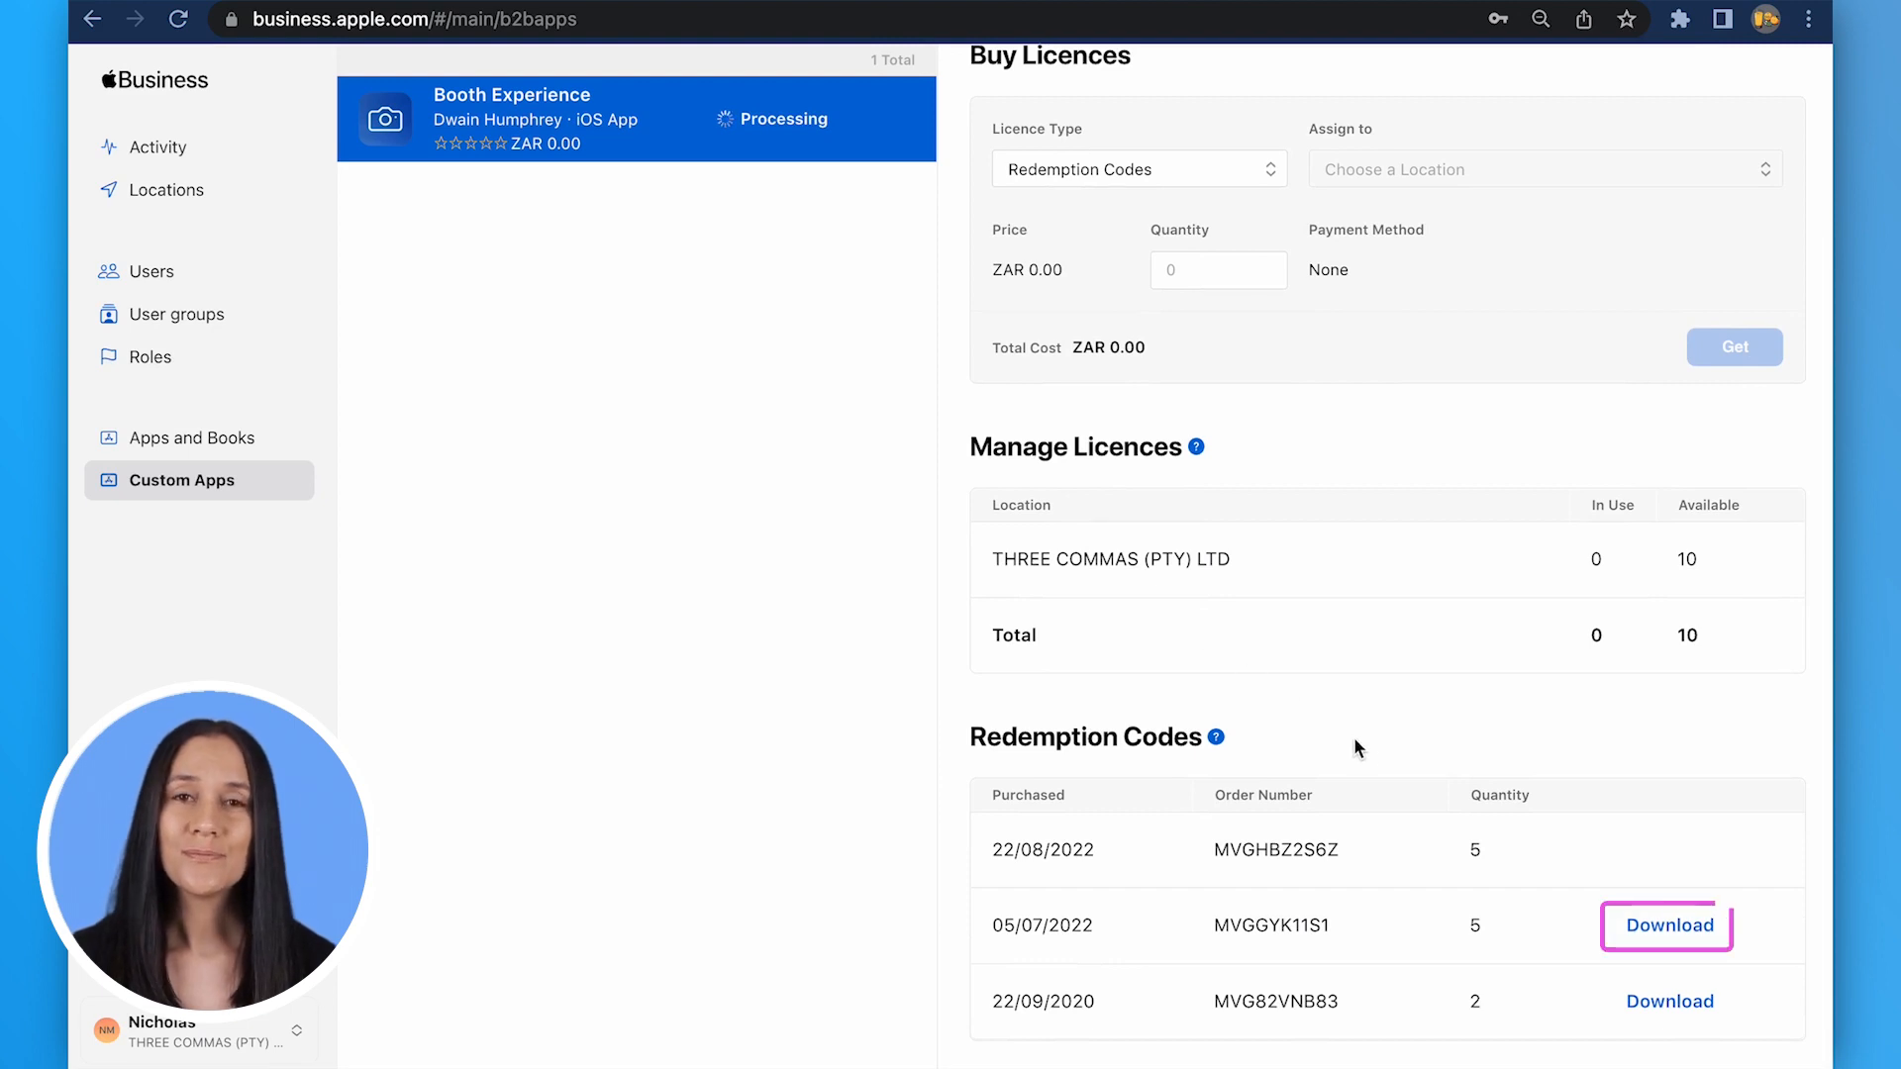
mouse_move(1487, 873)
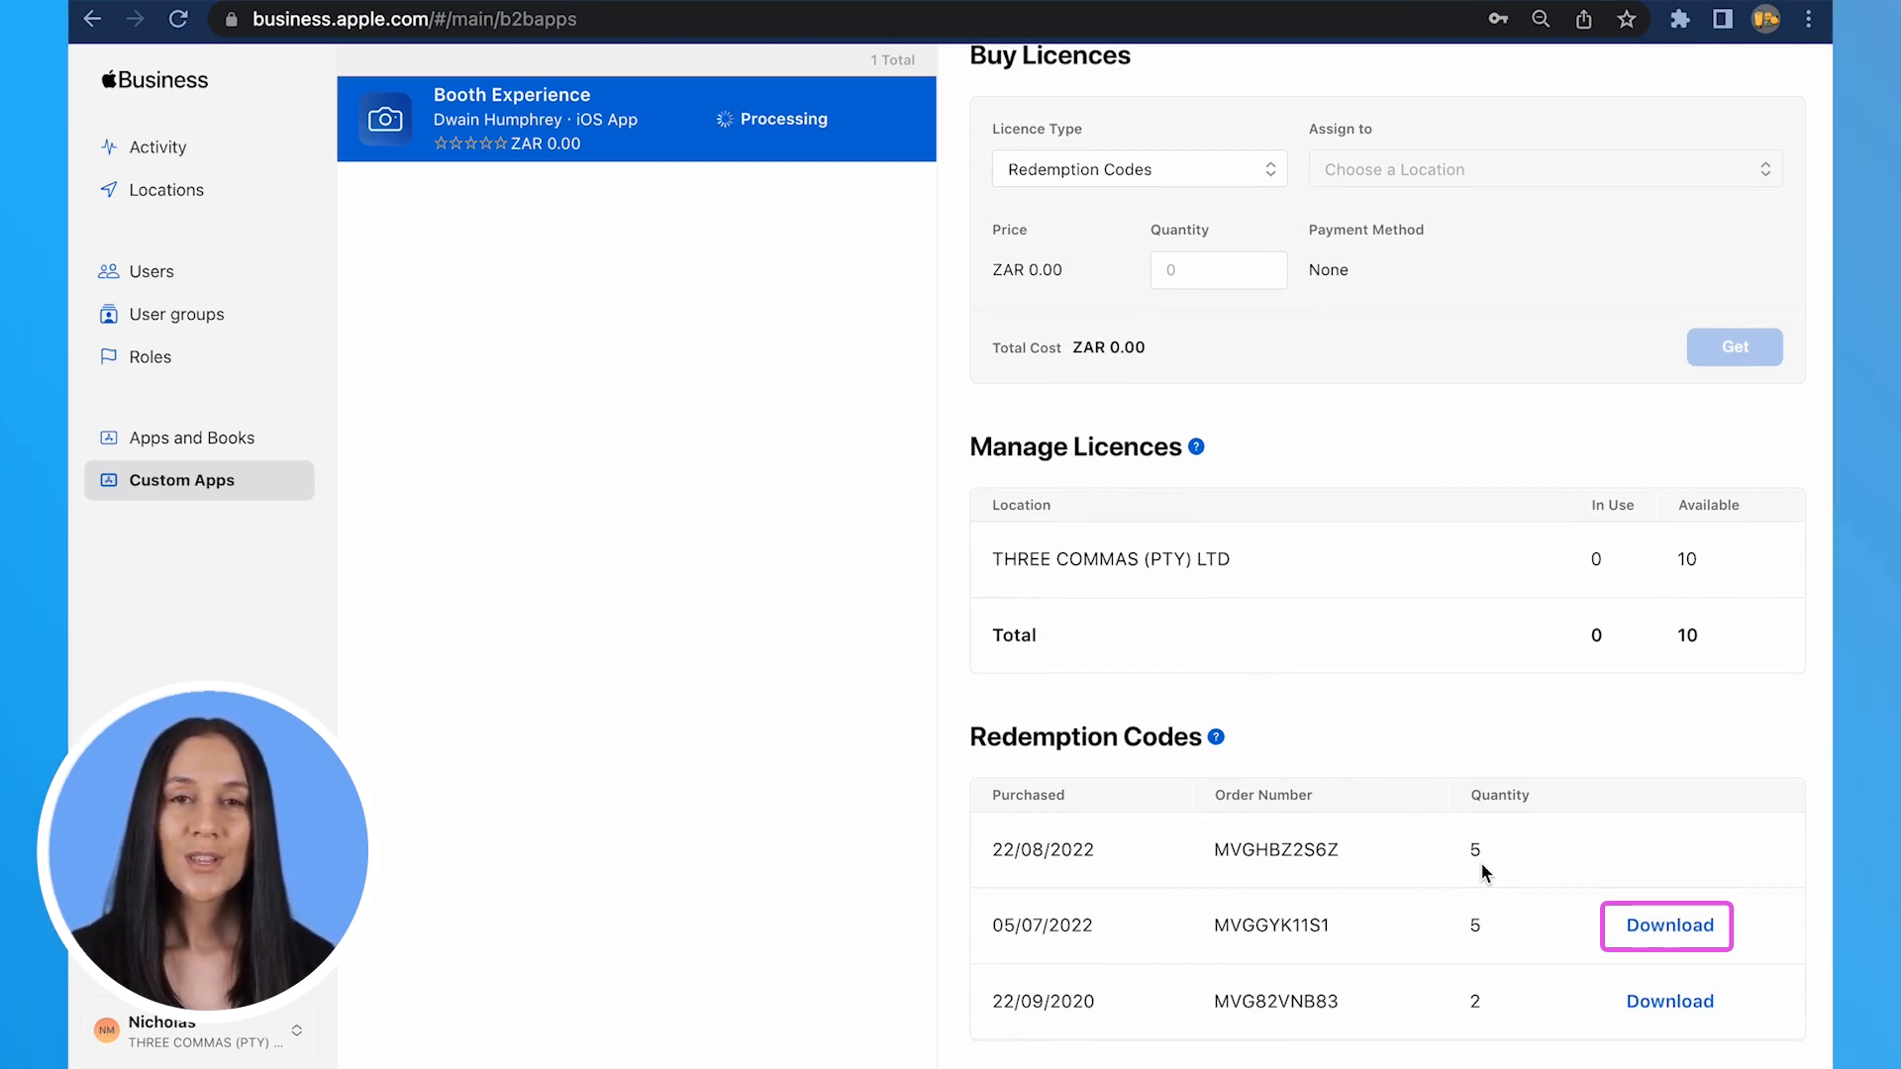
click(1670, 925)
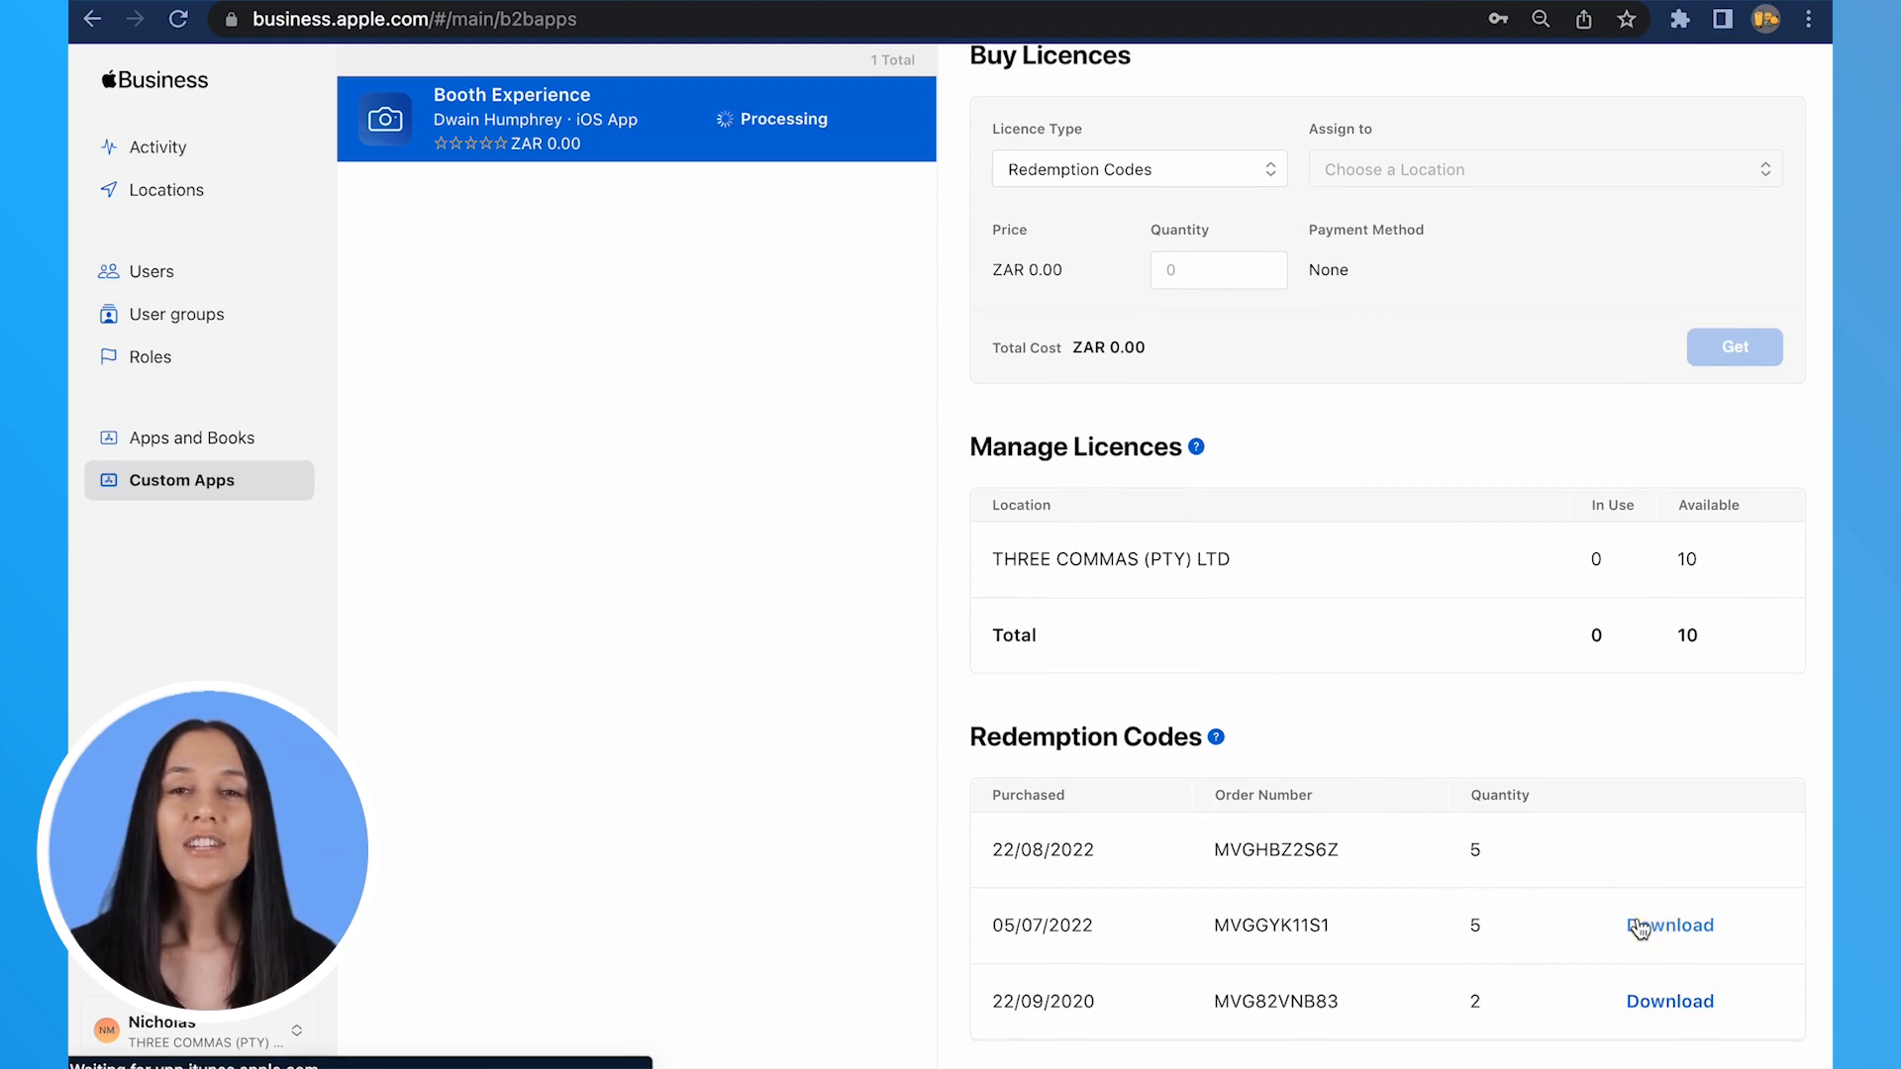
click(1669, 925)
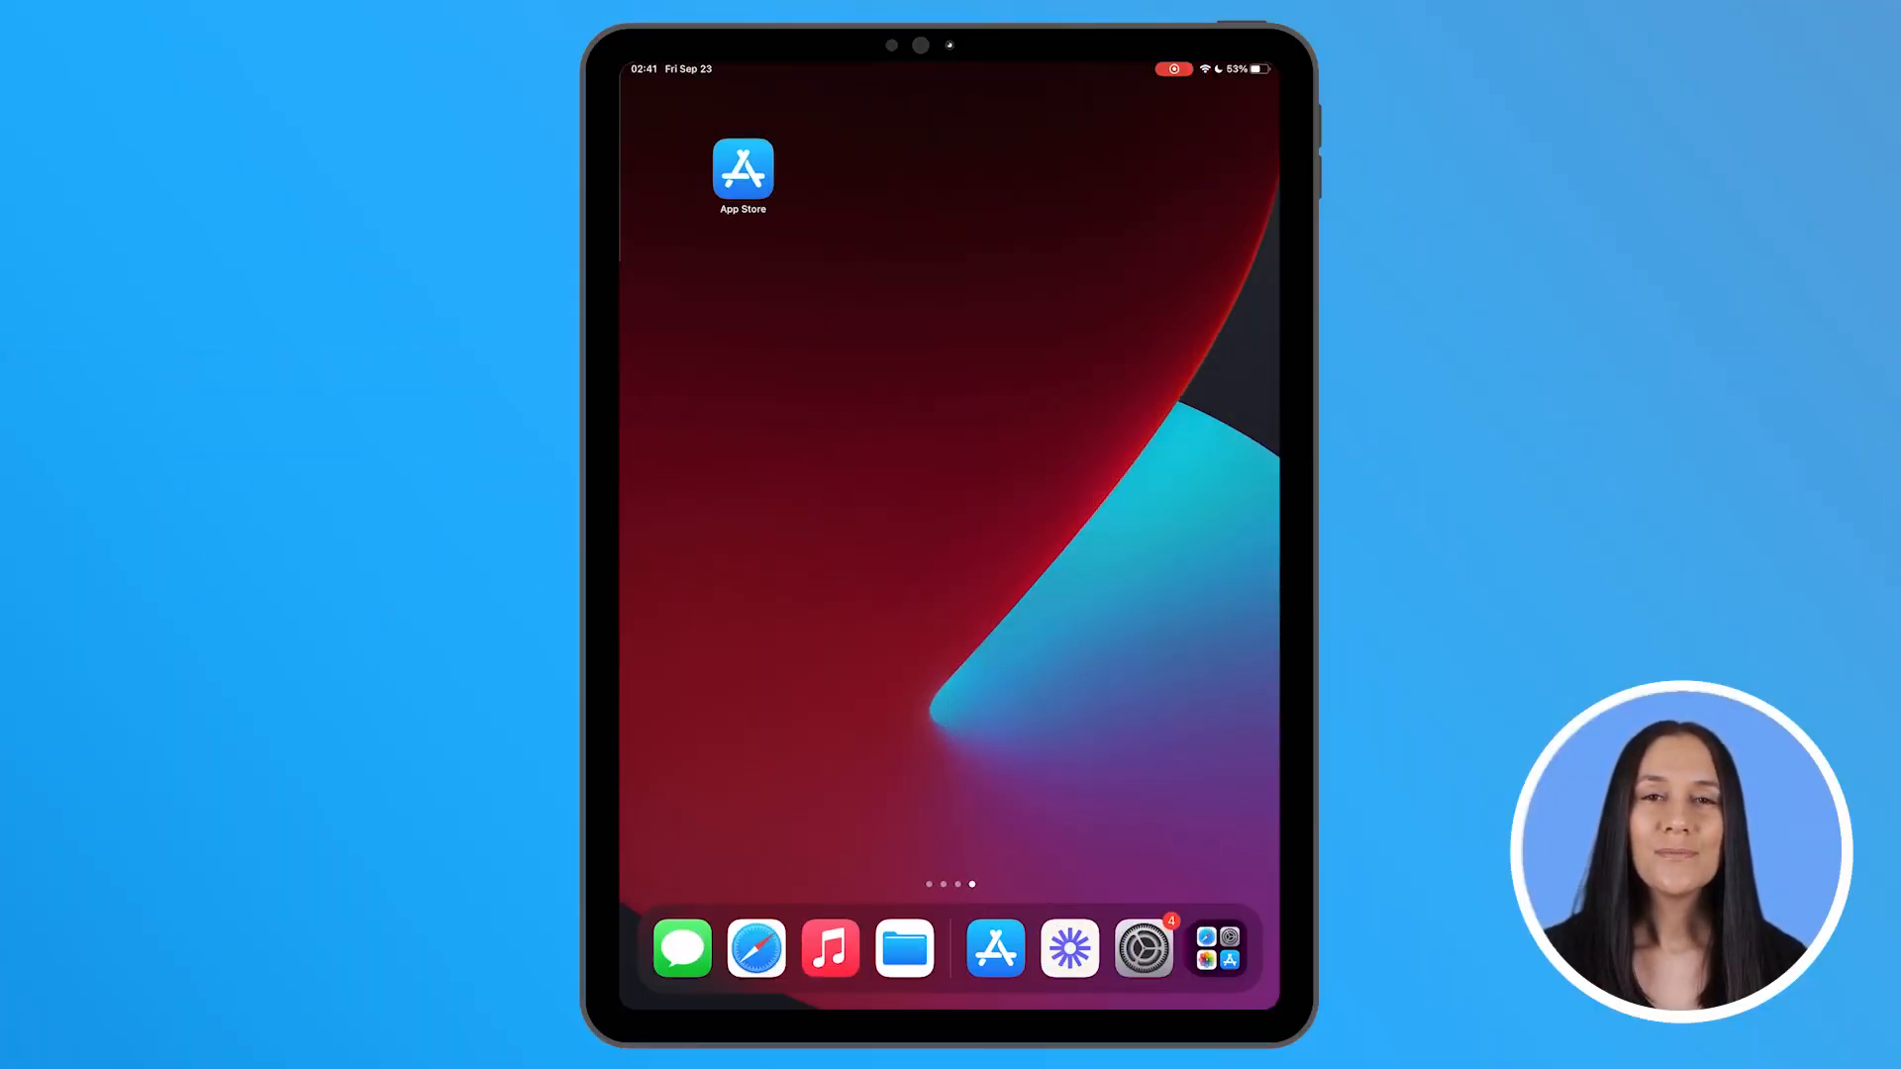
In the iPad App Store account page, start redeeming a code by manual entry
click(742, 169)
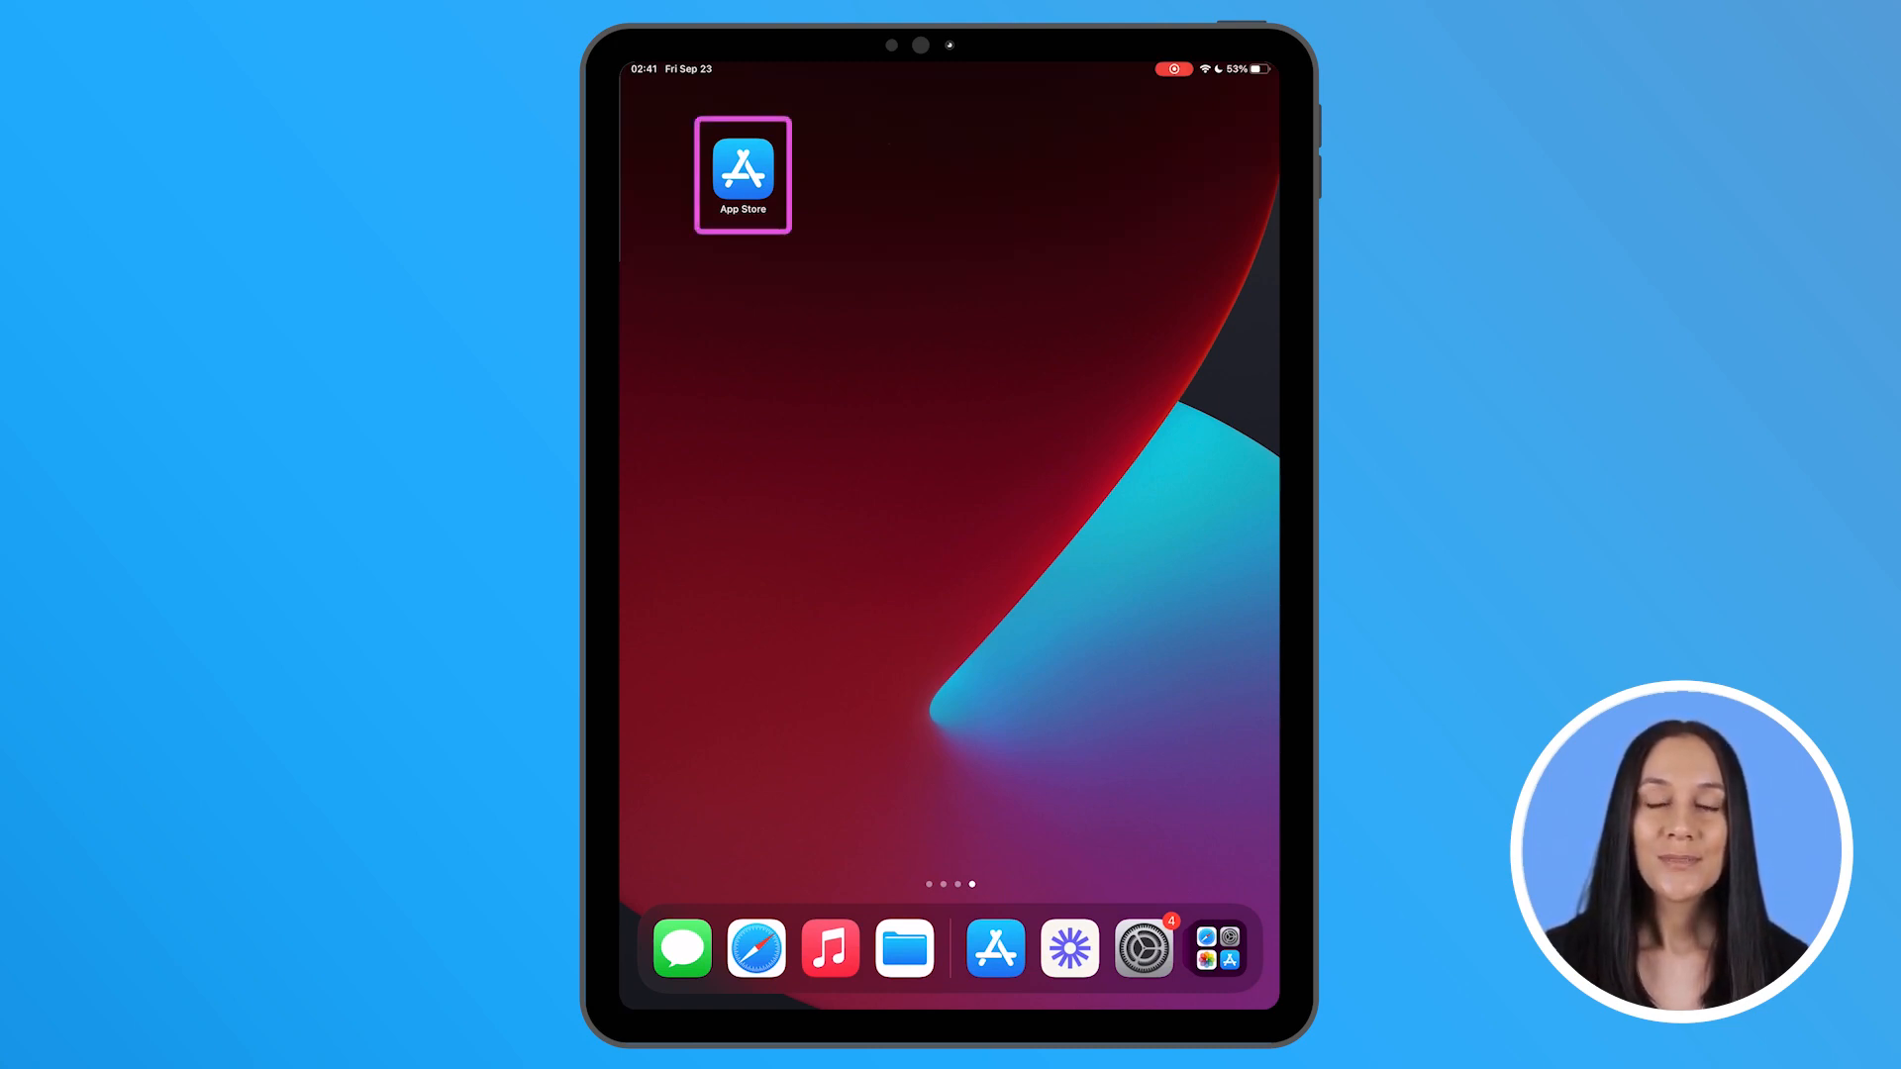
click(743, 166)
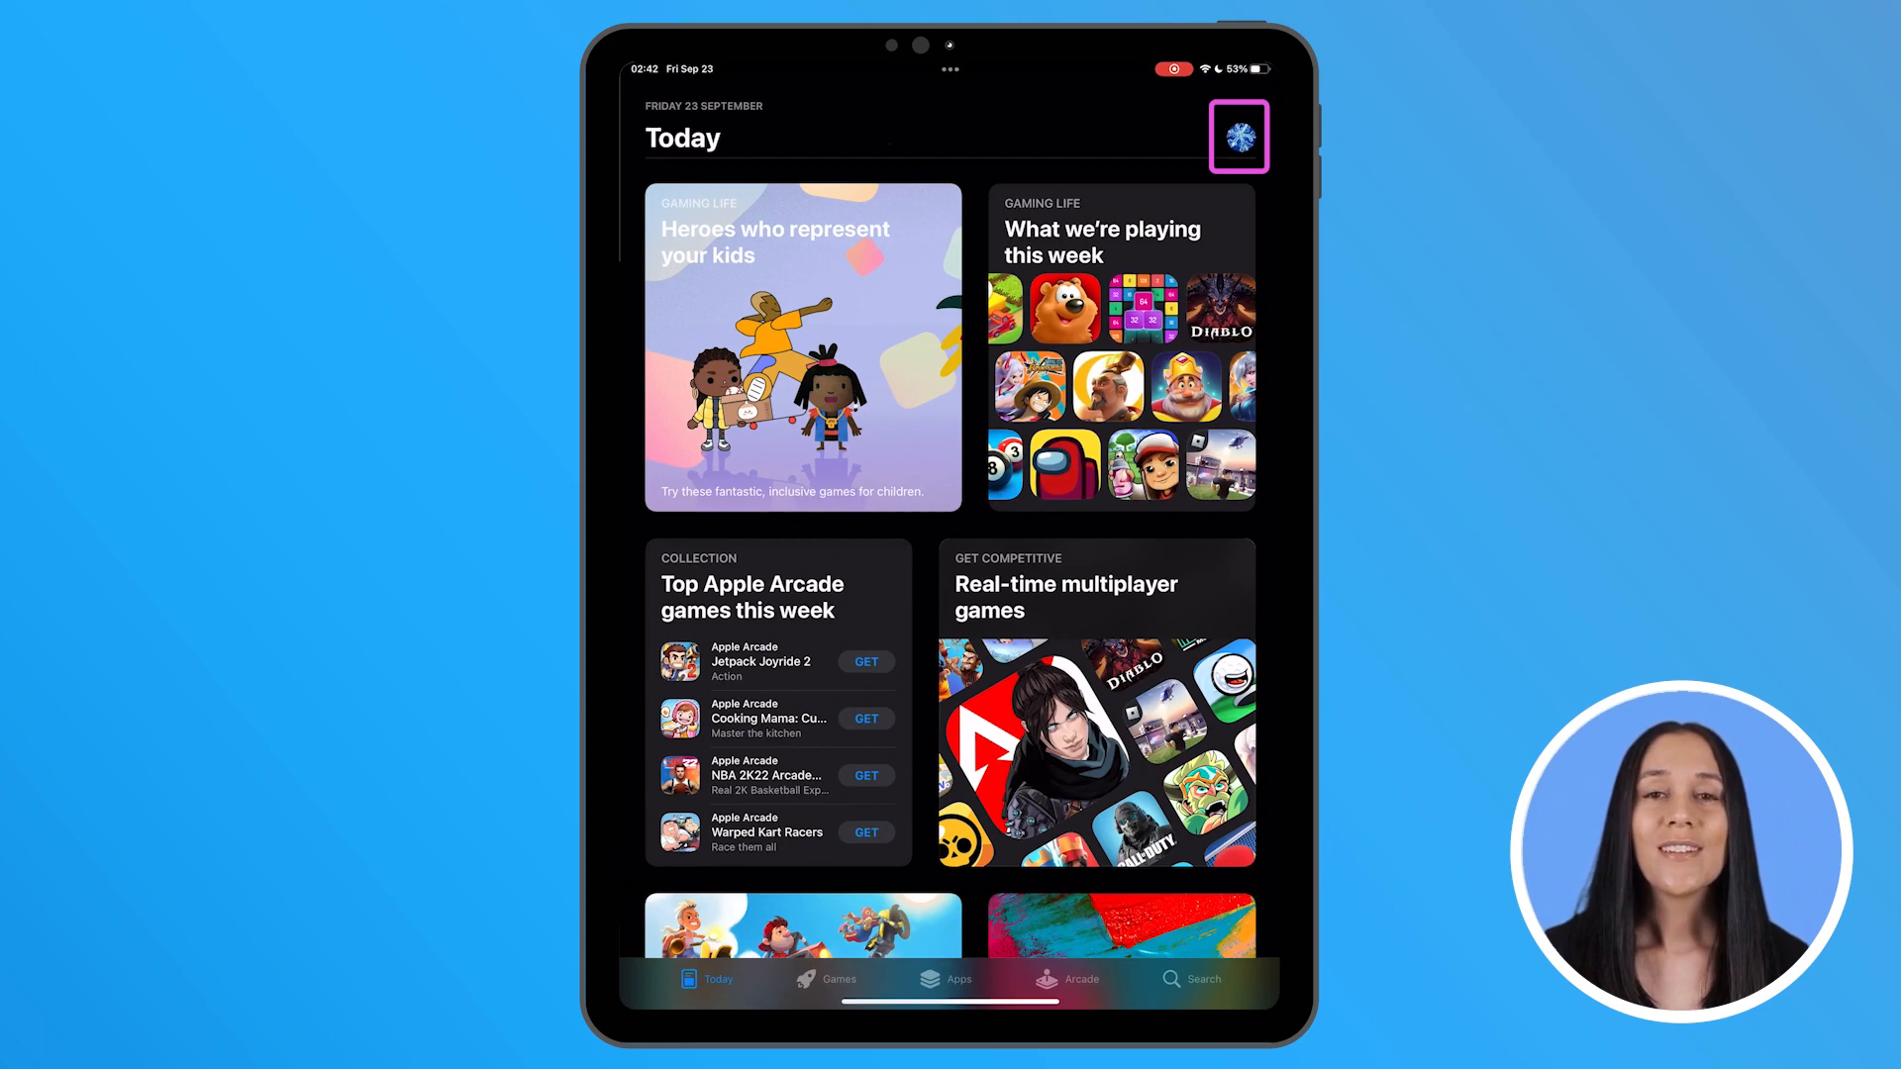
click(1236, 137)
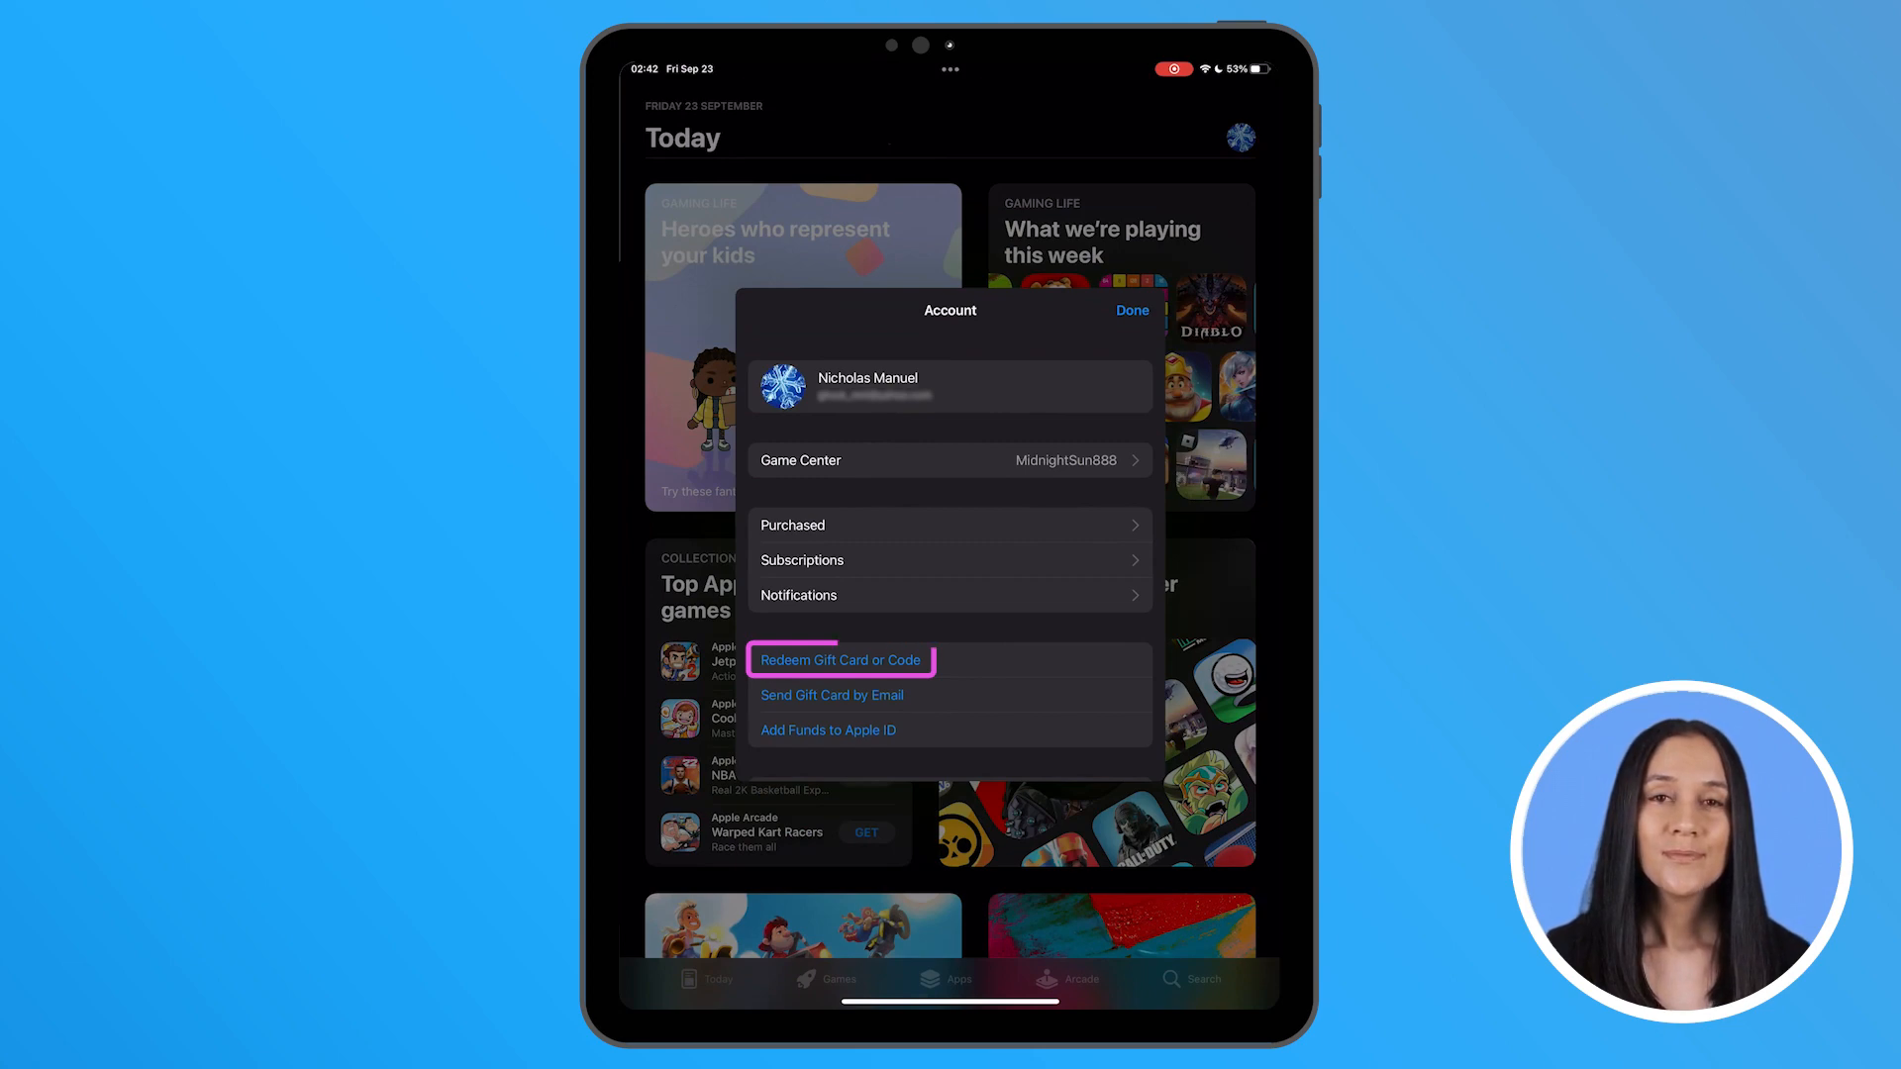
click(839, 659)
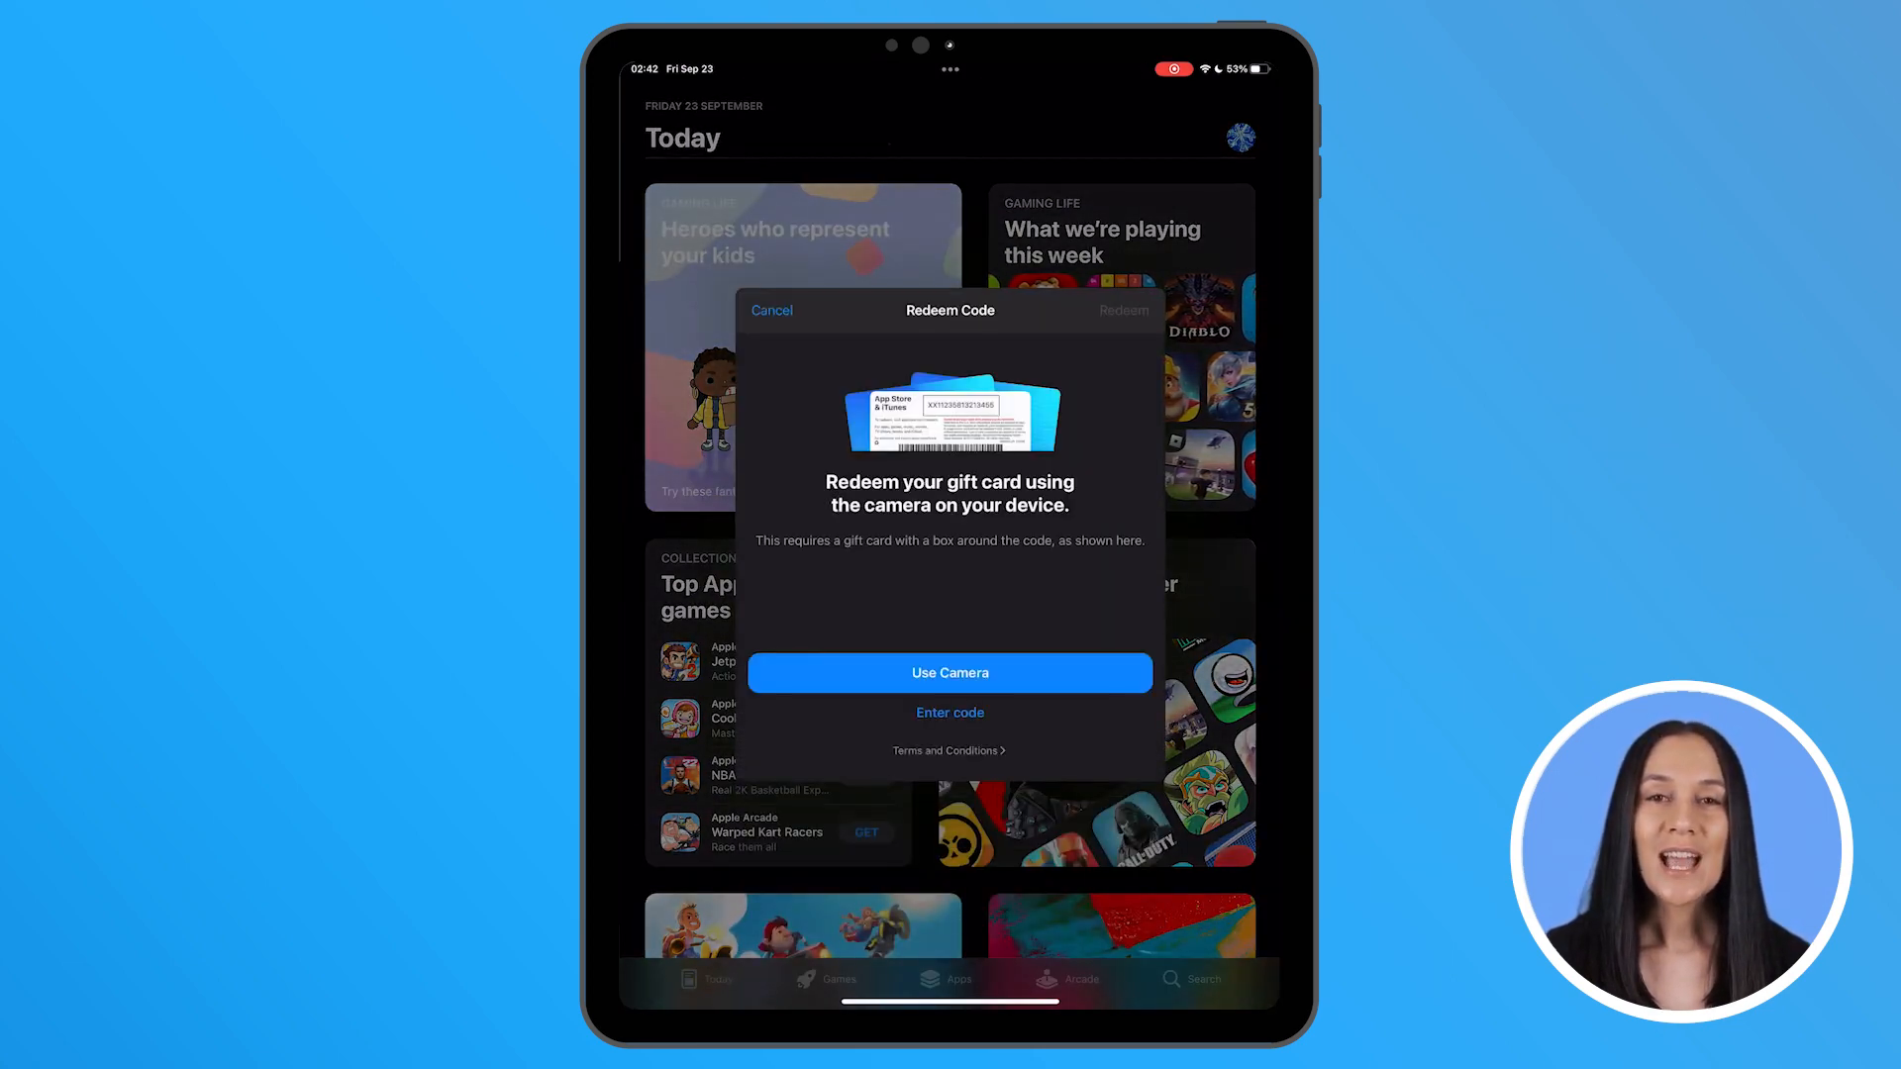
click(948, 711)
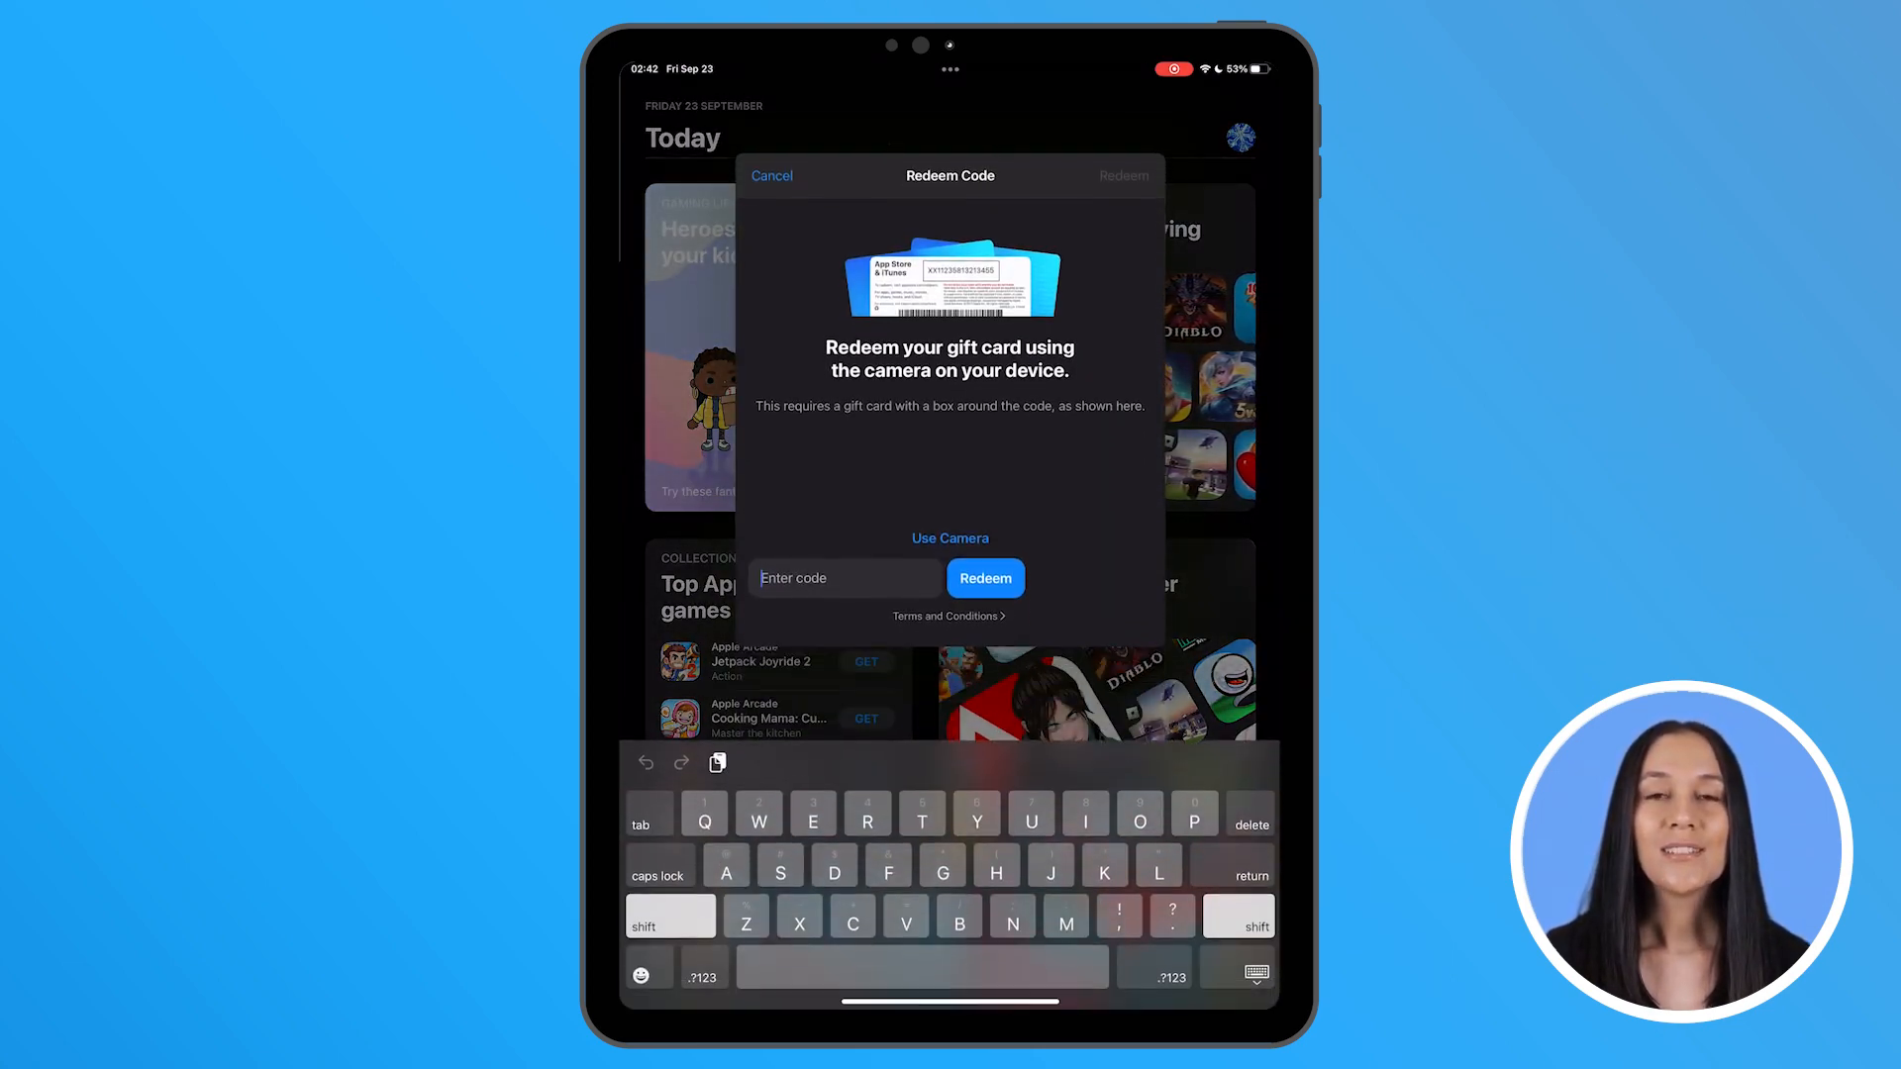
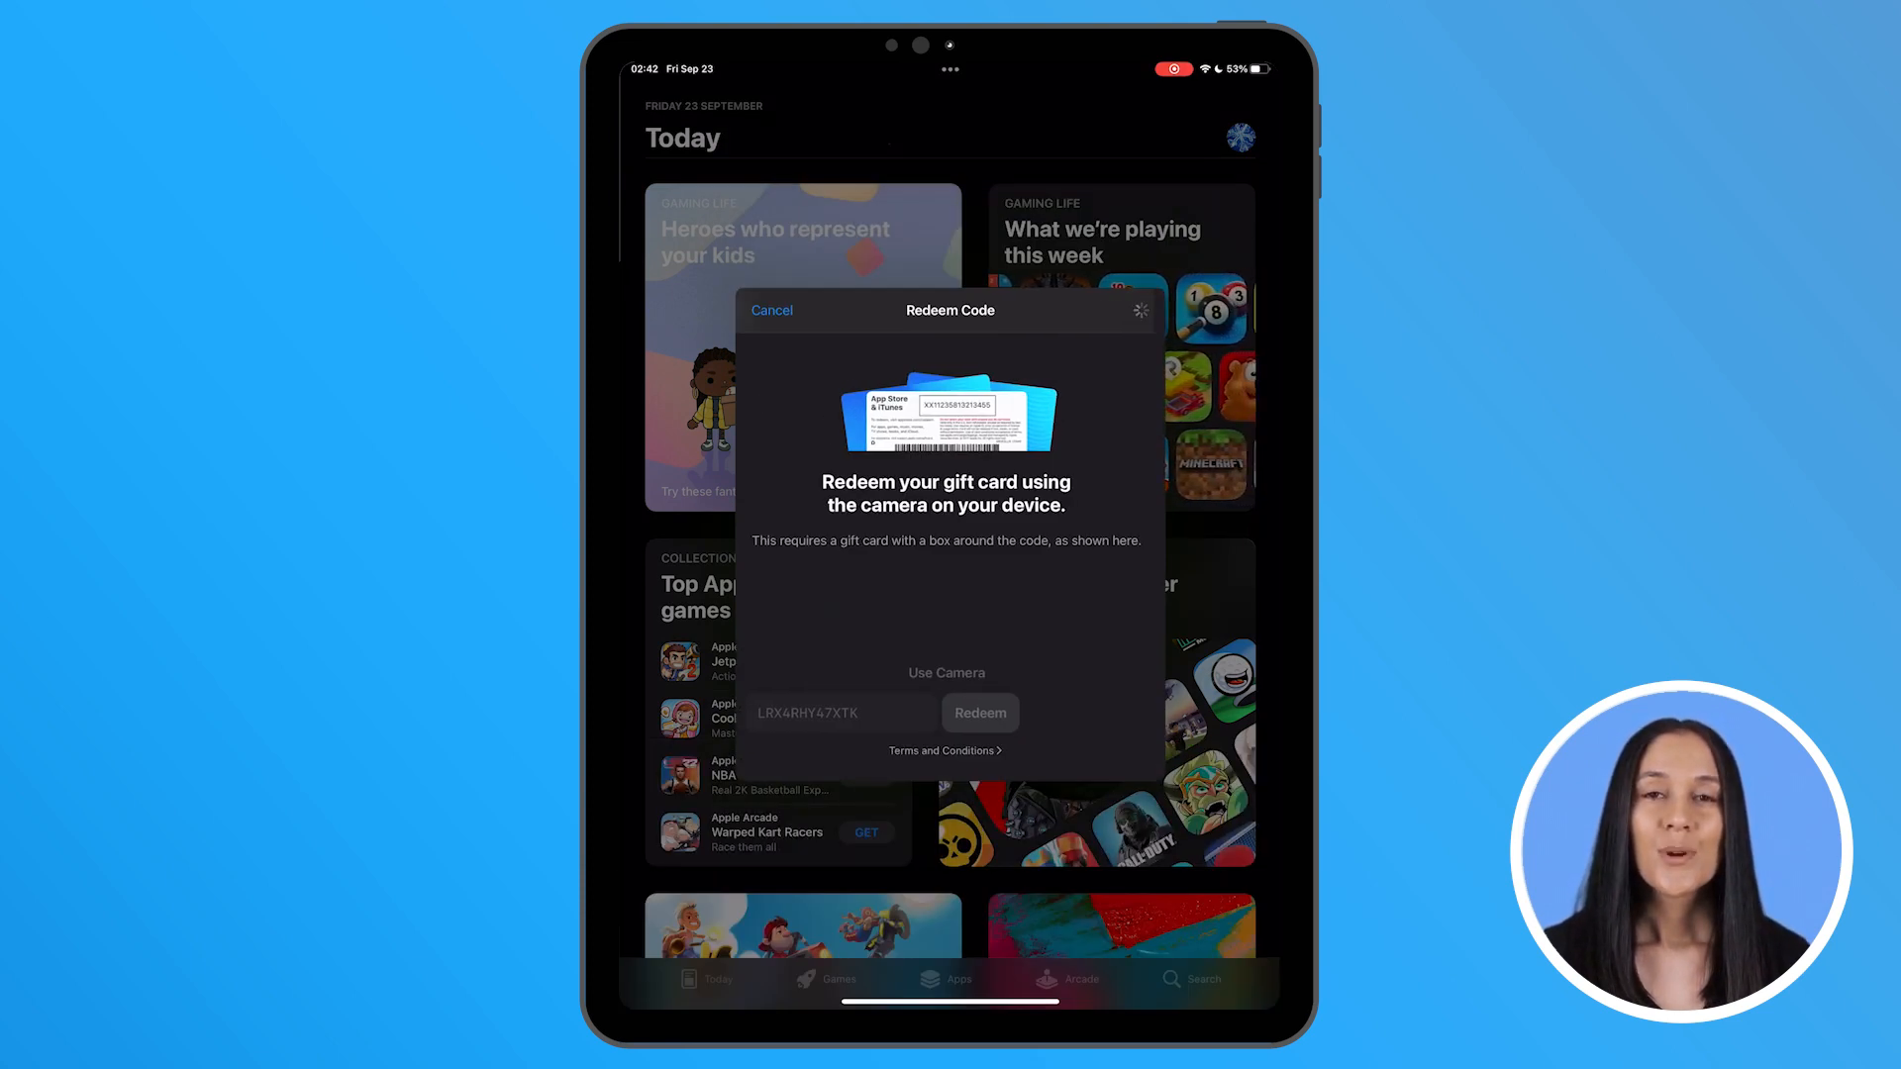
click(980, 713)
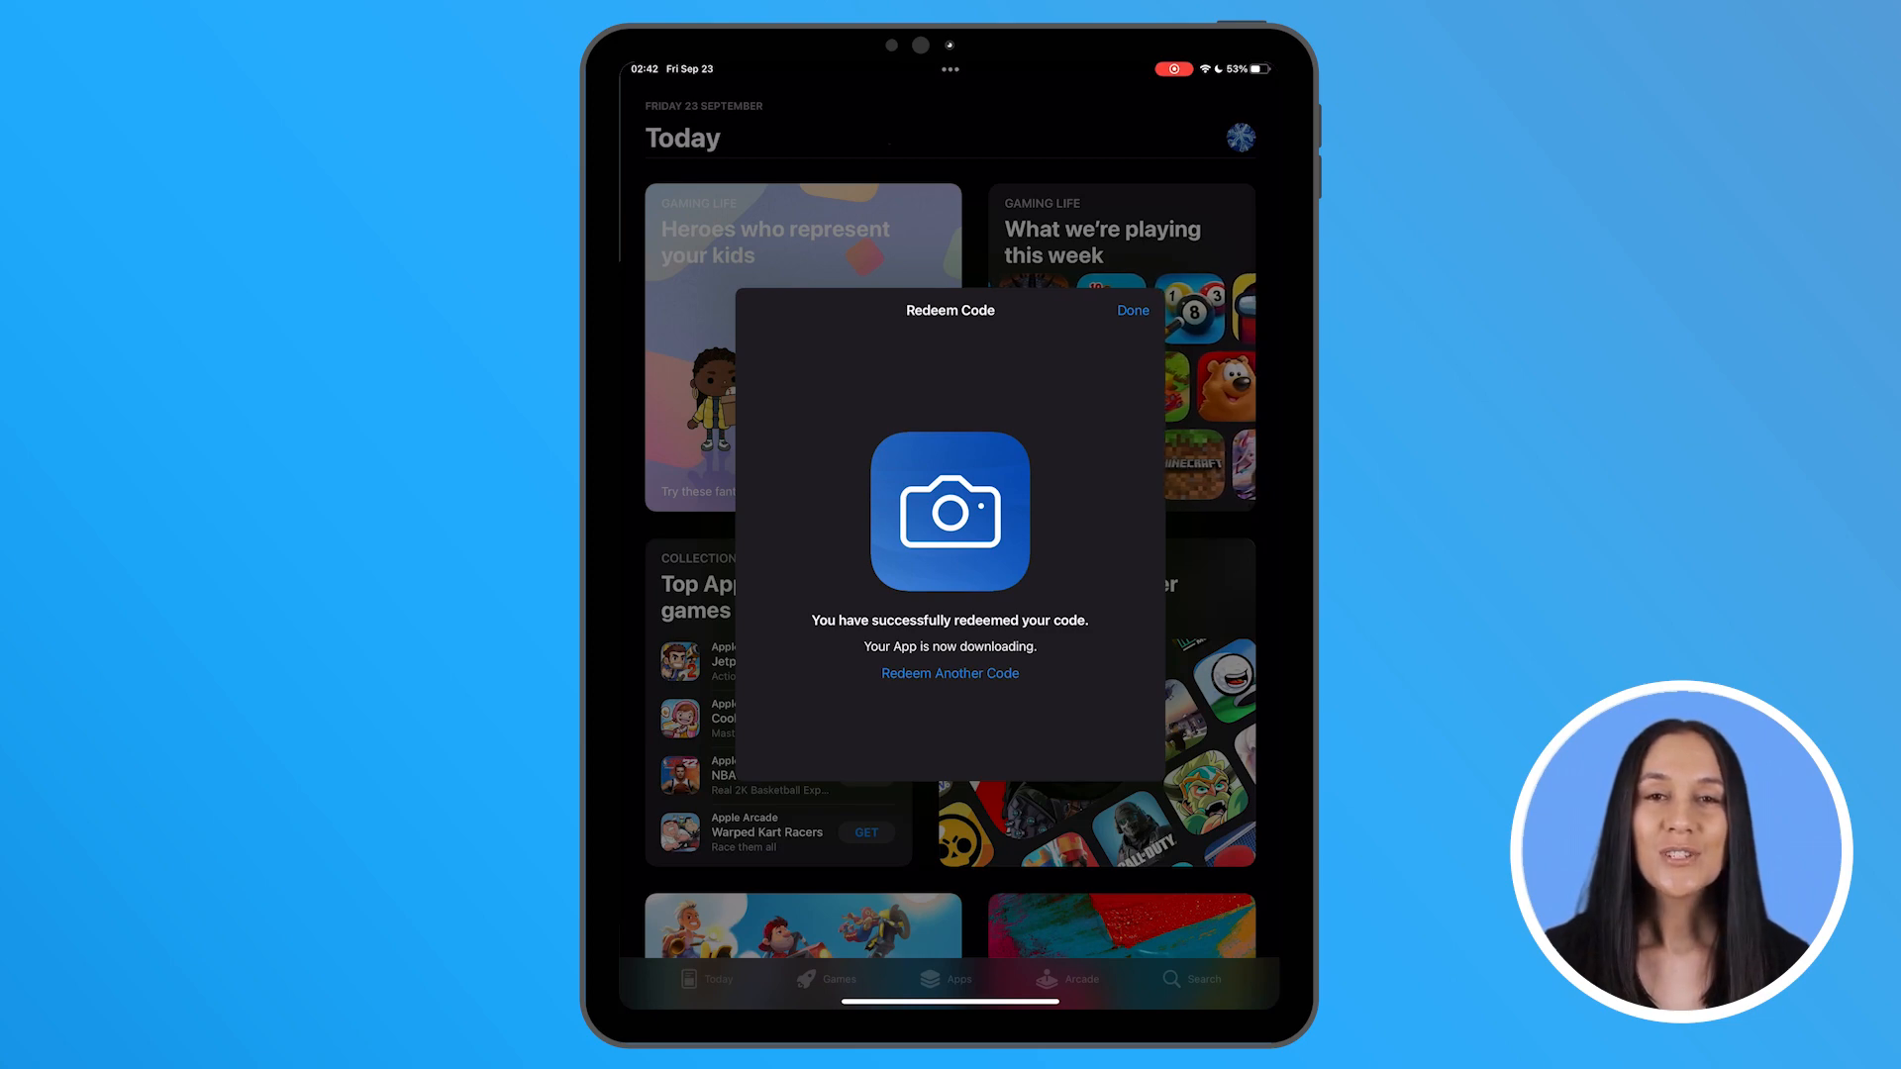
click(1130, 311)
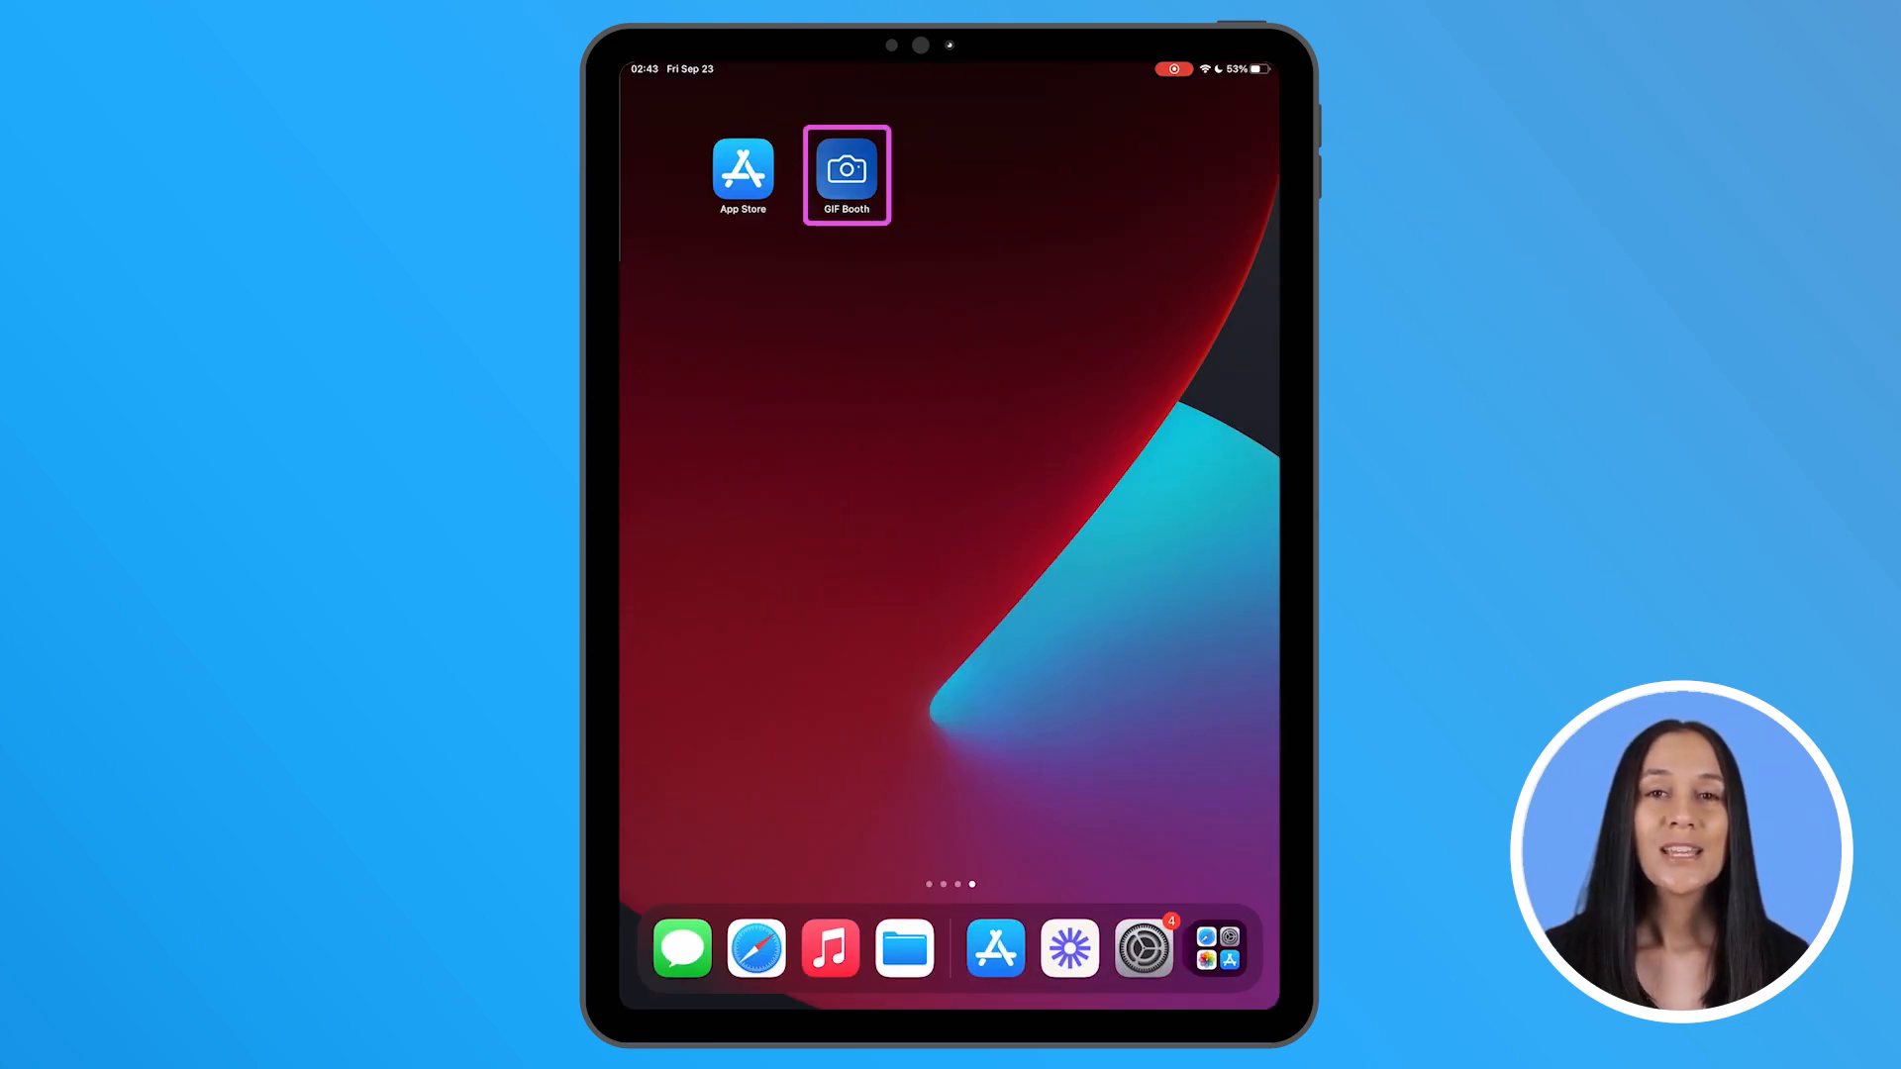
click(846, 167)
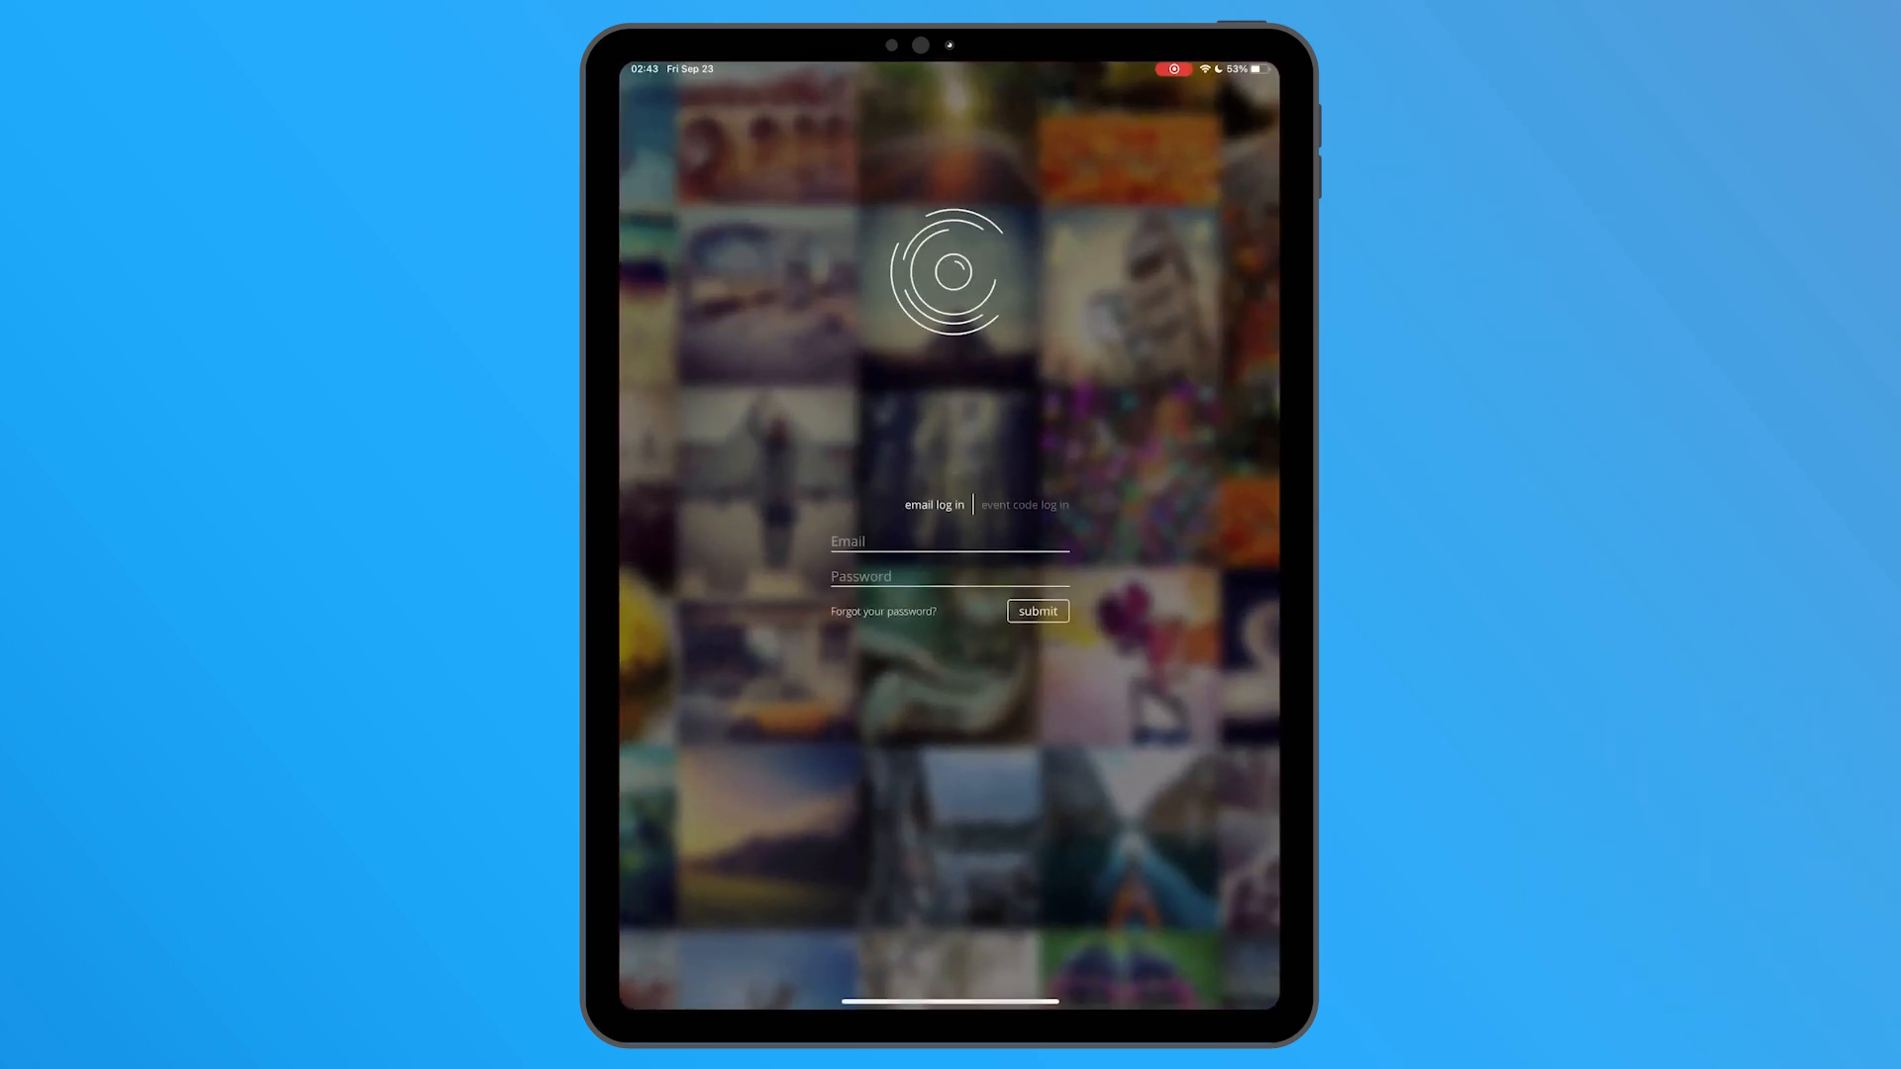